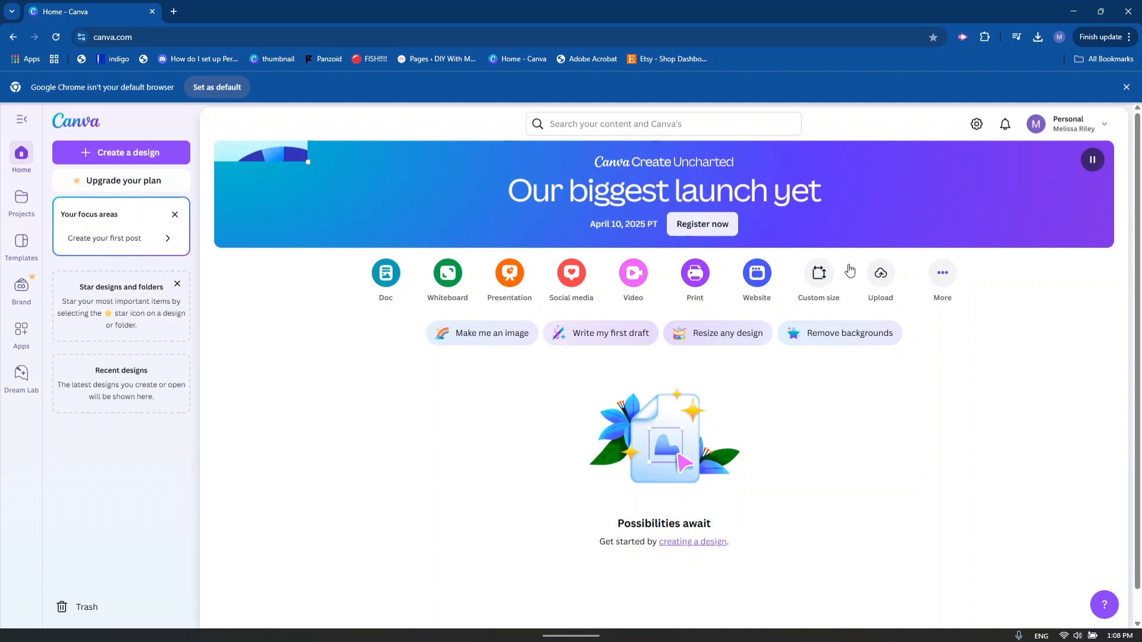
{"action": "mouse_move", "coordinate": [113, 158]}
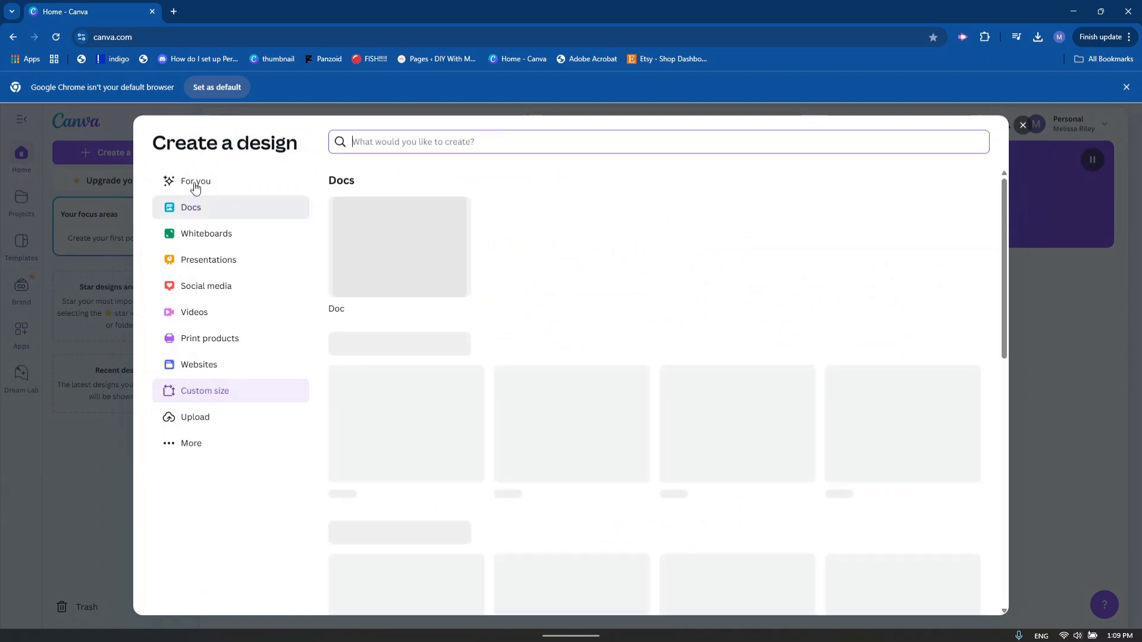
Open the Create a design chooser showing suggested design types.
{"action": "left_click", "coordinate": [195, 180]}
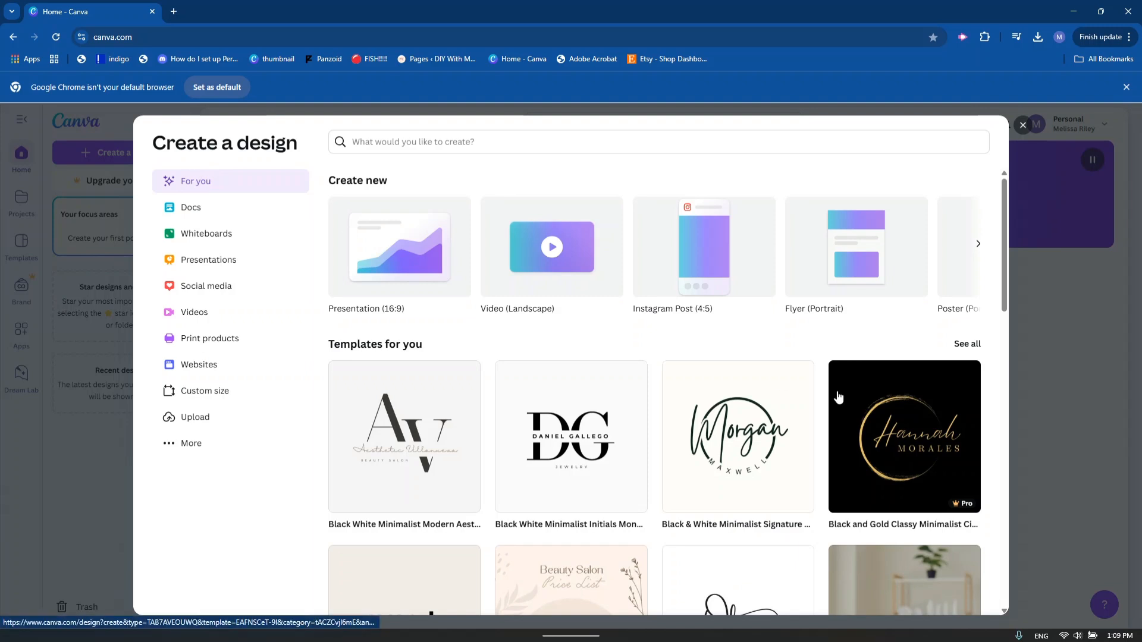
{"action": "mouse_move", "coordinate": [196, 288]}
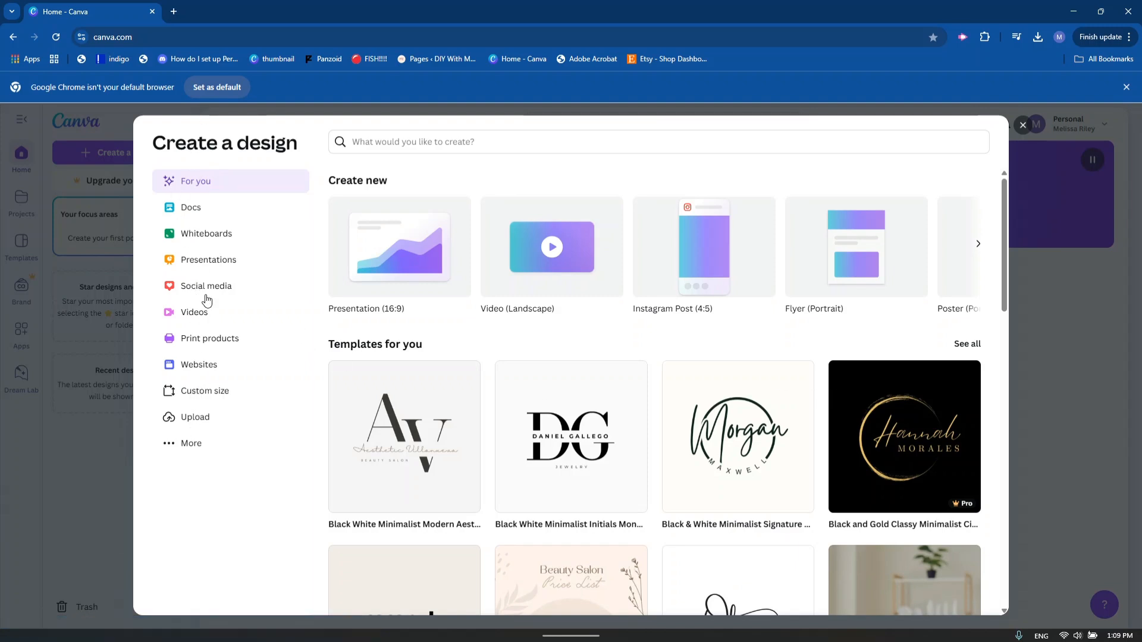
{"action": "mouse_move", "coordinate": [222, 289]}
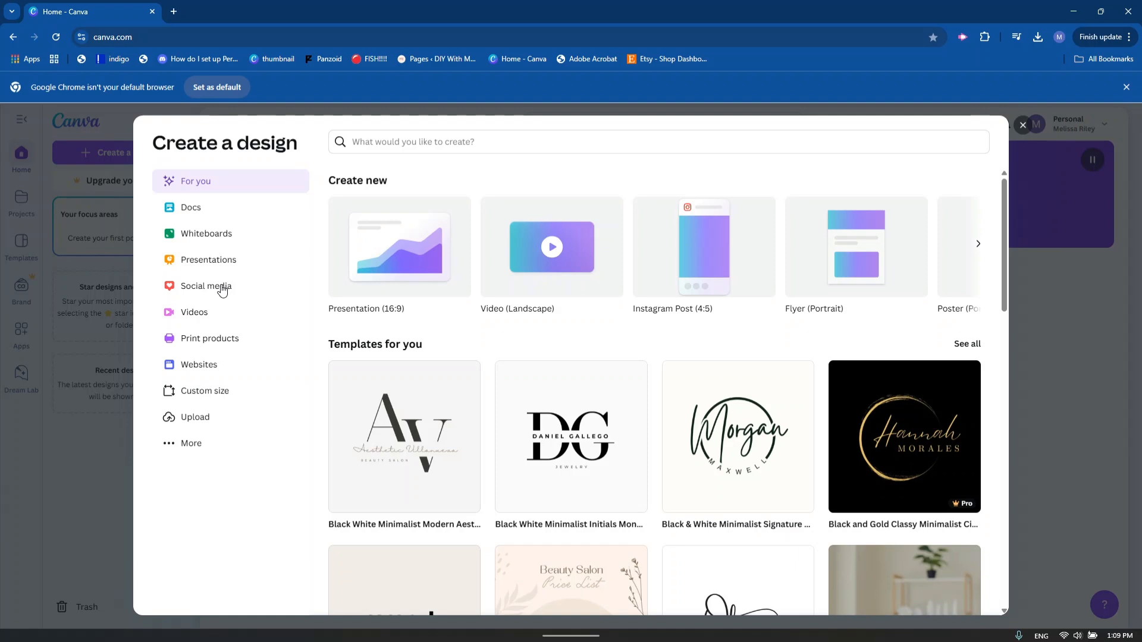
{"action": "mouse_move", "coordinate": [204, 399]}
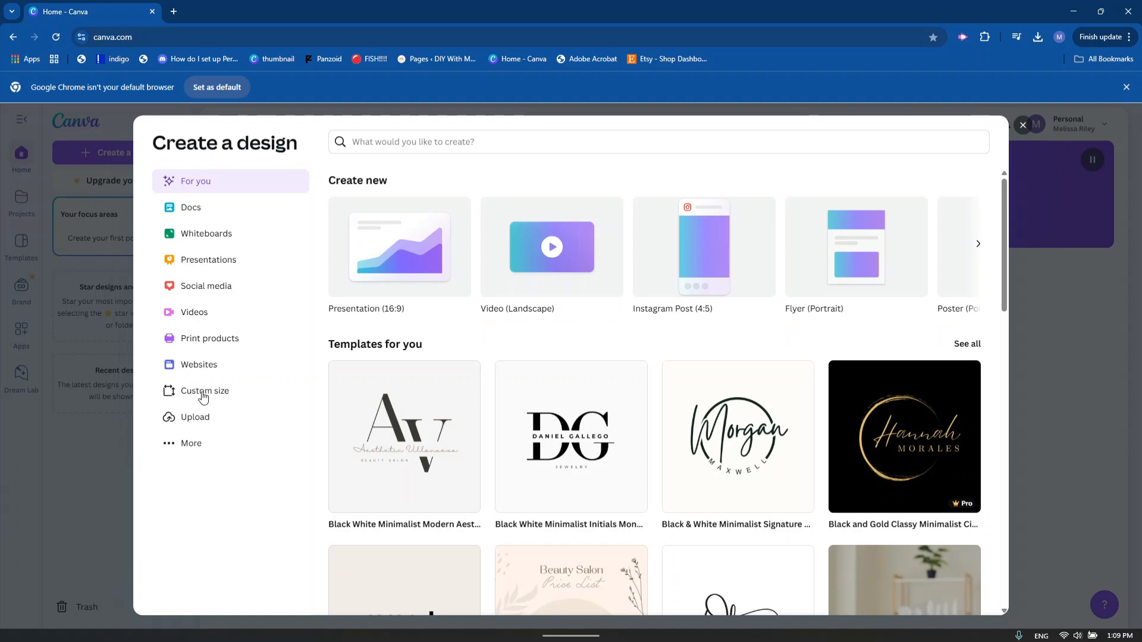
Enter a custom design size in inches: width 11, height 8.5.
{"action": "left_click", "coordinate": [204, 391]}
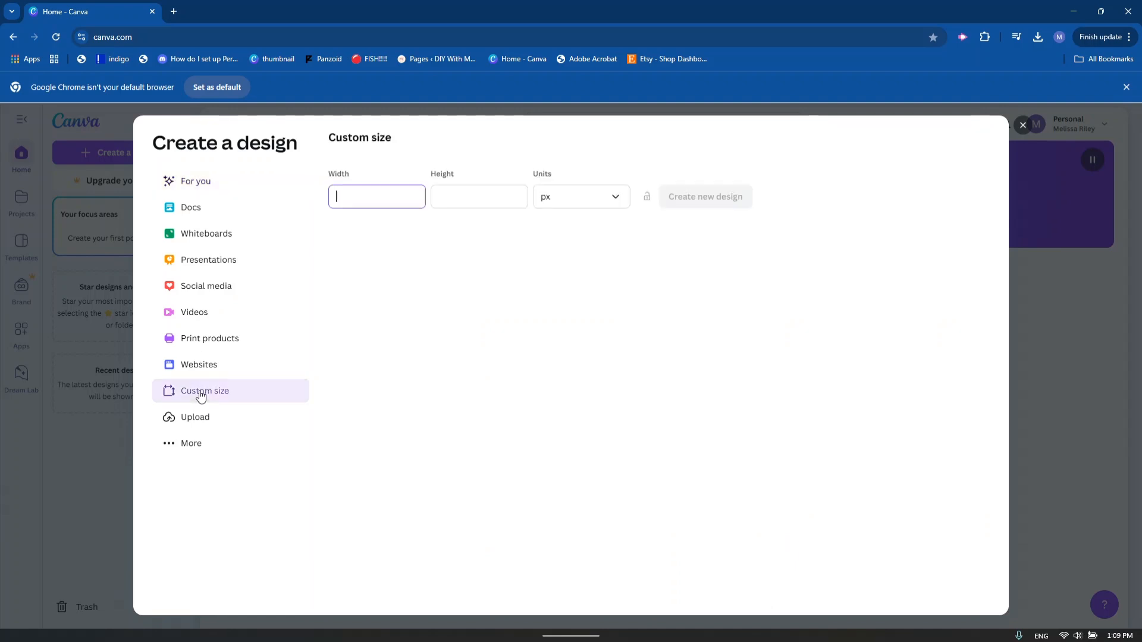
{"action": "mouse_move", "coordinate": [181, 212]}
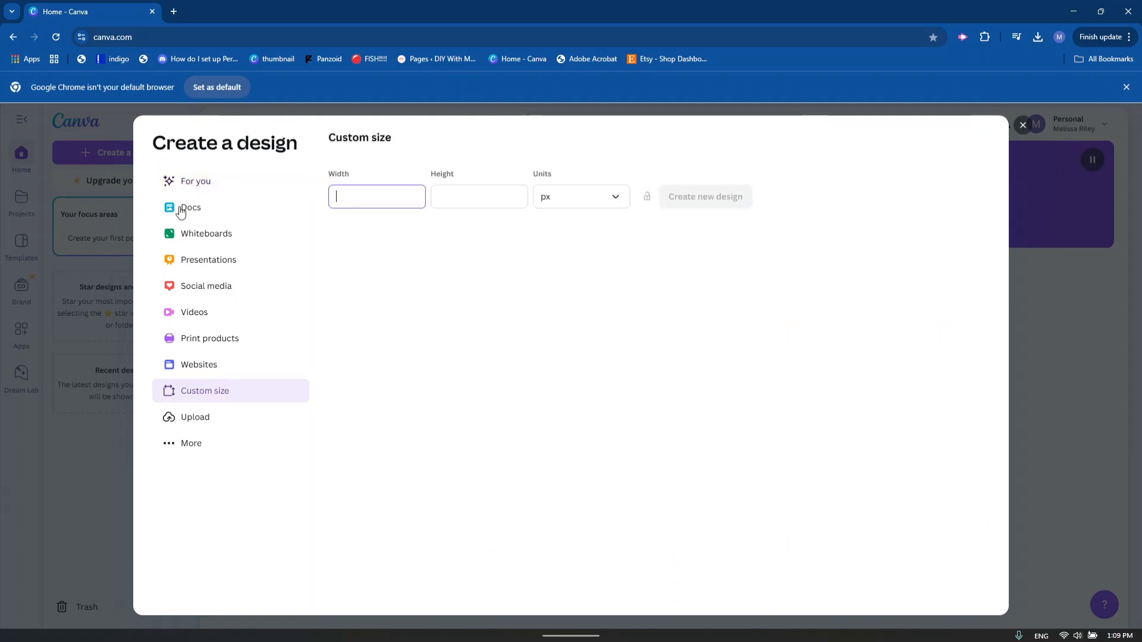
{"action": "mouse_move", "coordinate": [369, 228]}
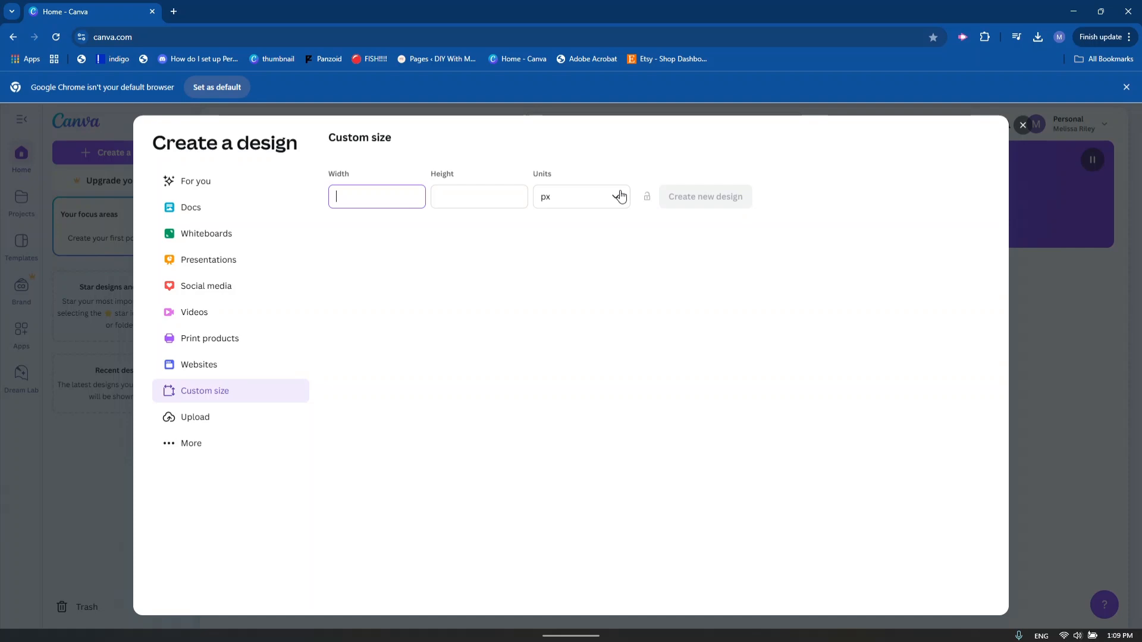
{"action": "left_click", "coordinate": [580, 197]}
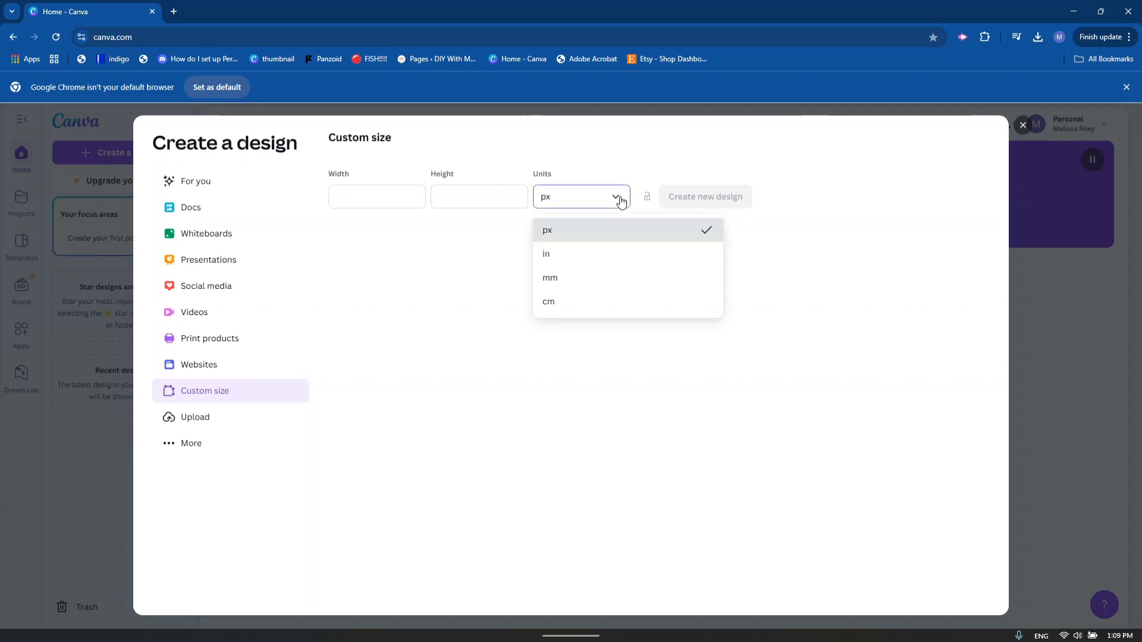
{"action": "left_click", "coordinate": [545, 254]}
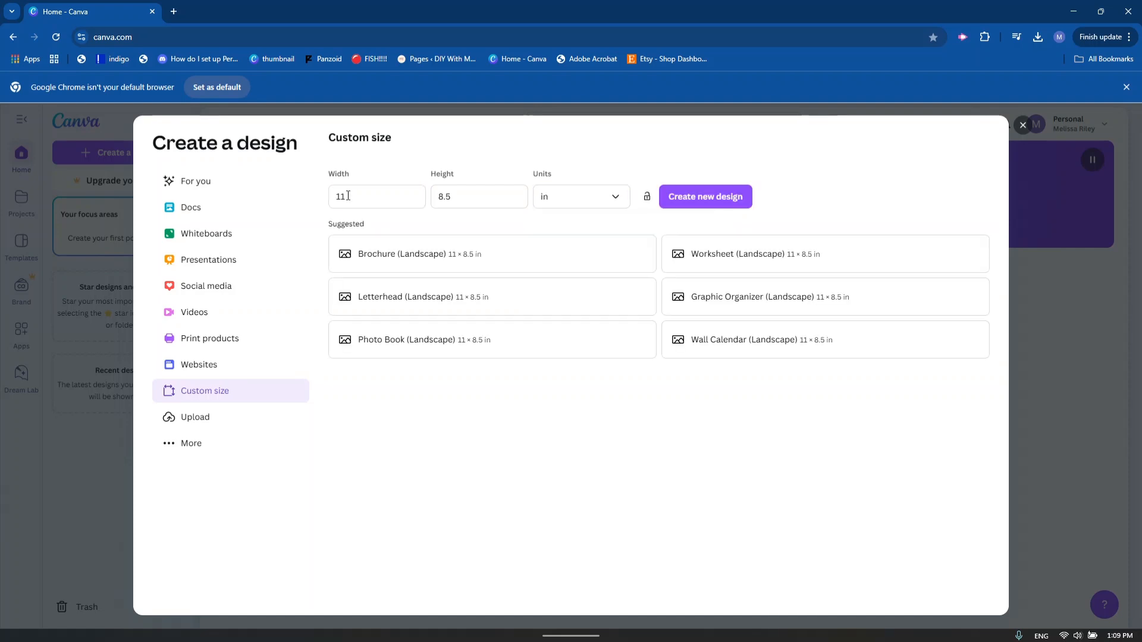
{"action": "left_click", "coordinate": [376, 197]}
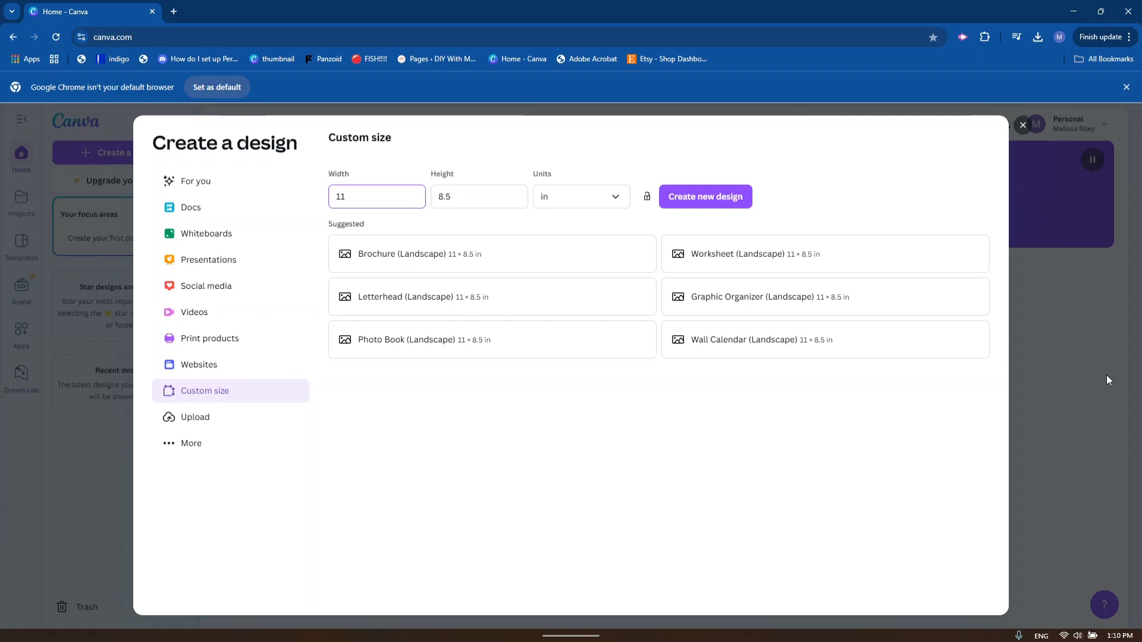
{"action": "mouse_move", "coordinate": [256, 177]}
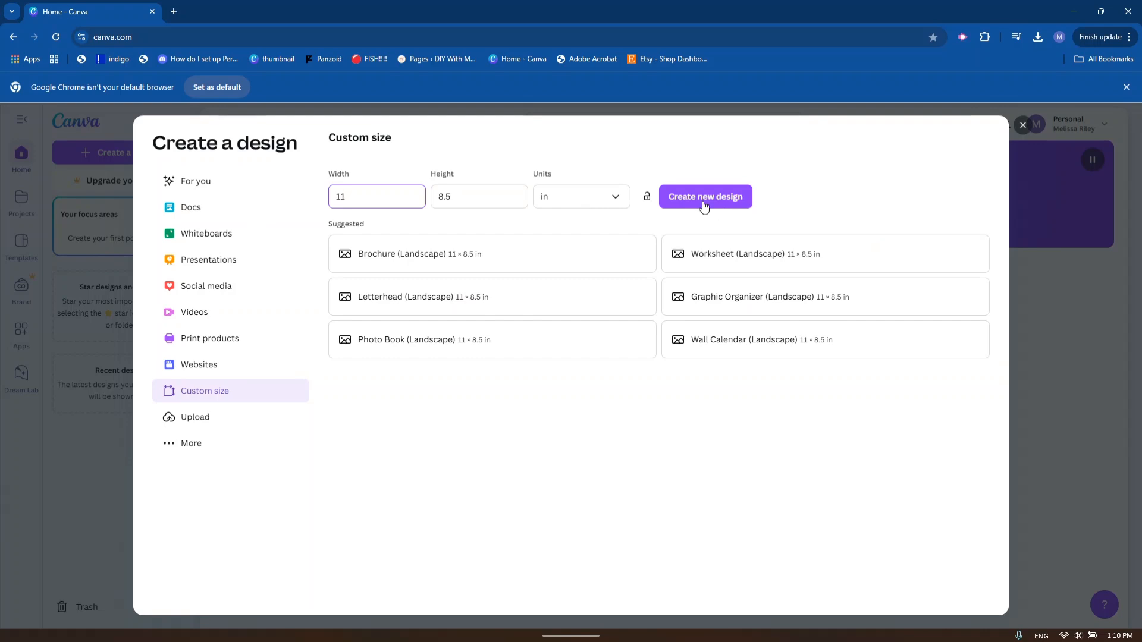
Create the blank 11 × 8.5 in design and browse the template list.
{"action": "left_click", "coordinate": [377, 196]}
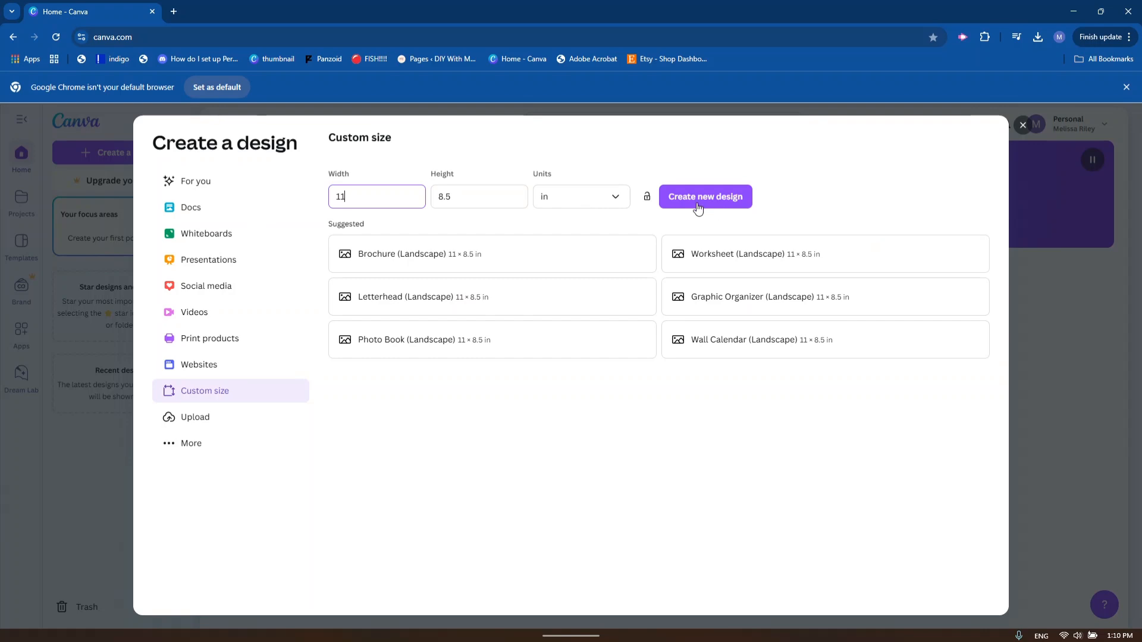
{"action": "left_click", "coordinate": [704, 197]}
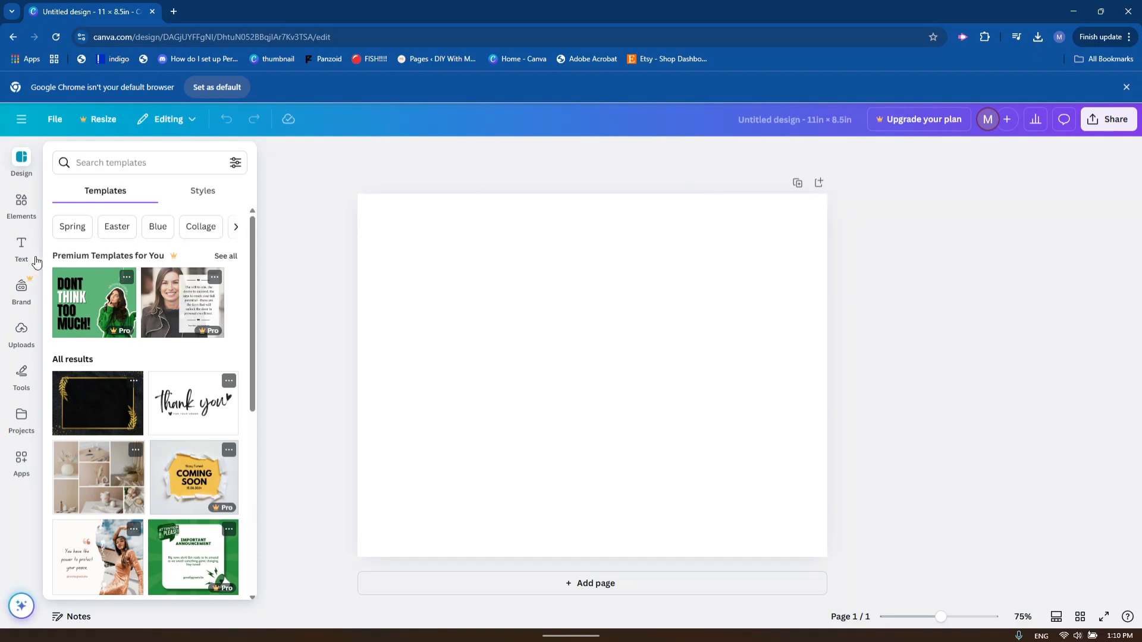
{"action": "mouse_move", "coordinate": [17, 363]}
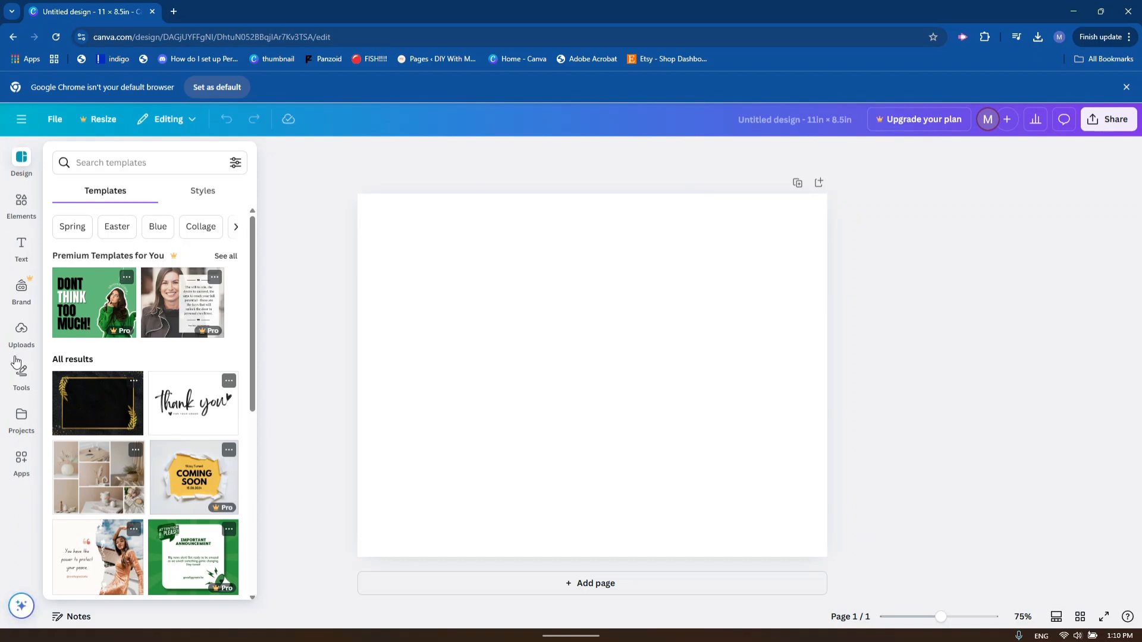
{"action": "mouse_move", "coordinate": [24, 160]}
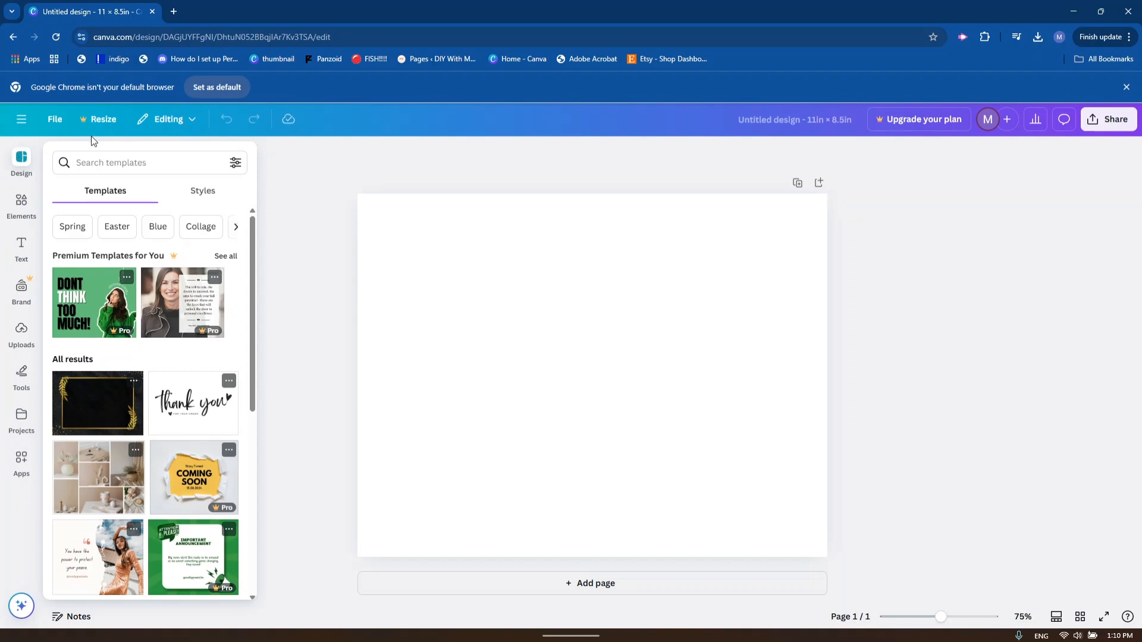
{"action": "mouse_move", "coordinate": [195, 381]}
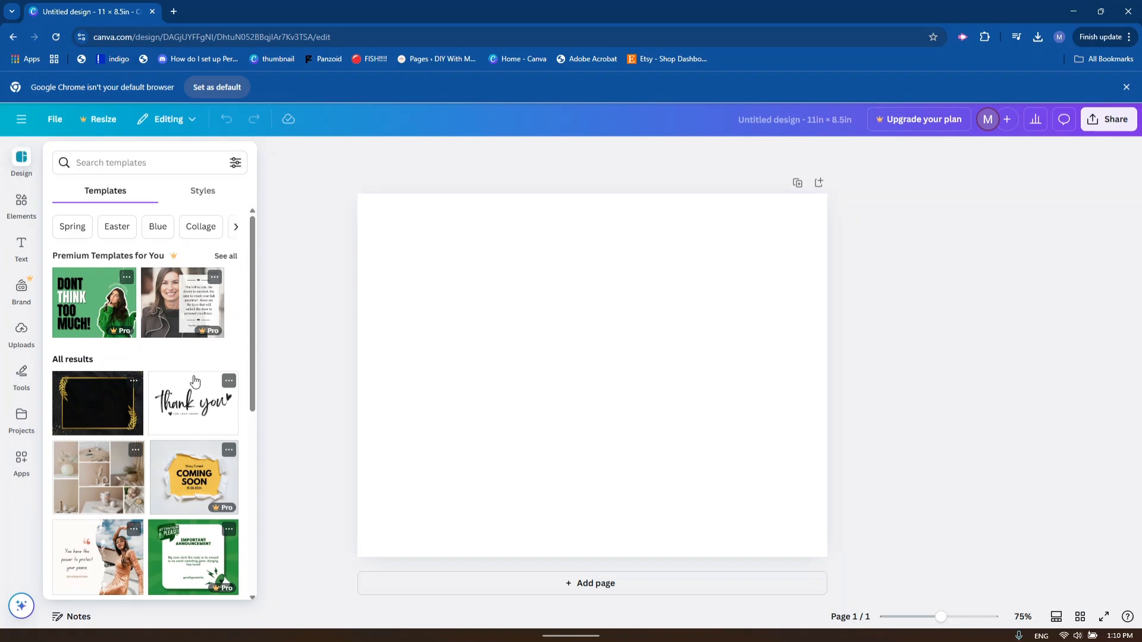
{"action": "scroll", "scroll_direction": "down", "scroll_amount": 3}
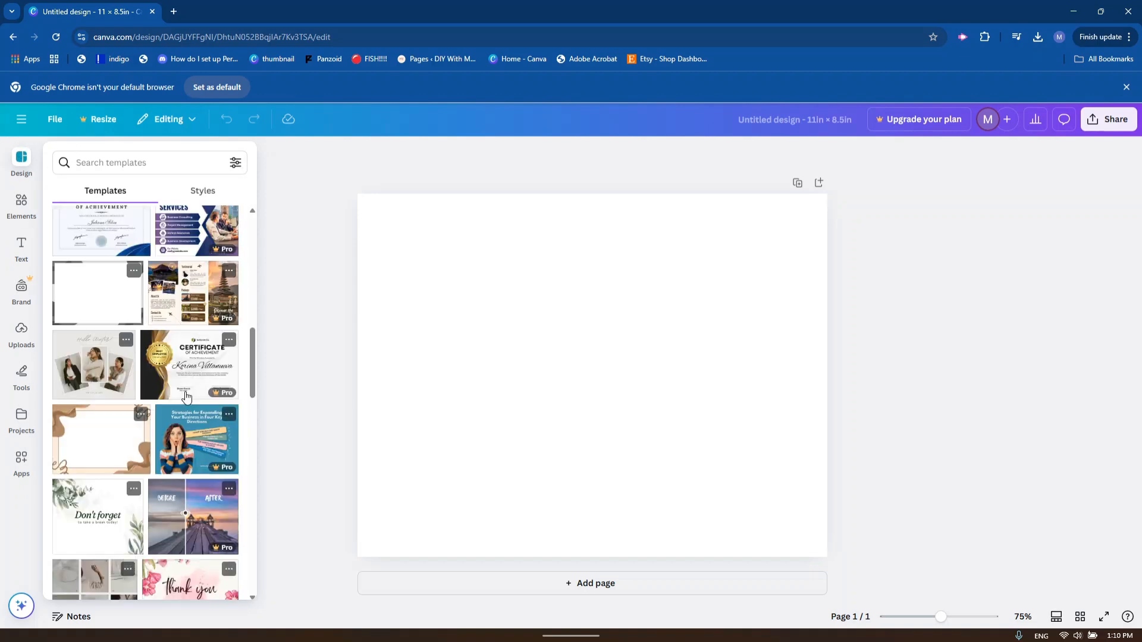
{"action": "scroll", "scroll_direction": "down", "scroll_amount": 3}
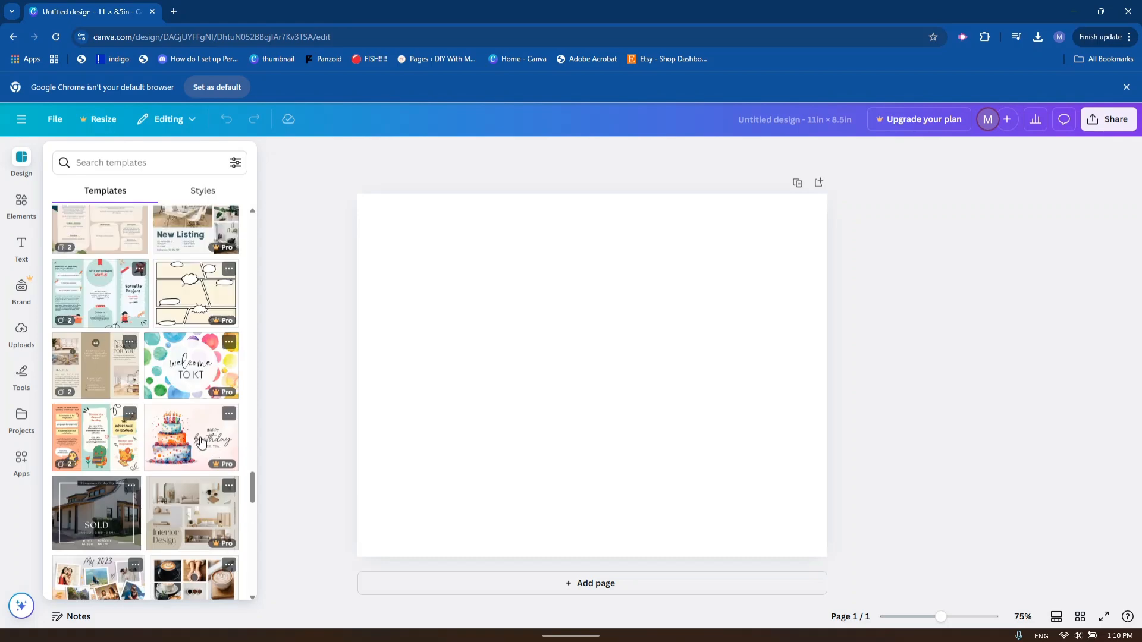
{"action": "scroll", "scroll_direction": "down", "scroll_amount": 3}
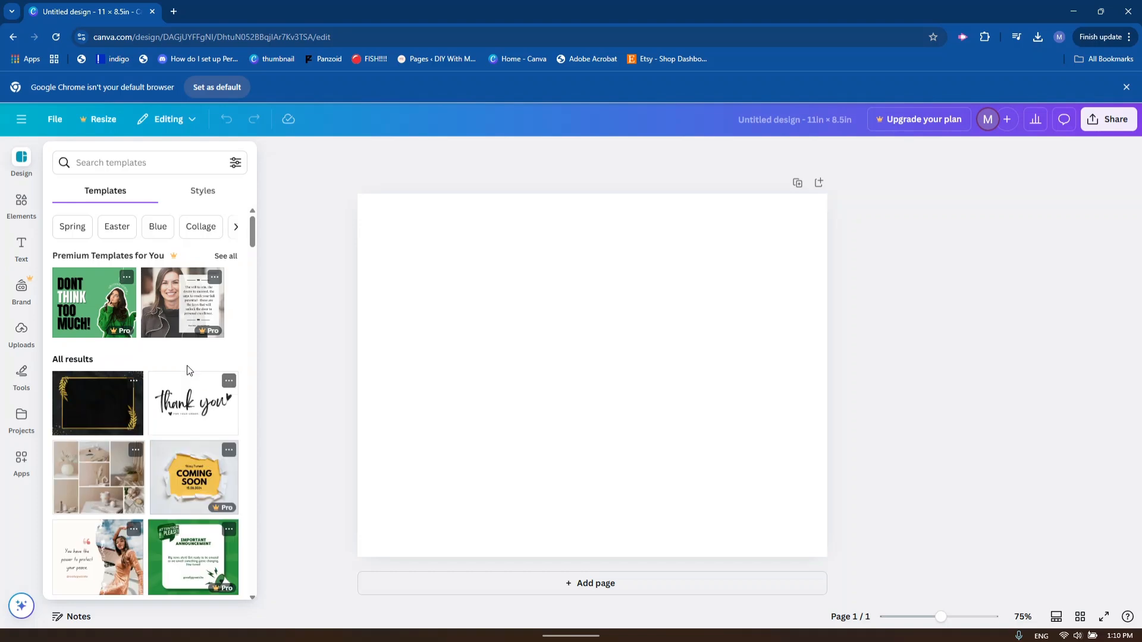
{"action": "mouse_move", "coordinate": [157, 425]}
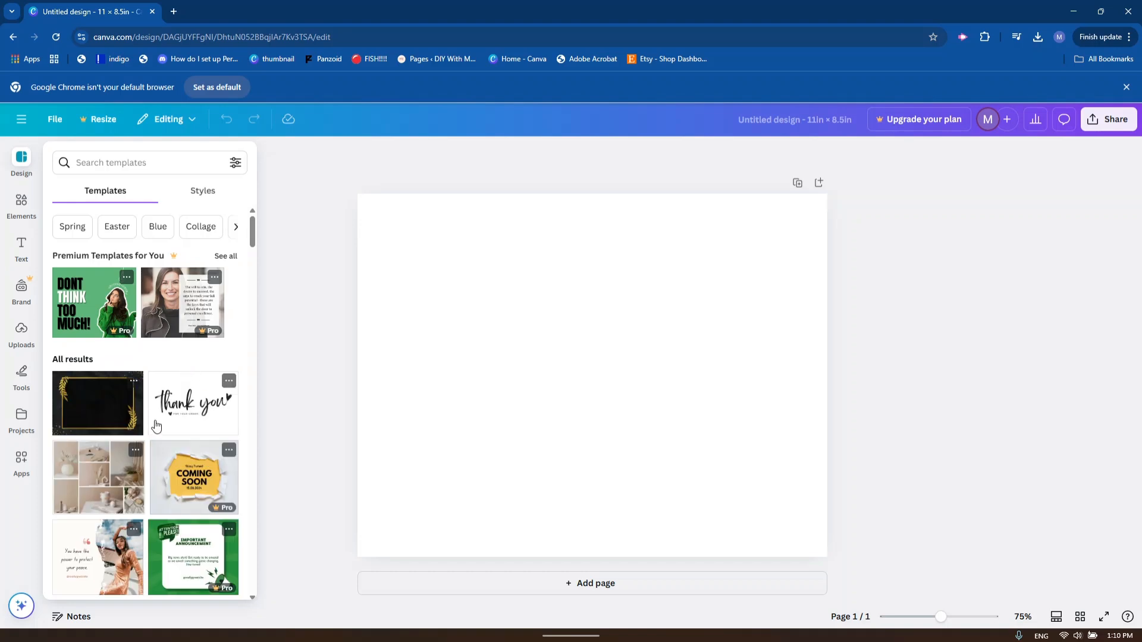
Apply the 'Thank you for your order' template, then delete its elements.
{"action": "left_click", "coordinate": [192, 403]}
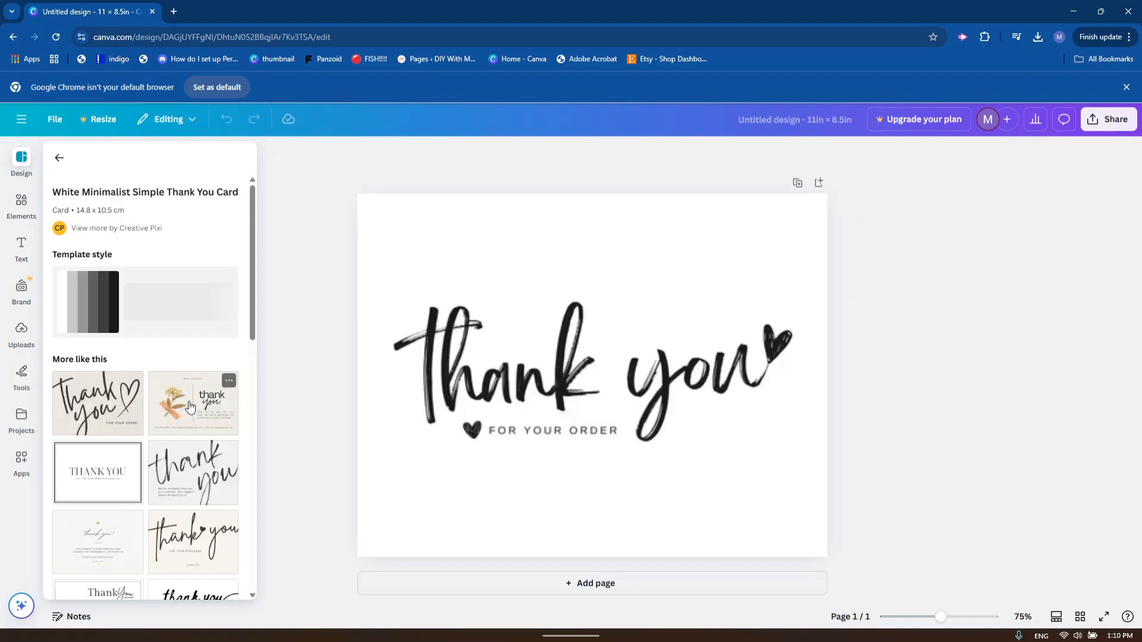
{"action": "left_click", "coordinate": [591, 371]}
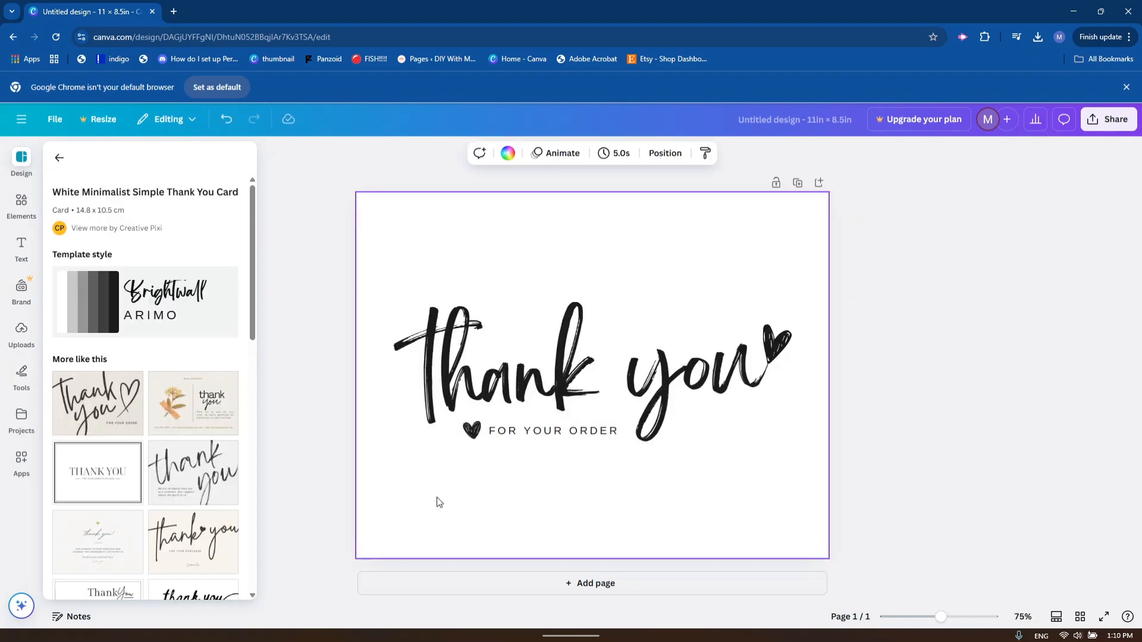
{"action": "mouse_move", "coordinate": [833, 338]}
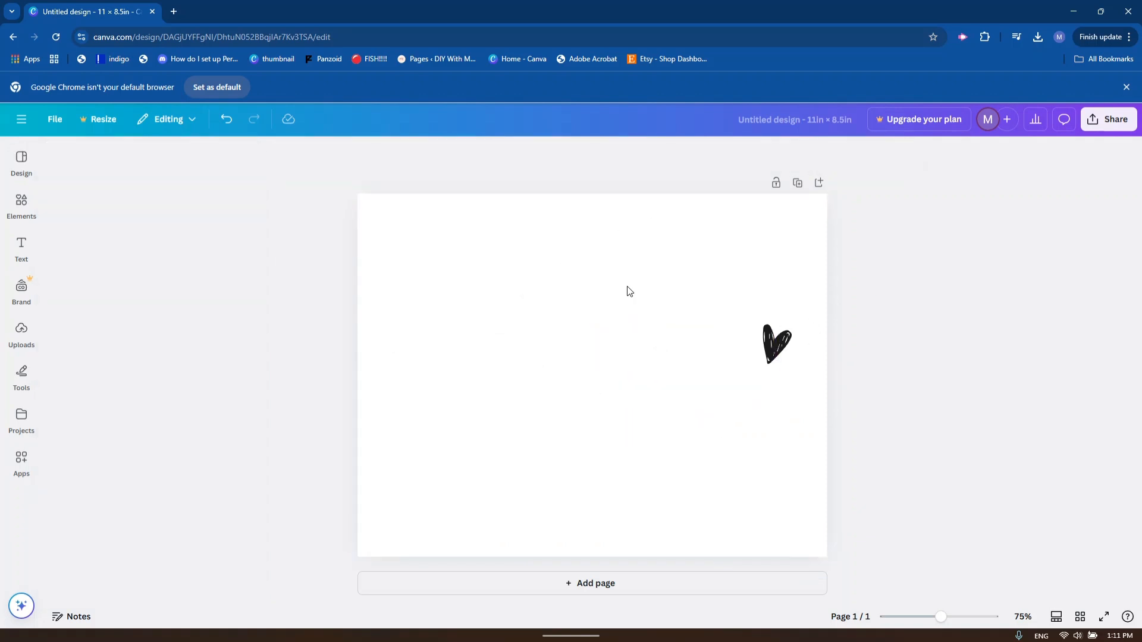
{"action": "key", "text": "Delete"}
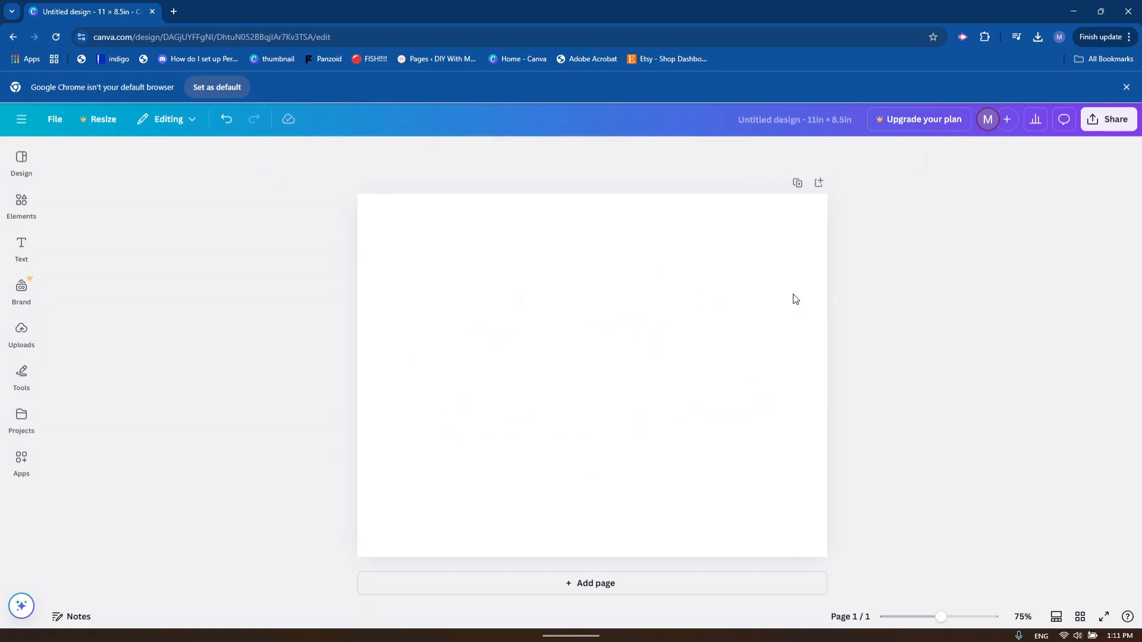
{"action": "mouse_move", "coordinate": [81, 280]}
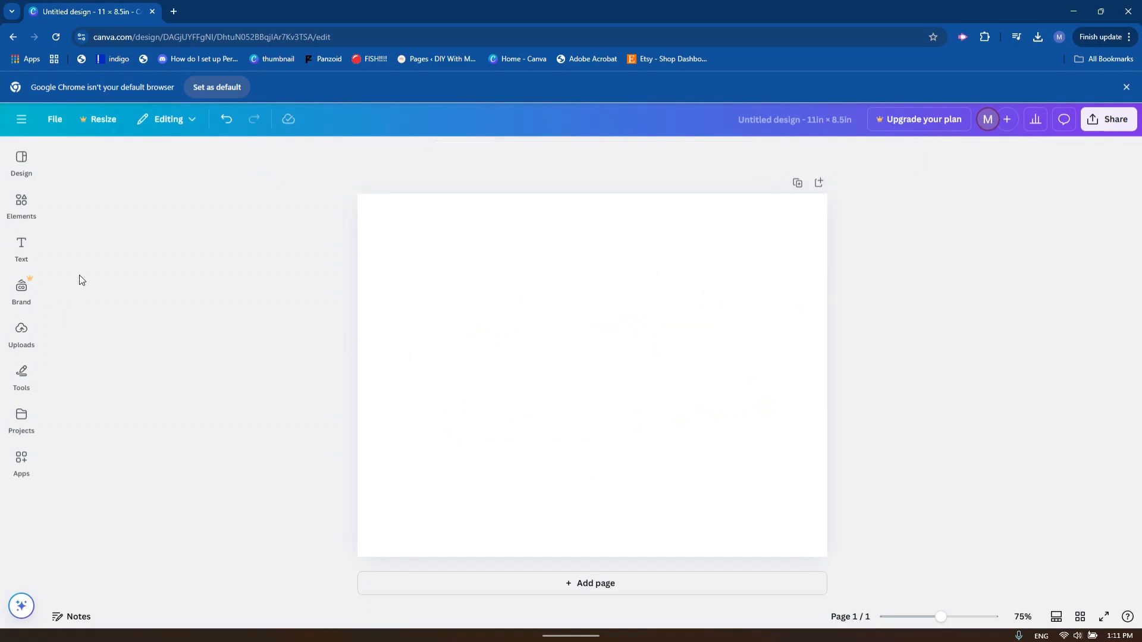
{"action": "left_click", "coordinate": [22, 204]}
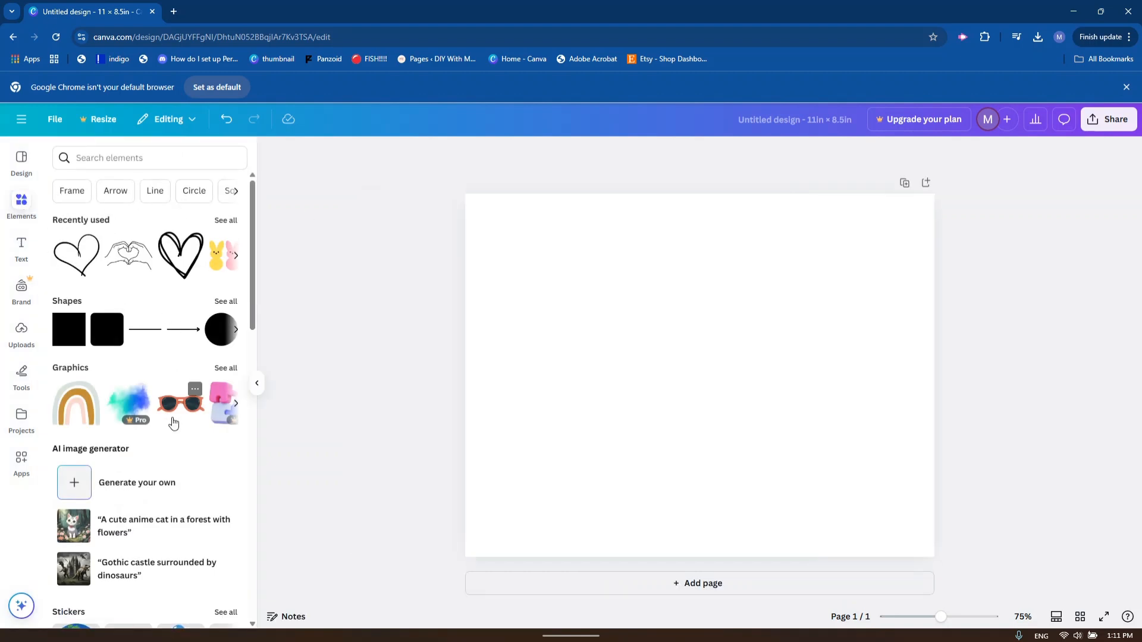
{"action": "mouse_move", "coordinate": [171, 426]}
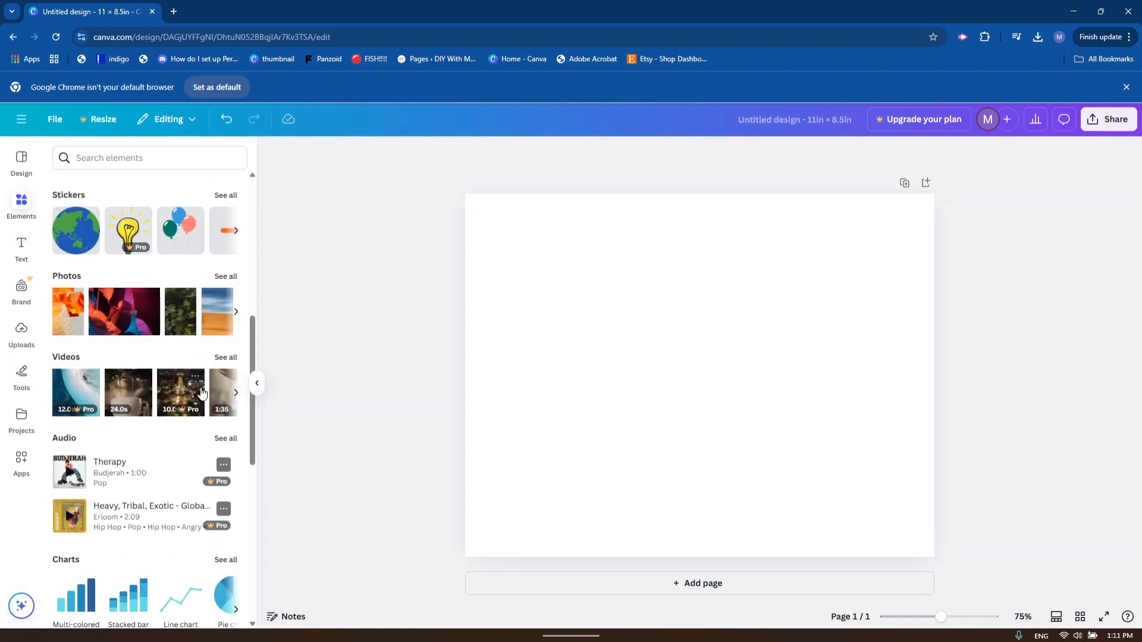
{"action": "scroll", "scroll_direction": "down", "scroll_amount": 3}
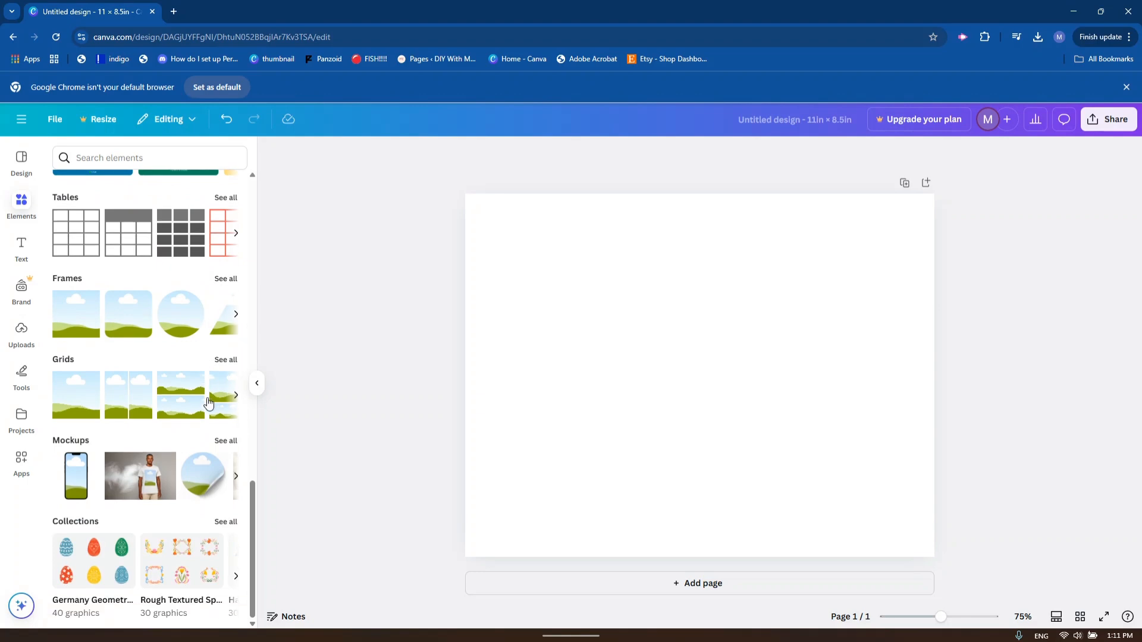
{"action": "mouse_move", "coordinate": [160, 247]}
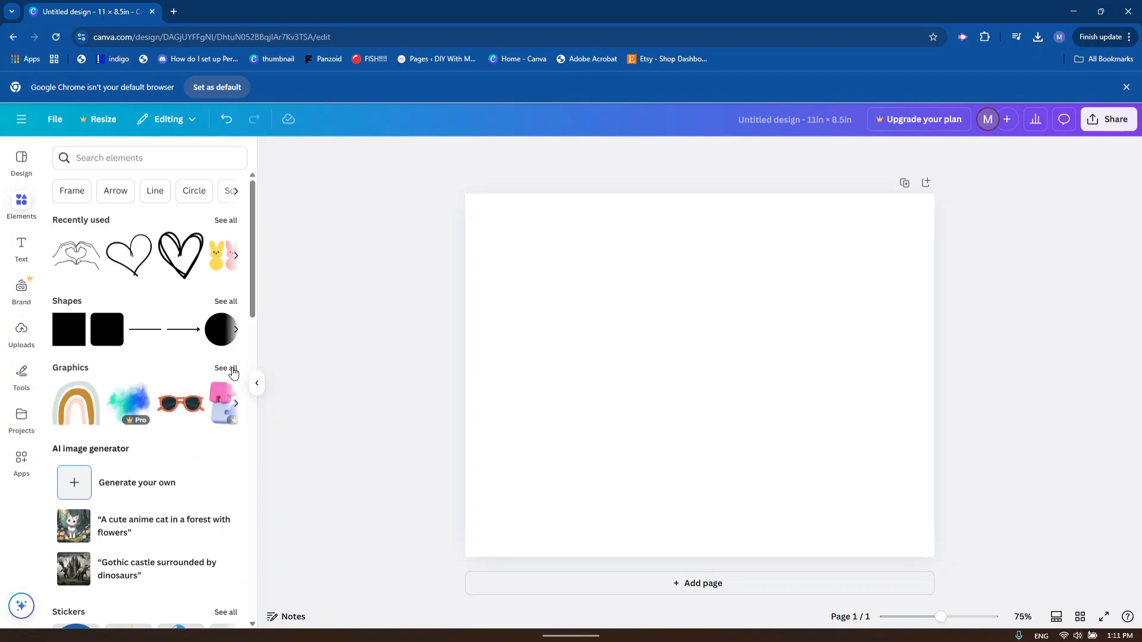
Open See all Graphics and scroll through the collection.
{"action": "left_click", "coordinate": [226, 367]}
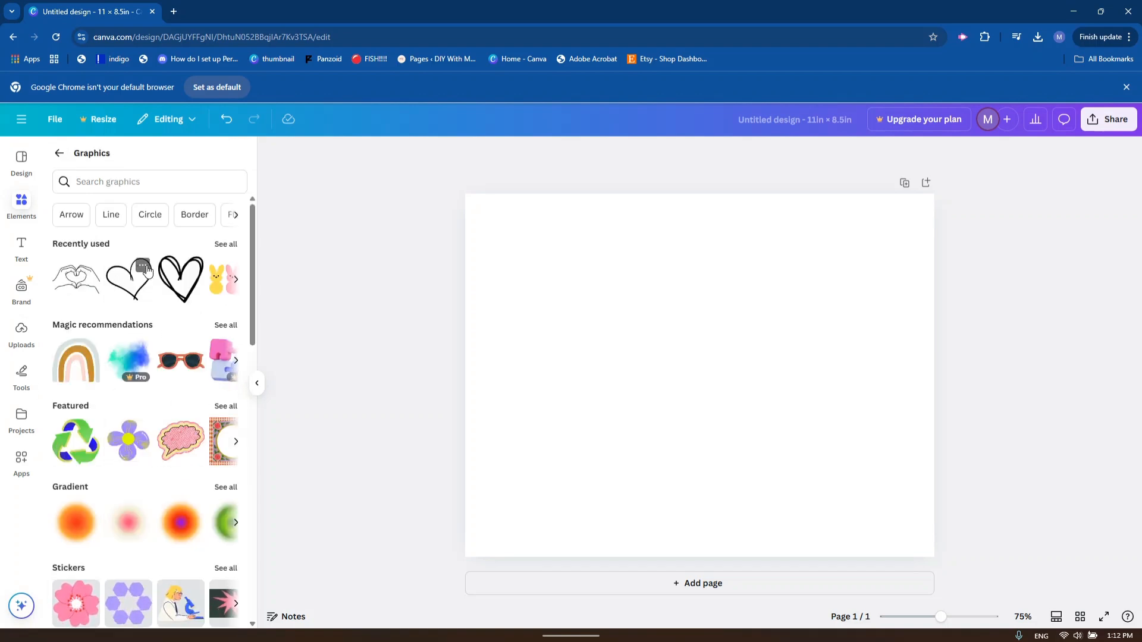
{"action": "mouse_move", "coordinate": [183, 341]}
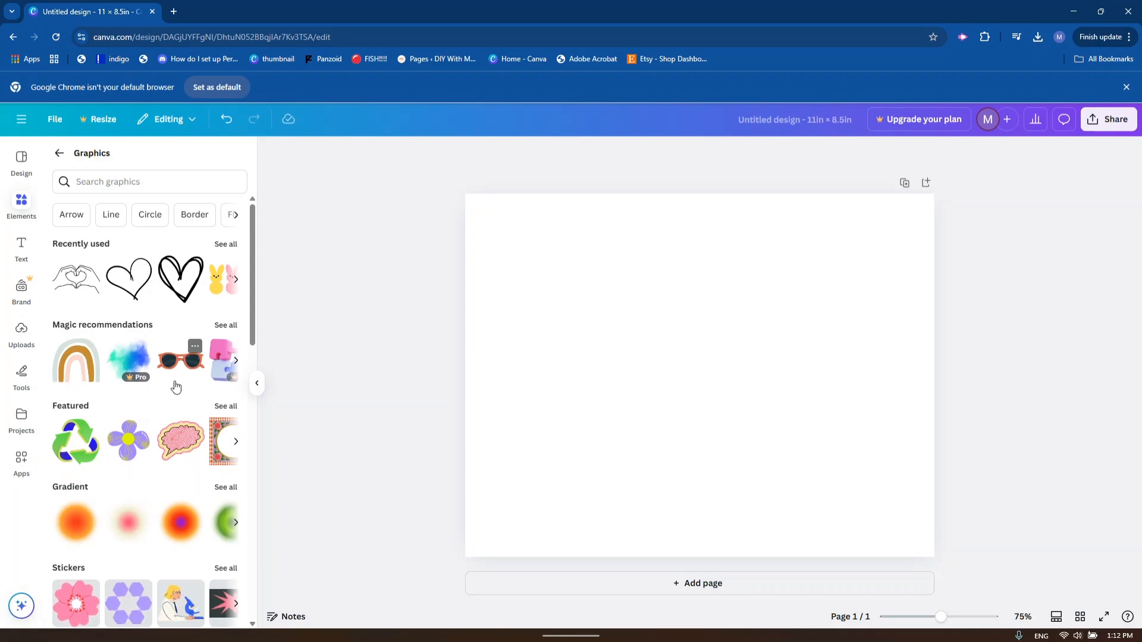
{"action": "scroll", "scroll_direction": "down", "scroll_amount": 3}
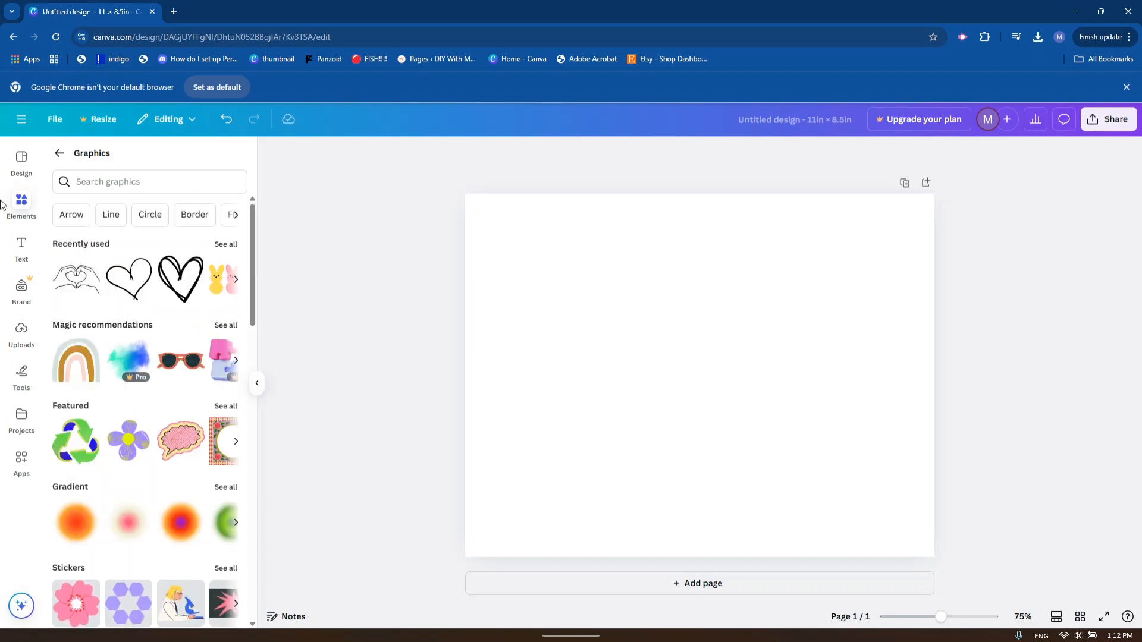
Go back to the Elements panel and scroll through charts, tables and frames.
{"action": "left_click", "coordinate": [59, 153]}
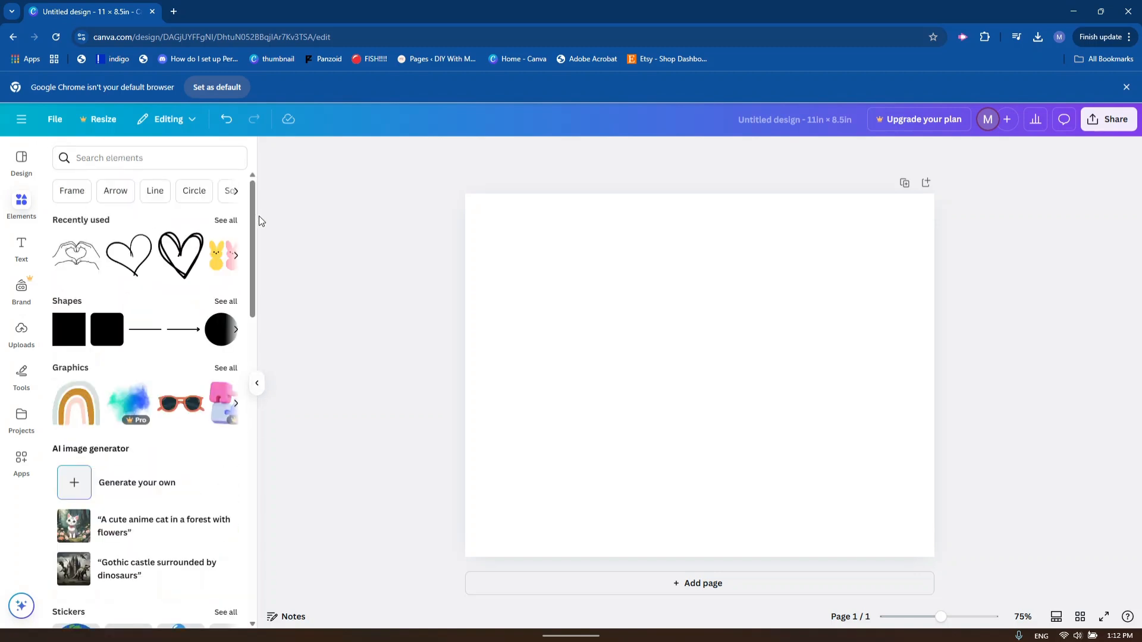
{"action": "mouse_move", "coordinate": [52, 323]}
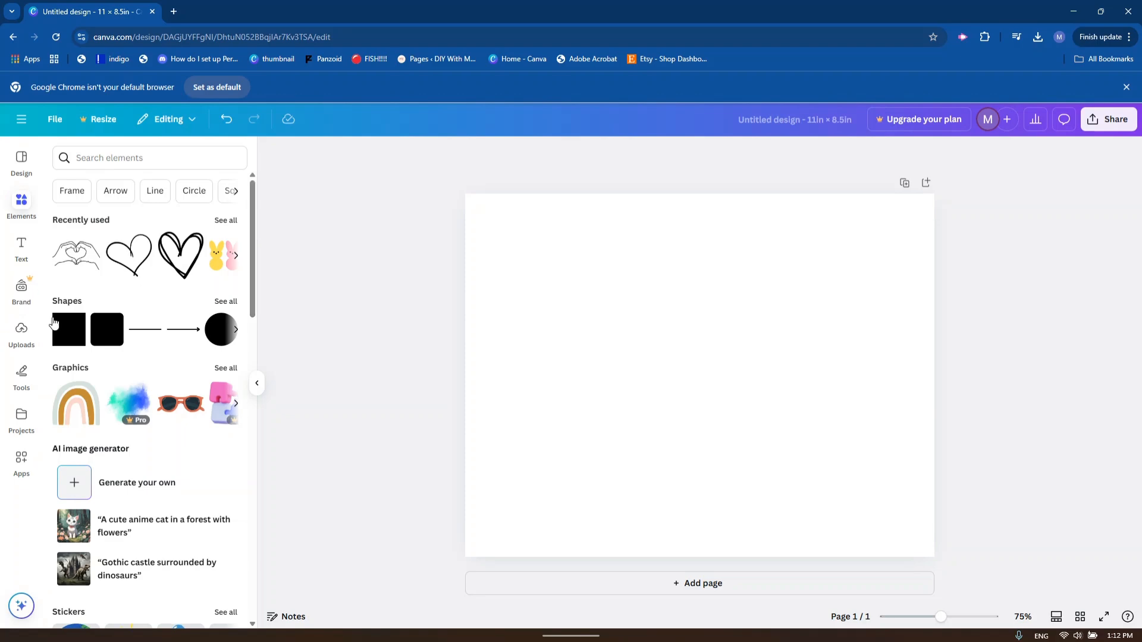
{"action": "scroll", "scroll_direction": "down", "scroll_amount": 3}
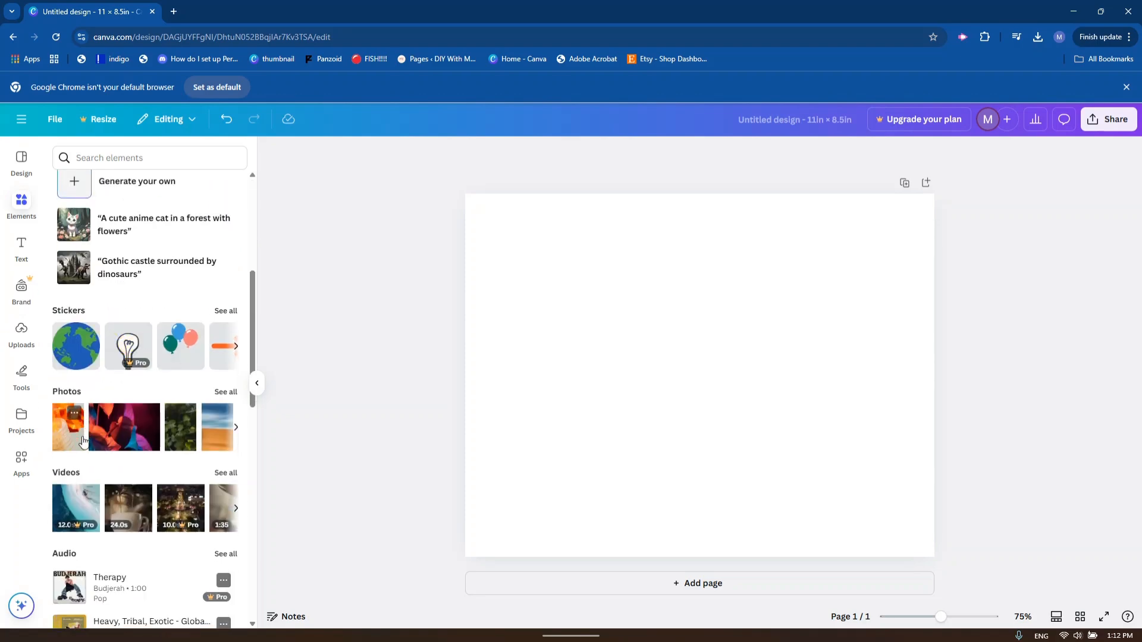
{"action": "scroll", "scroll_direction": "down", "scroll_amount": 3}
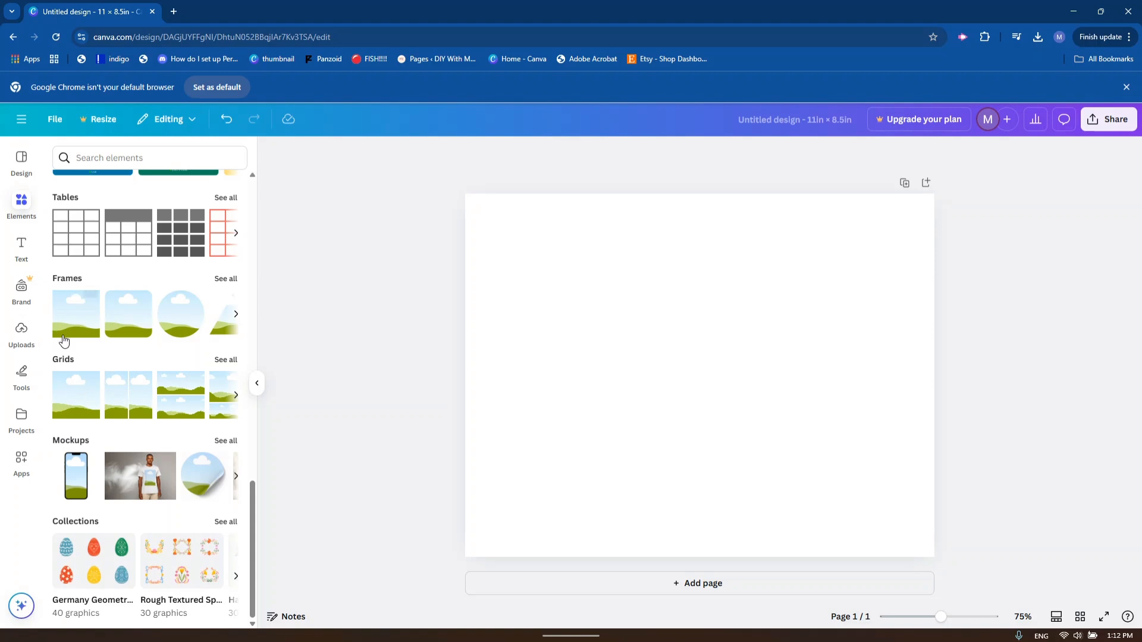
{"action": "mouse_move", "coordinate": [93, 453]}
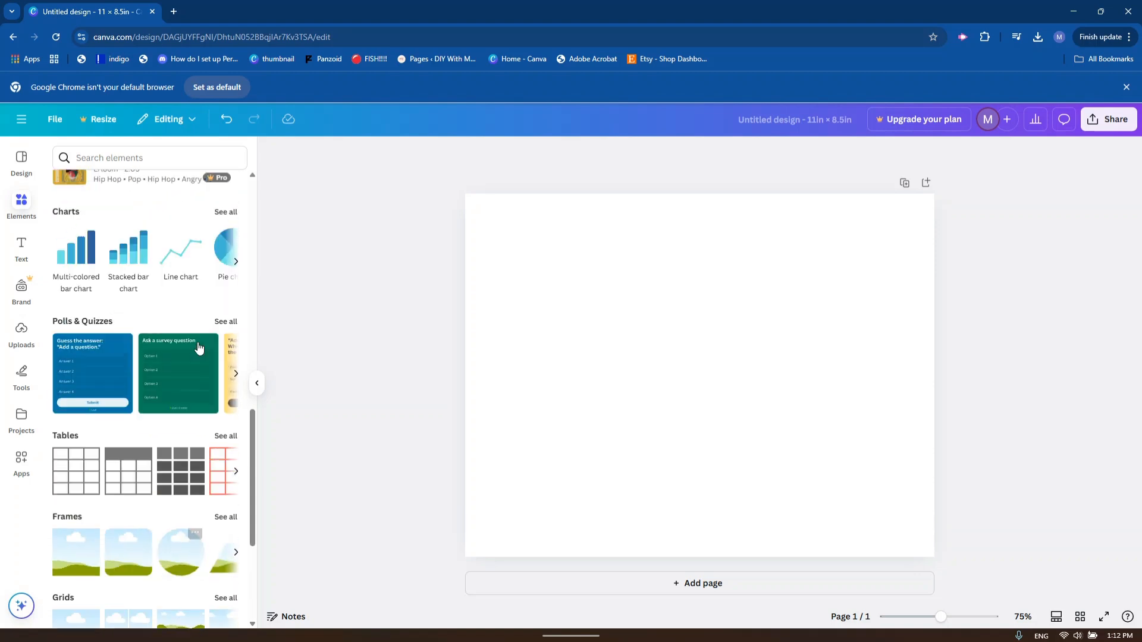
{"action": "scroll", "scroll_direction": "down", "scroll_amount": 3}
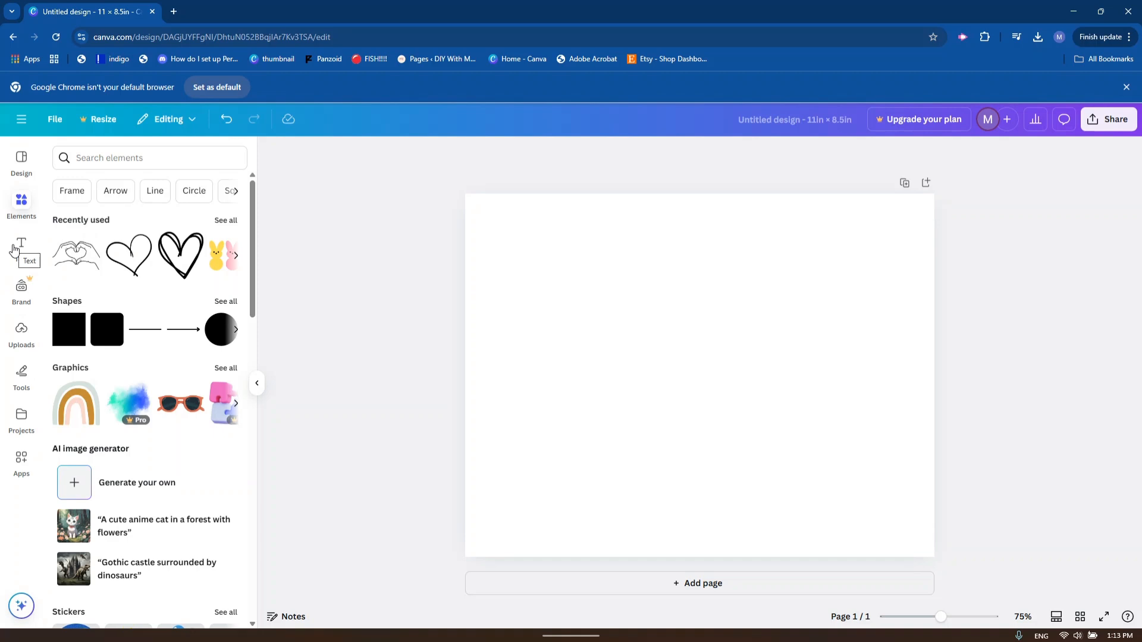
Add a default text box from the Text panel and browse font combinations.
{"action": "left_click", "coordinate": [21, 247]}
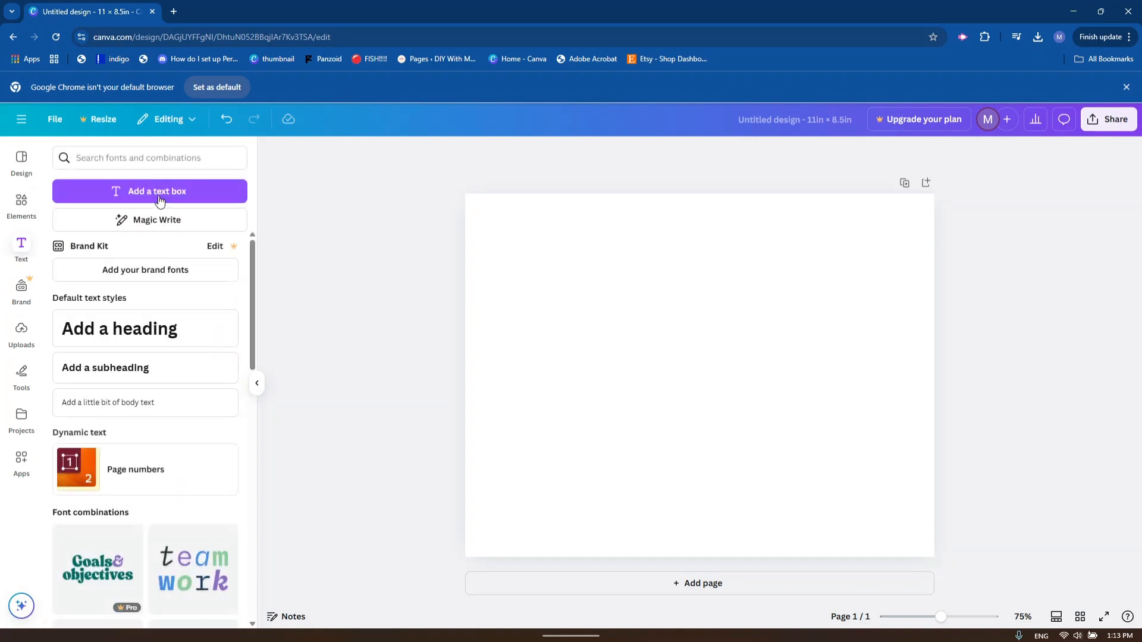
{"action": "left_click", "coordinate": [156, 191]}
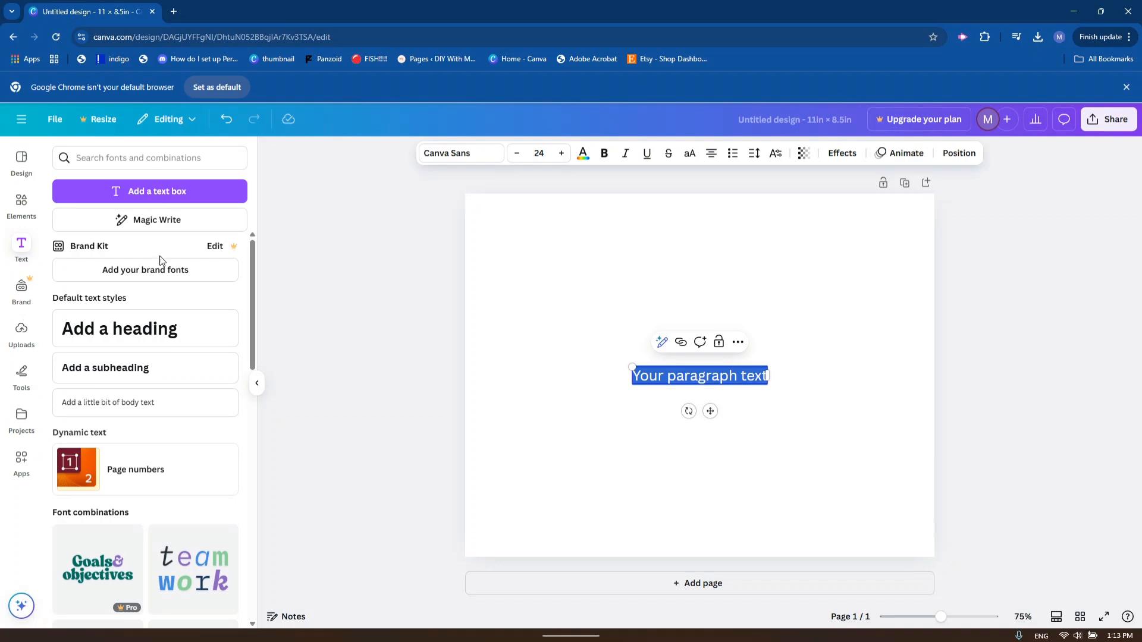
{"action": "scroll", "scroll_direction": "down", "scroll_amount": 3}
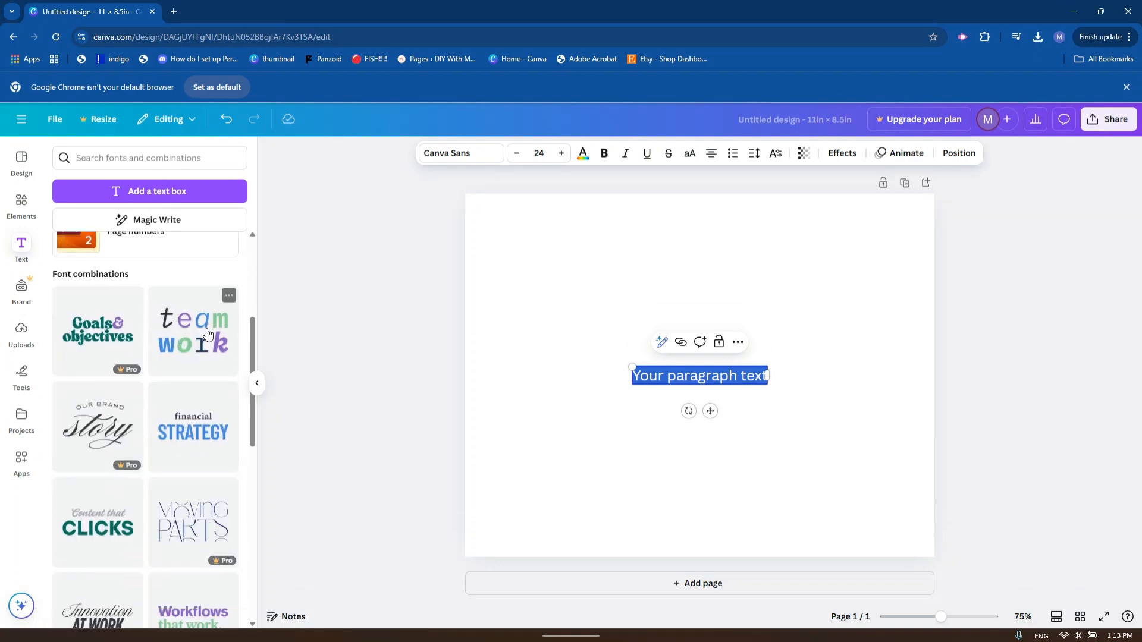
{"action": "mouse_move", "coordinate": [182, 333]}
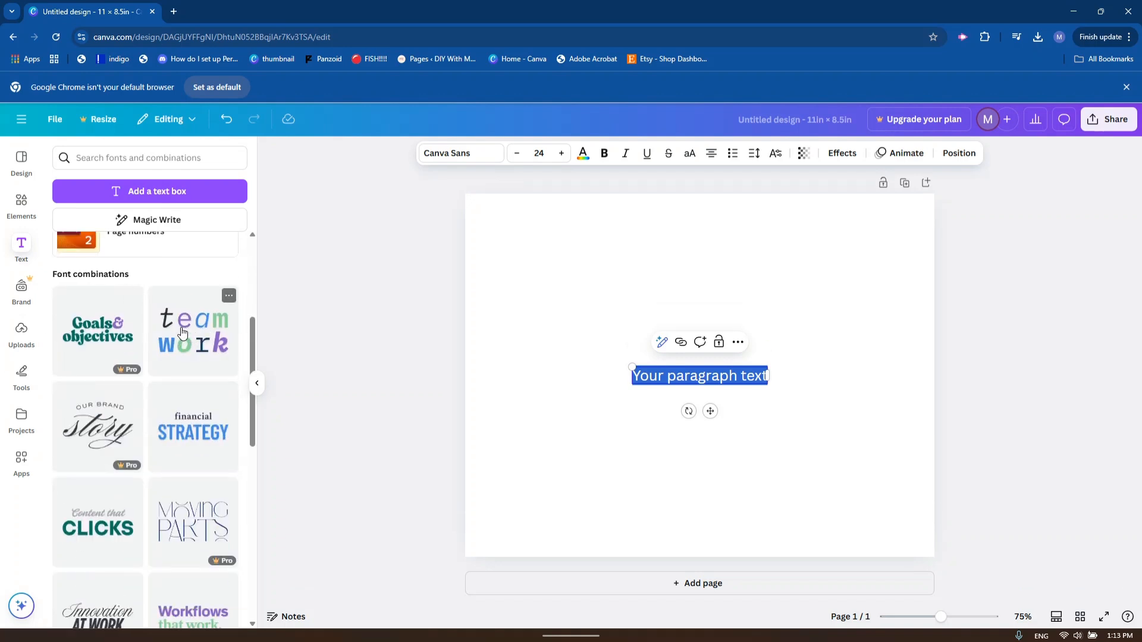
{"action": "scroll", "scroll_direction": "down", "scroll_amount": 3}
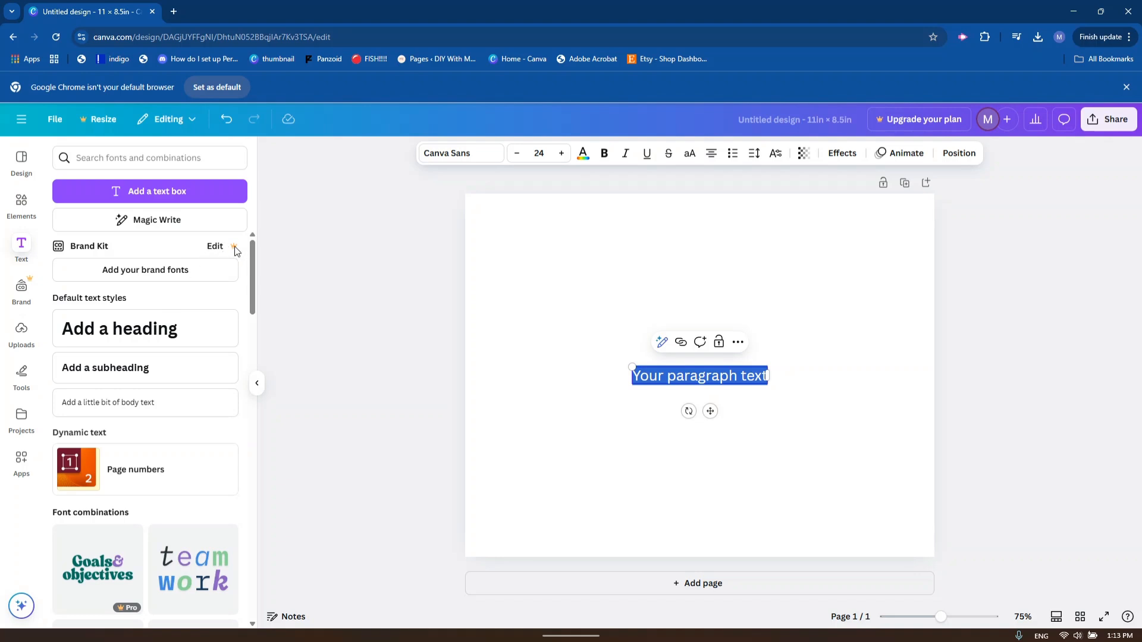
{"action": "scroll", "scroll_direction": "down", "scroll_amount": 3}
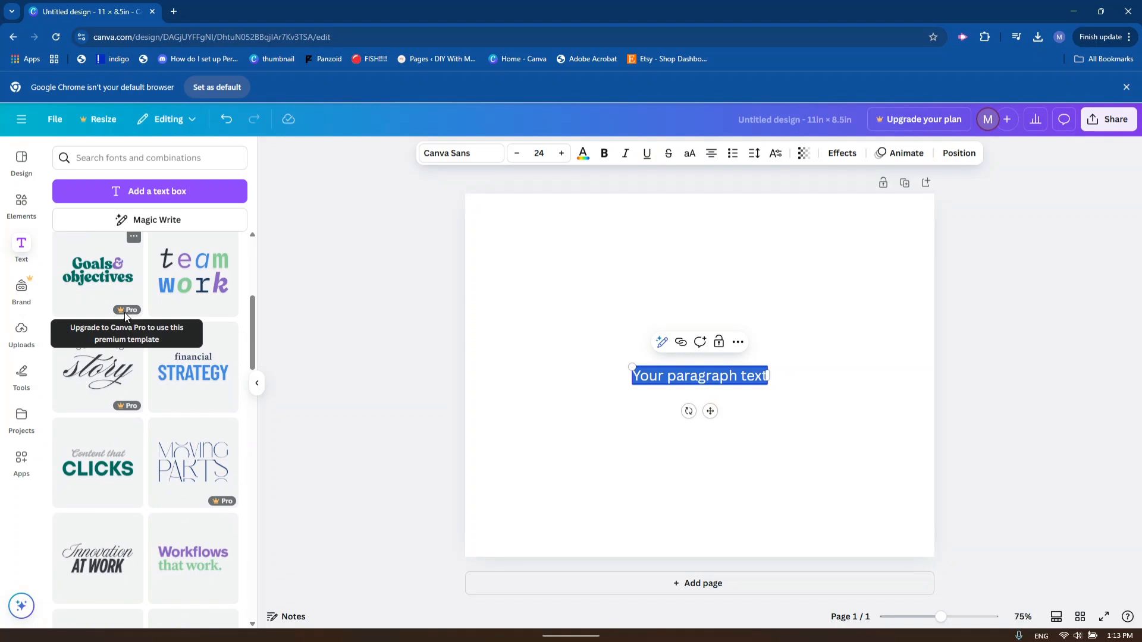
{"action": "mouse_move", "coordinate": [215, 509]}
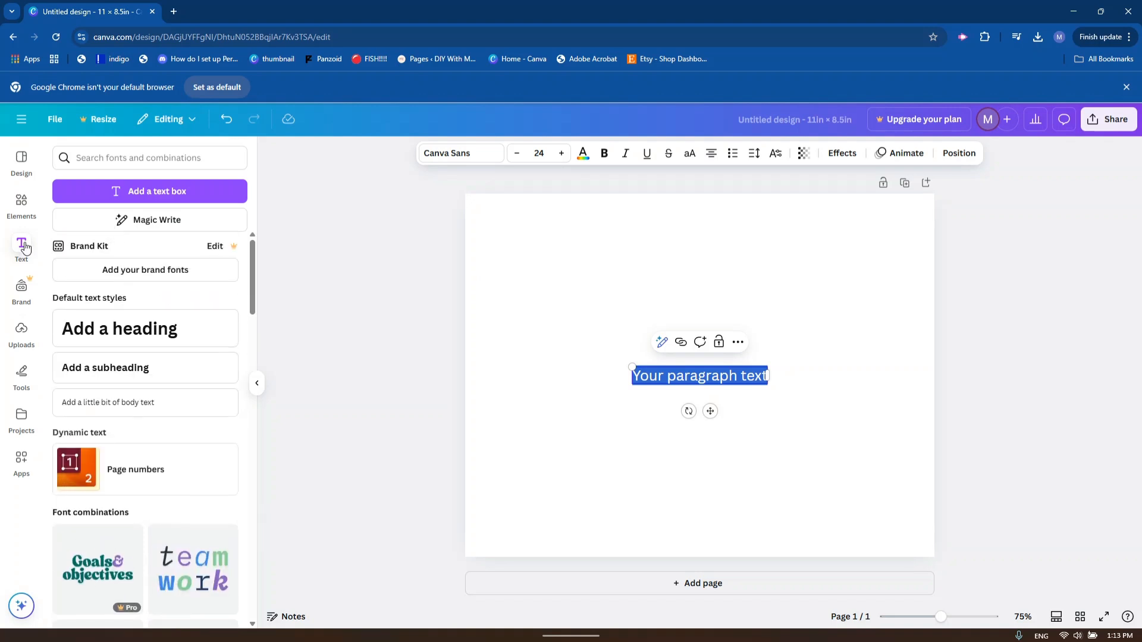
Reopen the Elements panel to view graphics, shapes and stickers.
{"action": "left_click", "coordinate": [22, 207]}
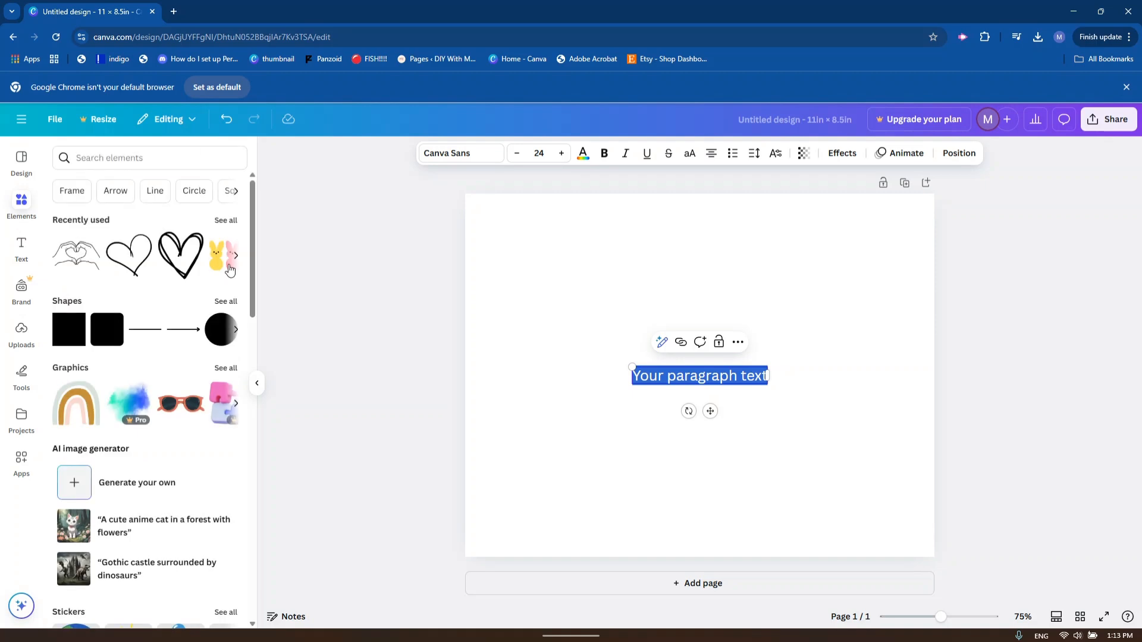
{"action": "mouse_move", "coordinate": [131, 404]}
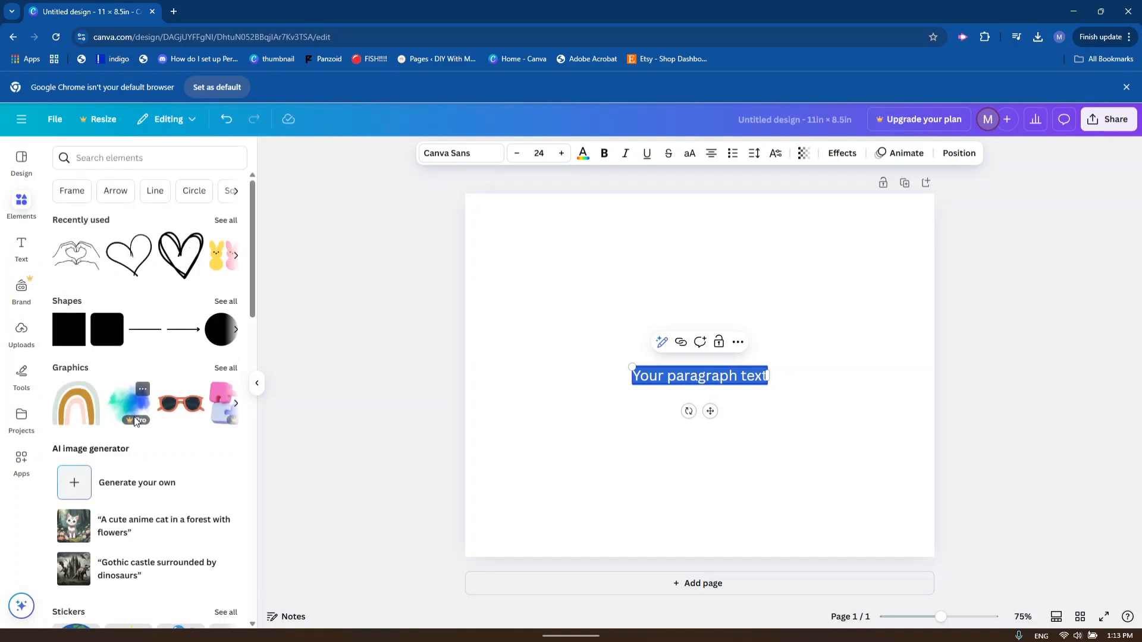
{"action": "mouse_move", "coordinate": [130, 404]}
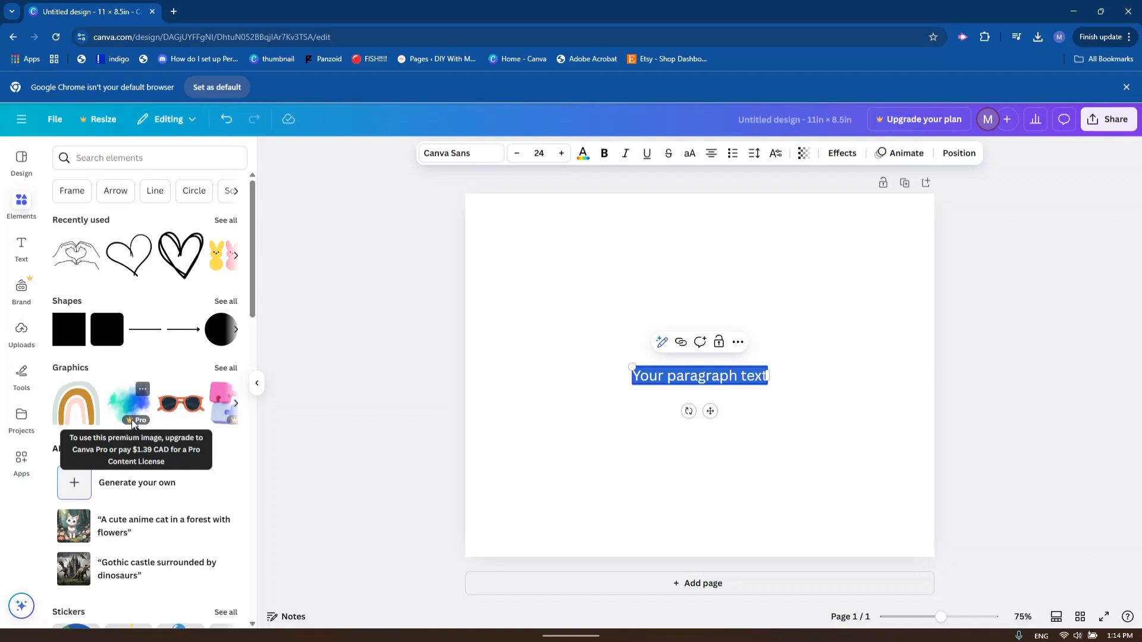
{"action": "mouse_move", "coordinate": [22, 339]}
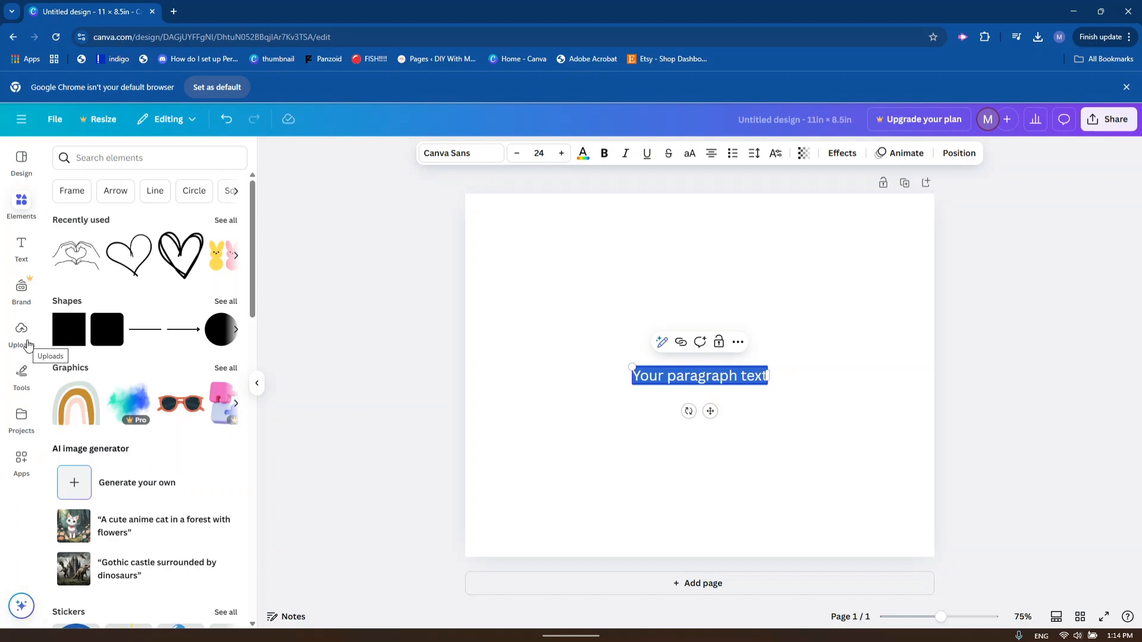
Open the Uploads panel, which has no media yet.
{"action": "left_click", "coordinate": [21, 335]}
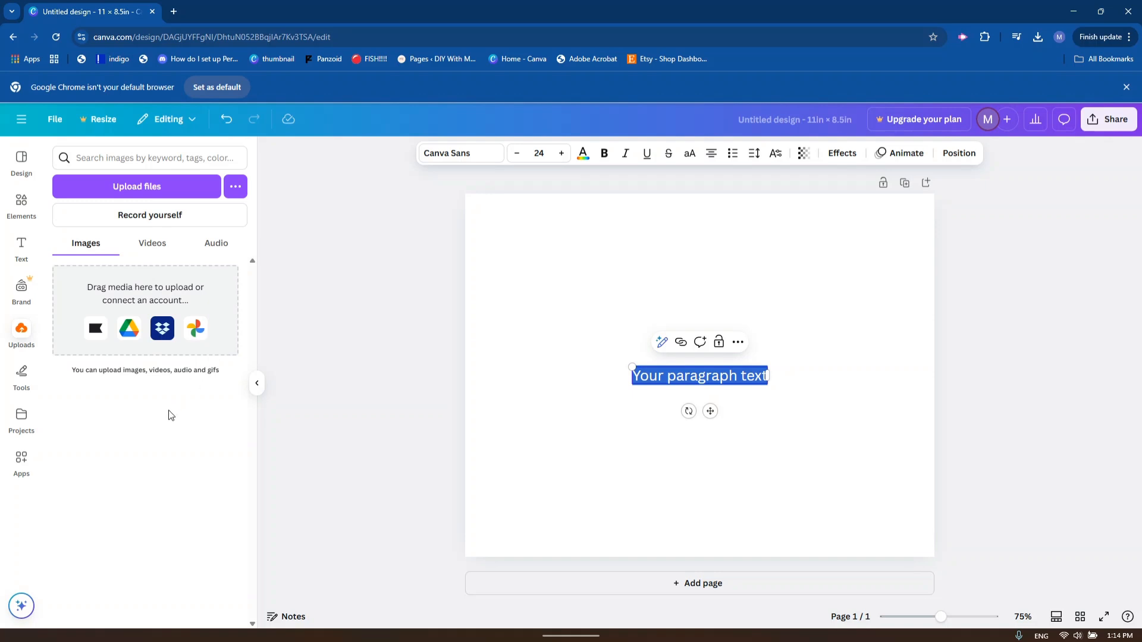
{"action": "mouse_move", "coordinate": [114, 390]}
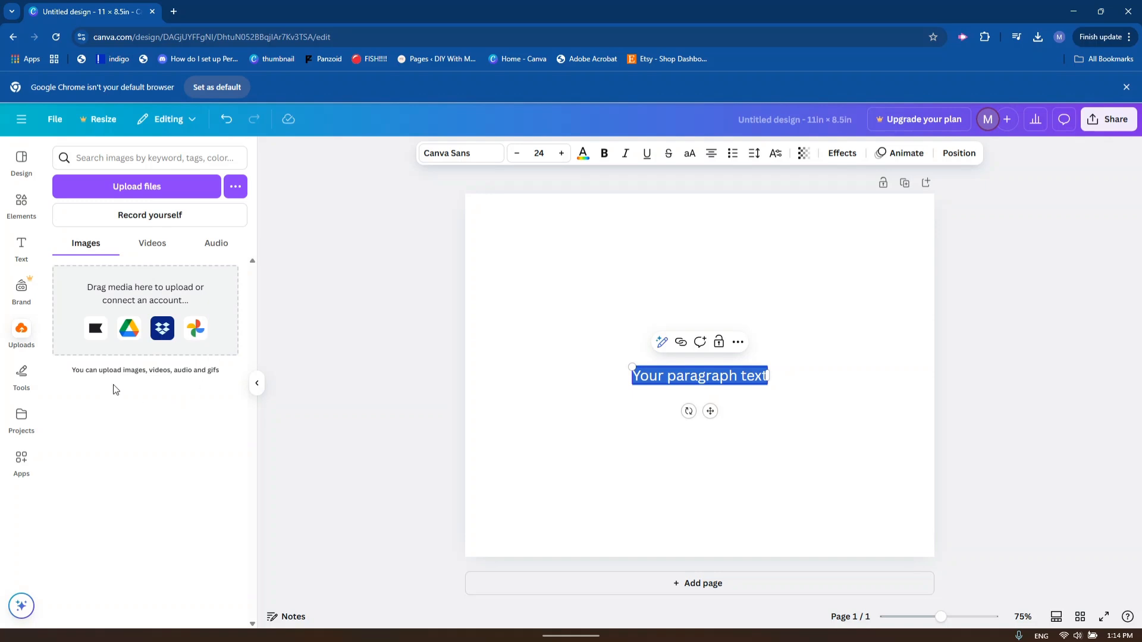
{"action": "mouse_move", "coordinate": [166, 235]}
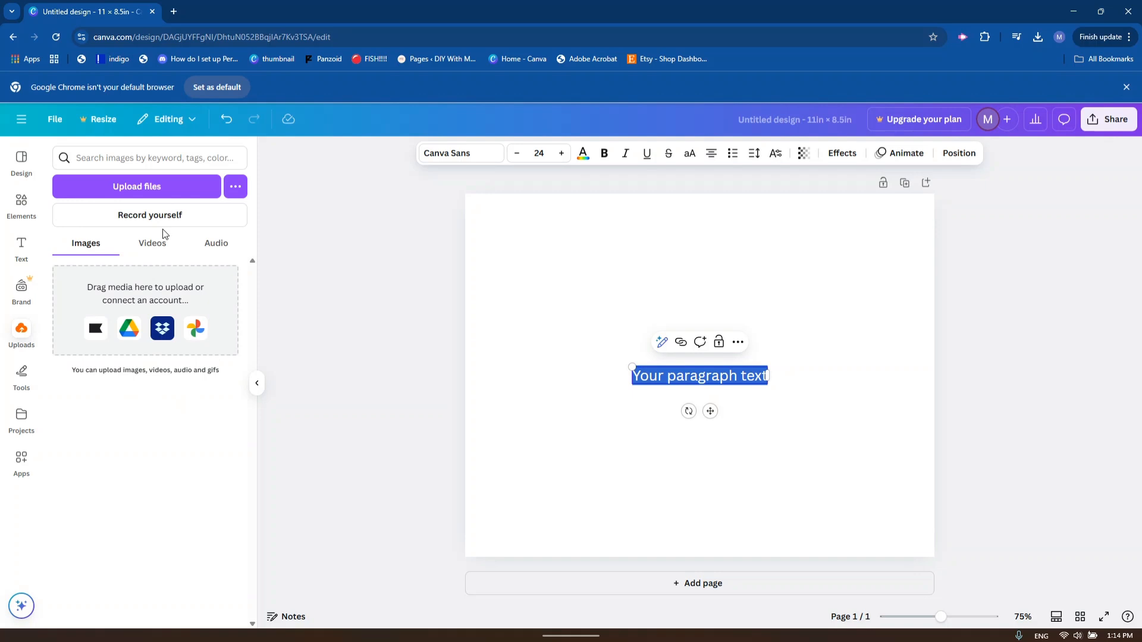
{"action": "mouse_move", "coordinate": [165, 233]}
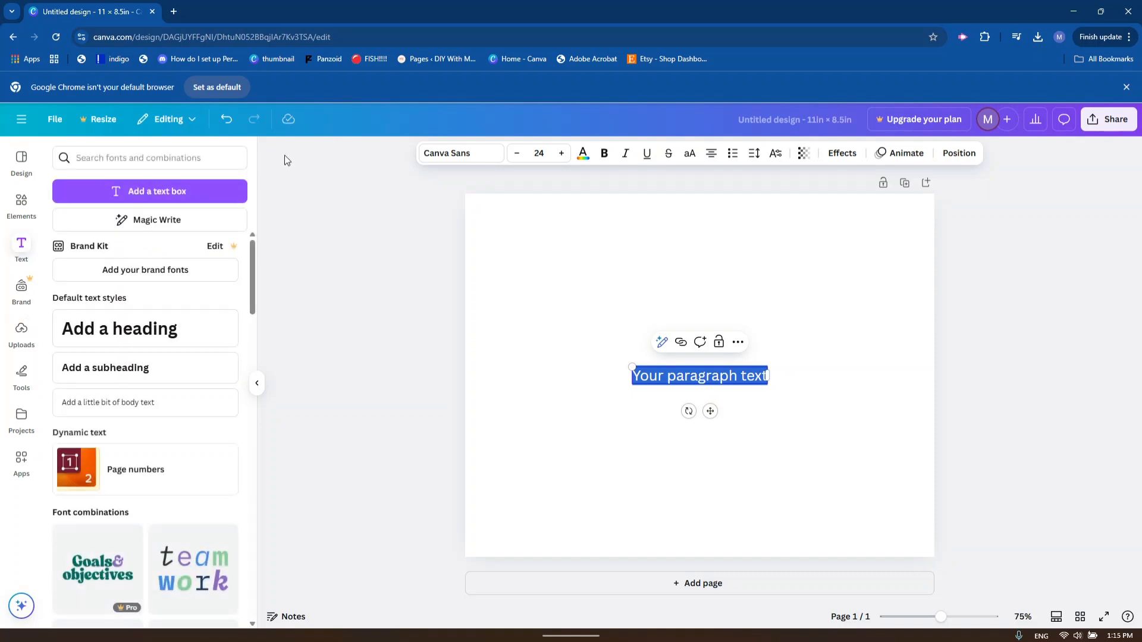
{"action": "mouse_move", "coordinate": [704, 363]}
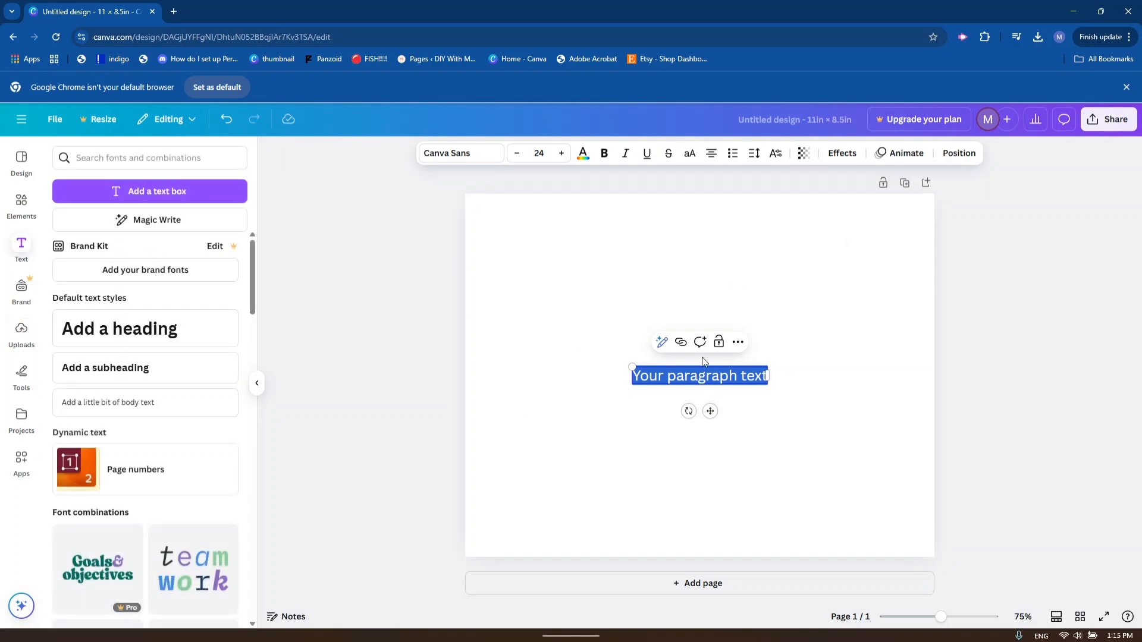
{"action": "mouse_move", "coordinate": [821, 382]}
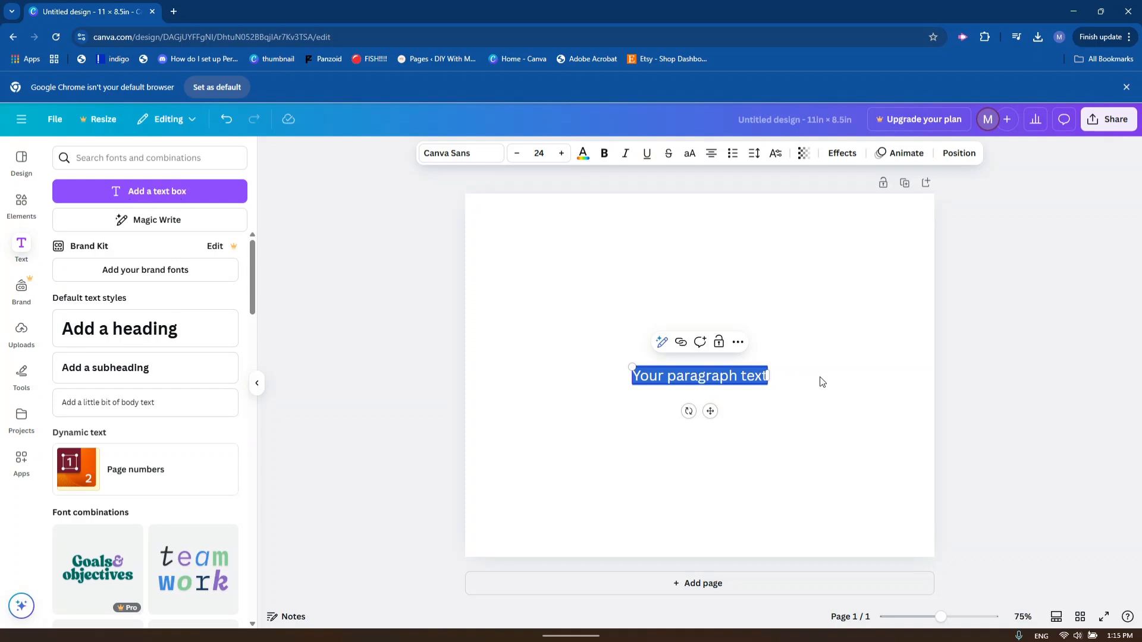
{"action": "mouse_move", "coordinate": [165, 184]}
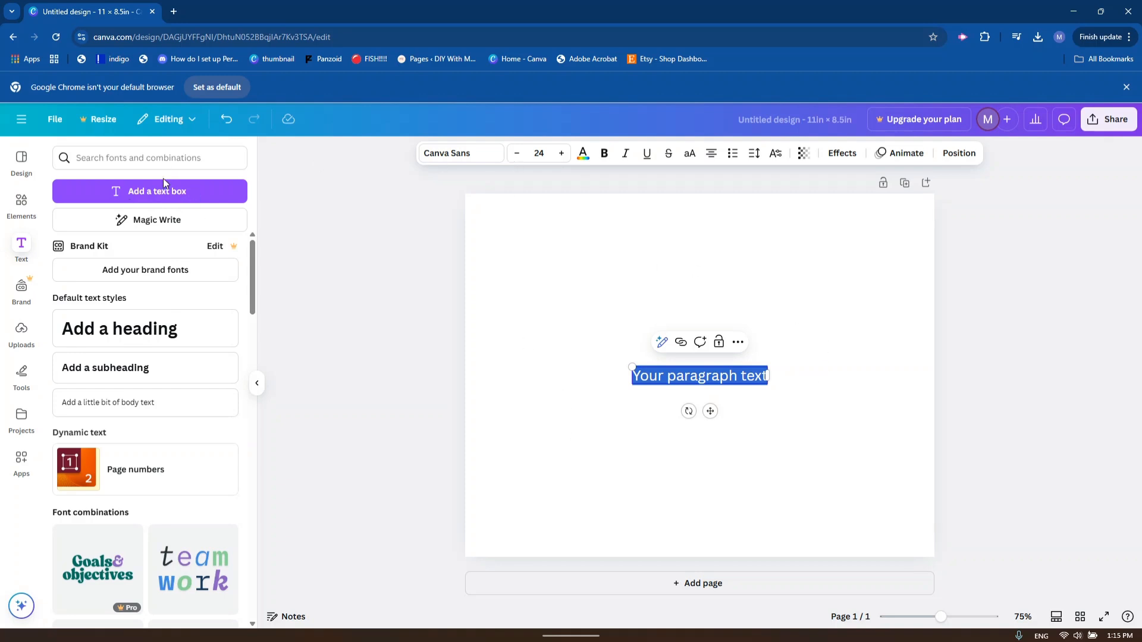
{"action": "mouse_move", "coordinate": [228, 390]}
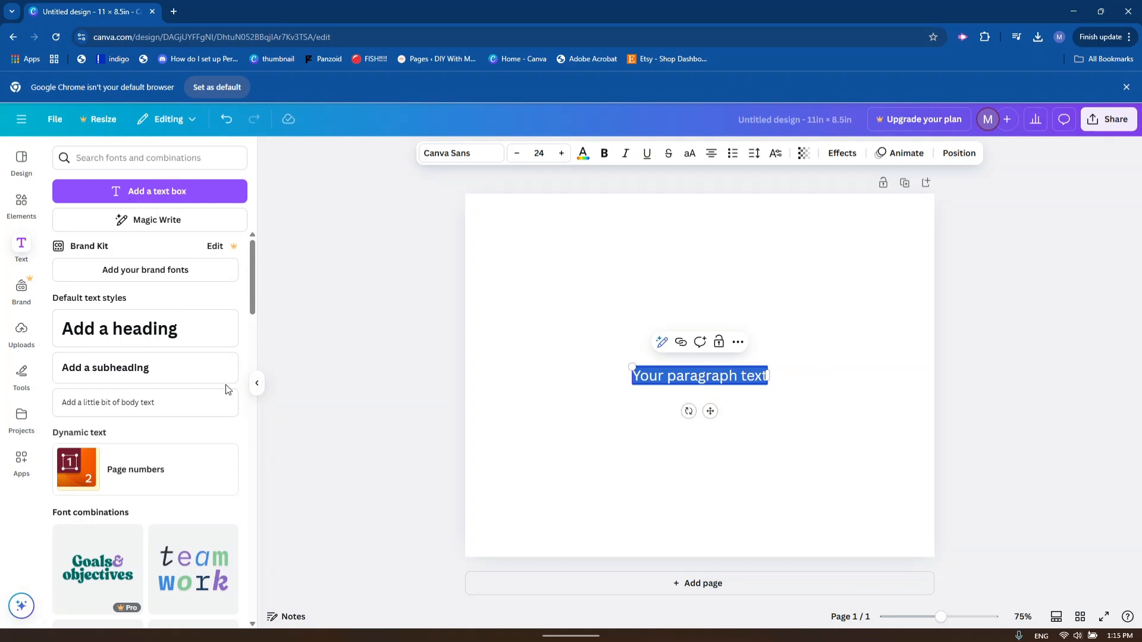
Replace the placeholder paragraph text with 'MOM'.
{"action": "double_click", "coordinate": [690, 376]}
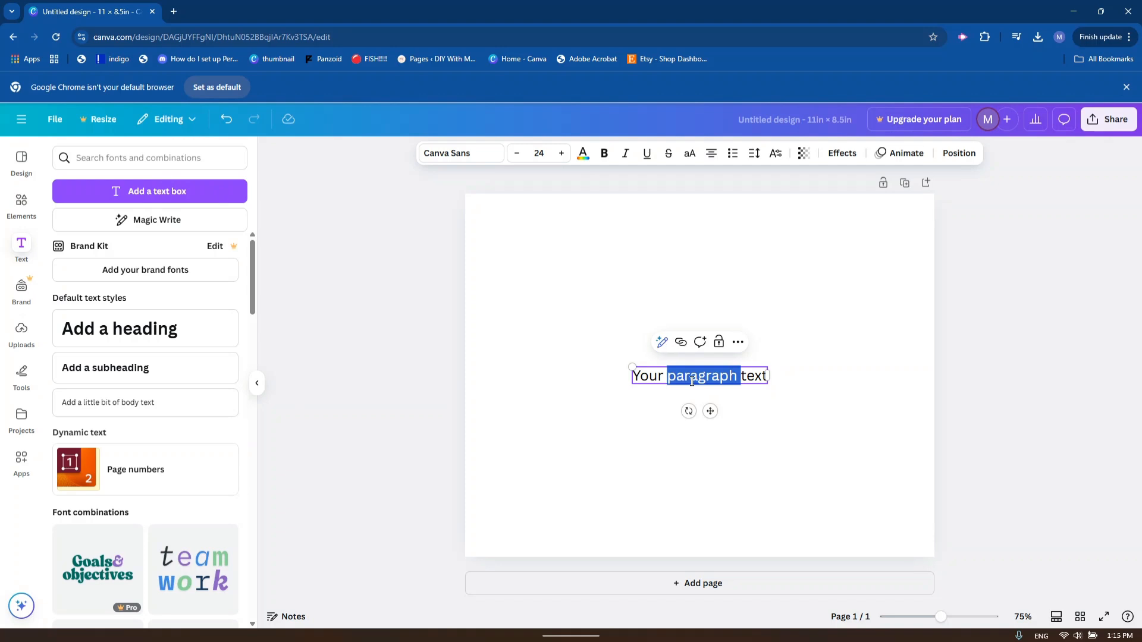
{"action": "key", "text": "Delete"}
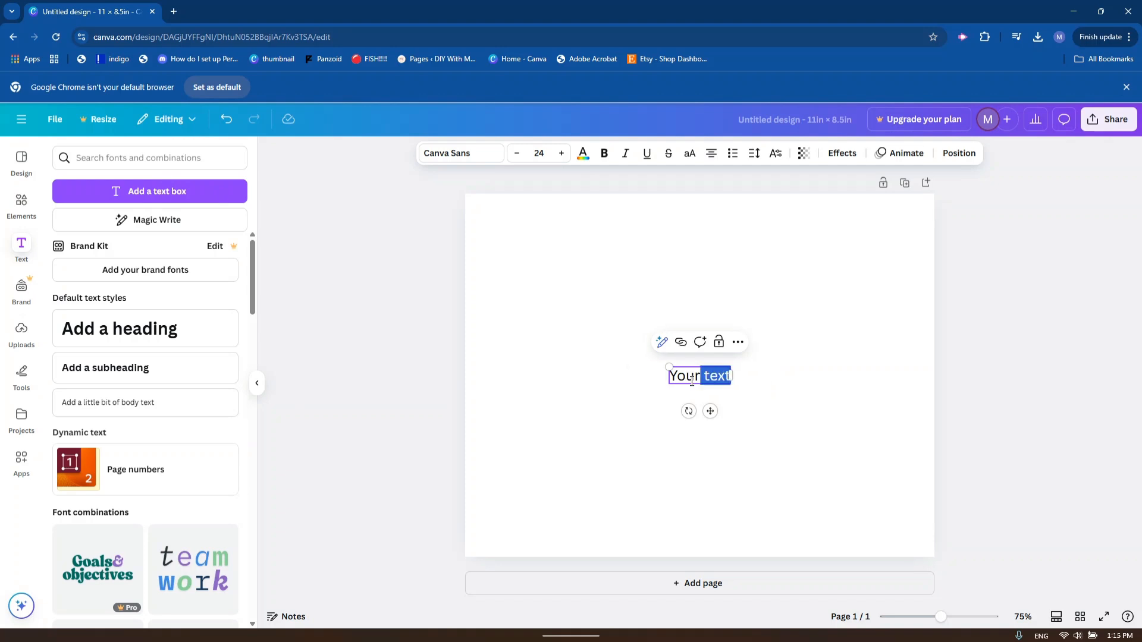
{"action": "type", "text": "MOM"}
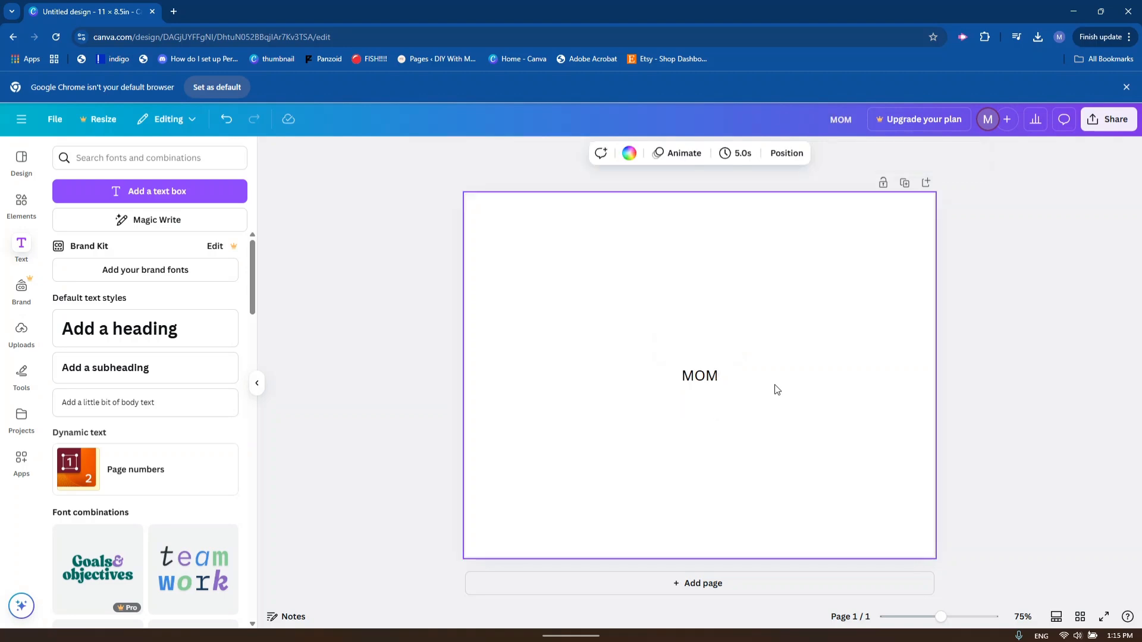
Enlarge the MOM text and centre it on the page, settling on font size 250.
{"action": "left_click", "coordinate": [698, 376]}
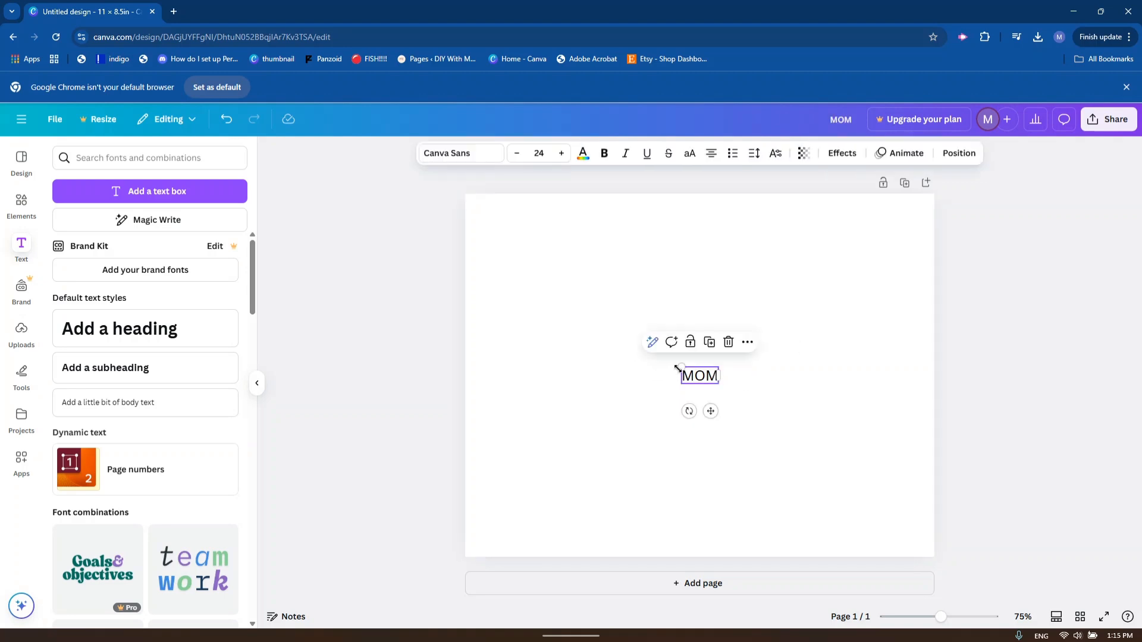
{"action": "left_click_drag", "start_coordinate": [720, 384], "coordinate": [721, 384]}
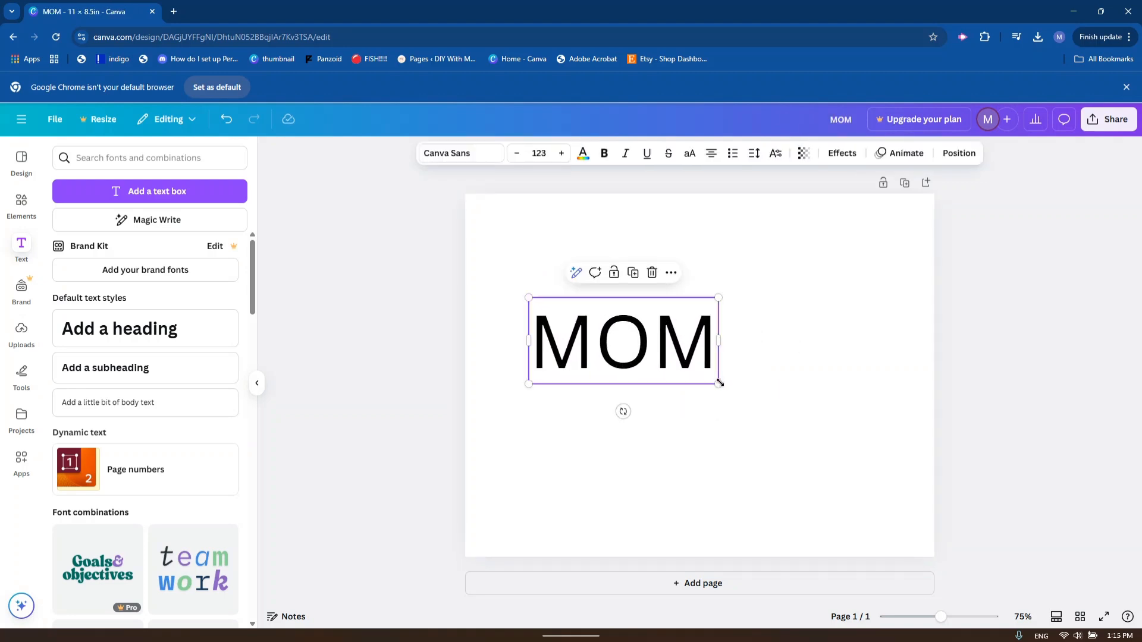
{"action": "left_click_drag", "start_coordinate": [719, 381], "coordinate": [891, 464]}
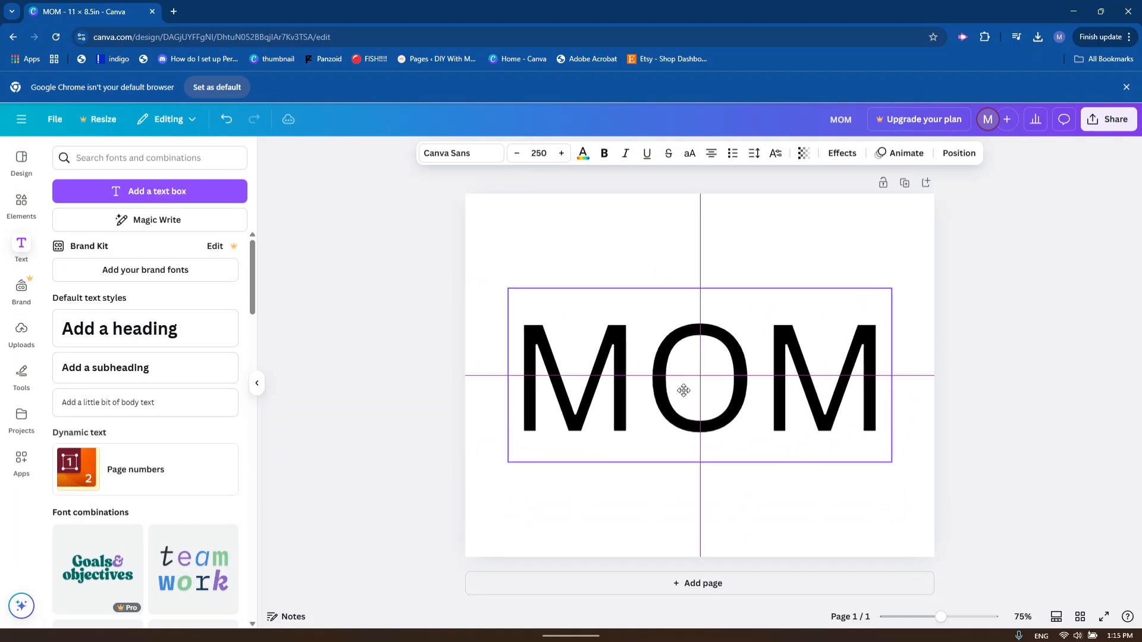
{"action": "left_click", "coordinate": [684, 389]}
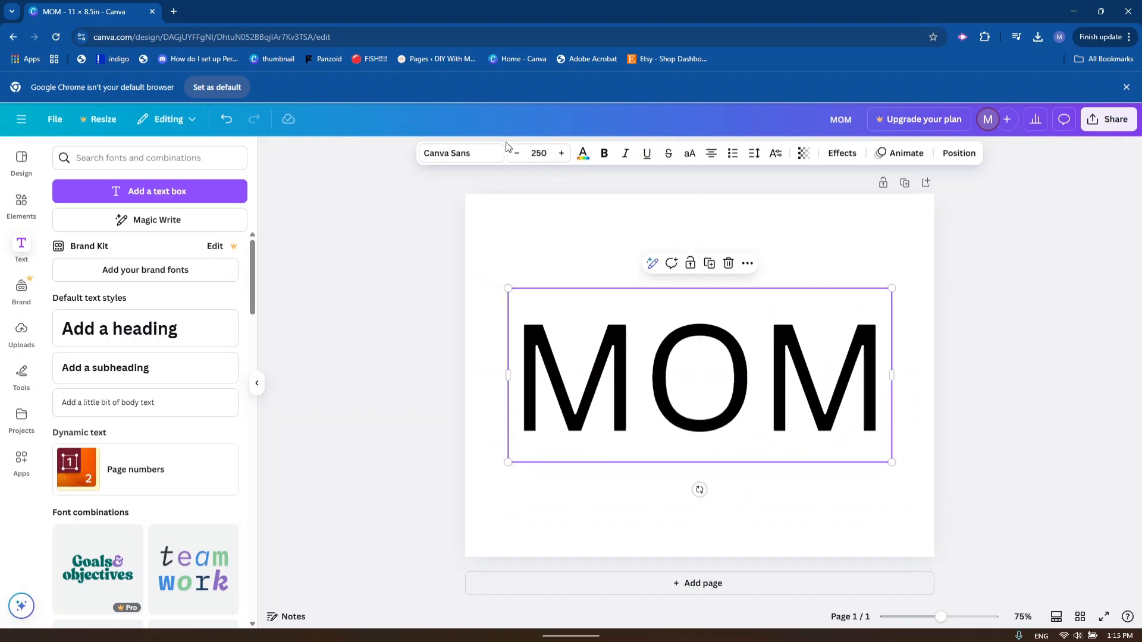
{"action": "left_click", "coordinate": [515, 153]}
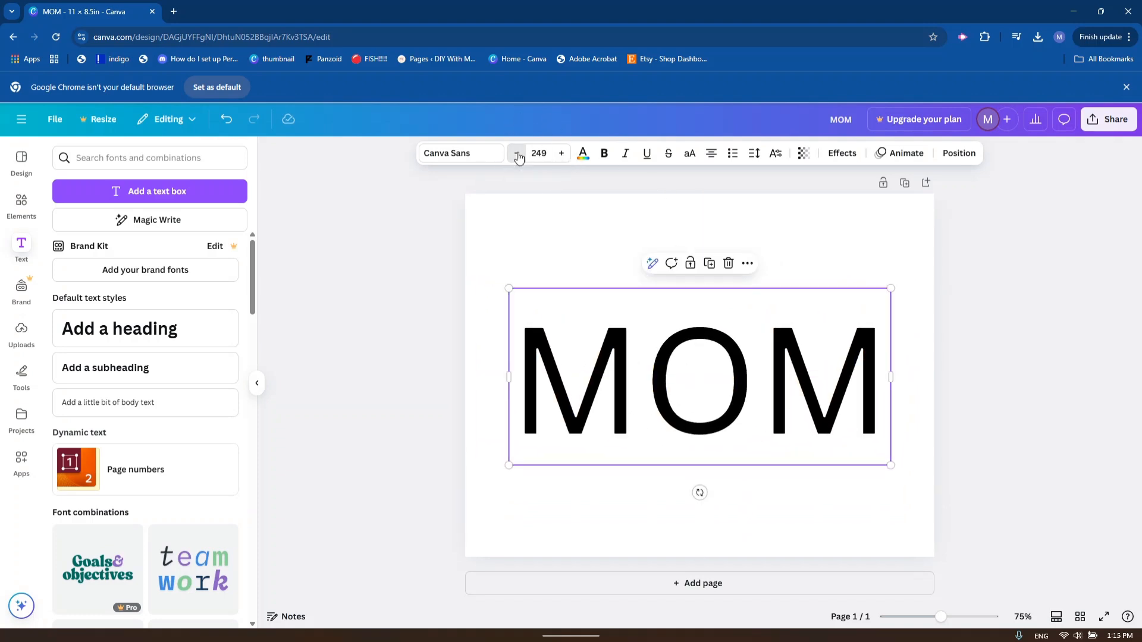
{"action": "left_click", "coordinate": [516, 153]}
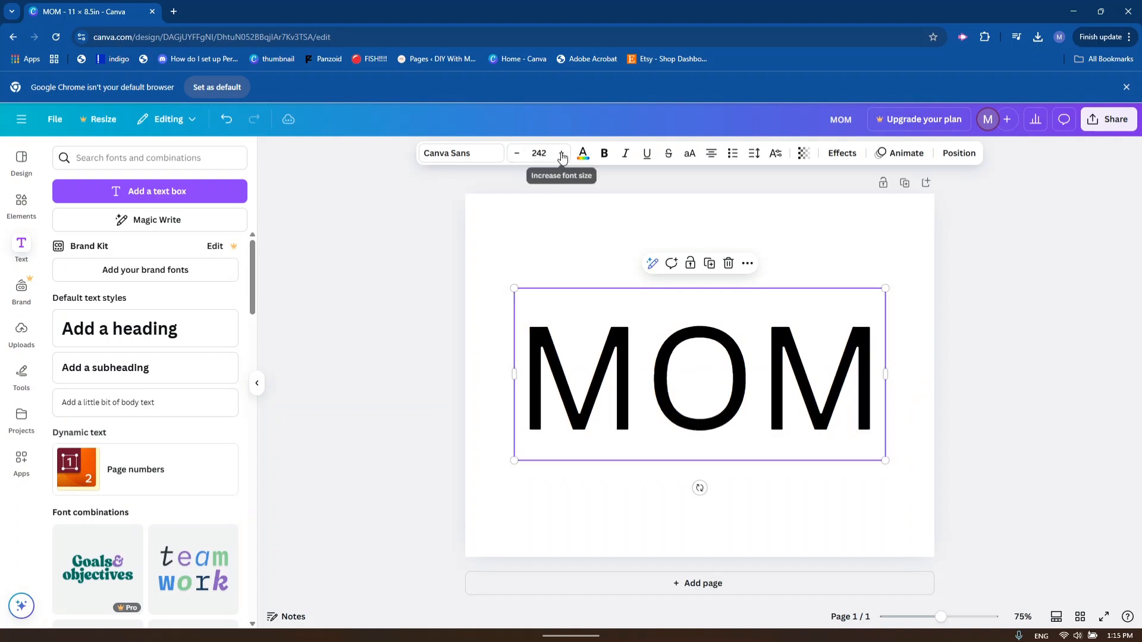
{"action": "left_click", "coordinate": [561, 153]}
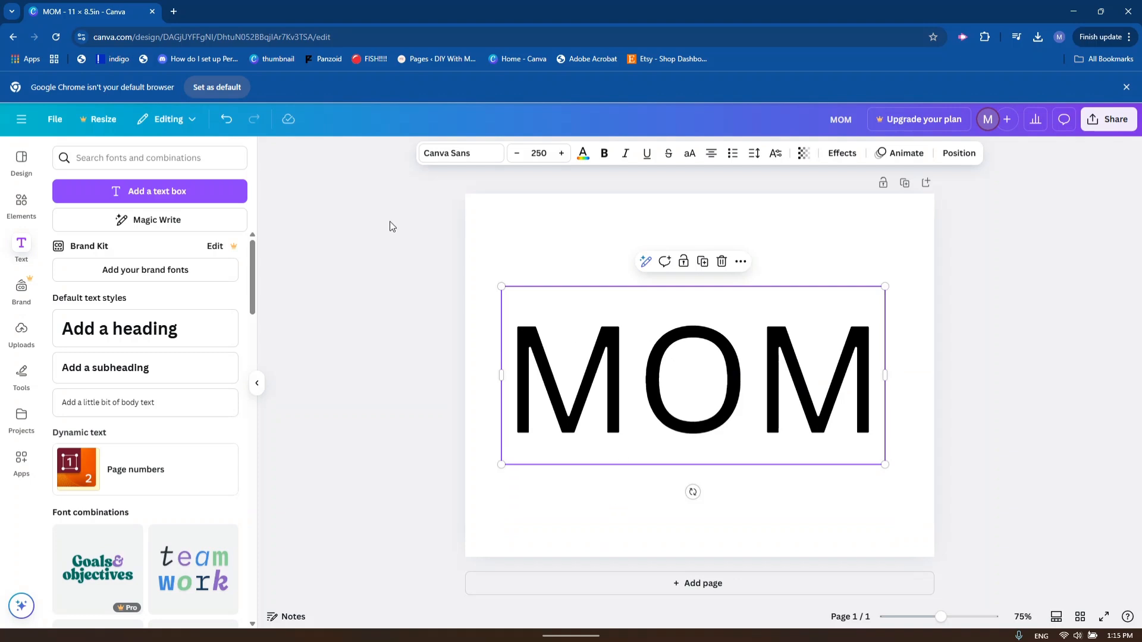
{"action": "mouse_move", "coordinate": [440, 146]}
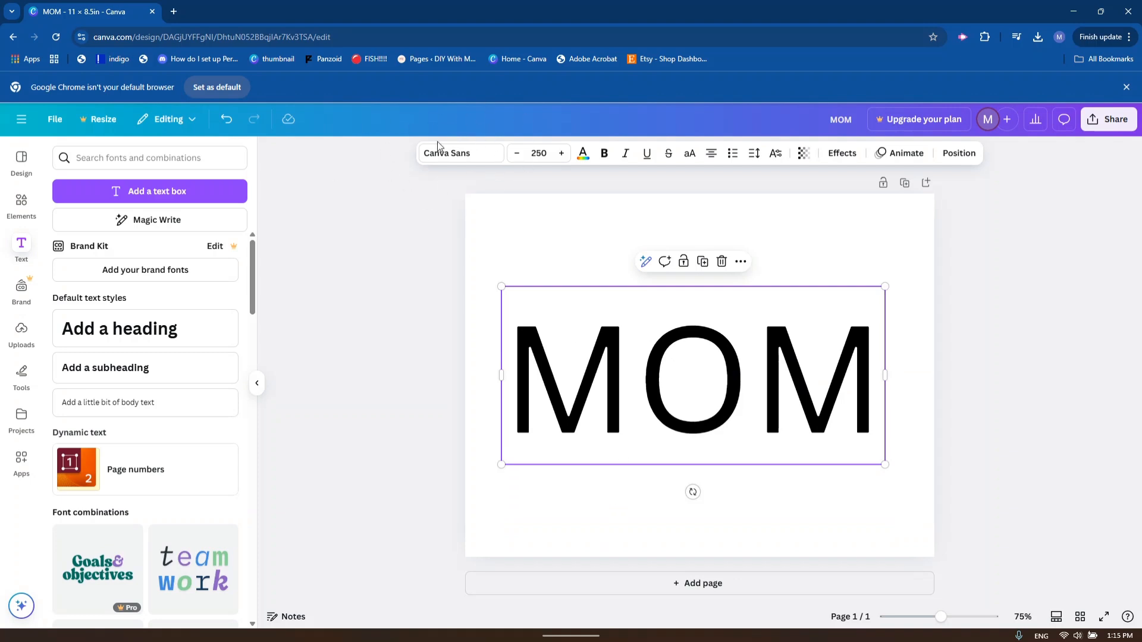
Open the font list for the MOM text and scroll through the available fonts.
{"action": "left_click", "coordinate": [460, 153]}
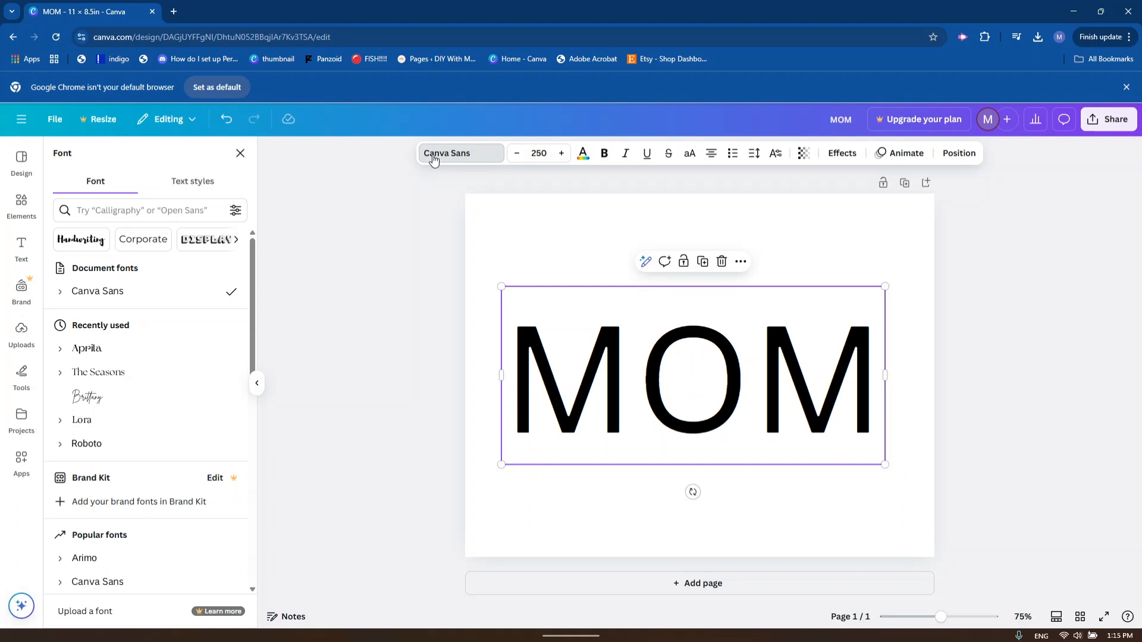
{"action": "scroll", "scroll_direction": "down", "scroll_amount": 3}
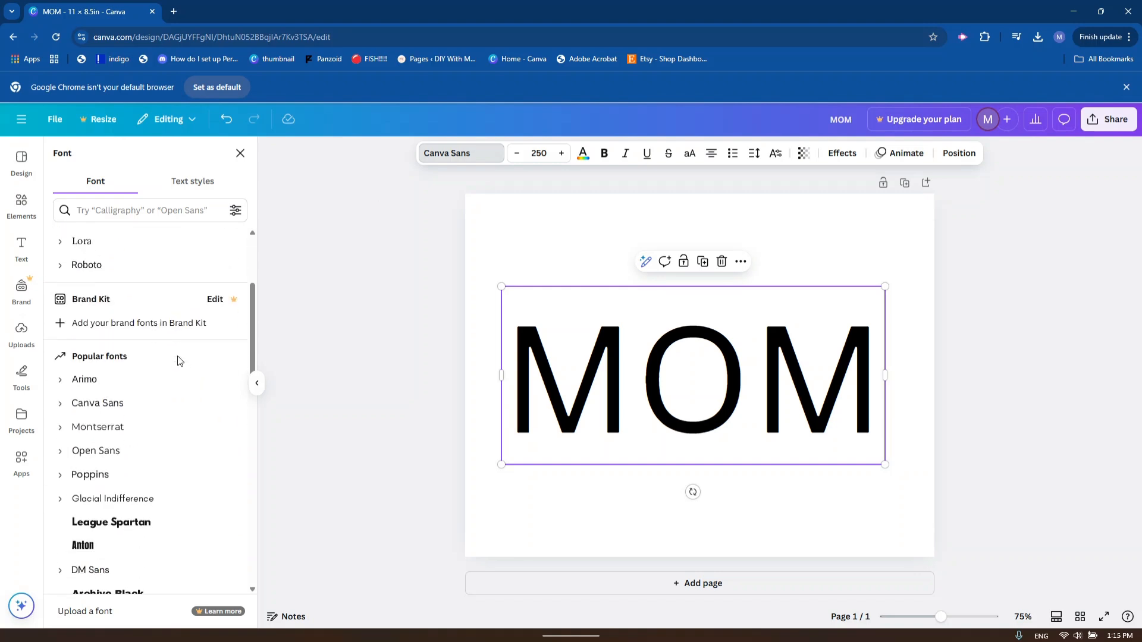
{"action": "scroll", "scroll_direction": "down", "scroll_amount": 3}
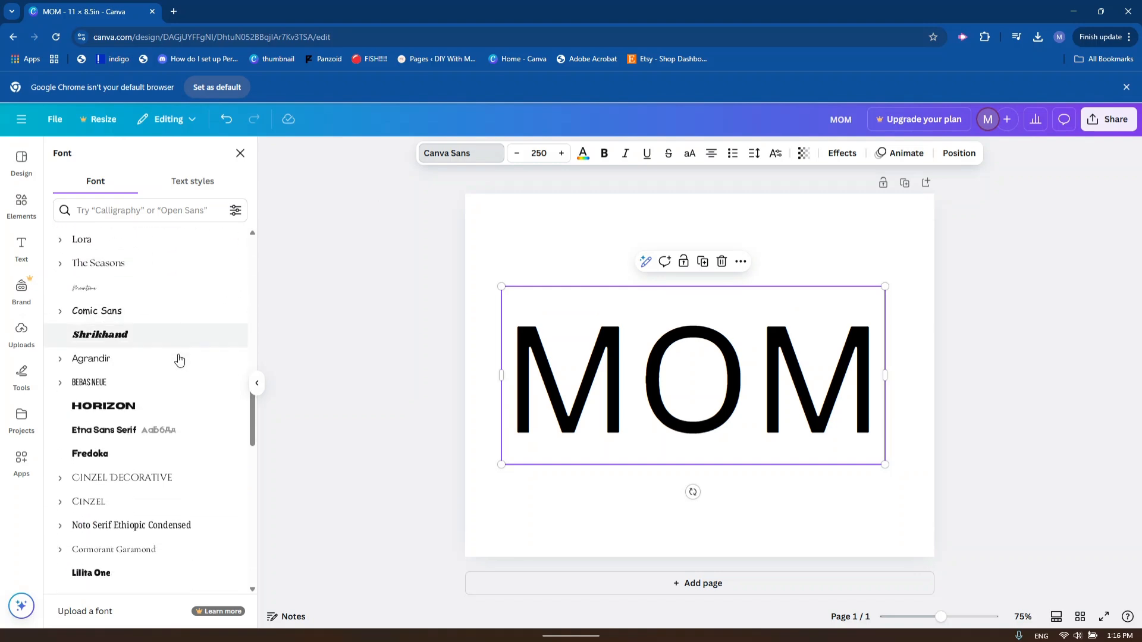
{"action": "scroll", "scroll_direction": "down", "scroll_amount": 3}
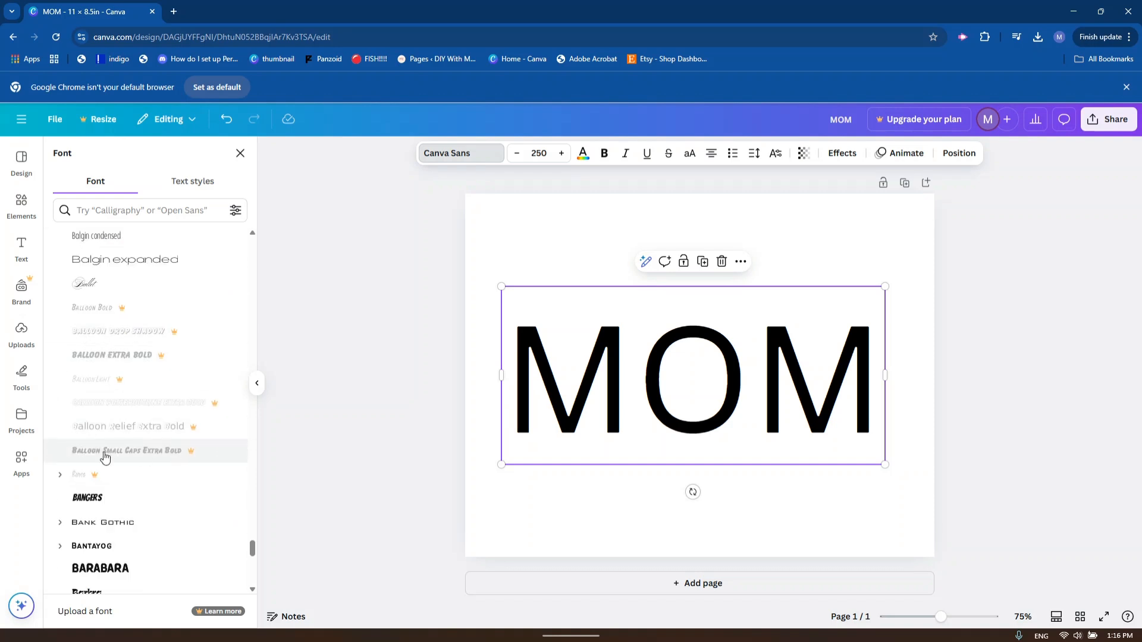
{"action": "mouse_move", "coordinate": [188, 456]}
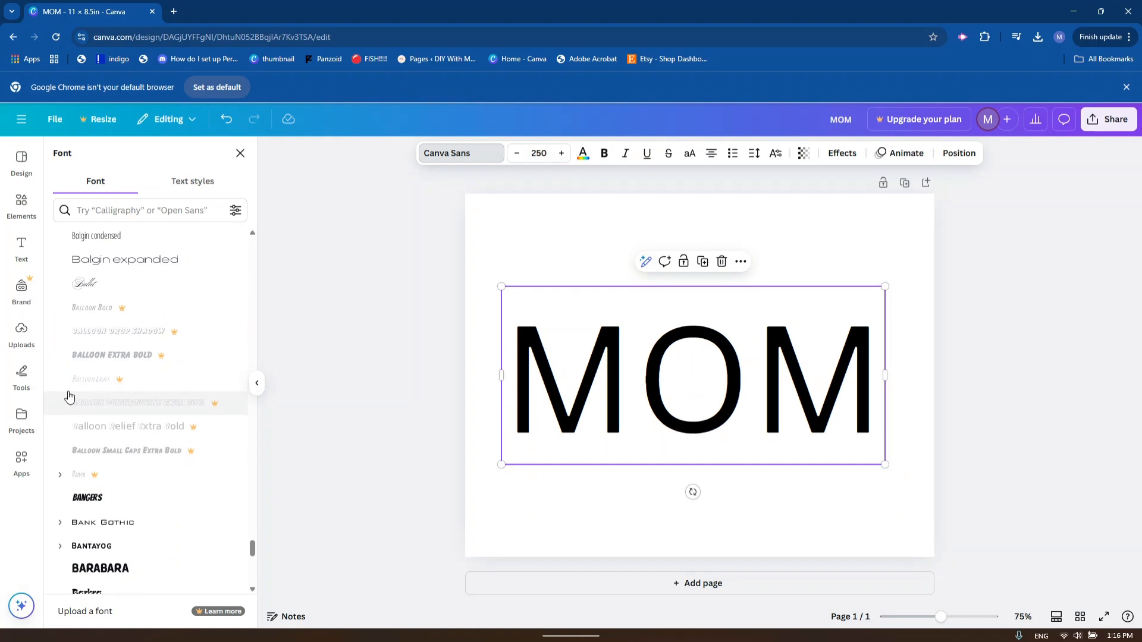
{"action": "scroll", "scroll_direction": "down", "scroll_amount": 3}
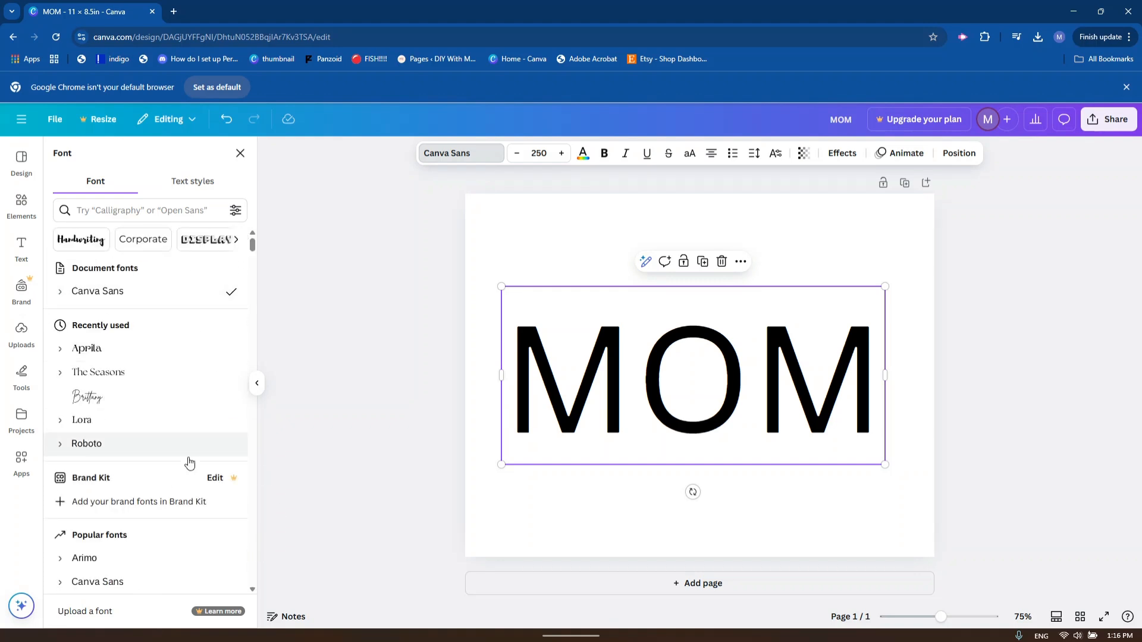
{"action": "mouse_move", "coordinate": [85, 348]}
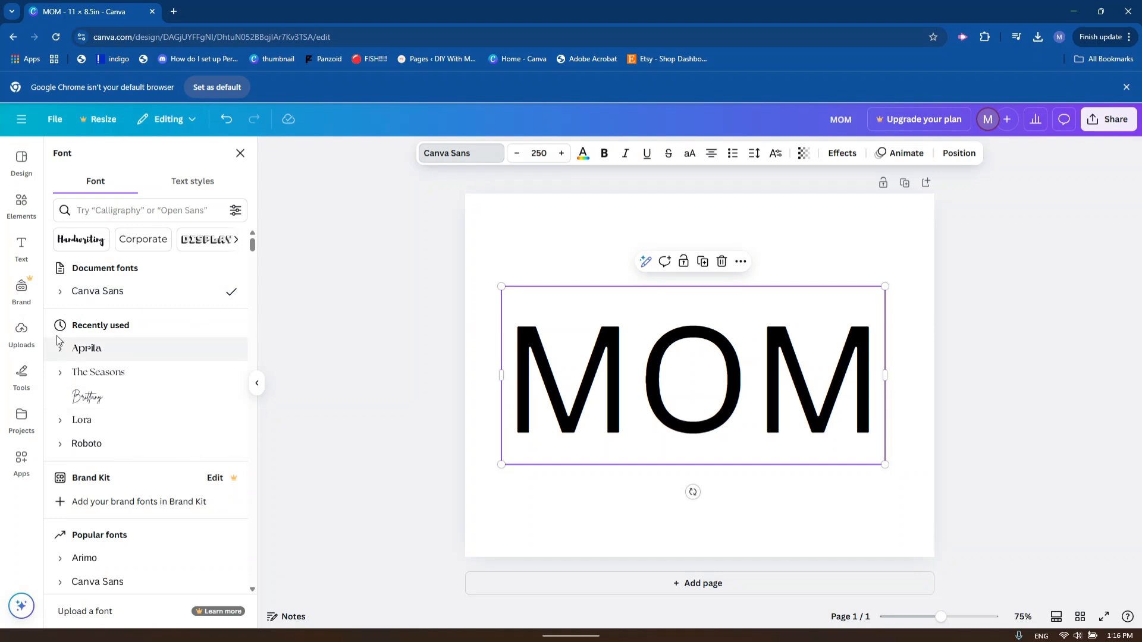
{"action": "mouse_move", "coordinate": [58, 350]}
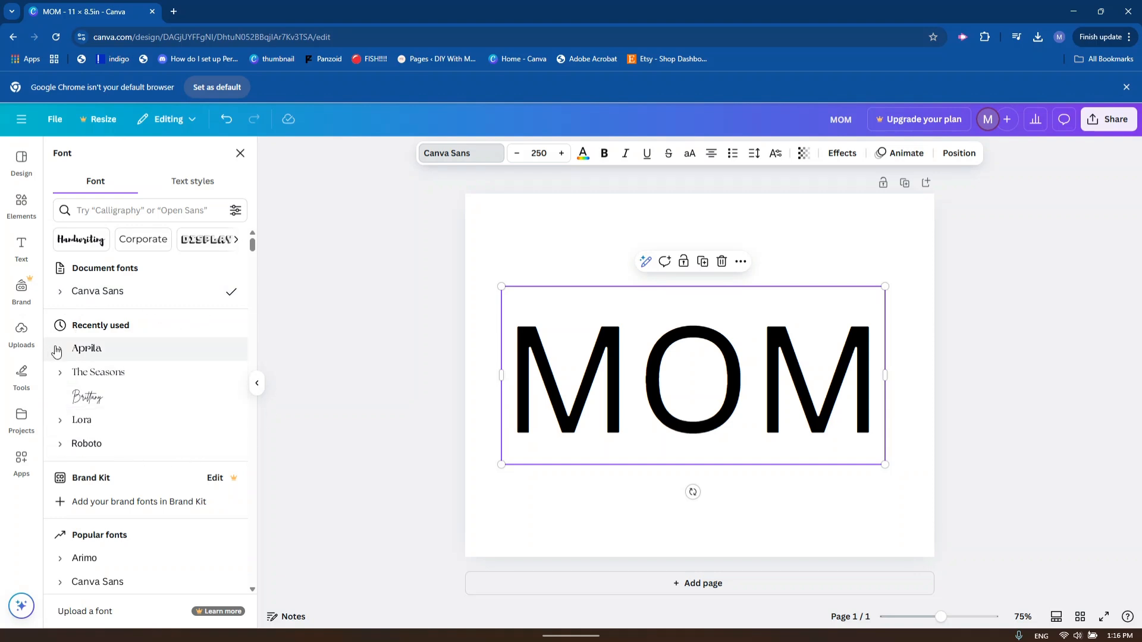
{"action": "mouse_move", "coordinate": [72, 603]}
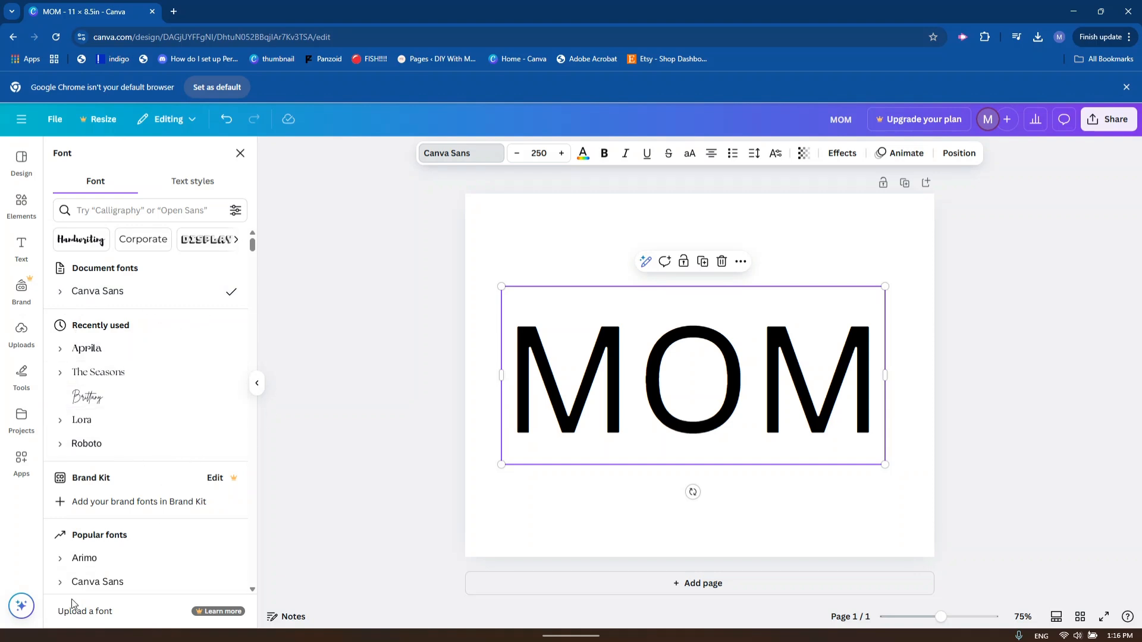
{"action": "mouse_move", "coordinate": [139, 610]}
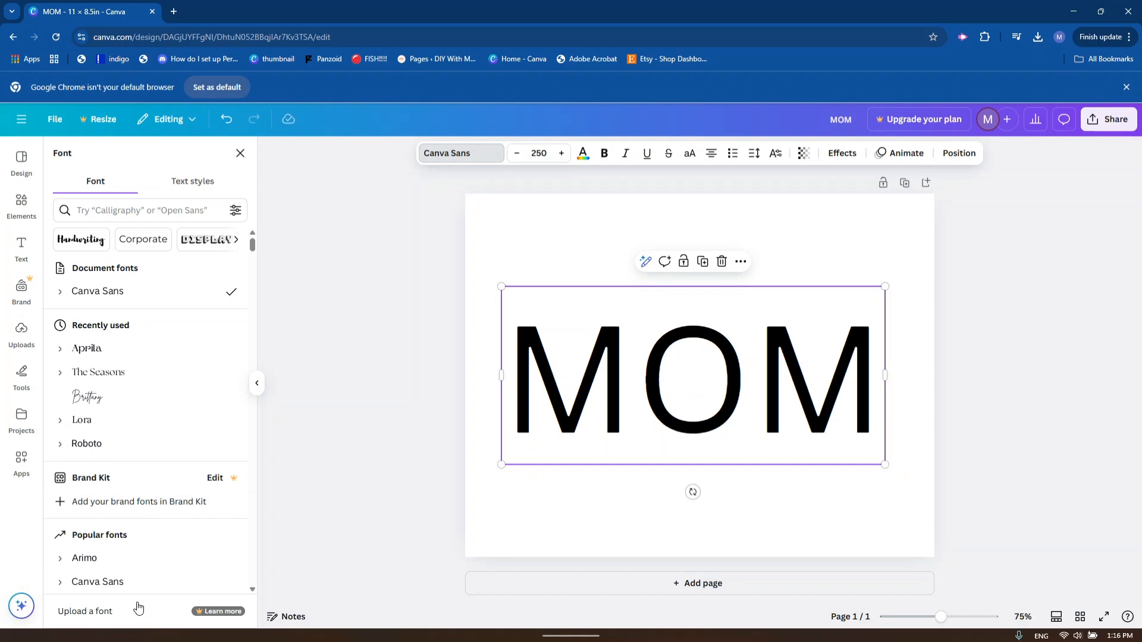
{"action": "mouse_move", "coordinate": [137, 607]}
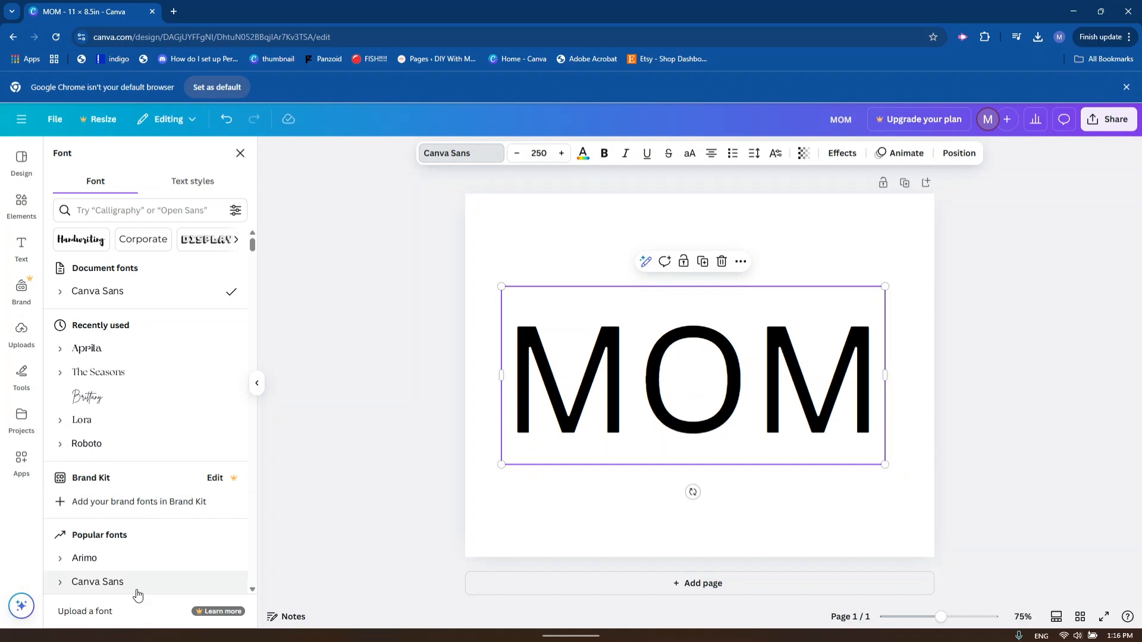
{"action": "mouse_move", "coordinate": [124, 588]}
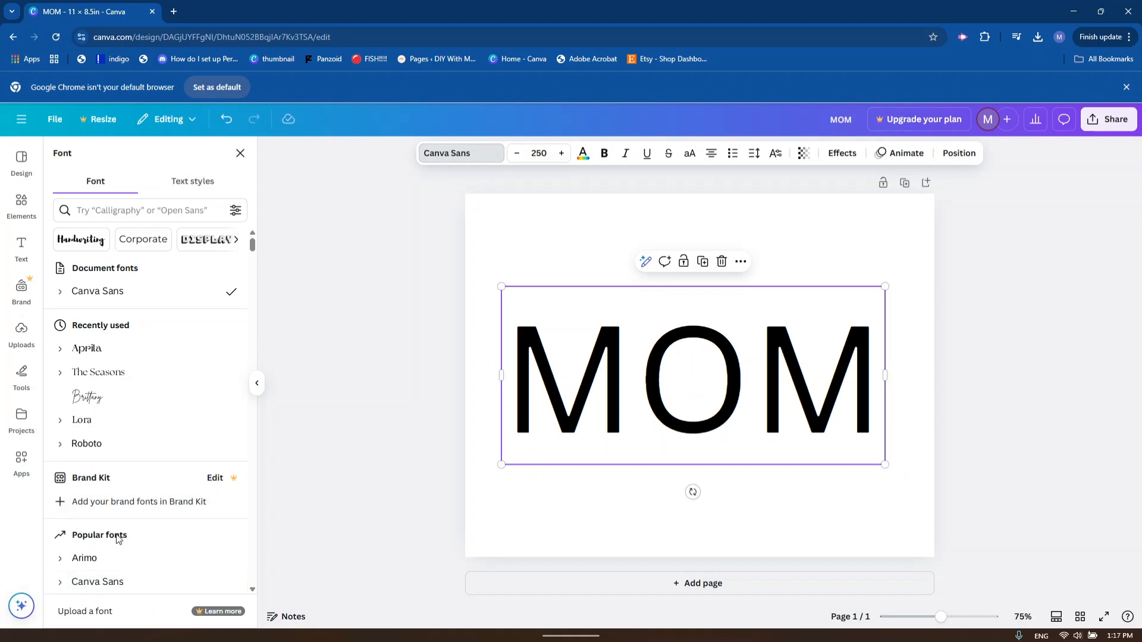
{"action": "mouse_move", "coordinate": [109, 358]}
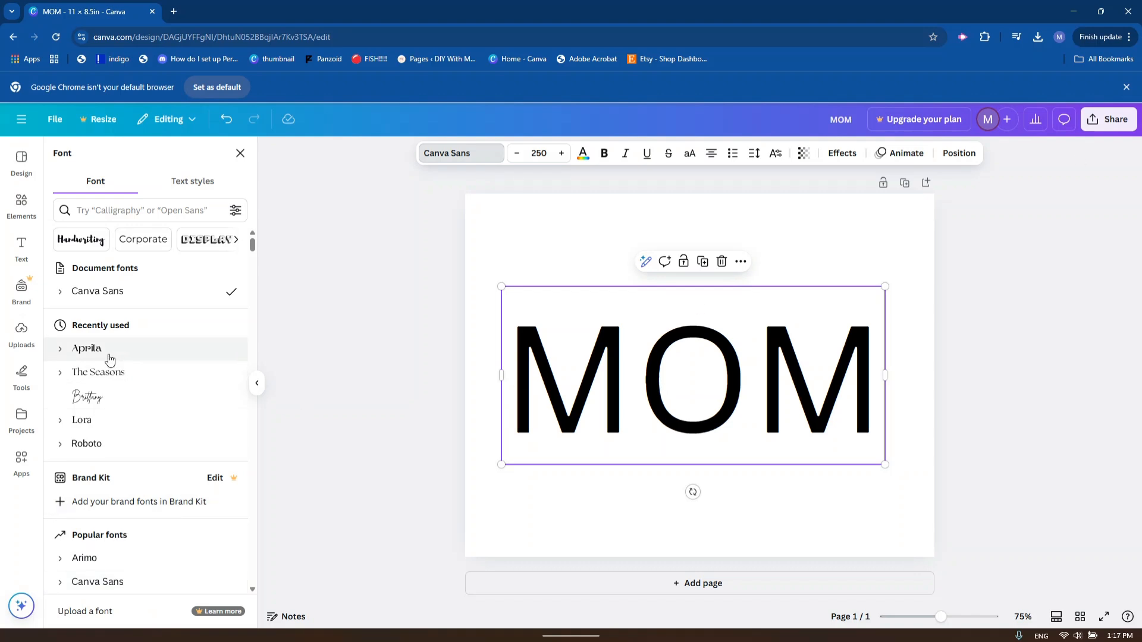
Apply the Aprila font to MOM and replace the O with two spaces.
{"action": "left_click", "coordinate": [86, 348]}
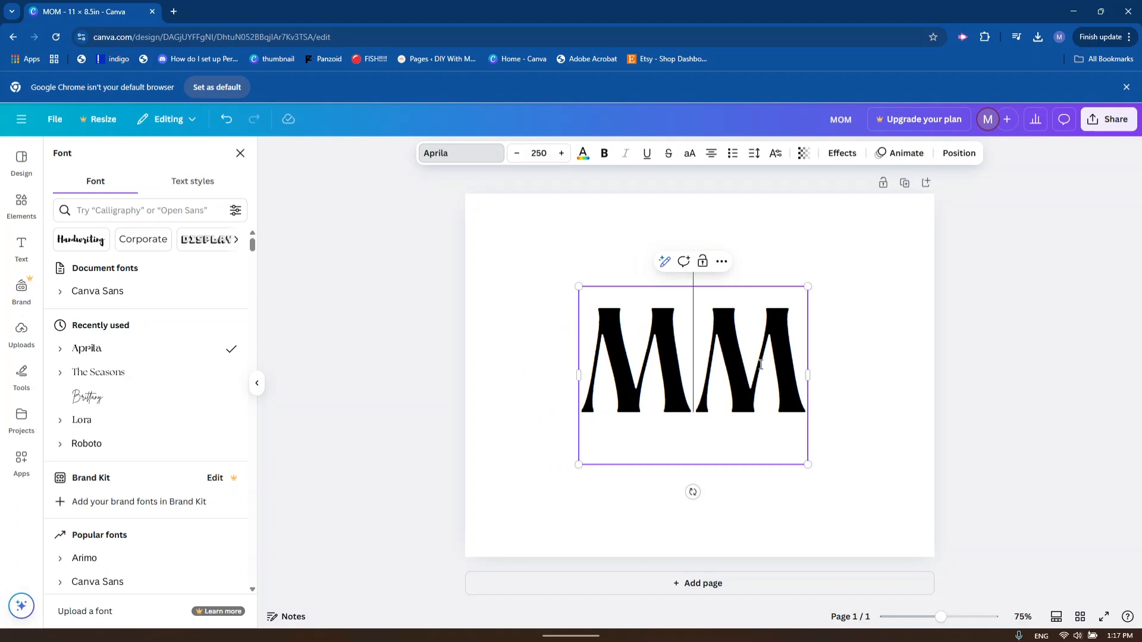
{"action": "type", "text": "\"  \""}
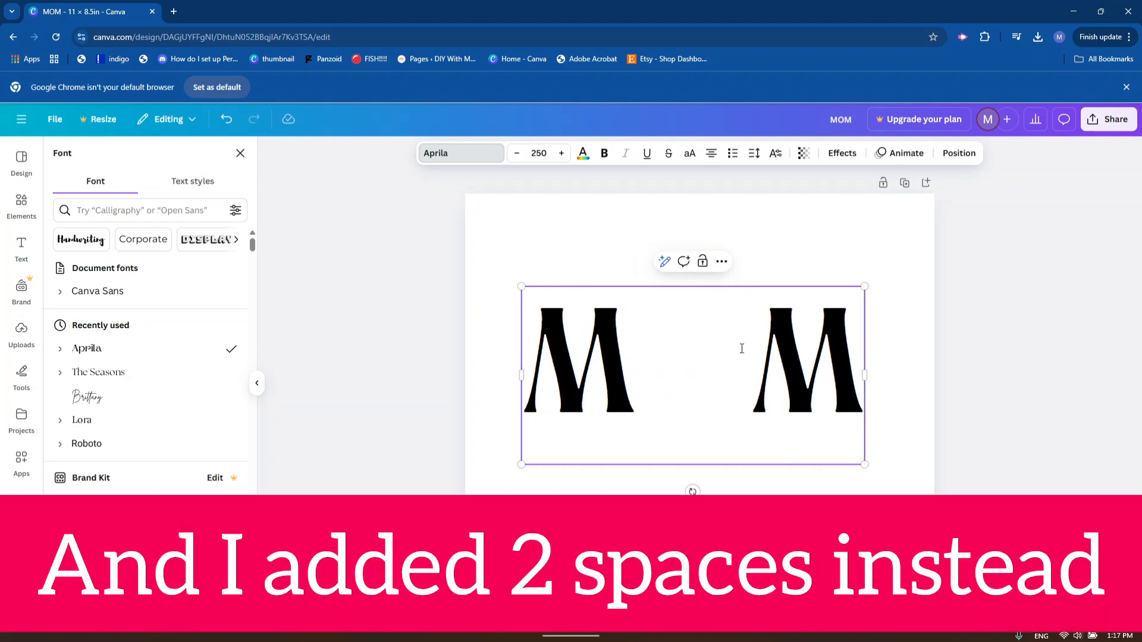
{"action": "left_click", "coordinate": [239, 153]}
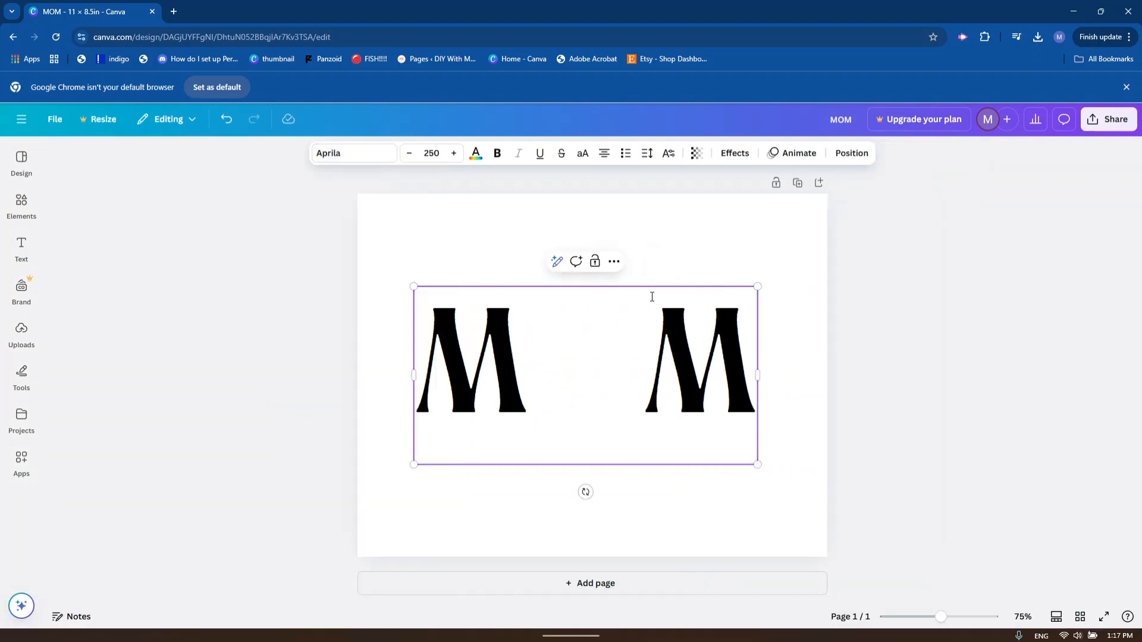
{"action": "left_click", "coordinate": [21, 206]}
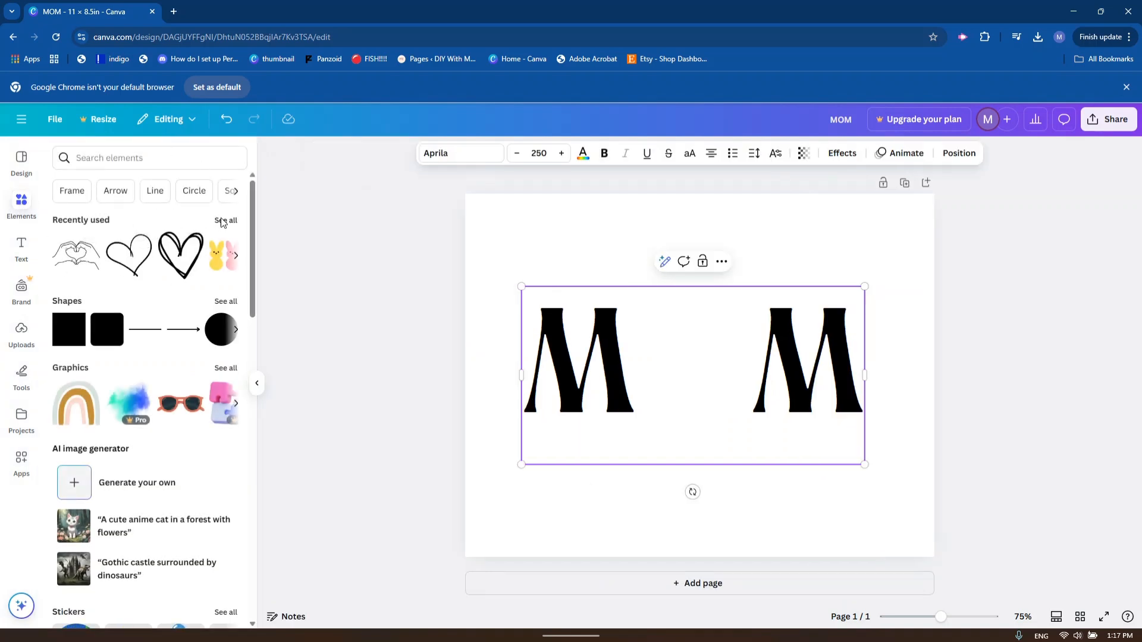
Browse the 'mother heart' element results, then search elements for 'heart'.
{"action": "left_click", "coordinate": [226, 220]}
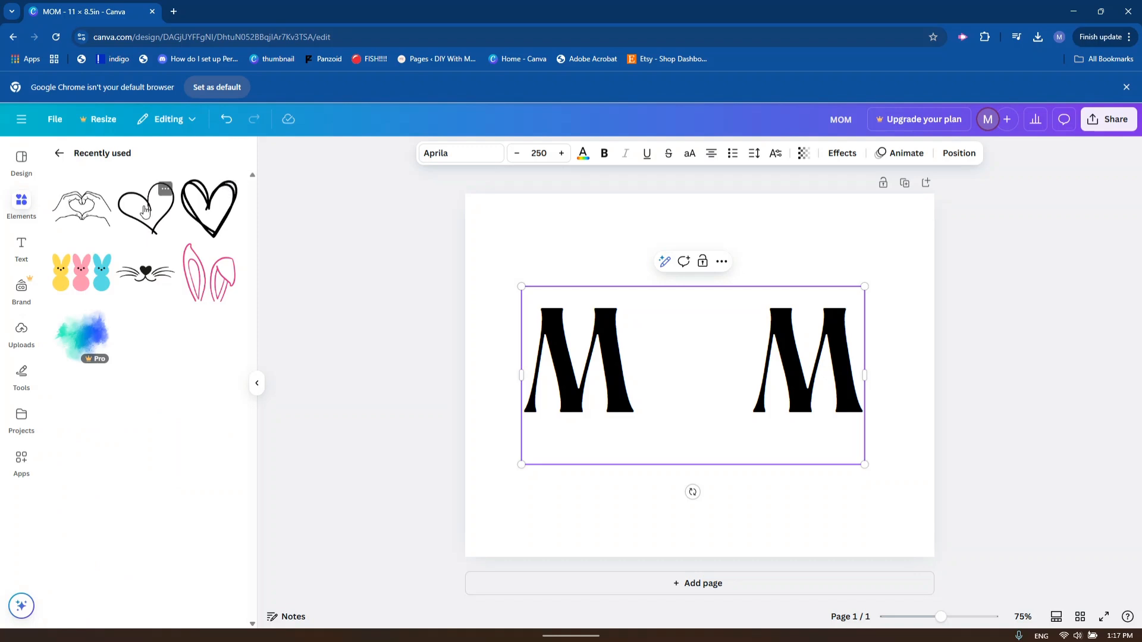
{"action": "mouse_move", "coordinate": [151, 219]}
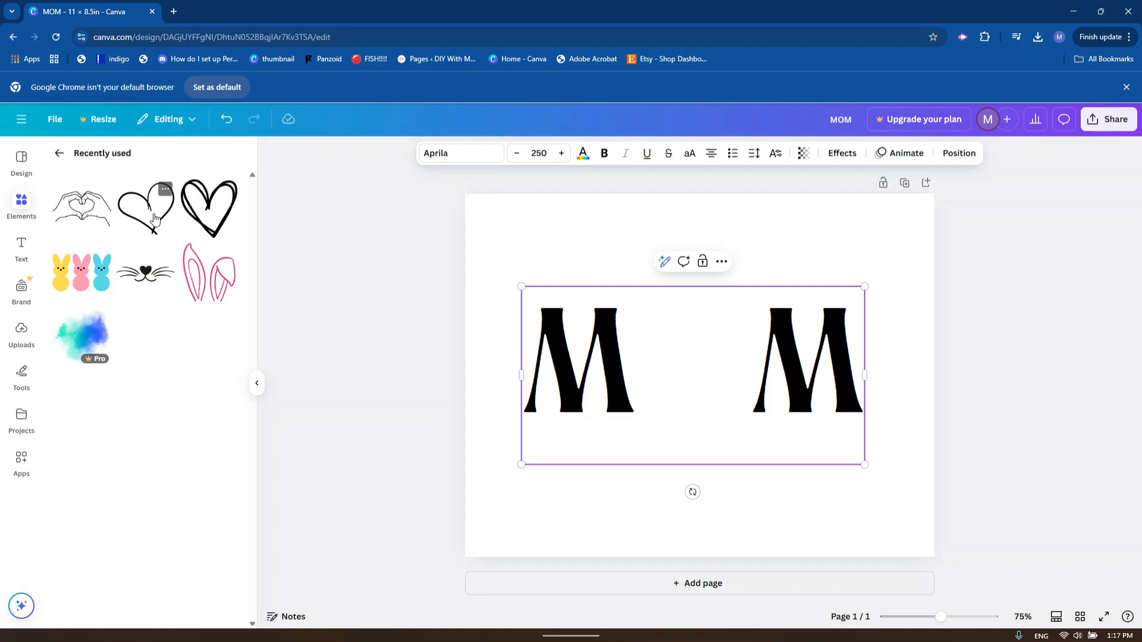
{"action": "left_click", "coordinate": [58, 153]}
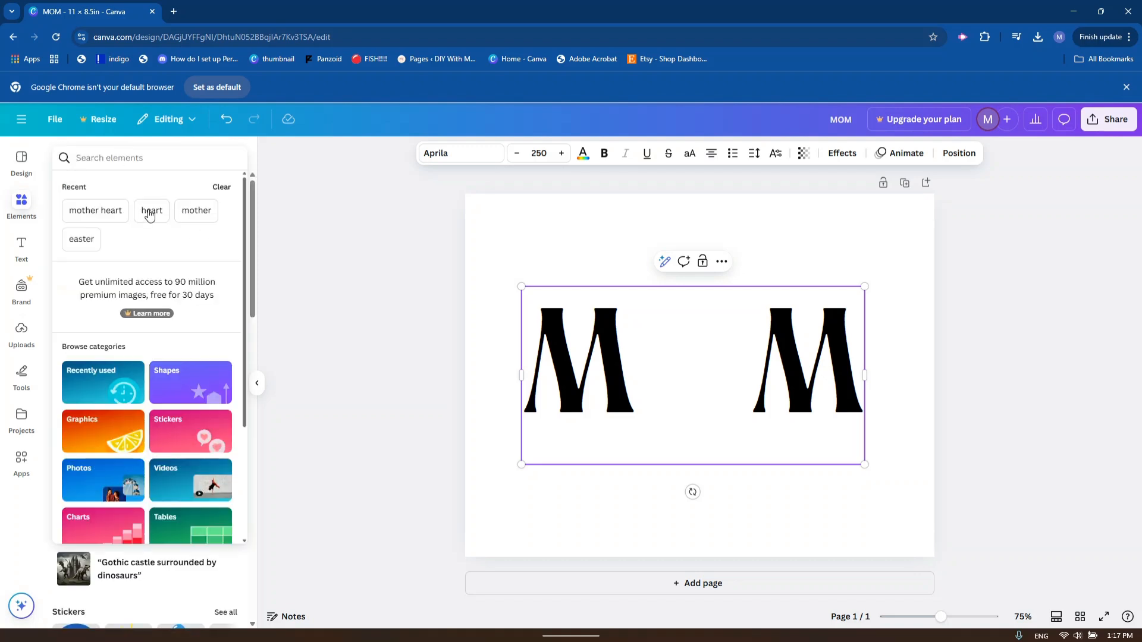
{"action": "left_click", "coordinate": [95, 211]}
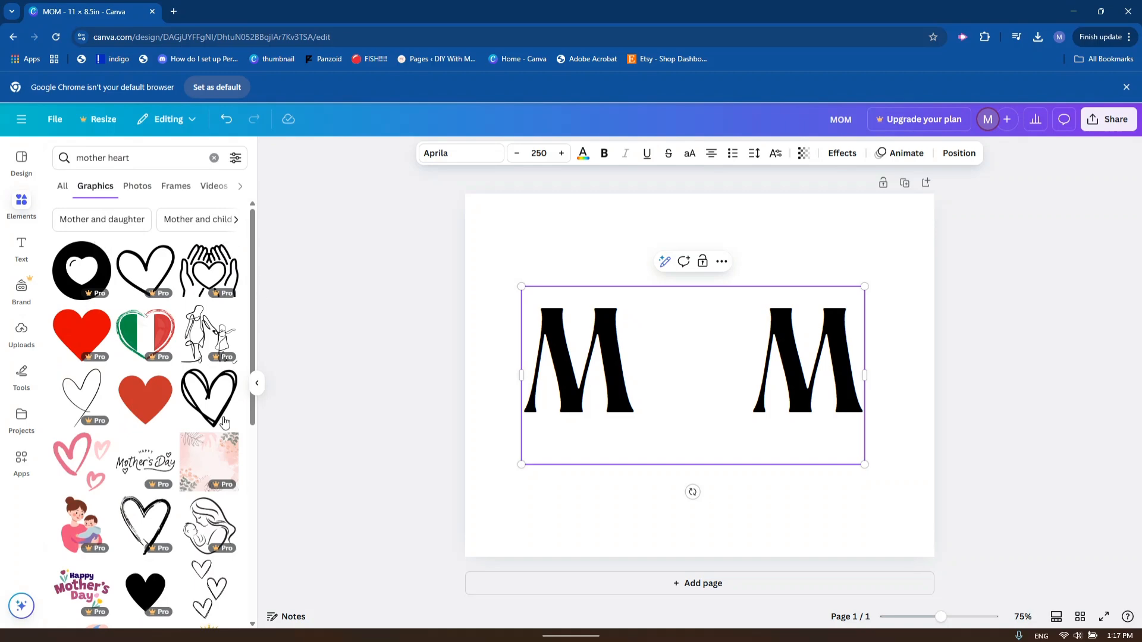
{"action": "scroll", "scroll_direction": "down", "scroll_amount": 3}
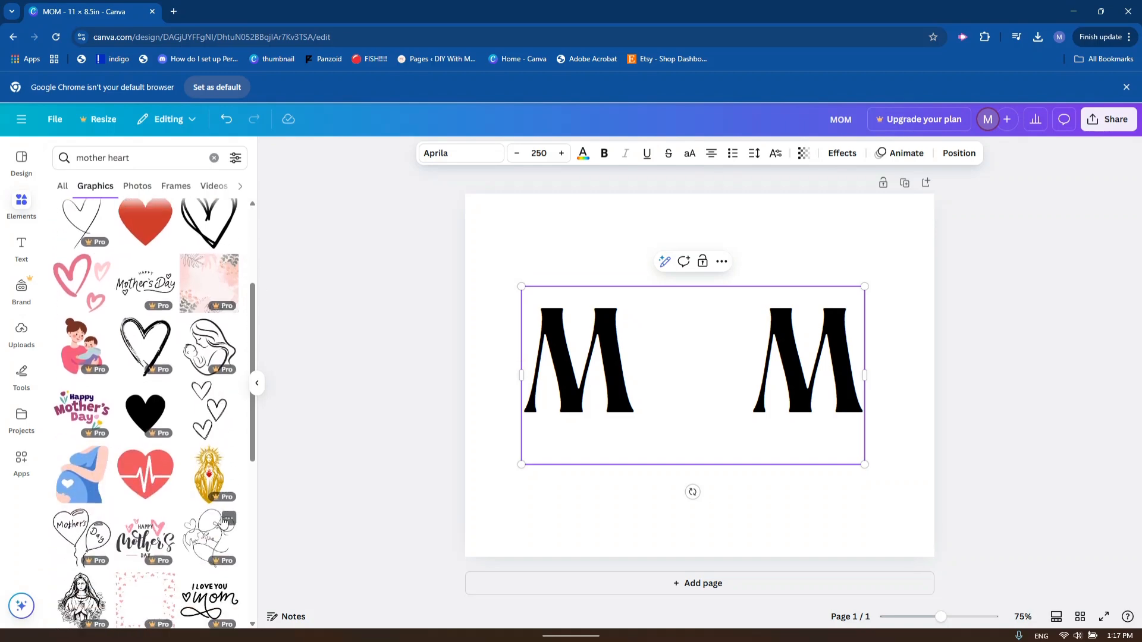
{"action": "scroll", "scroll_direction": "down", "scroll_amount": 3}
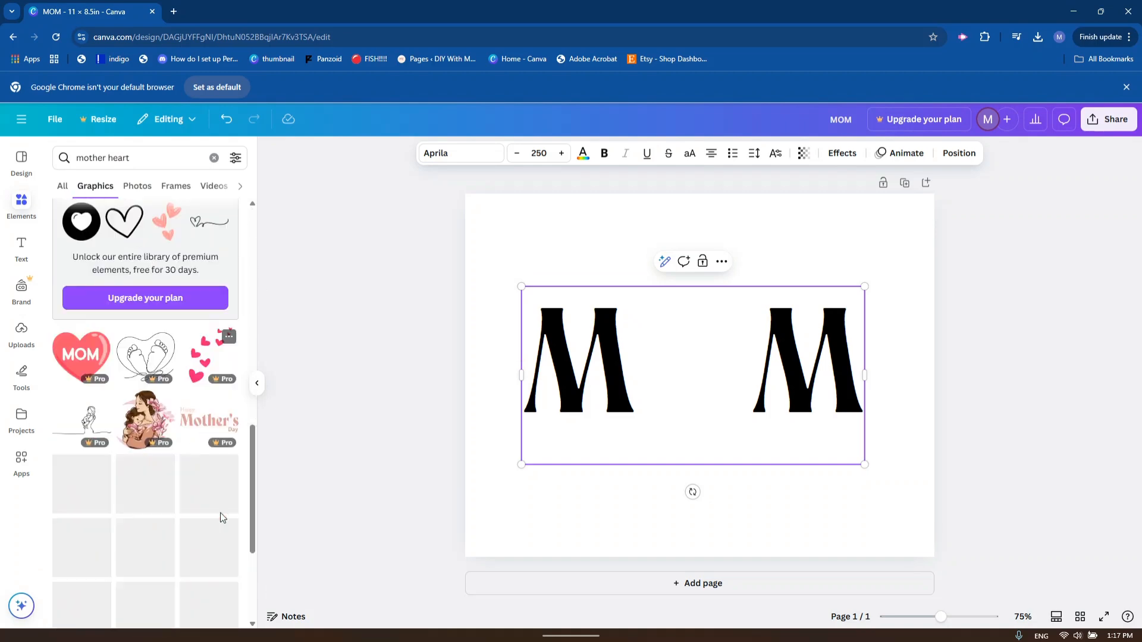
{"action": "type", "text": "heart"}
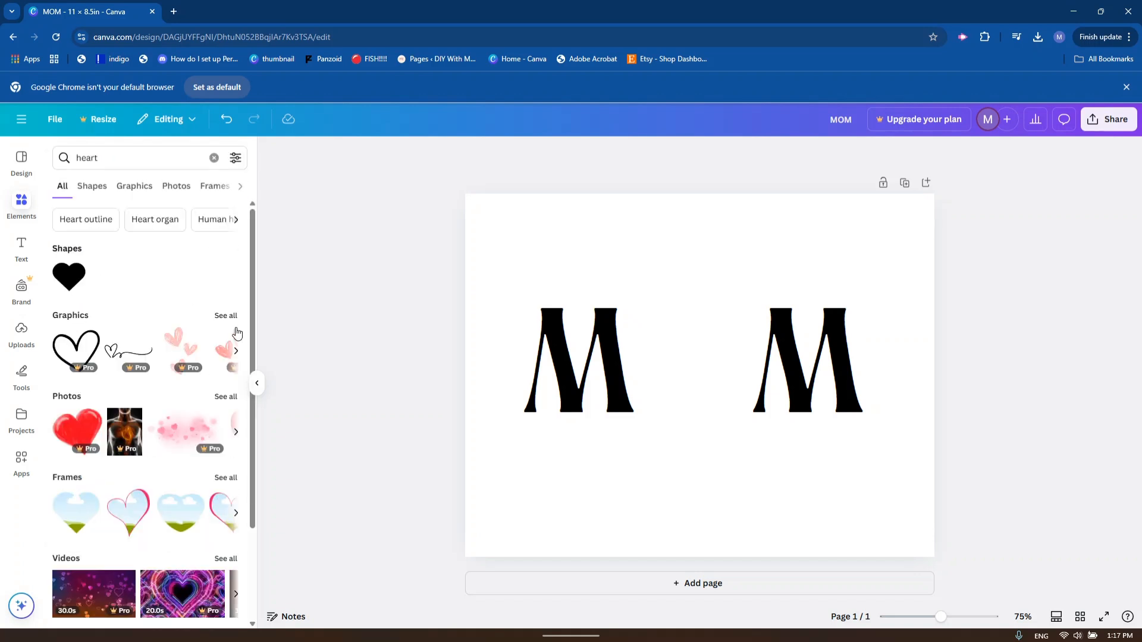
Filter heart results to Graphics and show more like the free Hand Drawn Heart.
{"action": "left_click", "coordinate": [134, 186]}
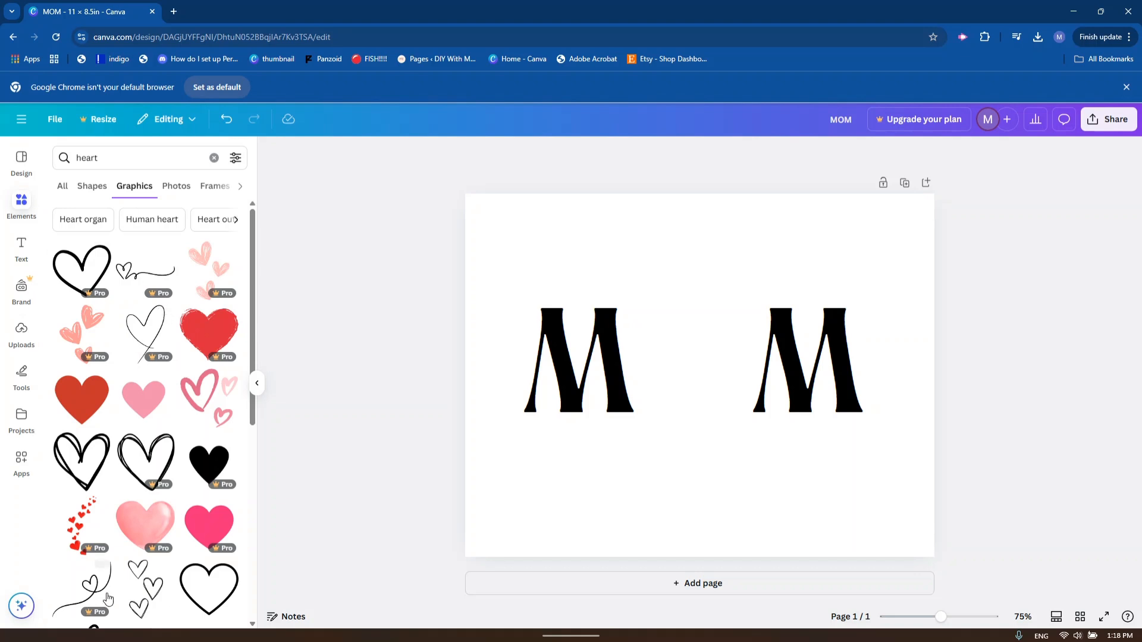
{"action": "mouse_move", "coordinate": [144, 334]}
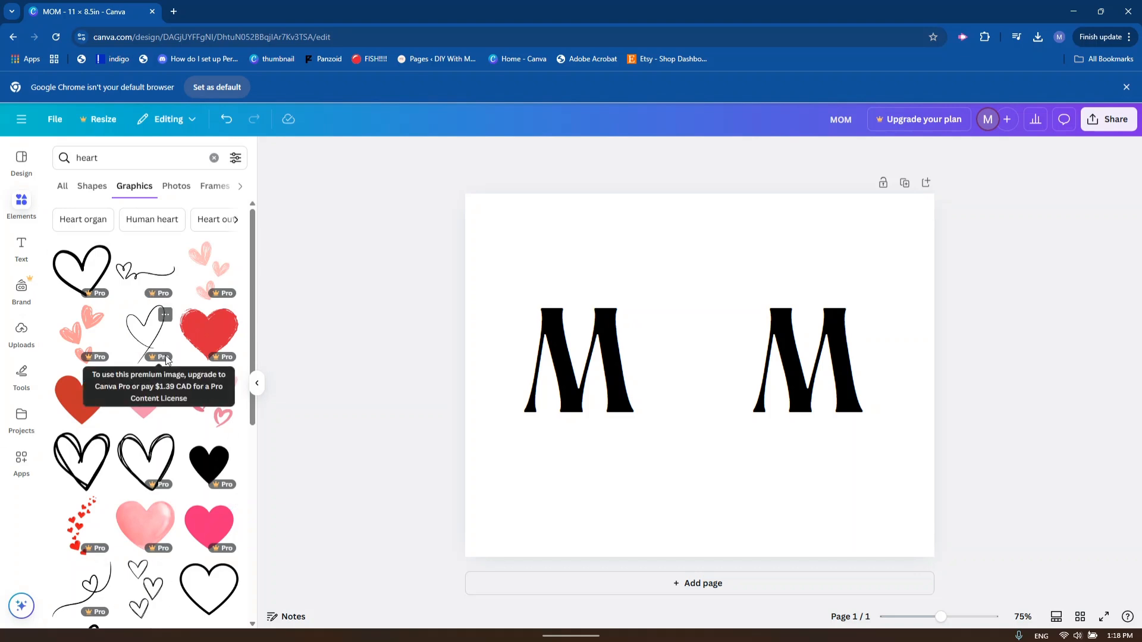
{"action": "mouse_move", "coordinate": [182, 482]}
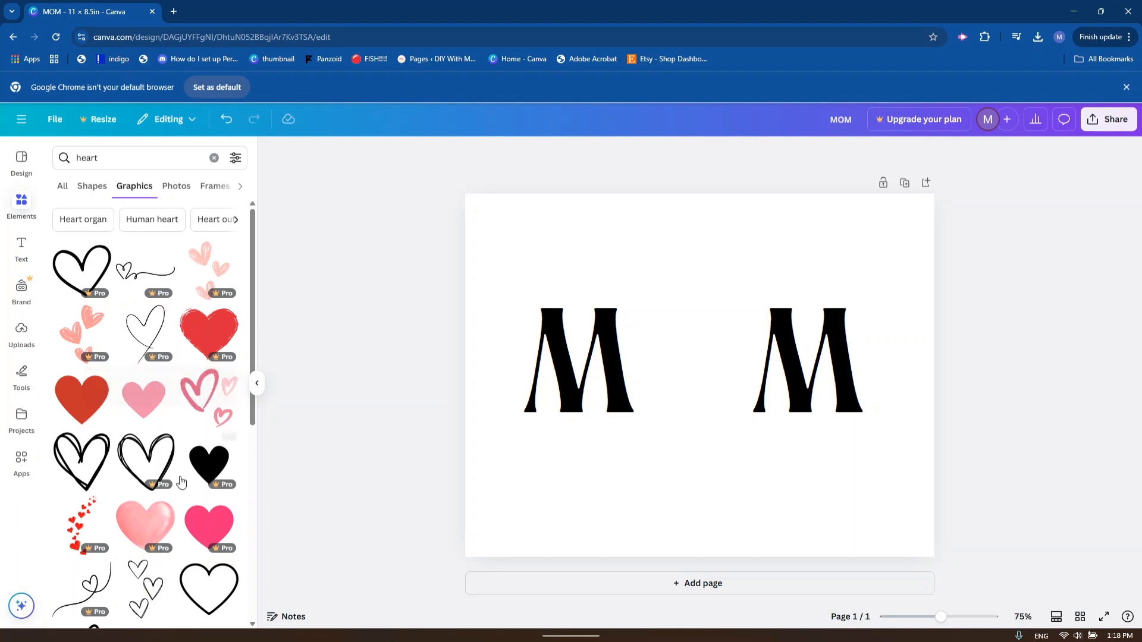
{"action": "scroll", "scroll_direction": "down", "scroll_amount": 3}
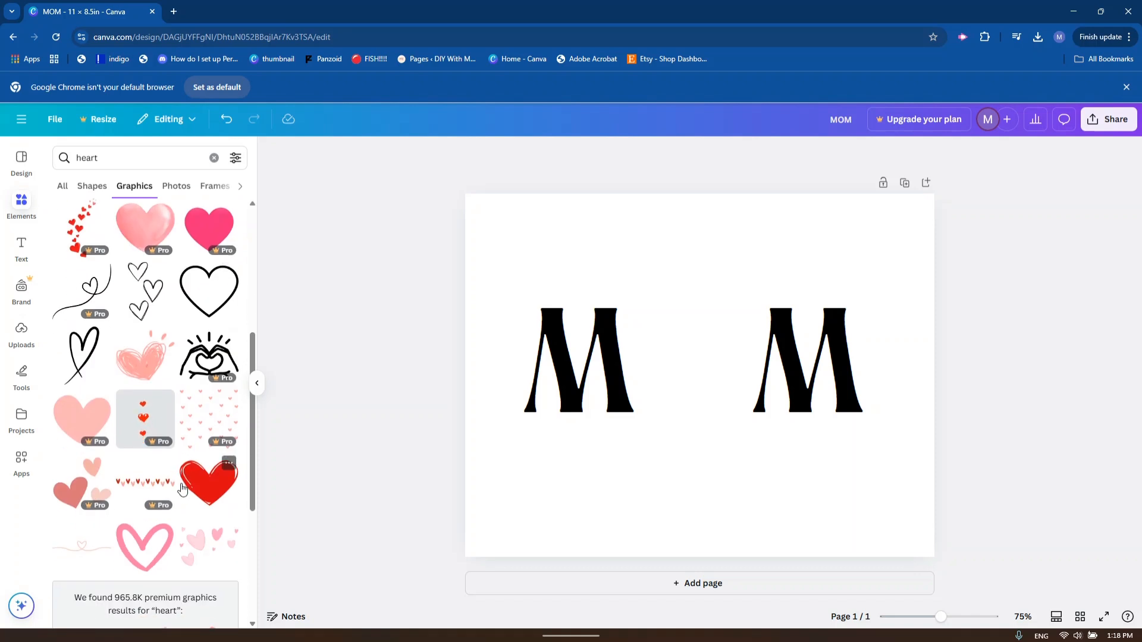
{"action": "scroll", "scroll_direction": "down", "scroll_amount": 3}
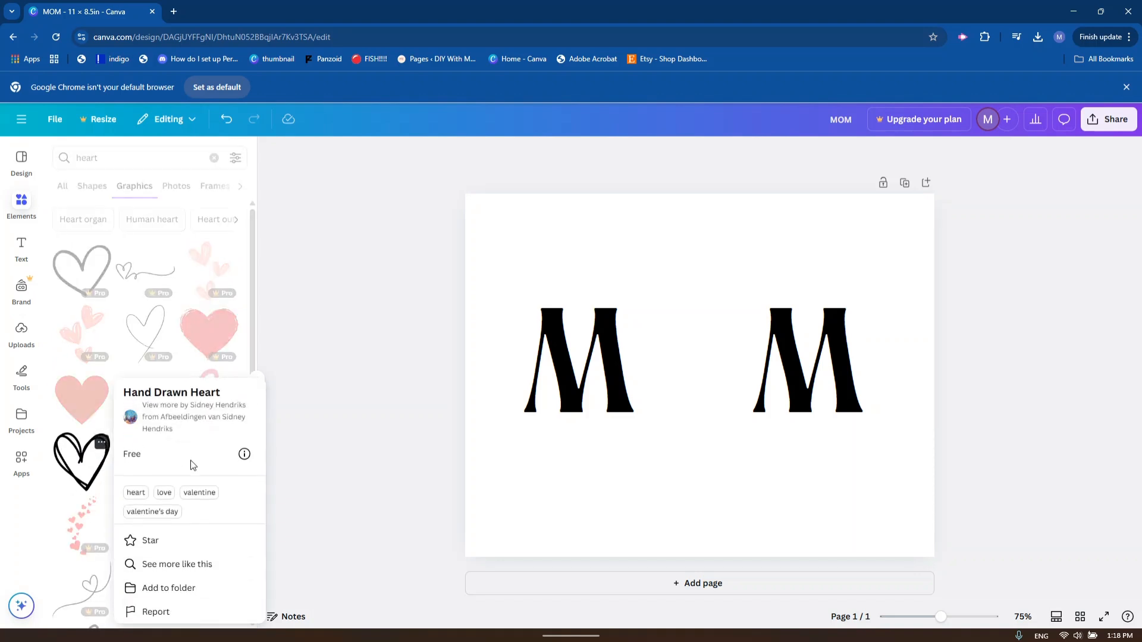
{"action": "left_click", "coordinate": [176, 564]}
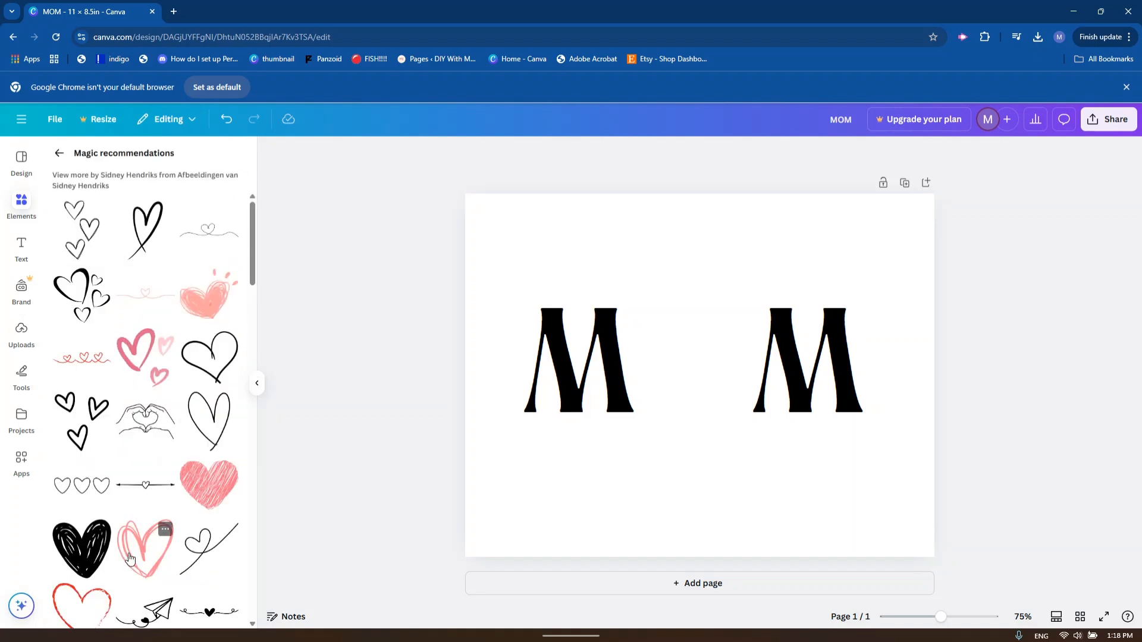
{"action": "mouse_move", "coordinate": [162, 400]}
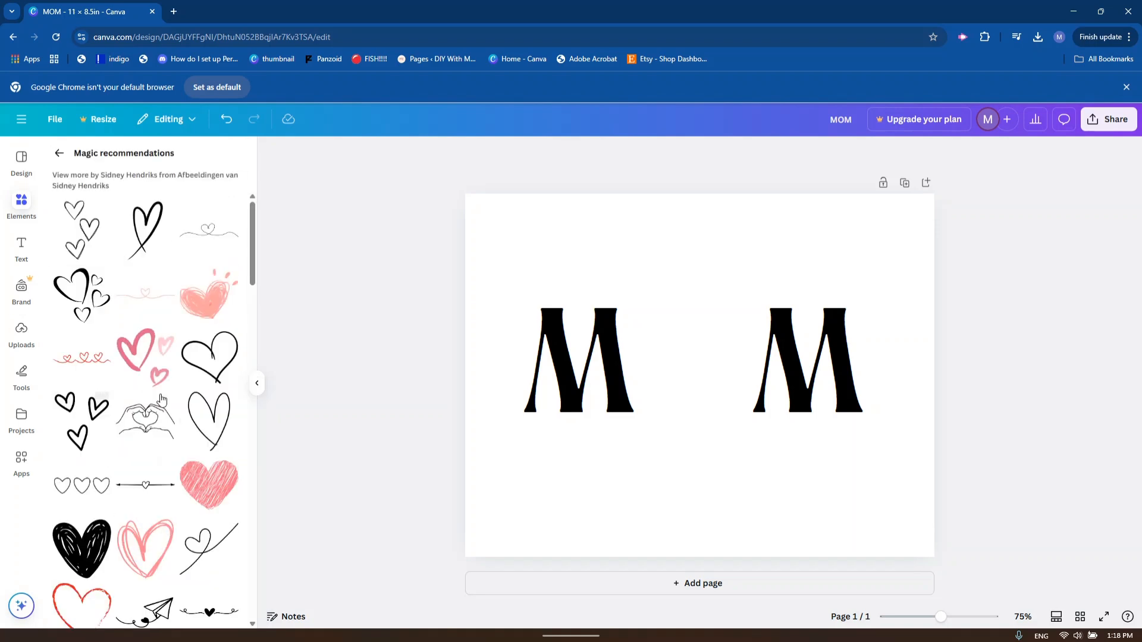
Add the hand-drawn heart, then resize and position it in the gap between the Ms.
{"action": "left_click", "coordinate": [209, 357]}
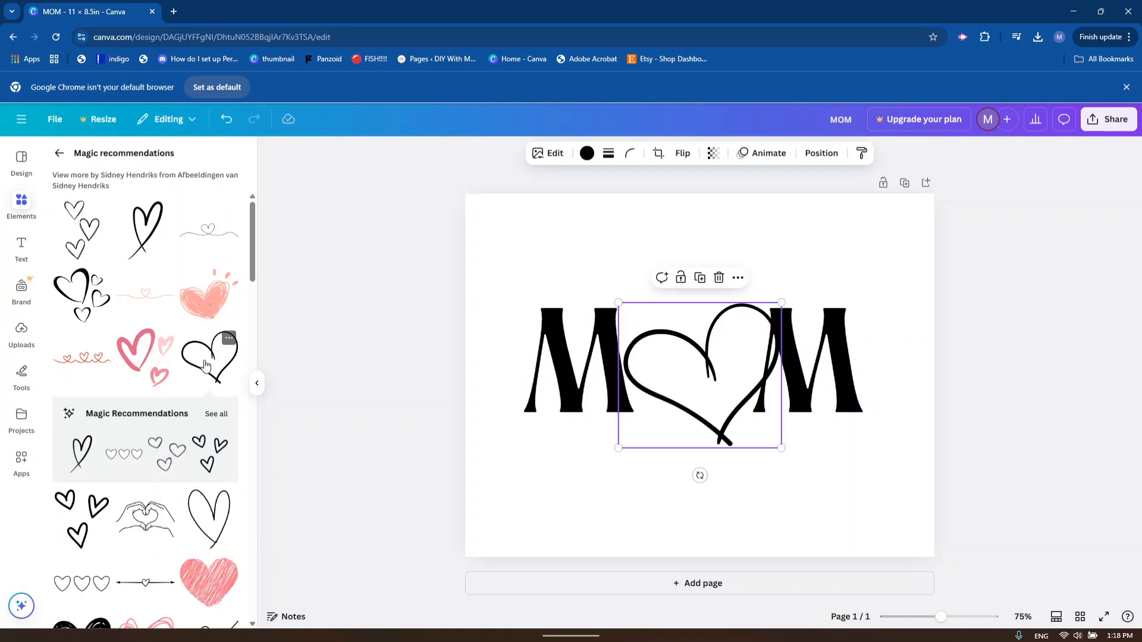
{"action": "left_click_drag", "start_coordinate": [782, 447], "coordinate": [755, 425]}
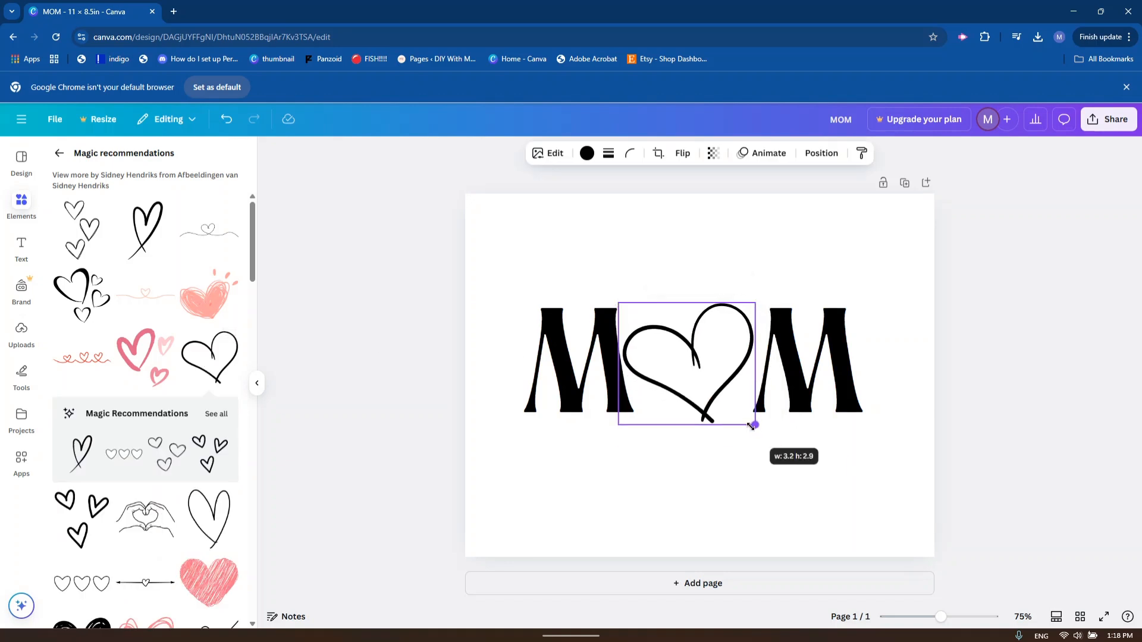
{"action": "left_click_drag", "start_coordinate": [754, 425], "coordinate": [754, 419]}
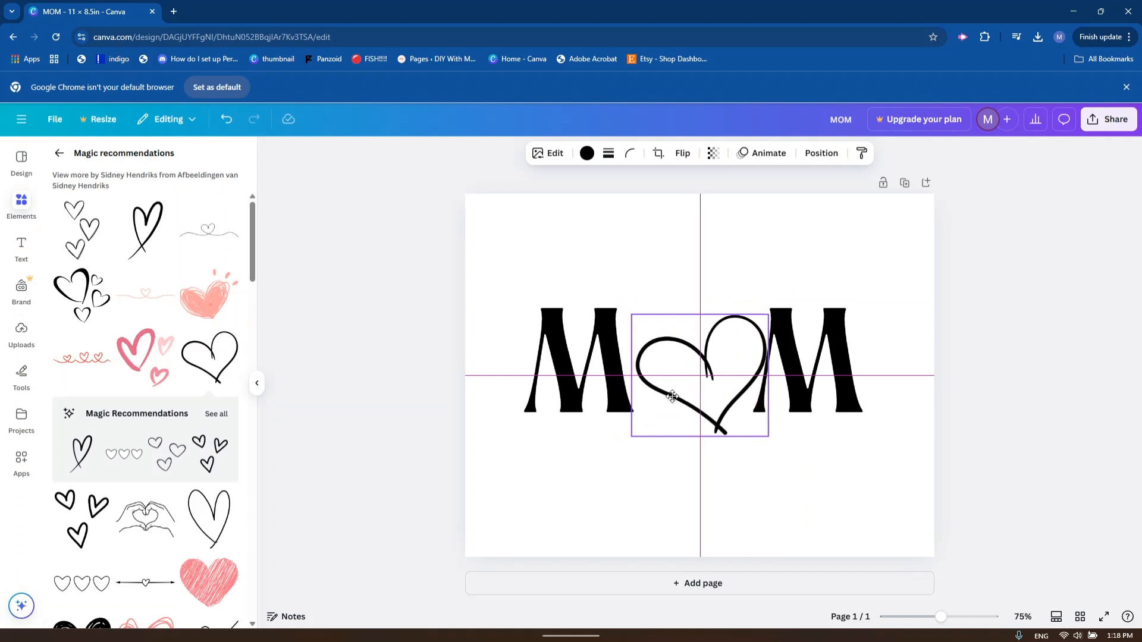
{"action": "left_click", "coordinate": [670, 396]}
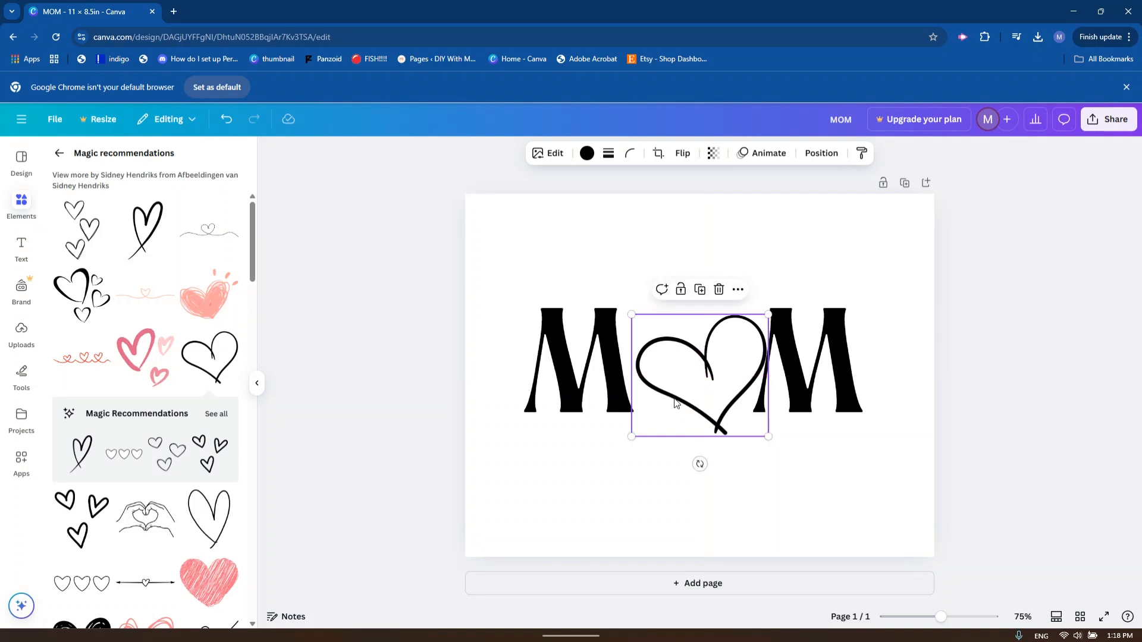
{"action": "left_click_drag", "start_coordinate": [676, 403], "coordinate": [679, 376]}
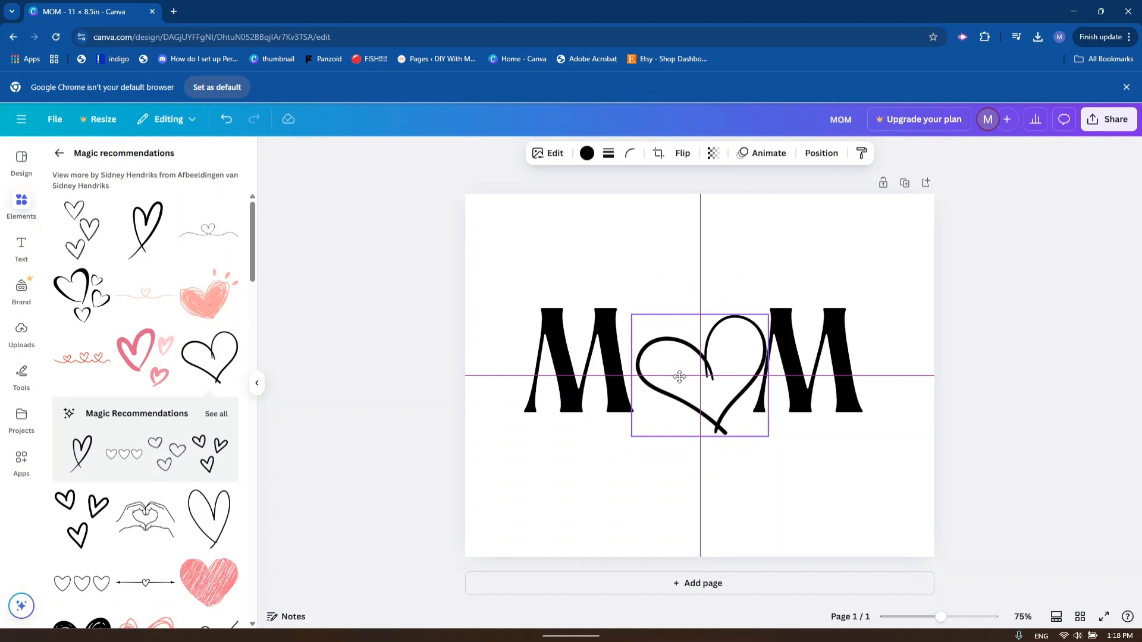
{"action": "left_click_drag", "start_coordinate": [679, 376], "coordinate": [668, 361]}
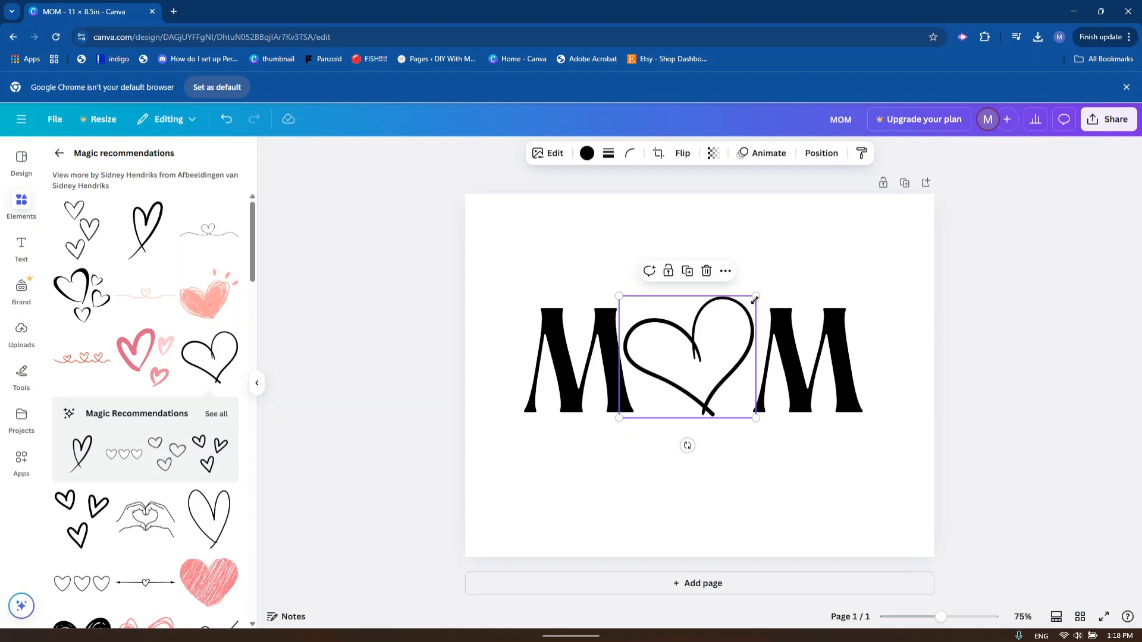
{"action": "left_click_drag", "start_coordinate": [755, 298], "coordinate": [745, 305]}
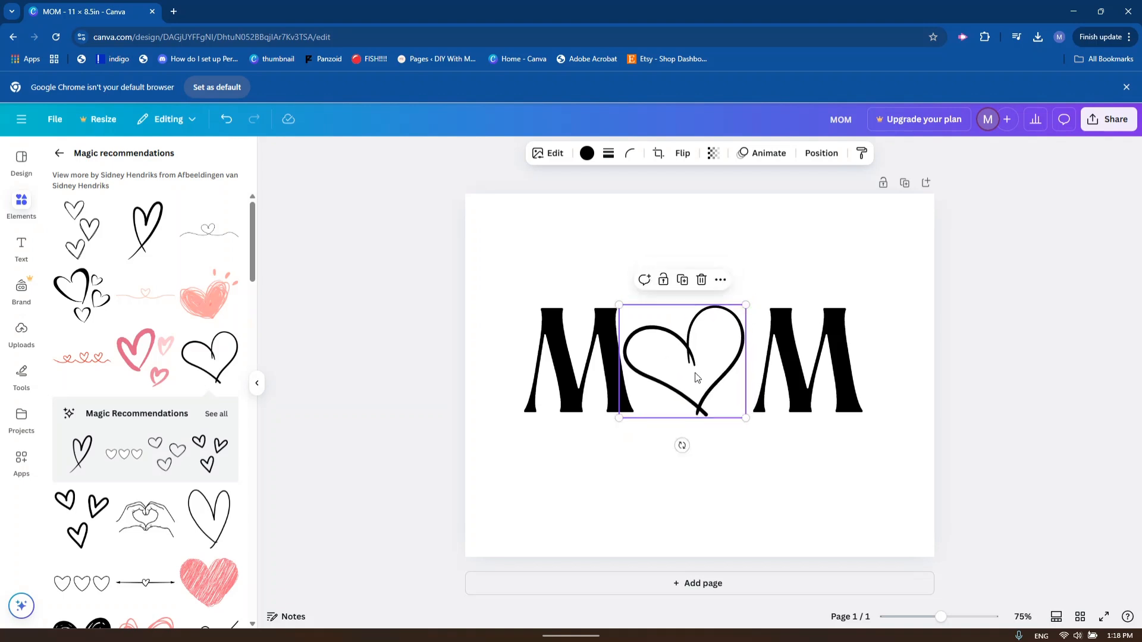
{"action": "left_click", "coordinate": [1071, 417]}
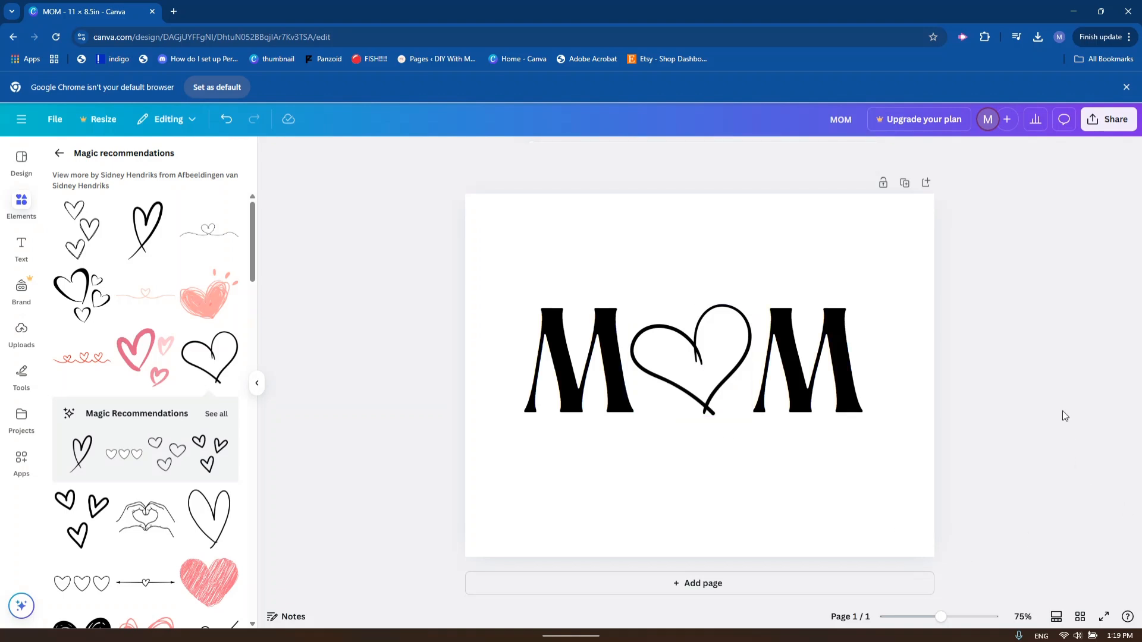
{"action": "left_click", "coordinate": [688, 357]}
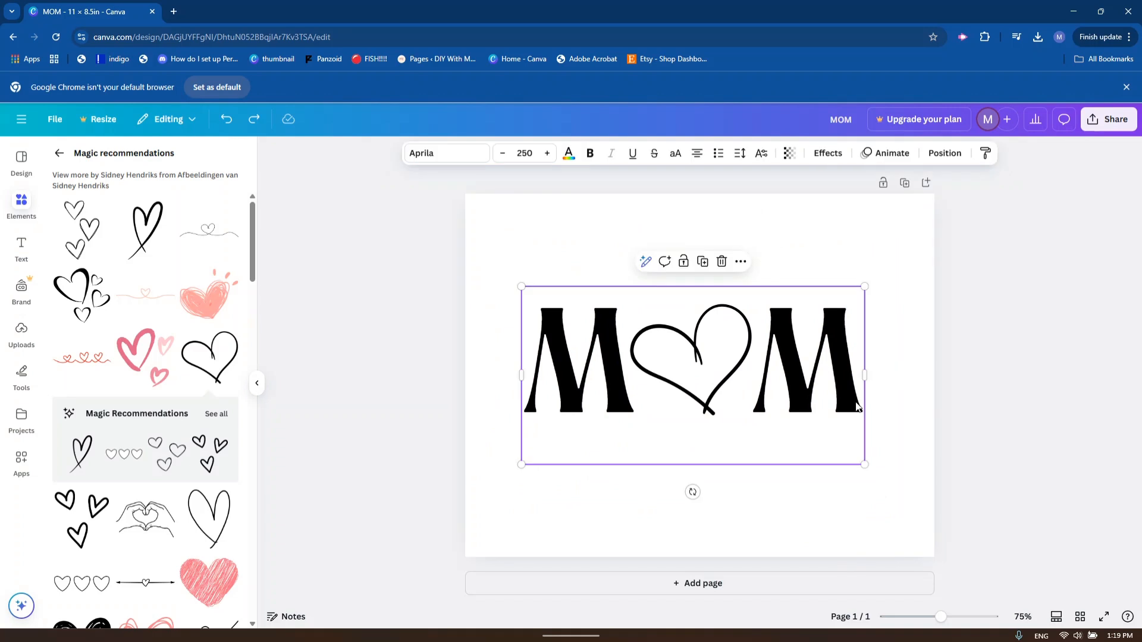
{"action": "left_click_drag", "start_coordinate": [692, 375], "coordinate": [701, 484]}
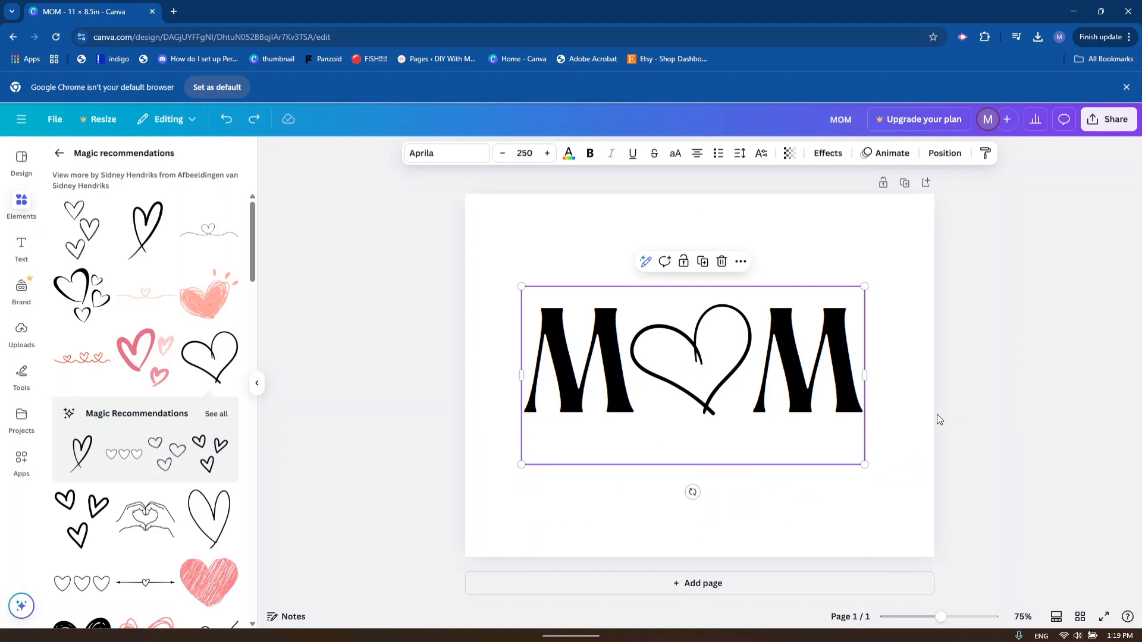
{"action": "mouse_move", "coordinate": [937, 390]}
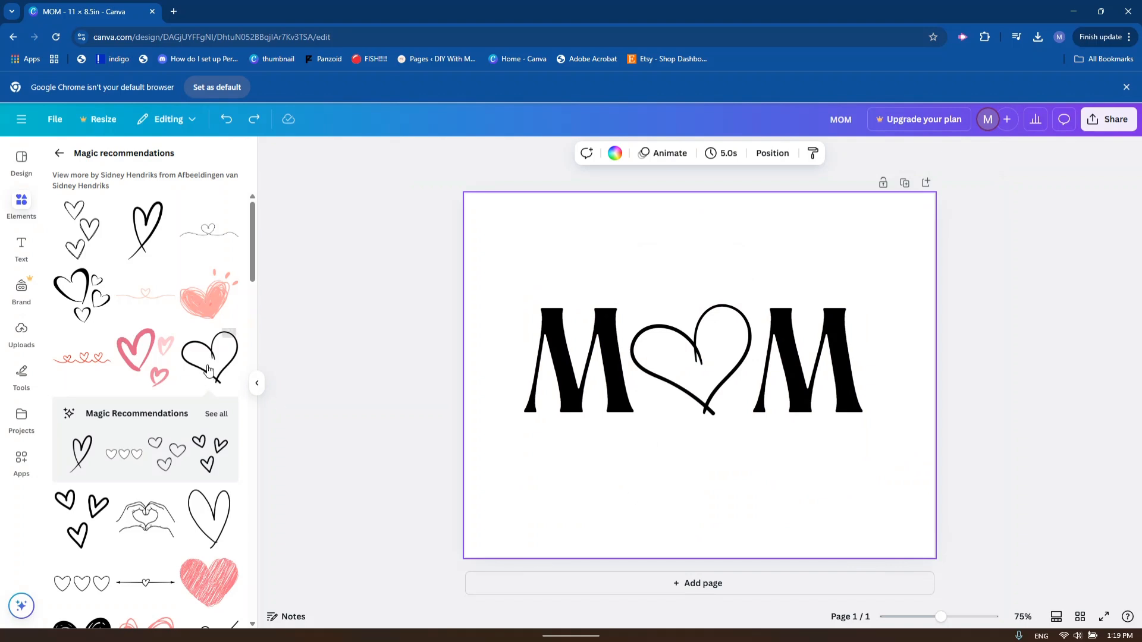
Add a 'You are loved' text line beneath MOM and enlarge it.
{"action": "left_click", "coordinate": [21, 249]}
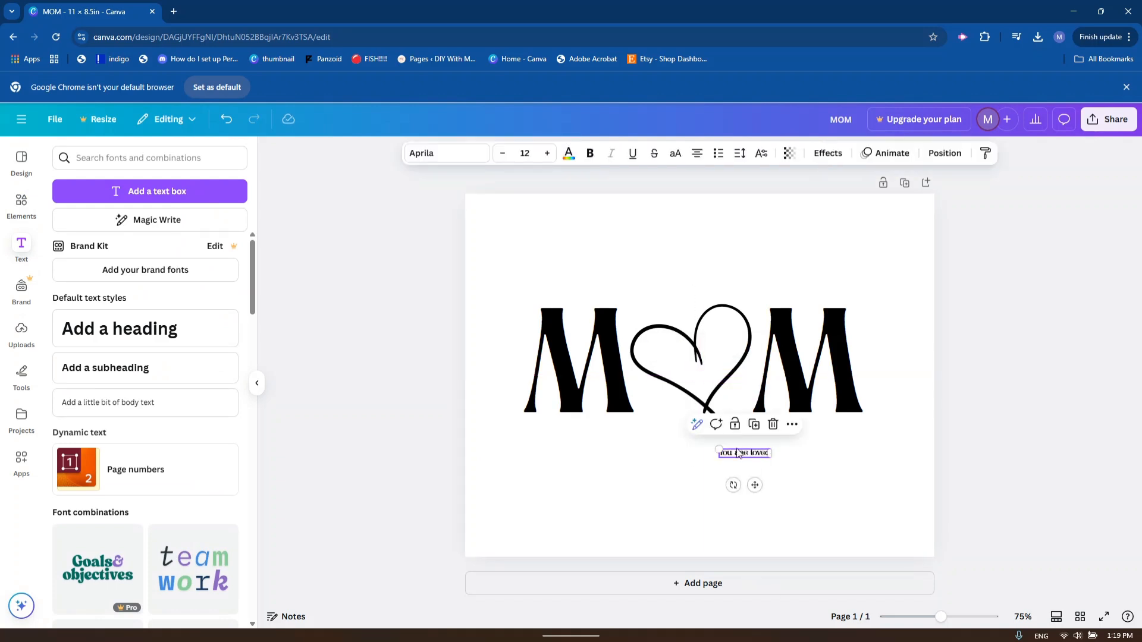
{"action": "left_click_drag", "start_coordinate": [718, 450], "coordinate": [530, 419]}
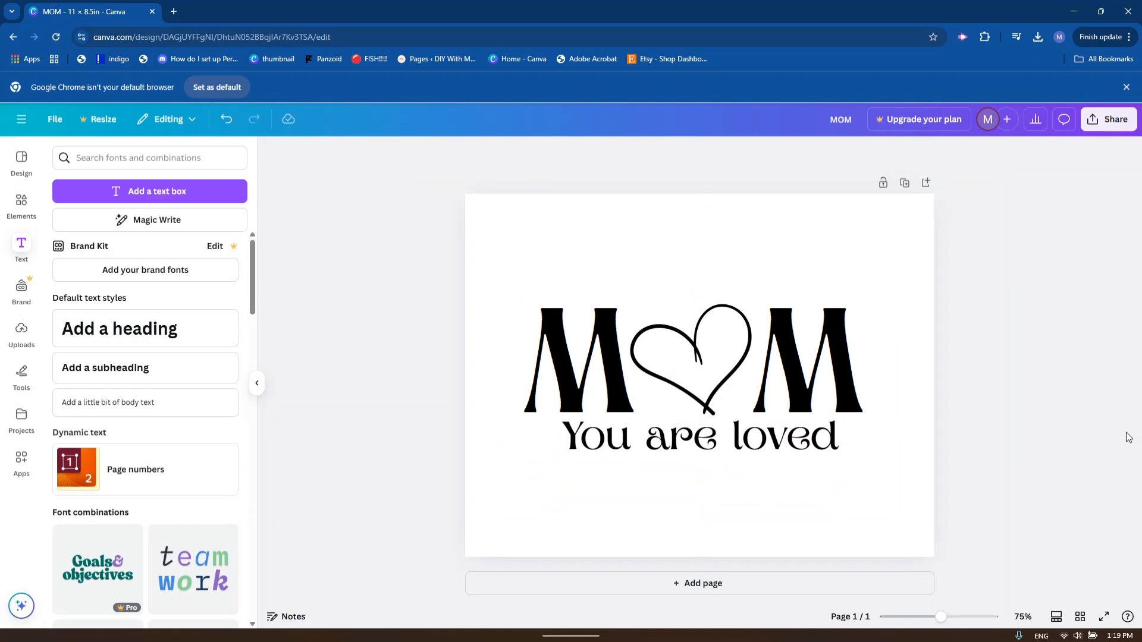
{"action": "mouse_move", "coordinate": [1102, 451]}
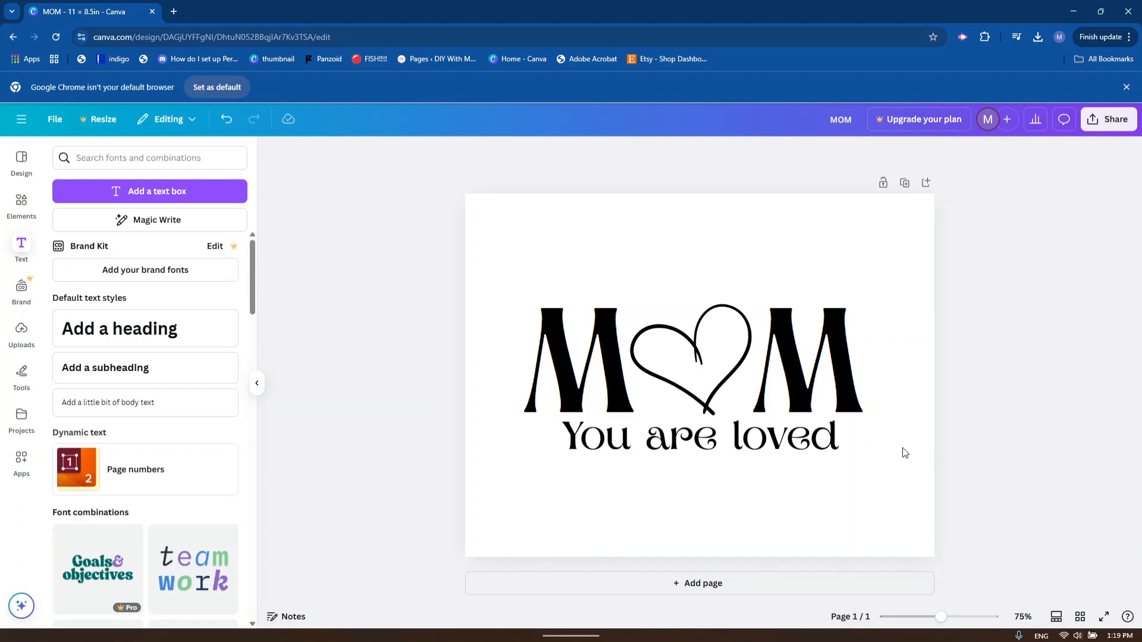
{"action": "mouse_move", "coordinate": [914, 455]}
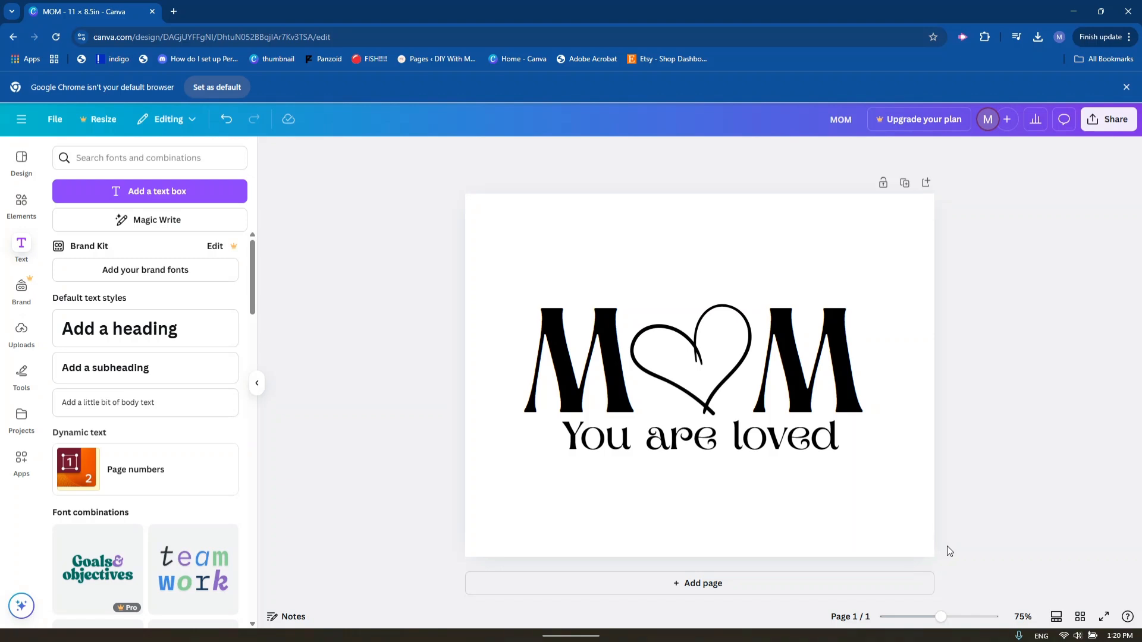
{"action": "mouse_move", "coordinate": [1108, 107]}
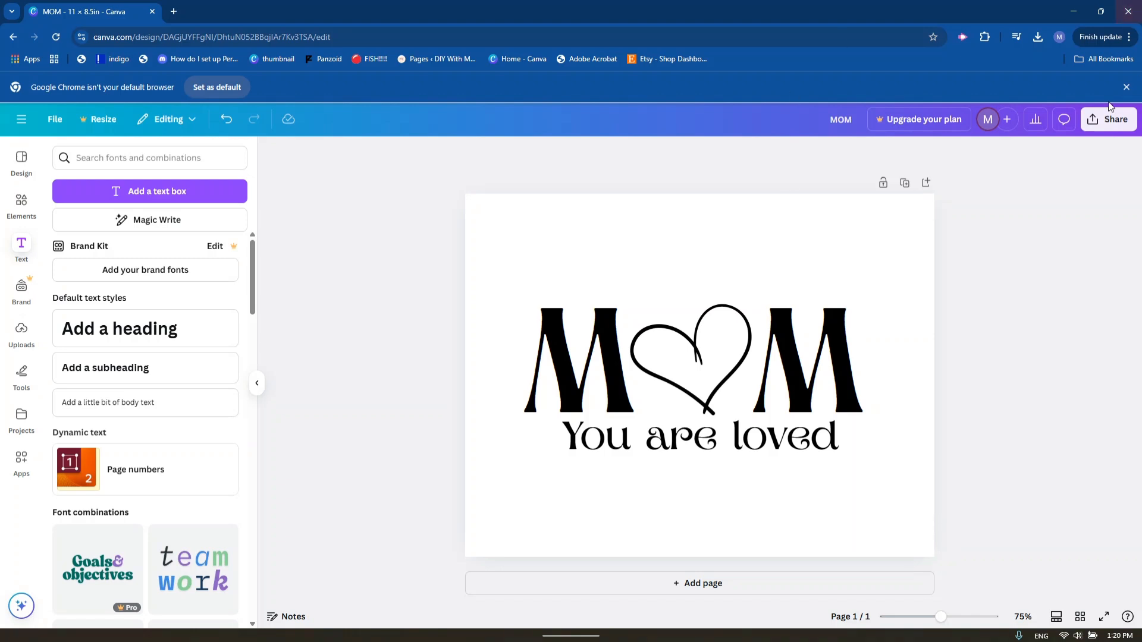
Export the MOM design through Share > Download with PNG as the file type.
{"action": "left_click", "coordinate": [1107, 119]}
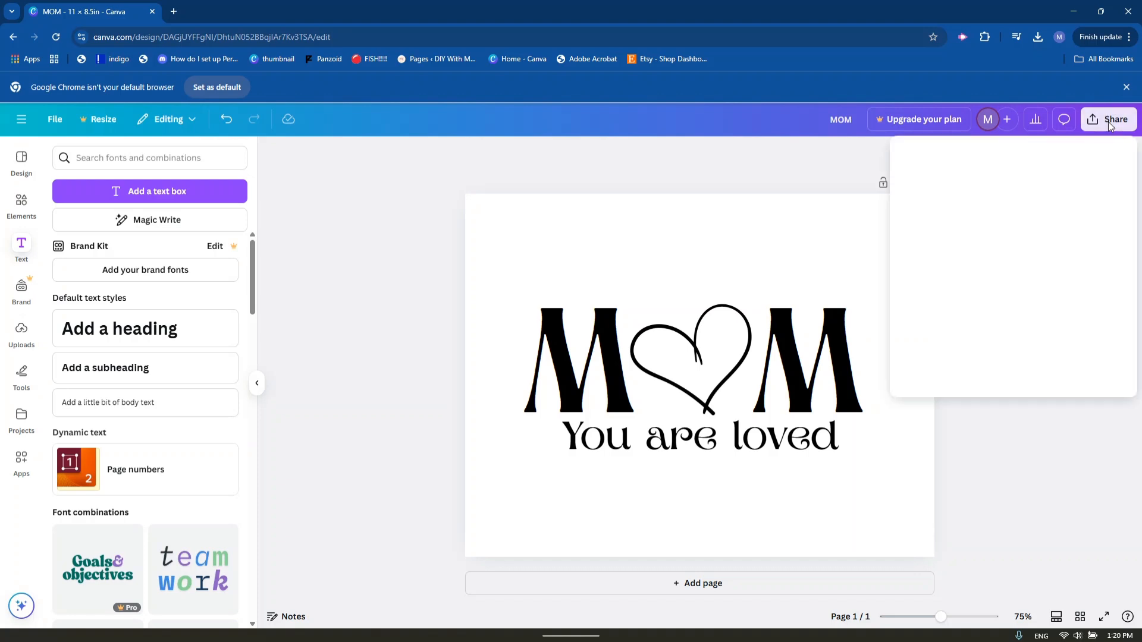
{"action": "left_click", "coordinate": [1114, 119]}
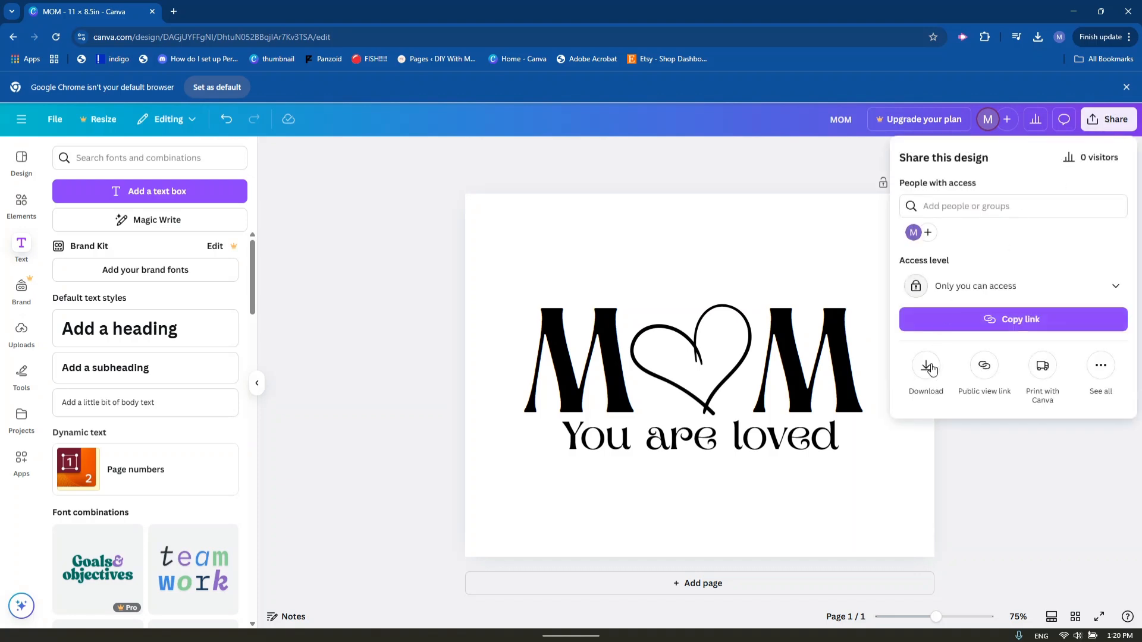
{"action": "mouse_move", "coordinate": [935, 373]}
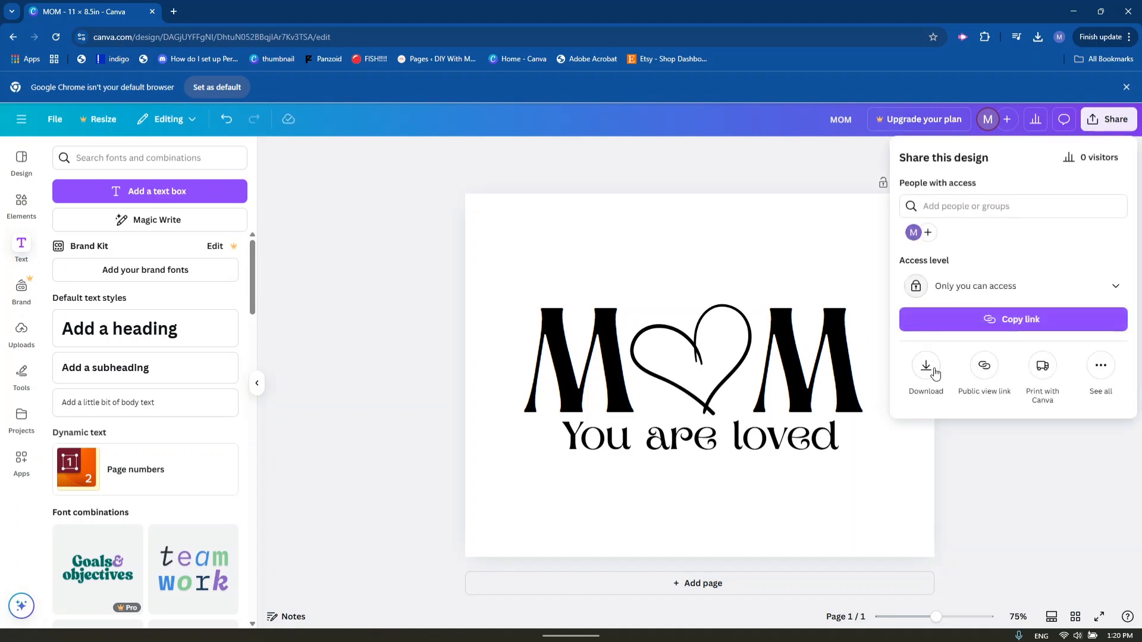
{"action": "left_click", "coordinate": [926, 369]}
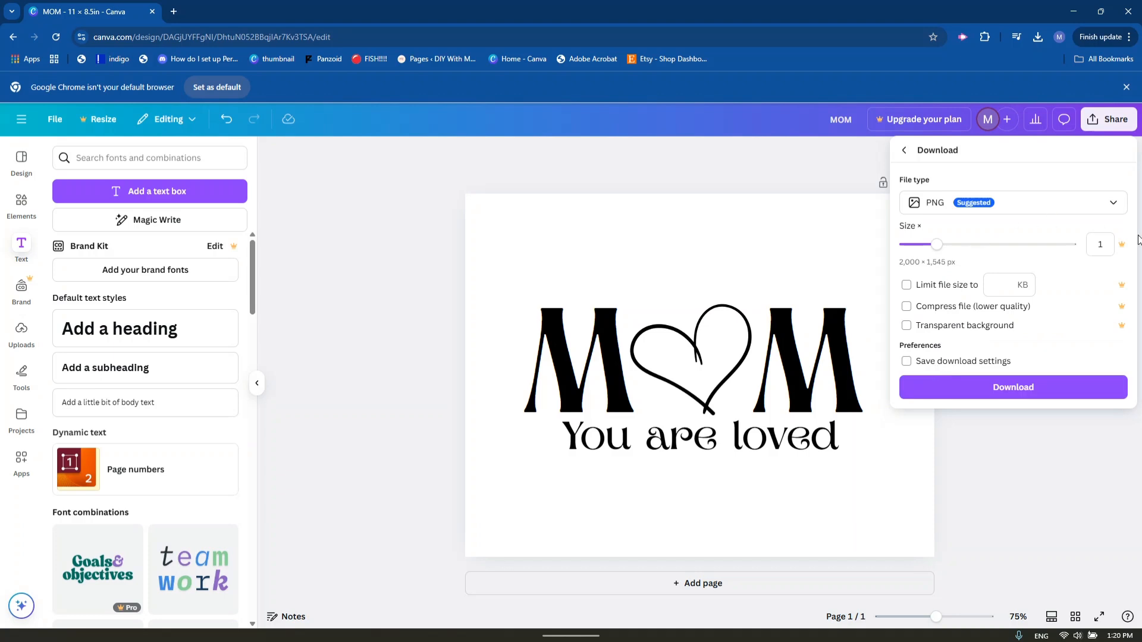
{"action": "left_click", "coordinate": [1013, 202]}
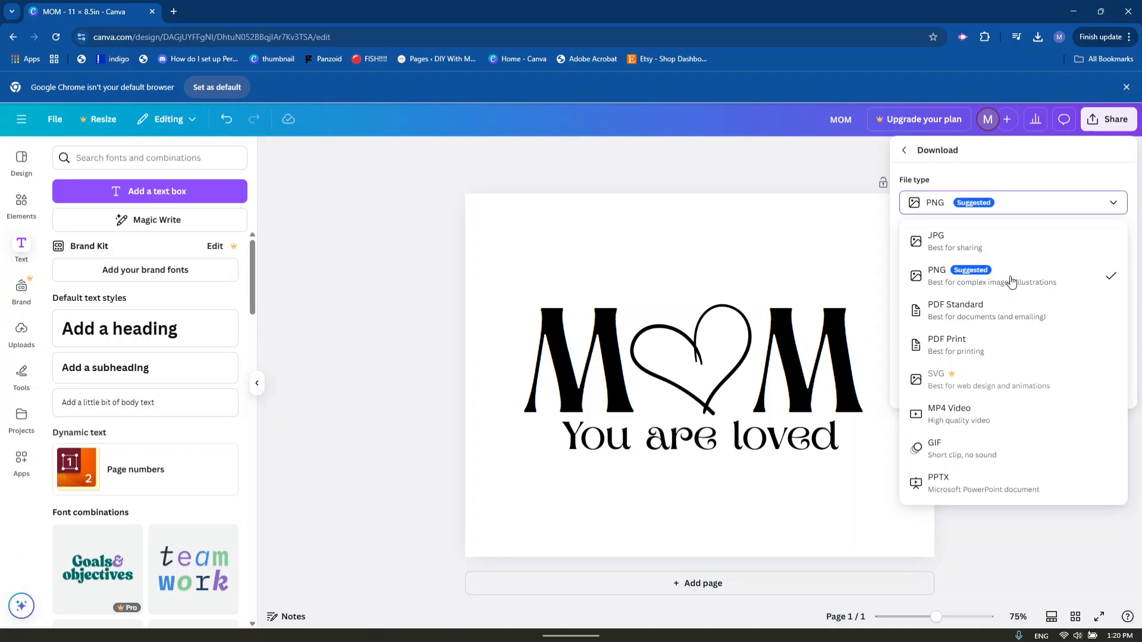
{"action": "left_click", "coordinate": [937, 276]}
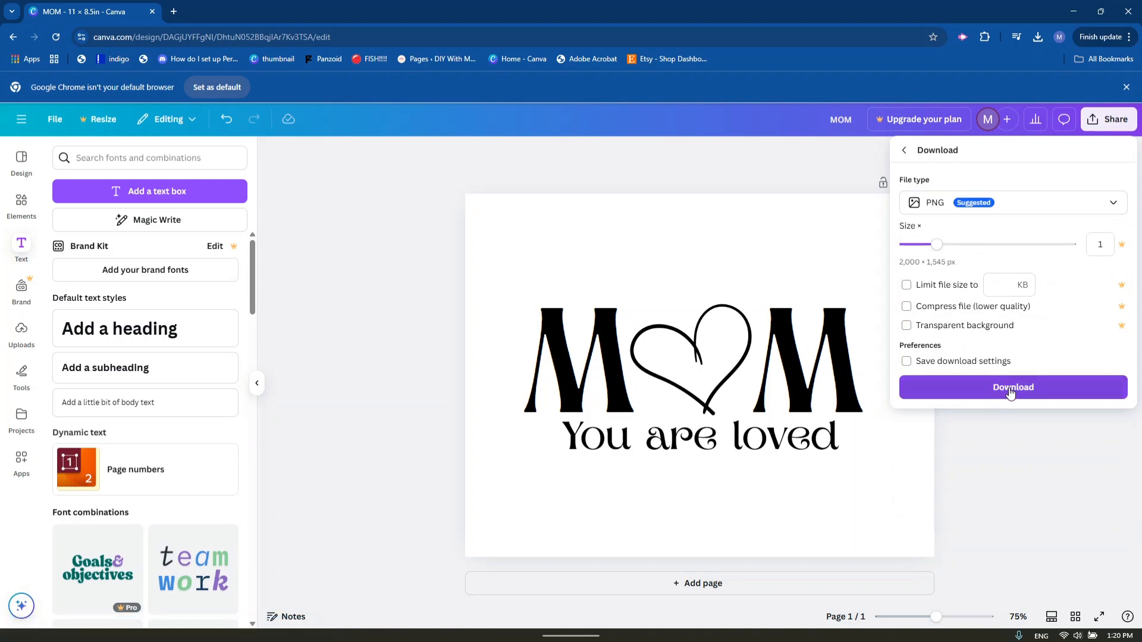
{"action": "left_click", "coordinate": [1012, 387]}
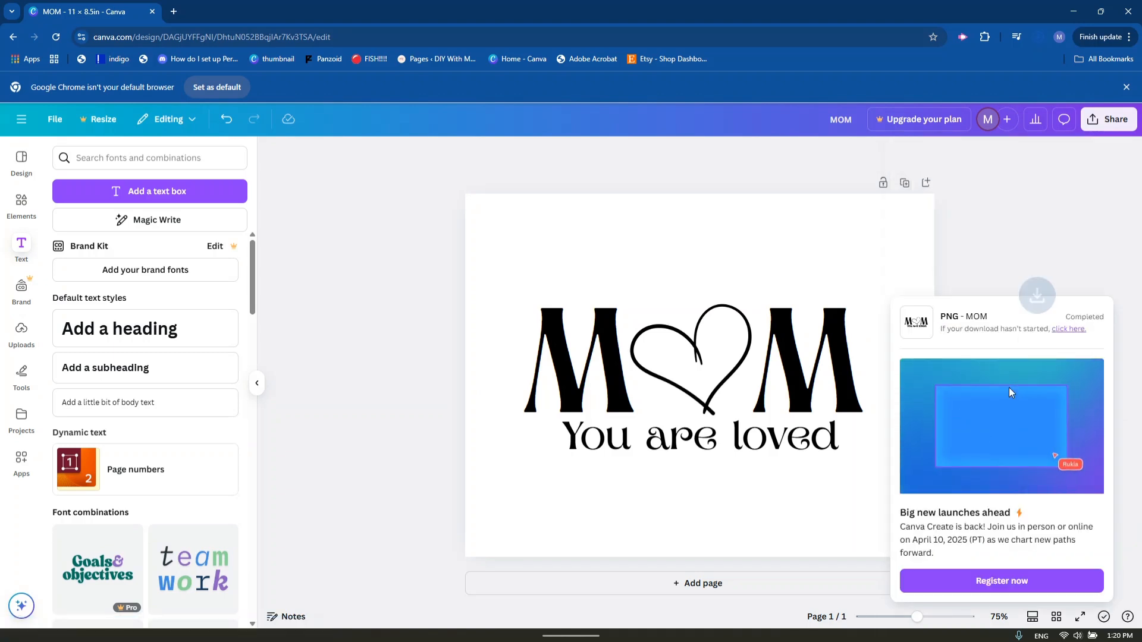
Upload MOM (2).png from Downloads into Cricut Design Space.
{"action": "left_click", "coordinate": [1038, 37]}
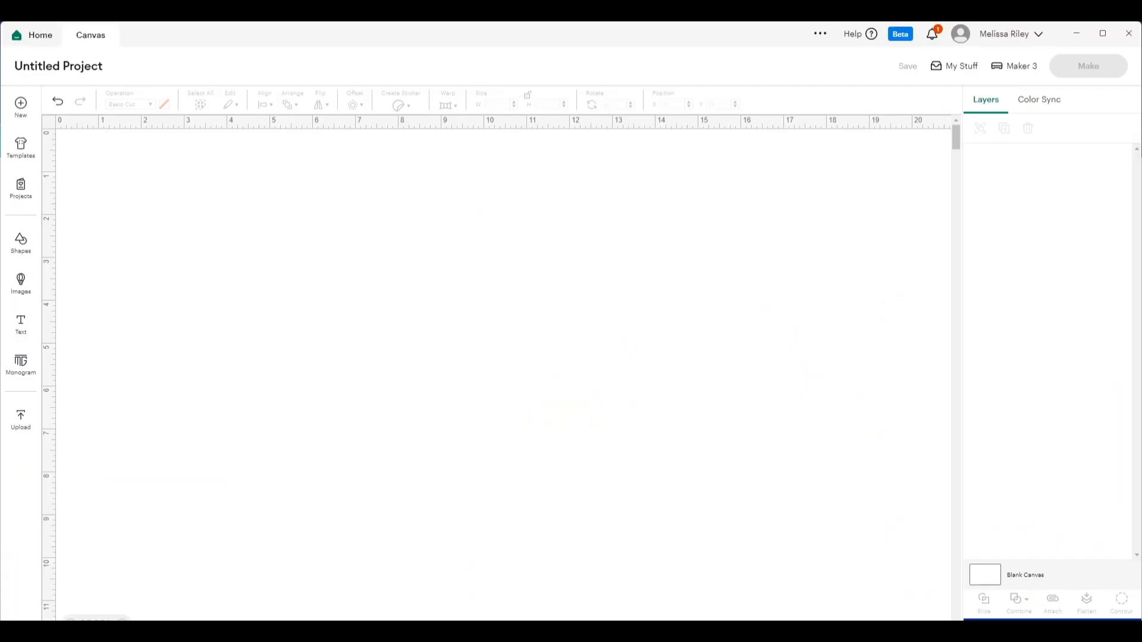
{"action": "mouse_move", "coordinate": [6, 369]}
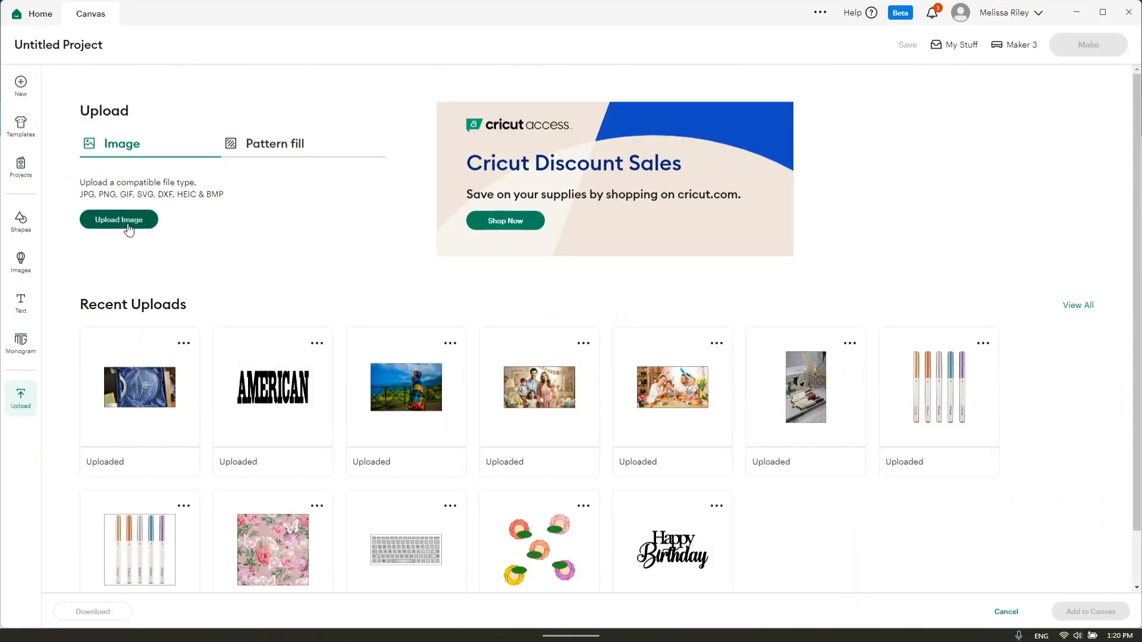
{"action": "left_click", "coordinate": [118, 220]}
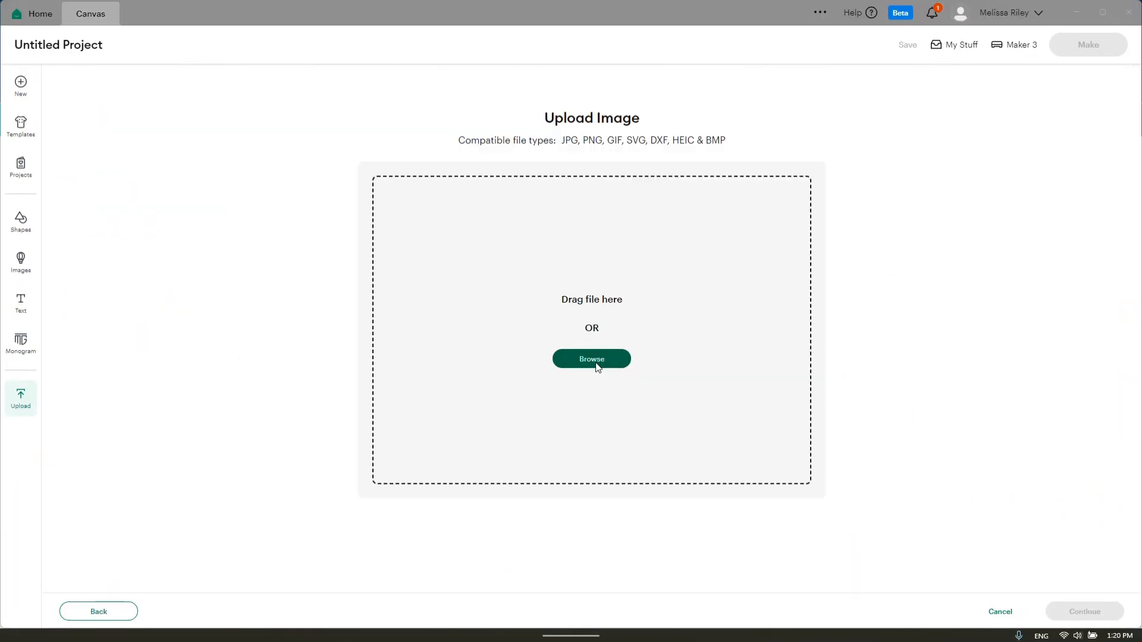
{"action": "left_click", "coordinate": [591, 358]}
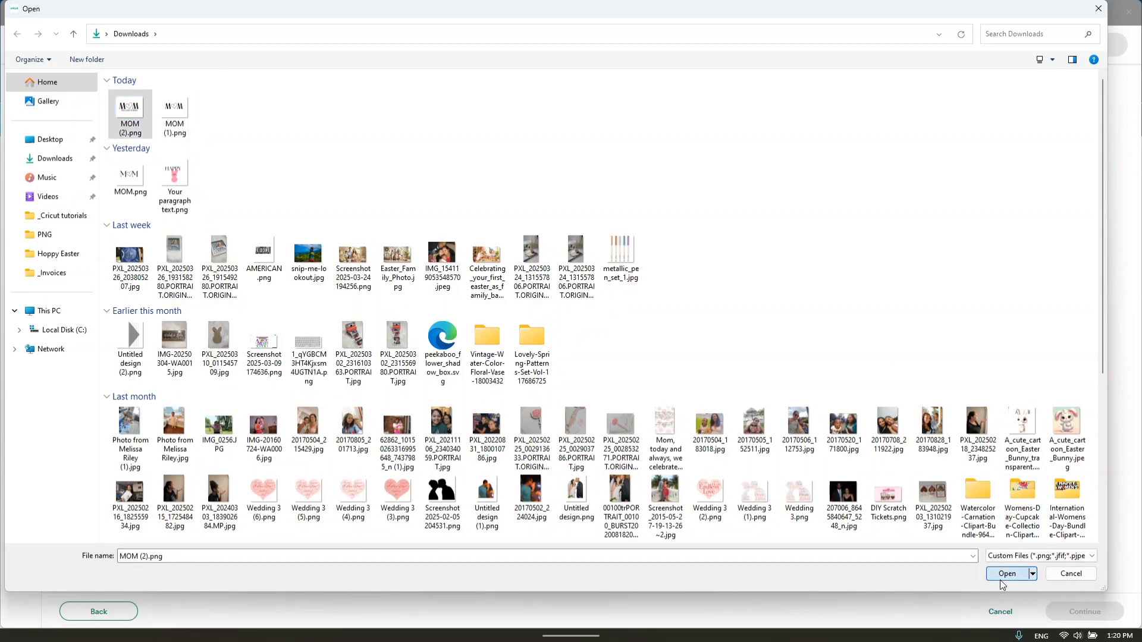
{"action": "left_click", "coordinate": [1007, 574]}
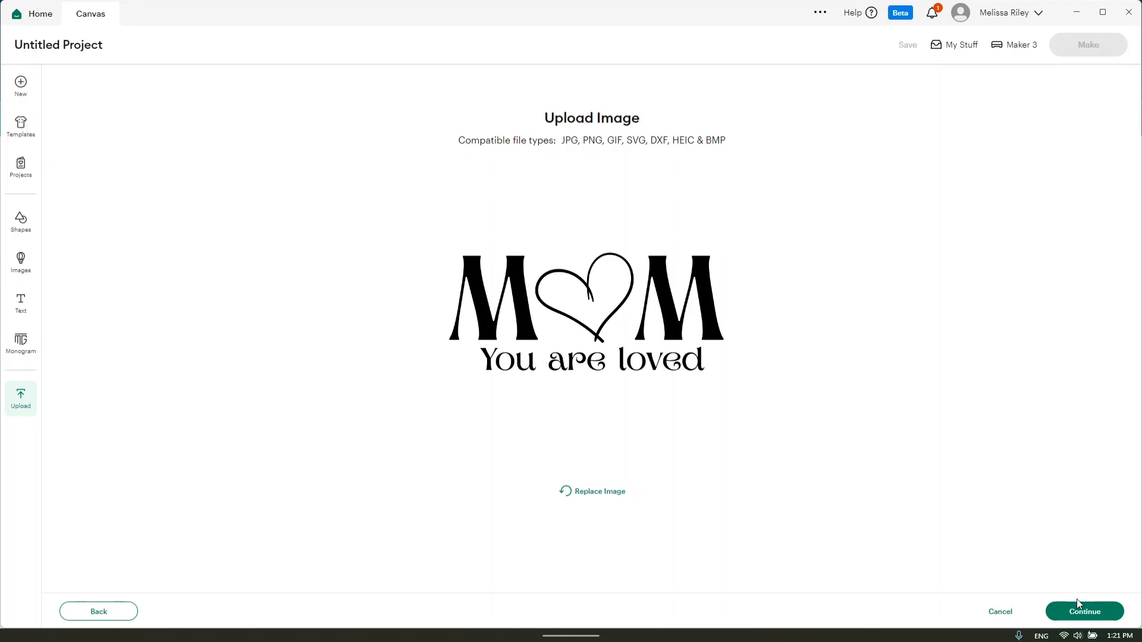
{"action": "left_click", "coordinate": [1085, 611]}
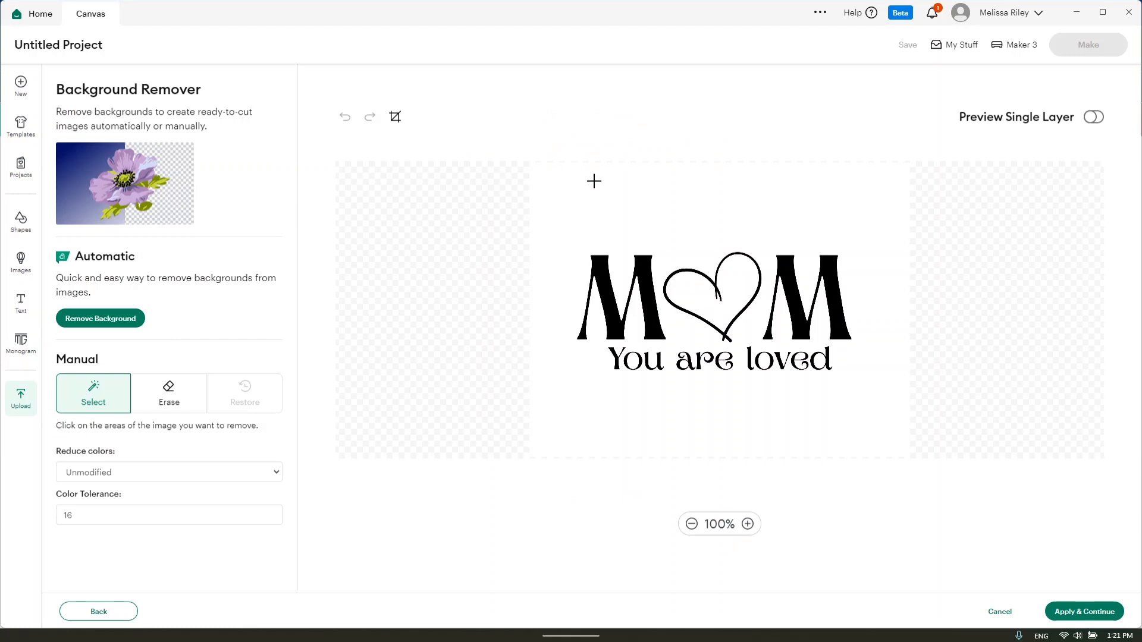
{"action": "mouse_move", "coordinate": [710, 217]}
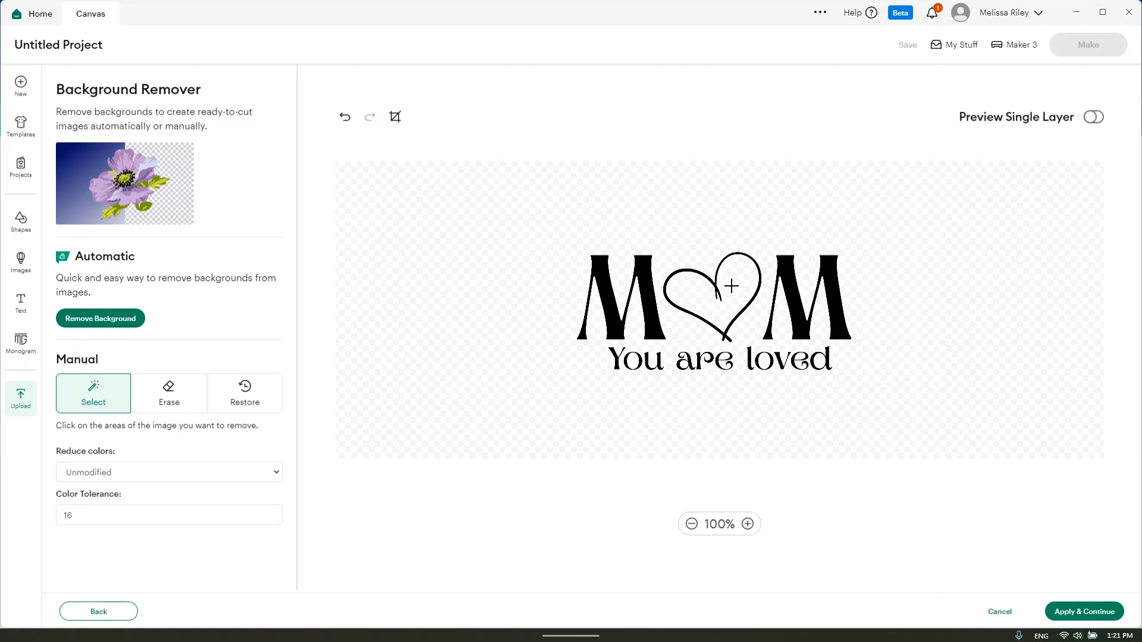
Zoom in to inspect the MOM lettering edges and toggle the single-layer preview.
{"action": "left_click", "coordinate": [746, 527]}
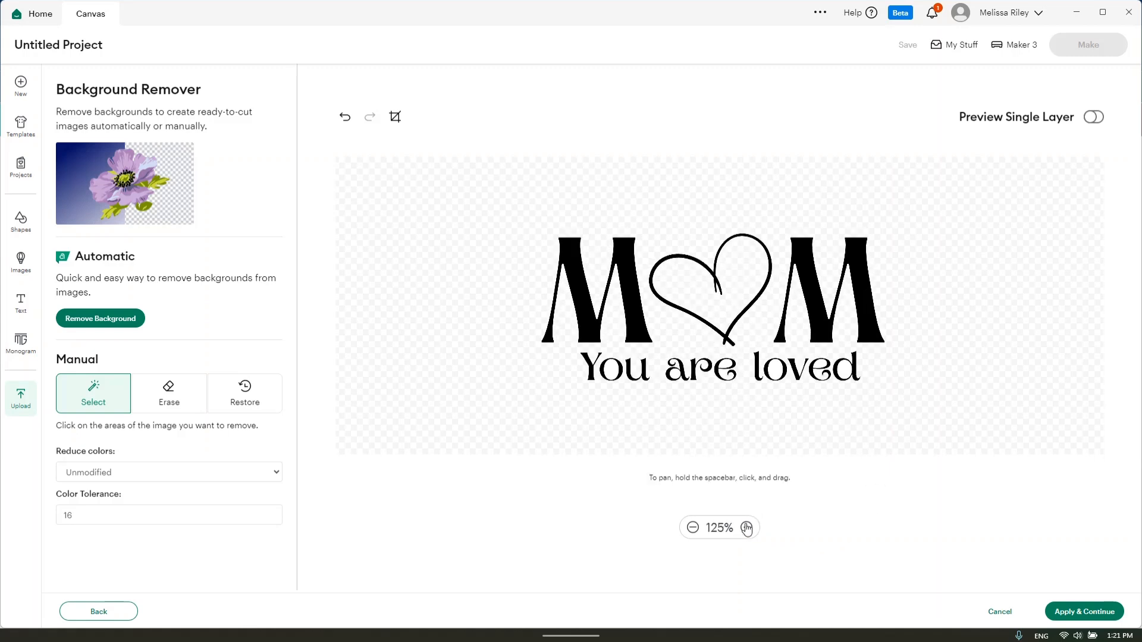
{"action": "left_click", "coordinate": [748, 527]}
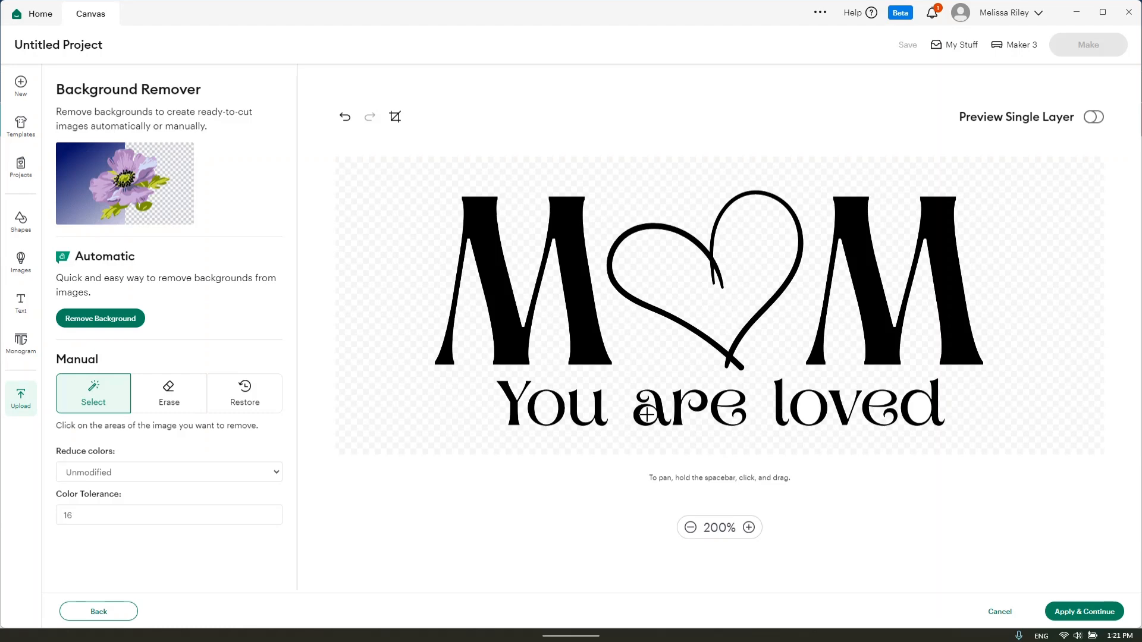
{"action": "mouse_move", "coordinate": [808, 412]}
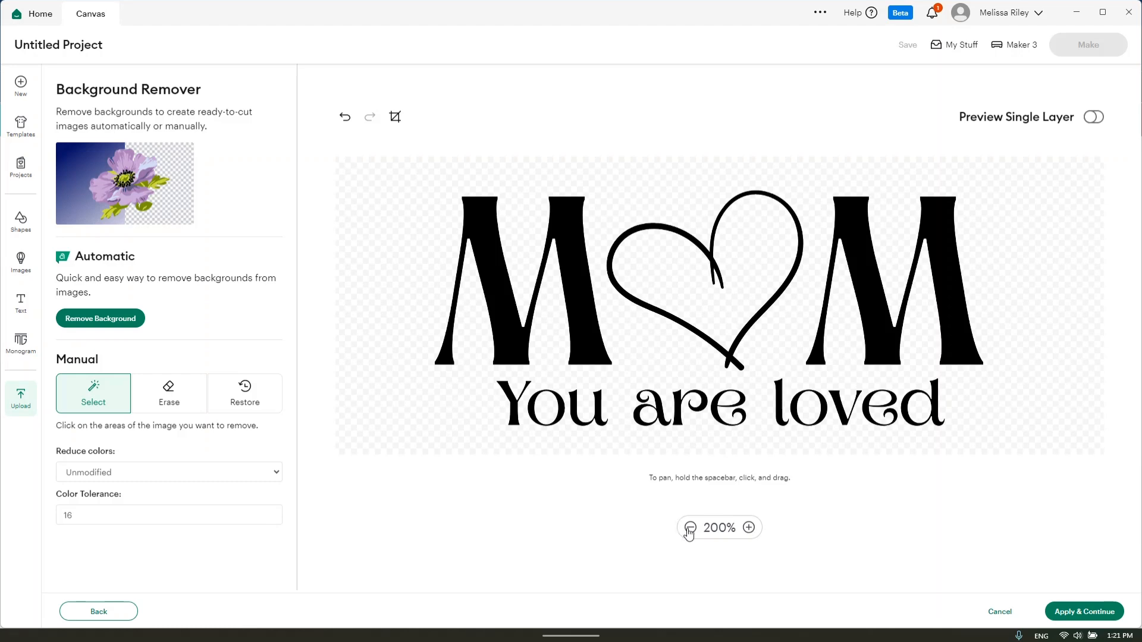
{"action": "left_click", "coordinate": [689, 527]}
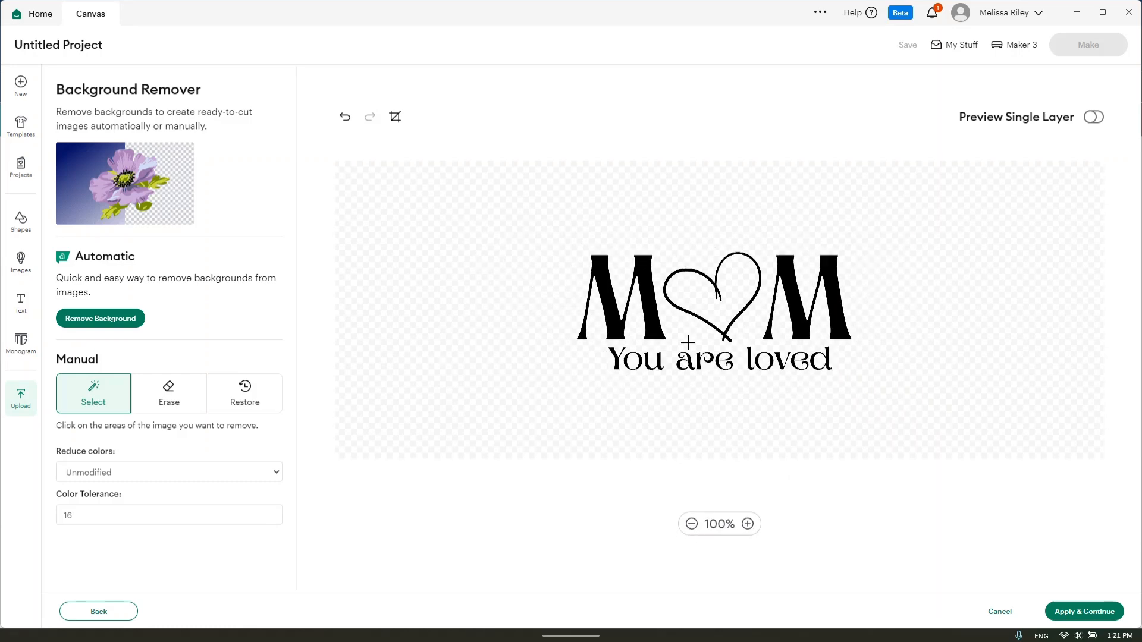
{"action": "left_click", "coordinate": [1093, 116]}
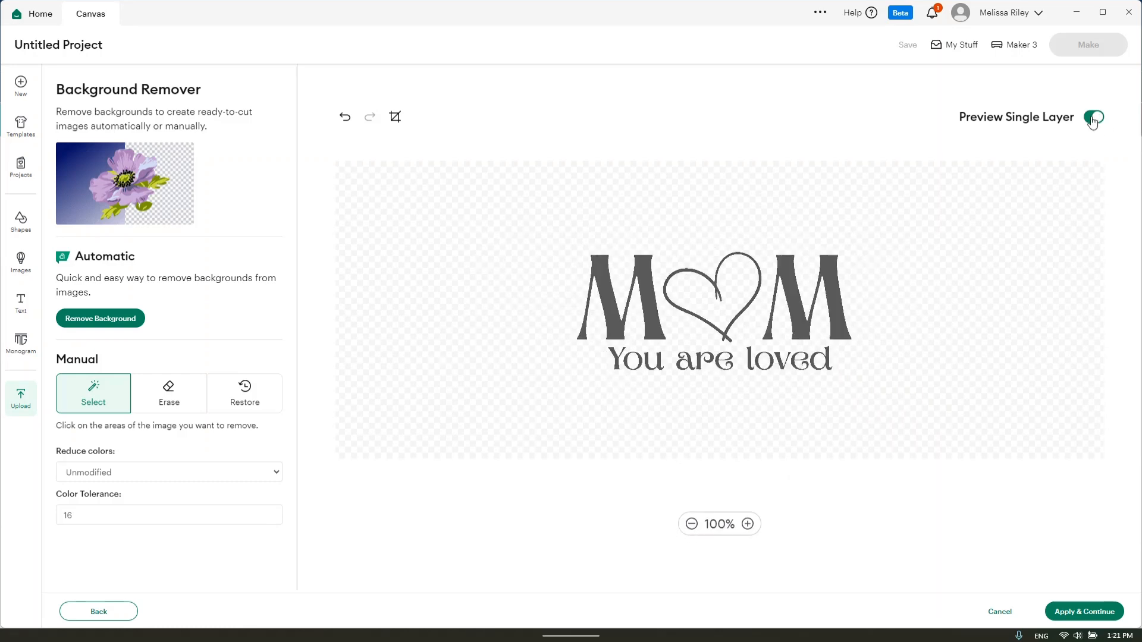
{"action": "left_click", "coordinate": [1093, 116]}
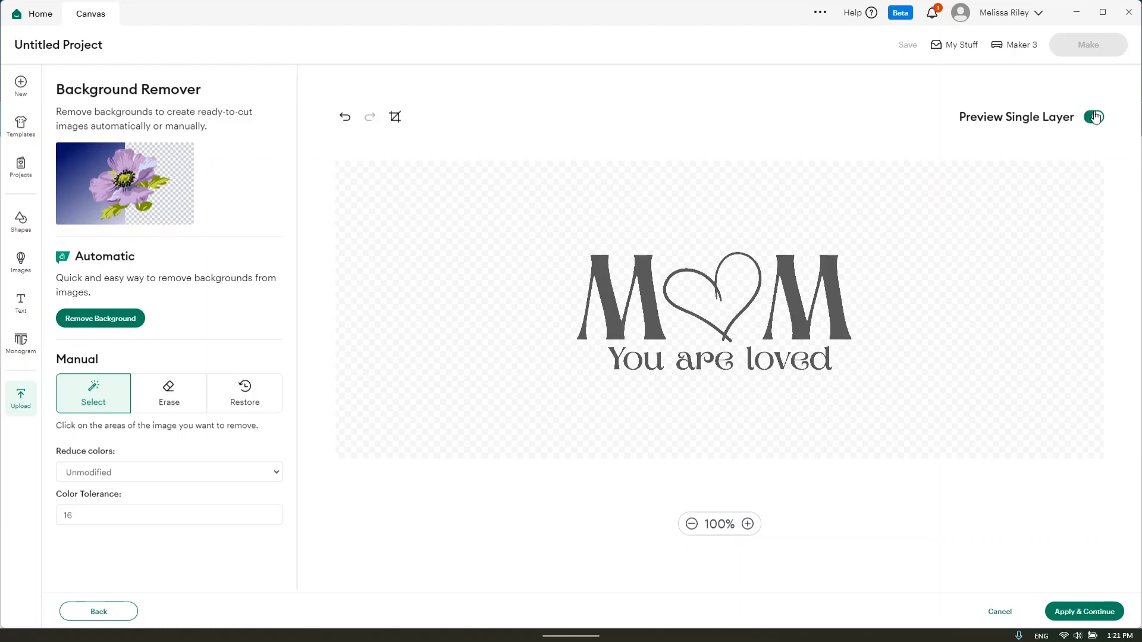
{"action": "left_click", "coordinate": [1094, 117]}
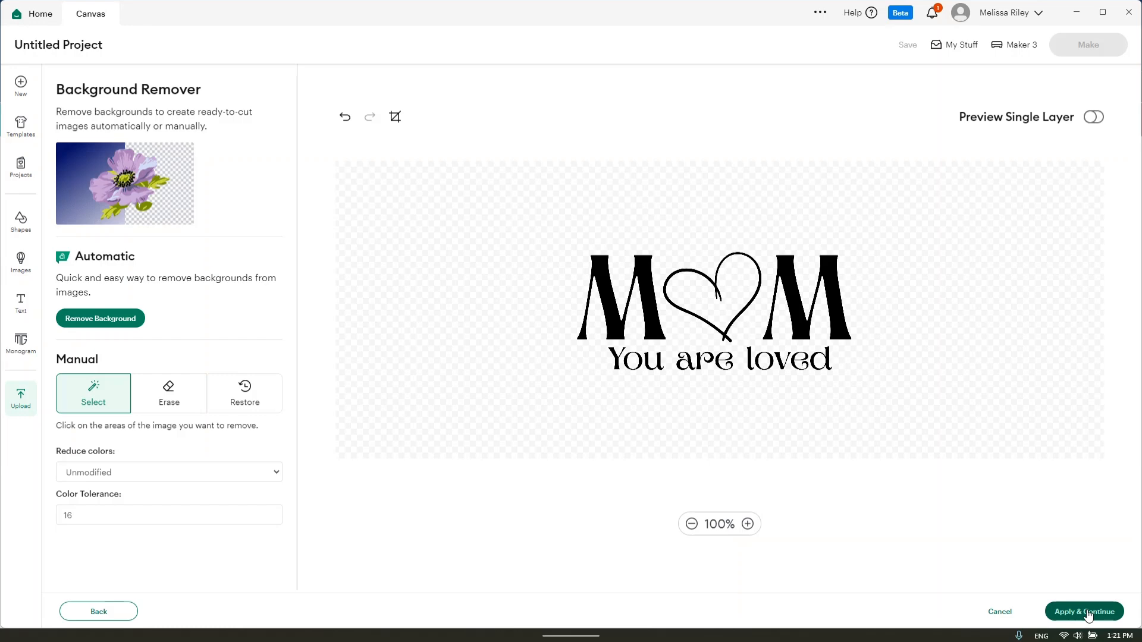
{"action": "left_click", "coordinate": [1084, 612]}
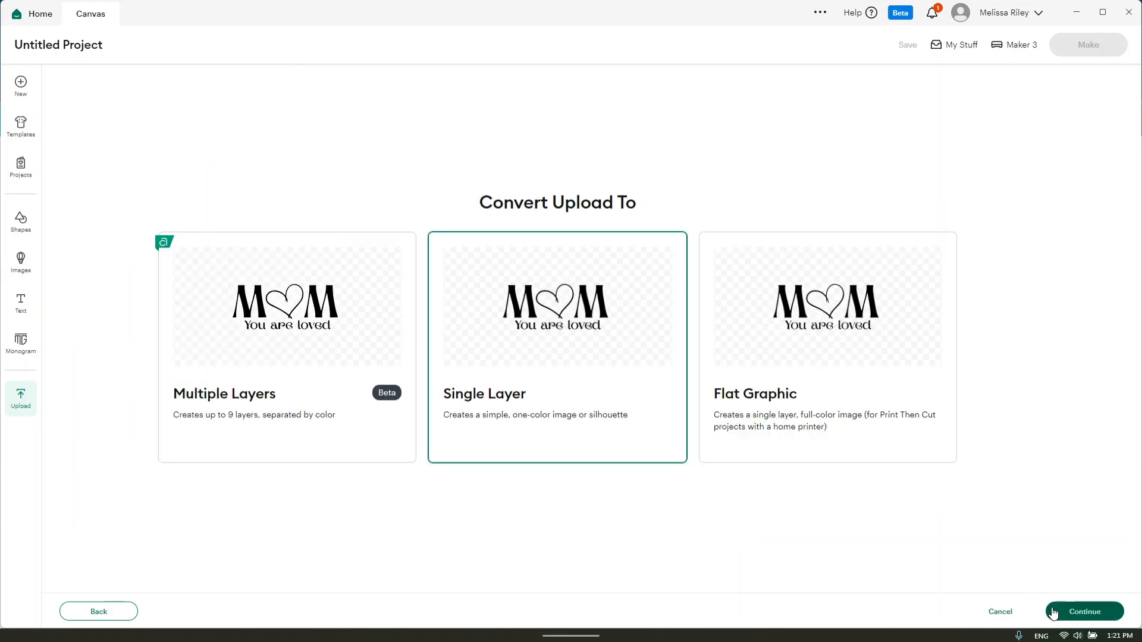
{"action": "left_click", "coordinate": [1083, 612]}
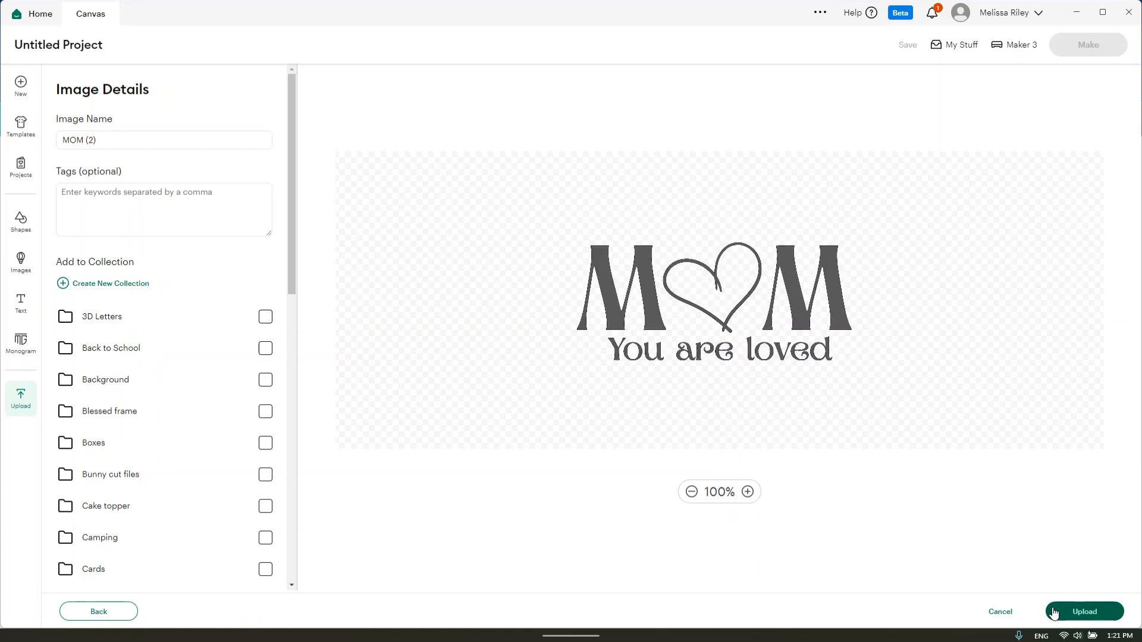
{"action": "left_click", "coordinate": [1084, 612]}
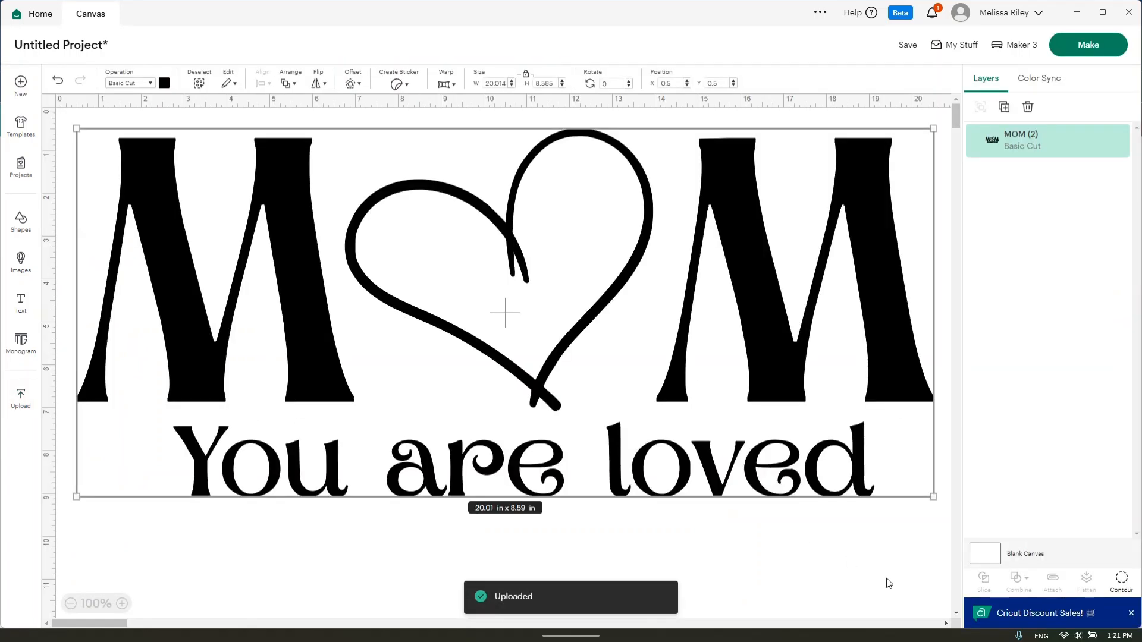
{"action": "mouse_move", "coordinate": [935, 494]}
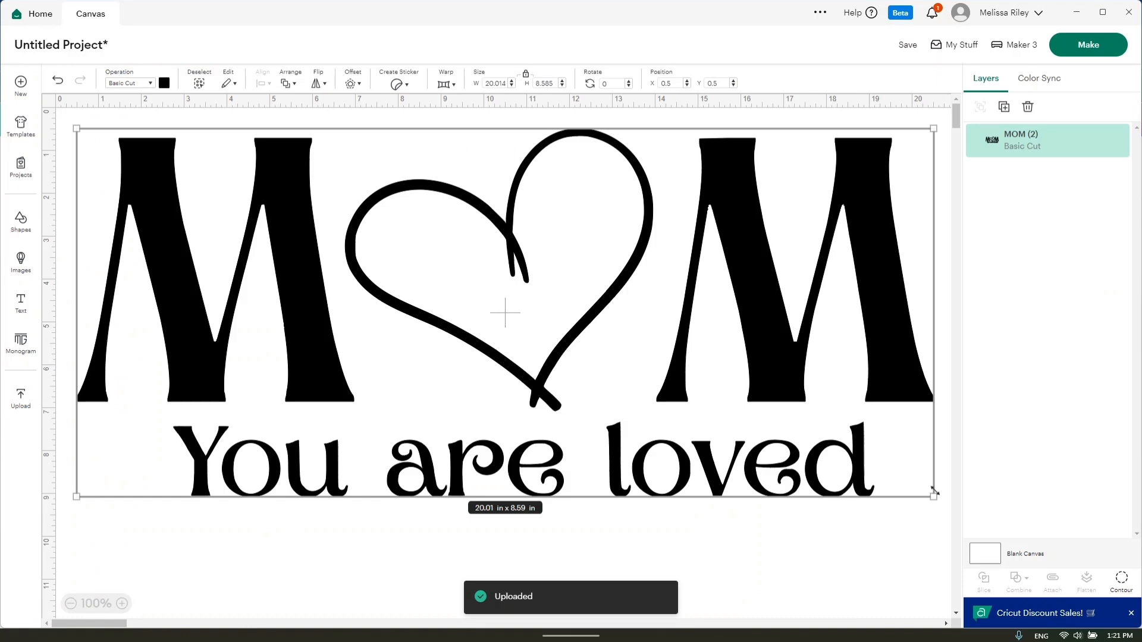
{"action": "left_click_drag", "start_coordinate": [933, 495], "coordinate": [431, 279]}
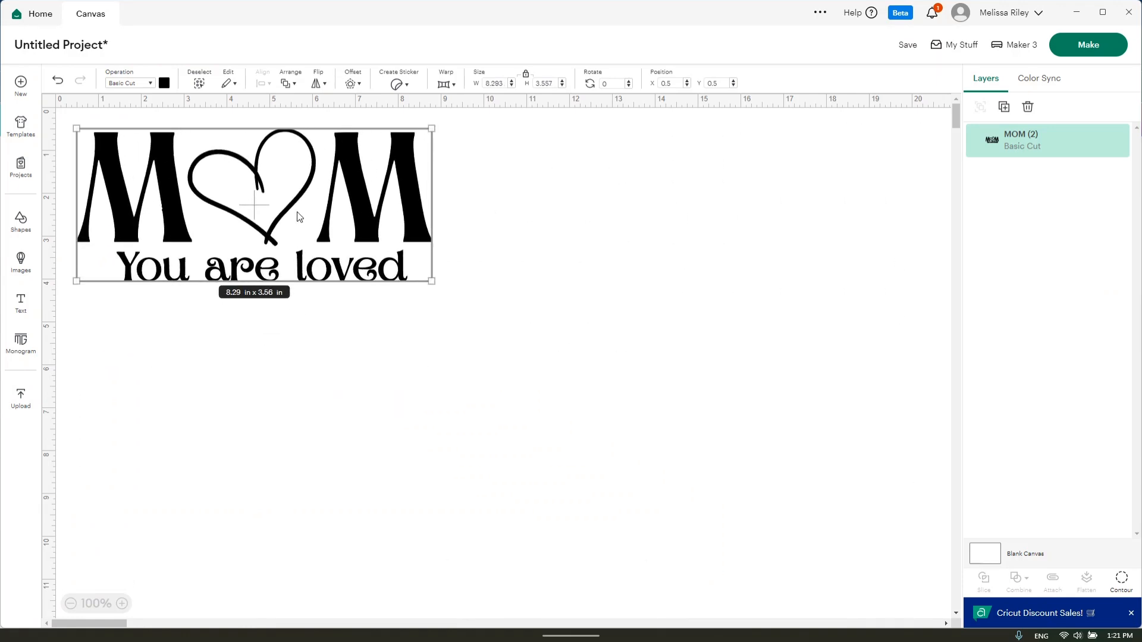
{"action": "left_click_drag", "start_coordinate": [254, 206], "coordinate": [499, 328]}
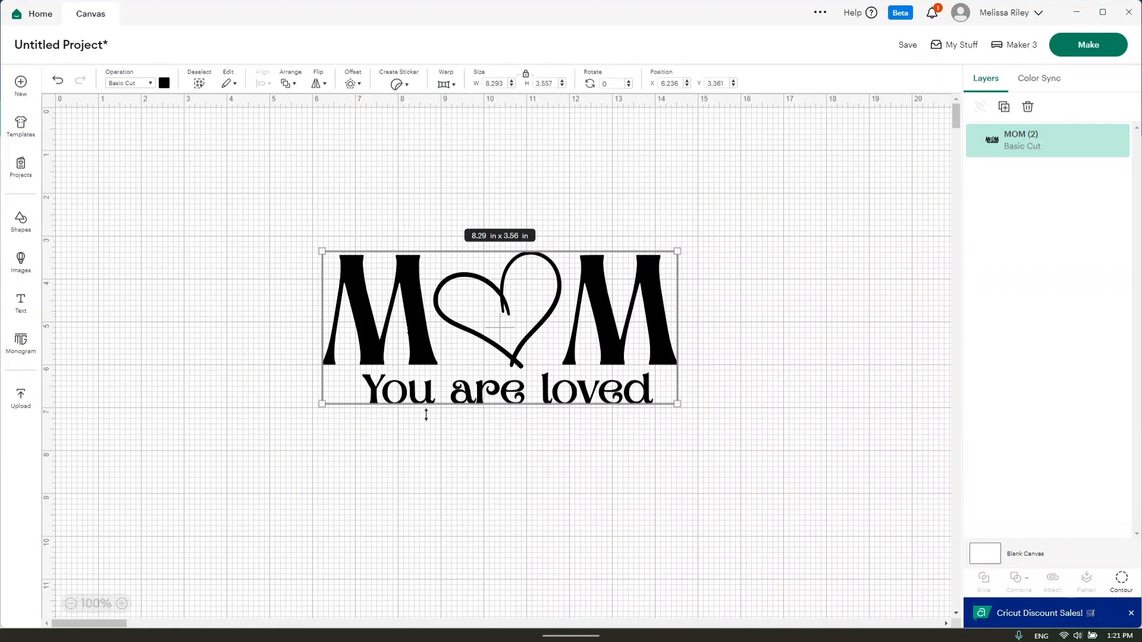
{"action": "mouse_move", "coordinate": [685, 402]}
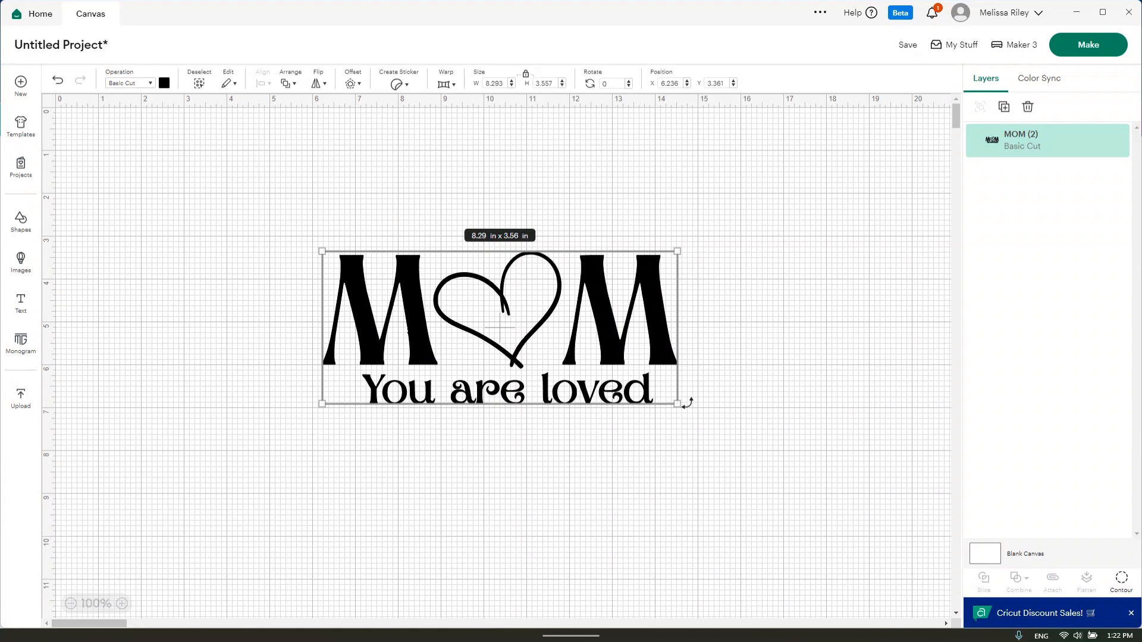
{"action": "left_click_drag", "start_coordinate": [684, 402], "coordinate": [853, 504]}
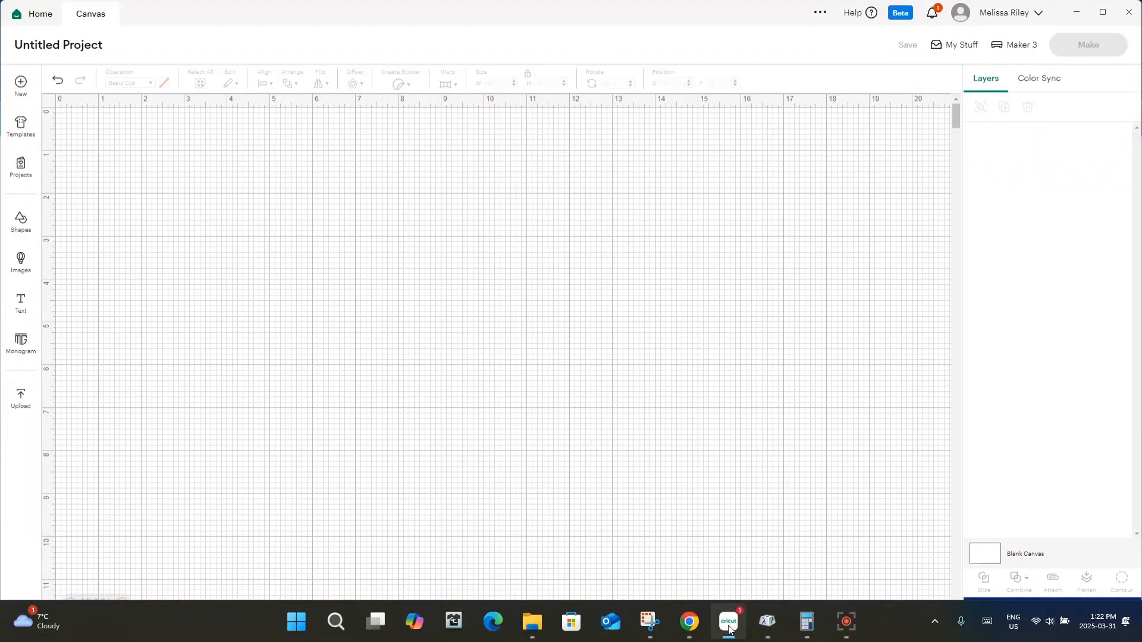
Back in Canva, search Elements for 'heart' and apply the White Minimalist Simple Thank You Card template.
{"action": "left_click", "coordinate": [687, 621]}
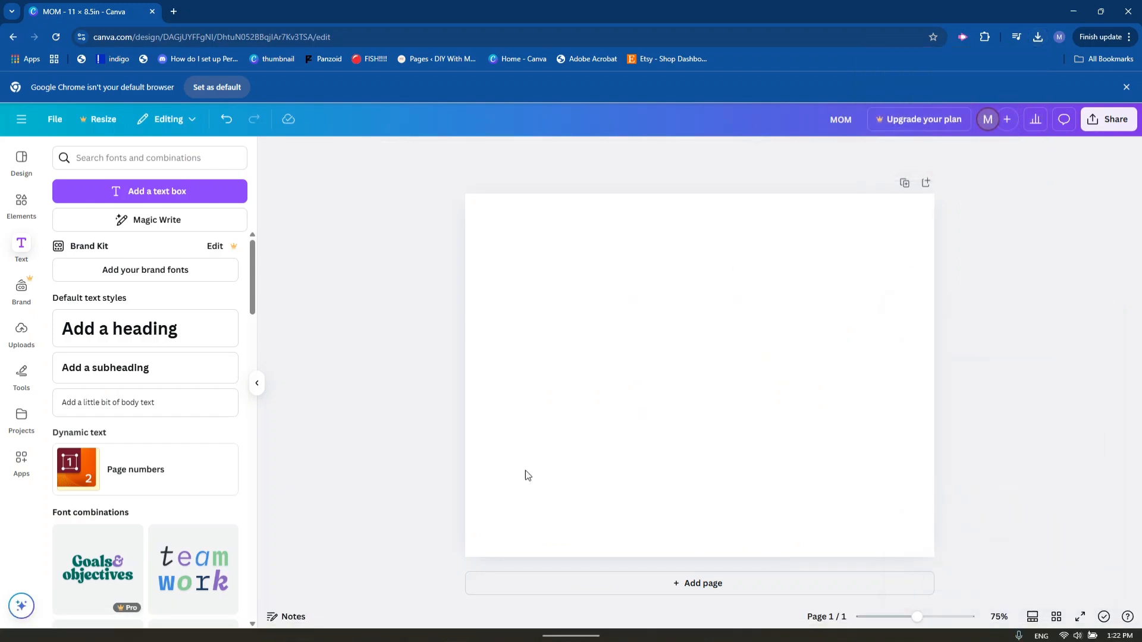
{"action": "left_click", "coordinate": [22, 206]}
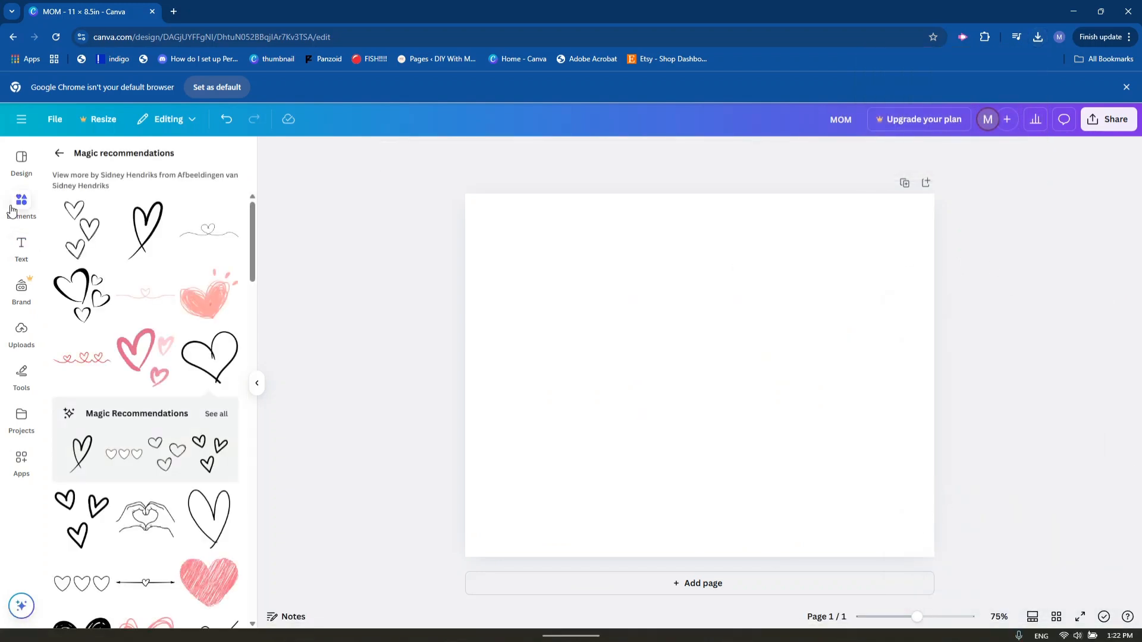
{"action": "type", "text": "heart"}
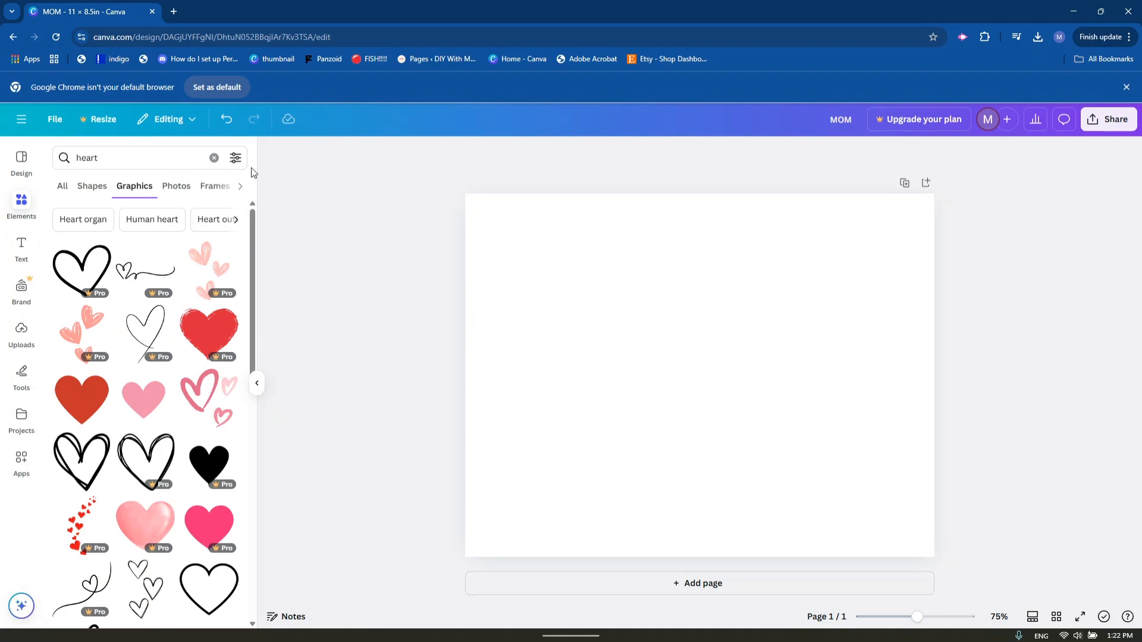
{"action": "left_click", "coordinate": [214, 158]}
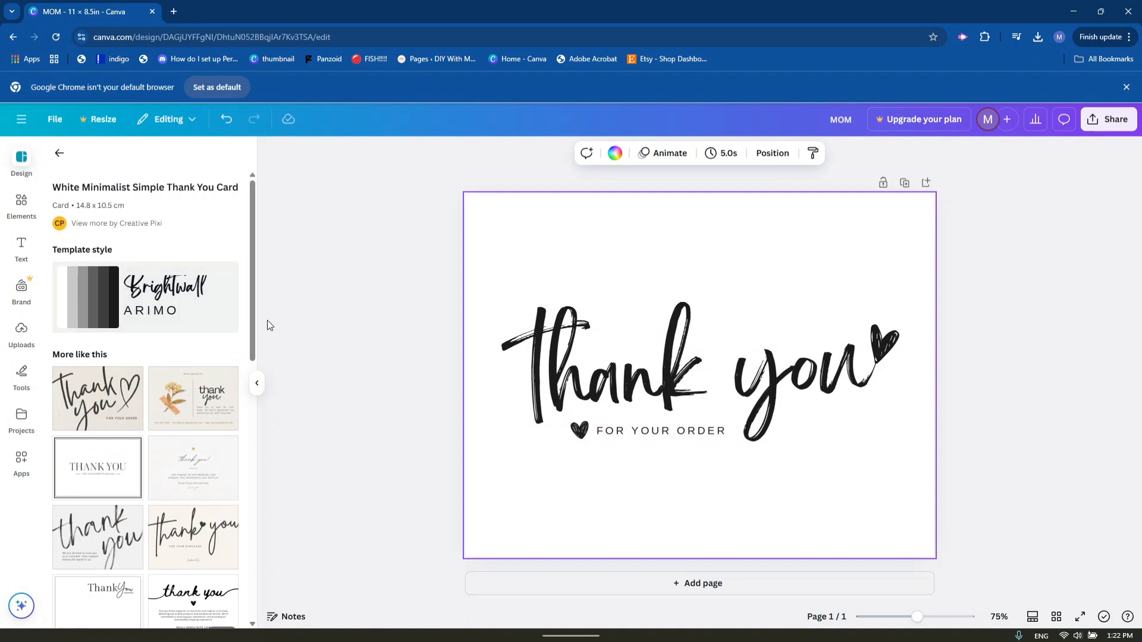
{"action": "mouse_move", "coordinate": [22, 202]}
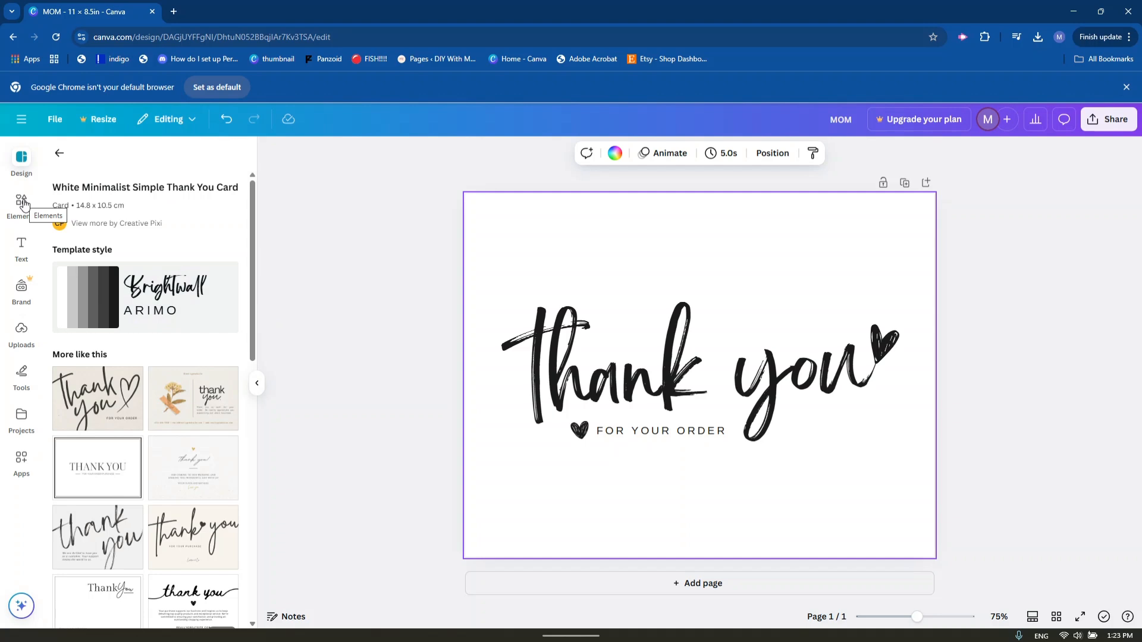
Bring up the Elements library again to find the rounded square shape.
{"action": "left_click", "coordinate": [22, 202]}
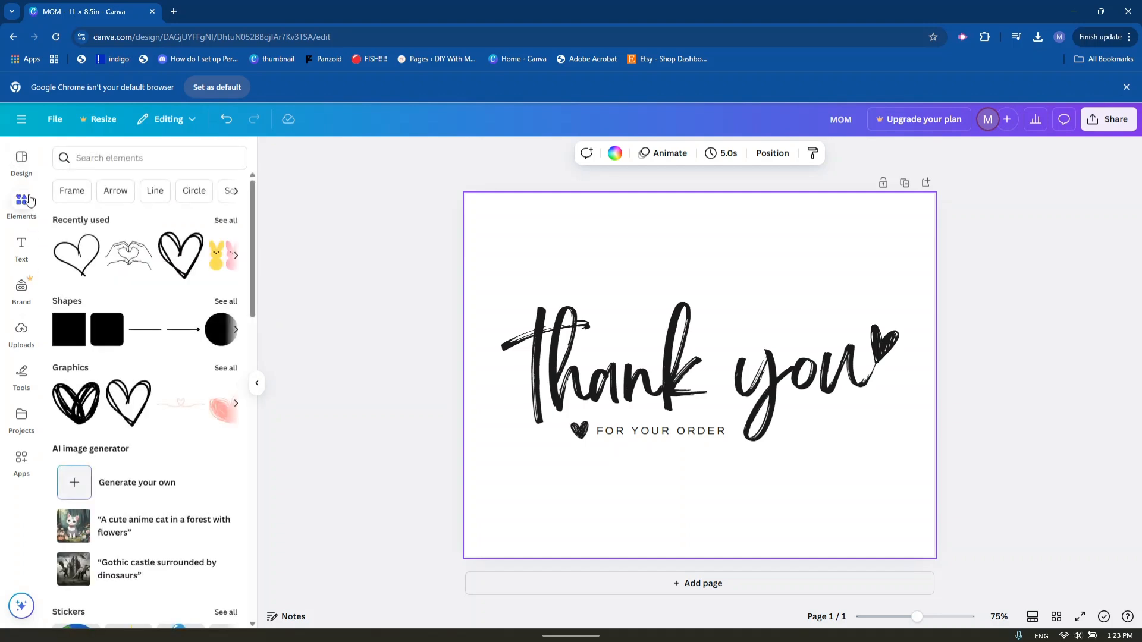
{"action": "mouse_move", "coordinate": [1002, 398]}
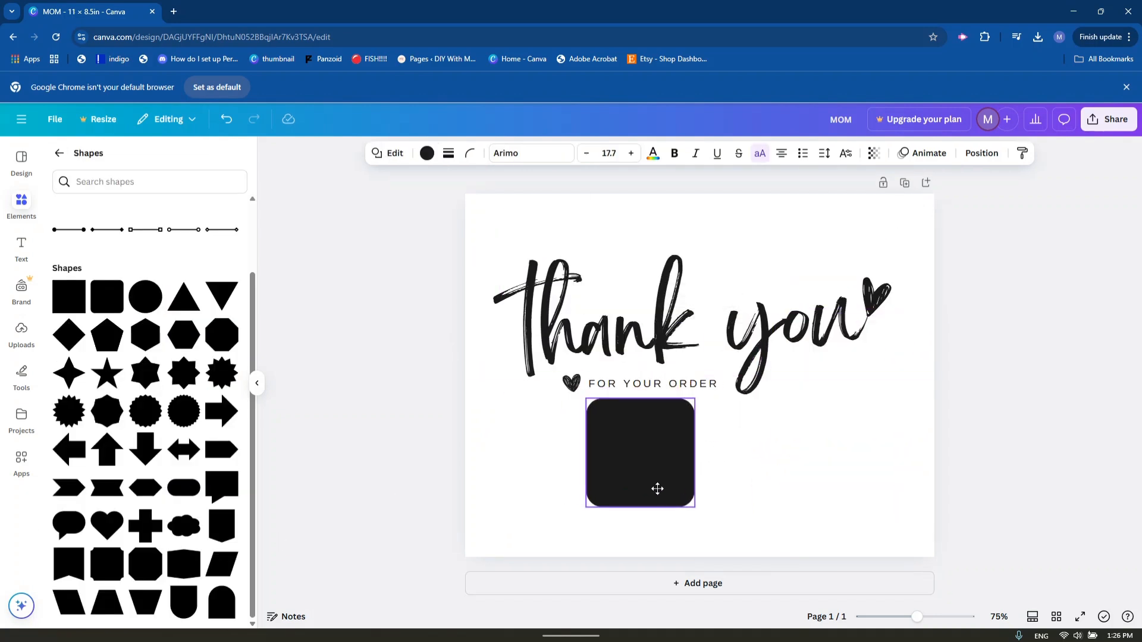
Fill the rounded square with the pale yellow-to-pink gradient and stretch it into a wide rectangle.
{"action": "left_click", "coordinate": [428, 153]}
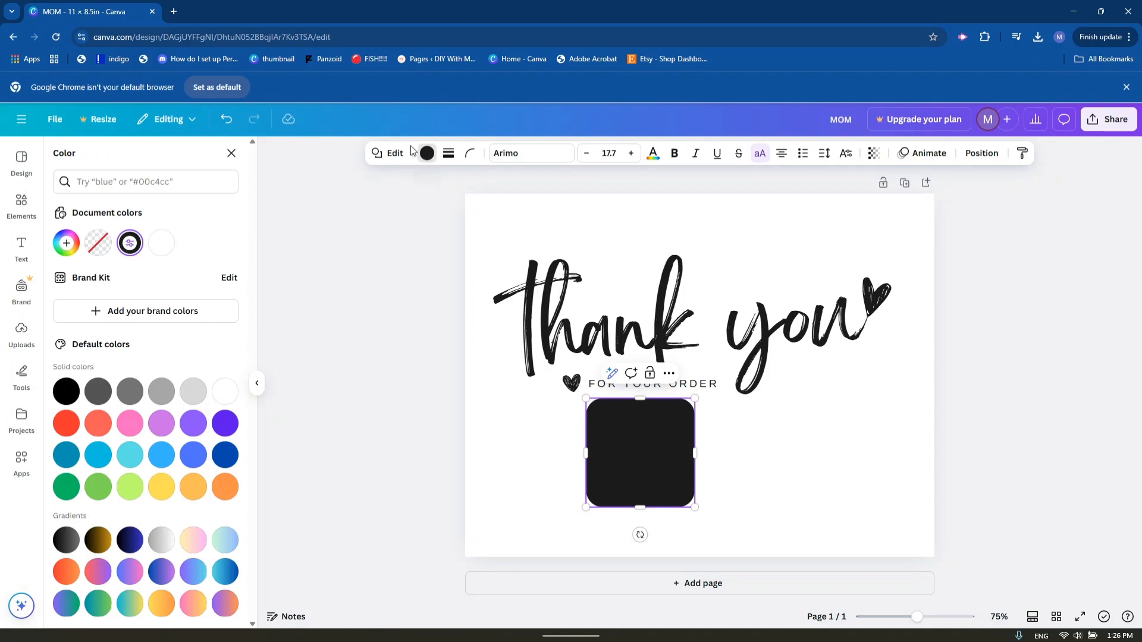
{"action": "mouse_move", "coordinate": [427, 153]}
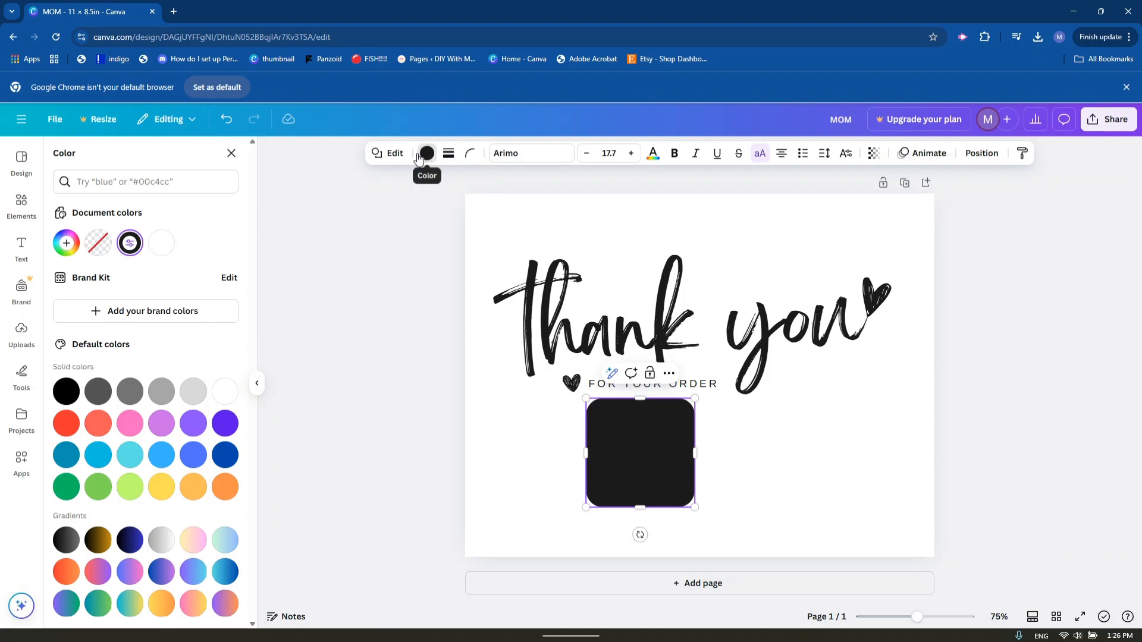
{"action": "mouse_move", "coordinate": [129, 455]}
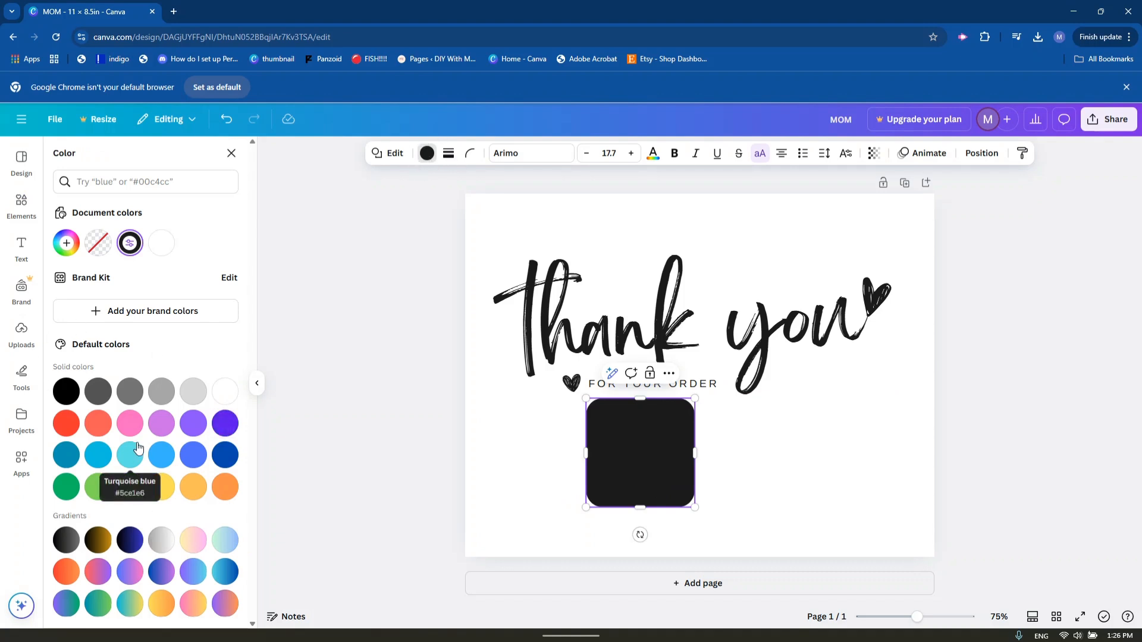
{"action": "mouse_move", "coordinate": [123, 558]}
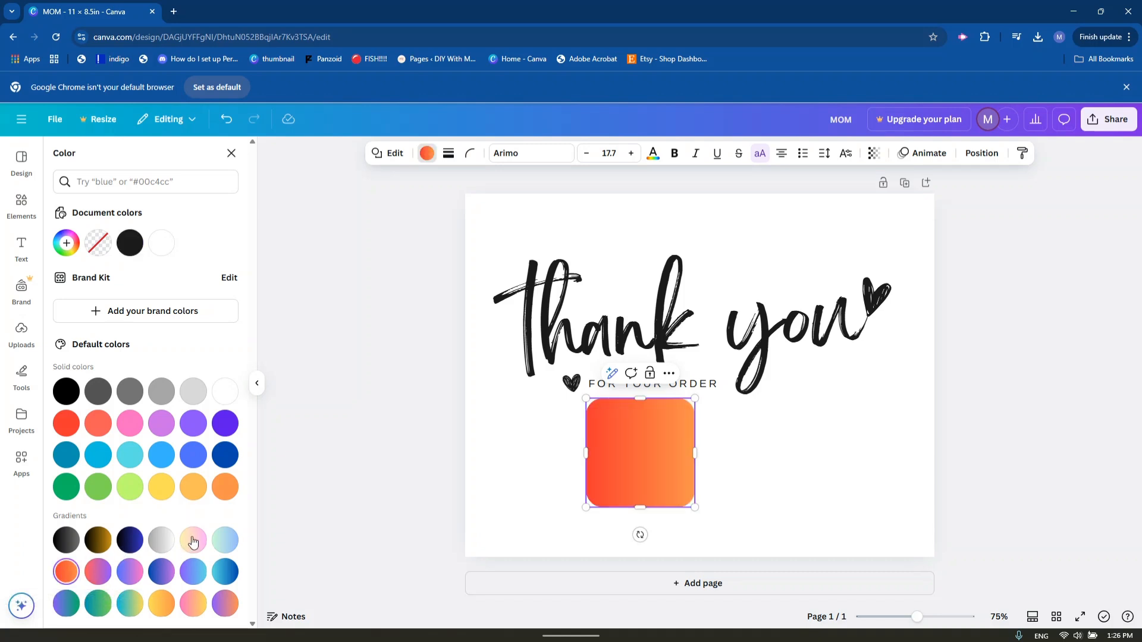
{"action": "left_click", "coordinate": [193, 602]}
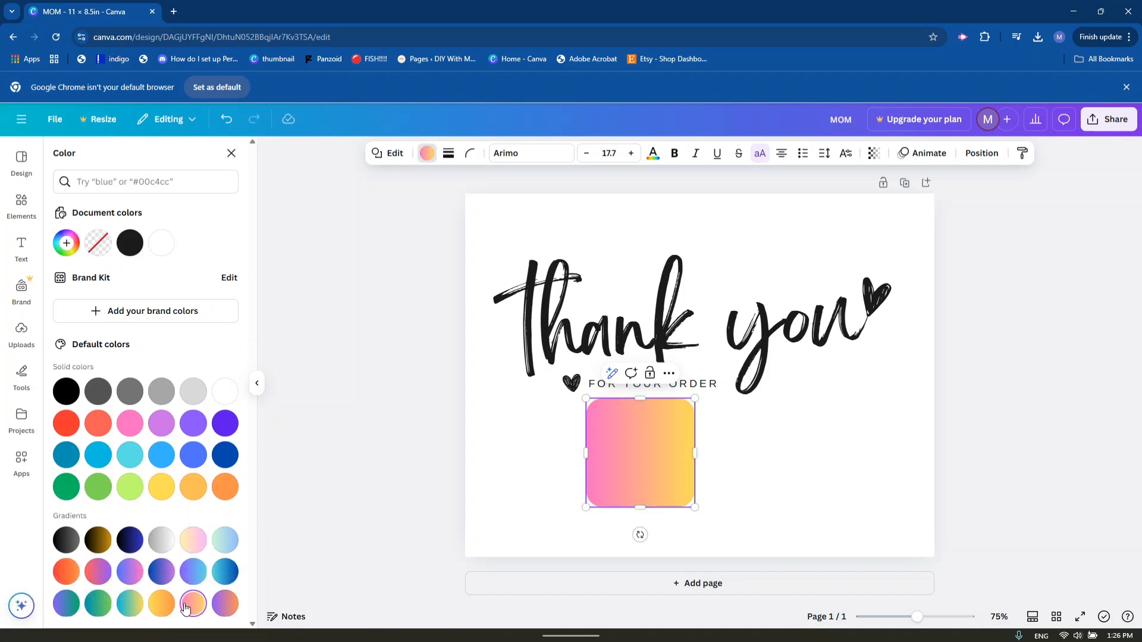
{"action": "left_click", "coordinate": [193, 539]}
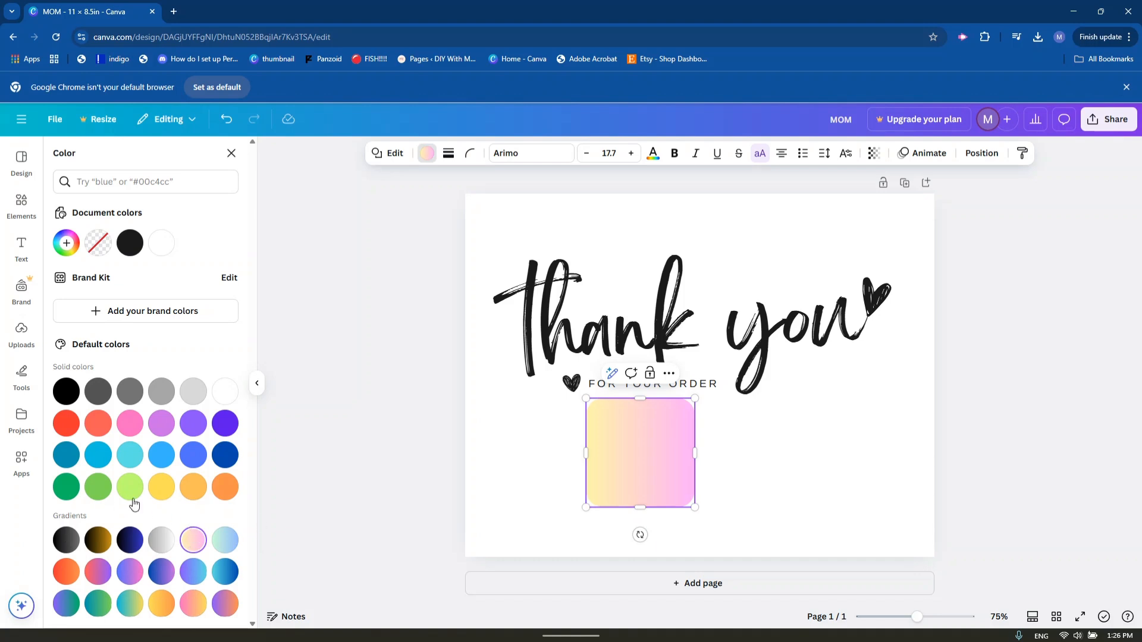
{"action": "left_click", "coordinate": [129, 571]}
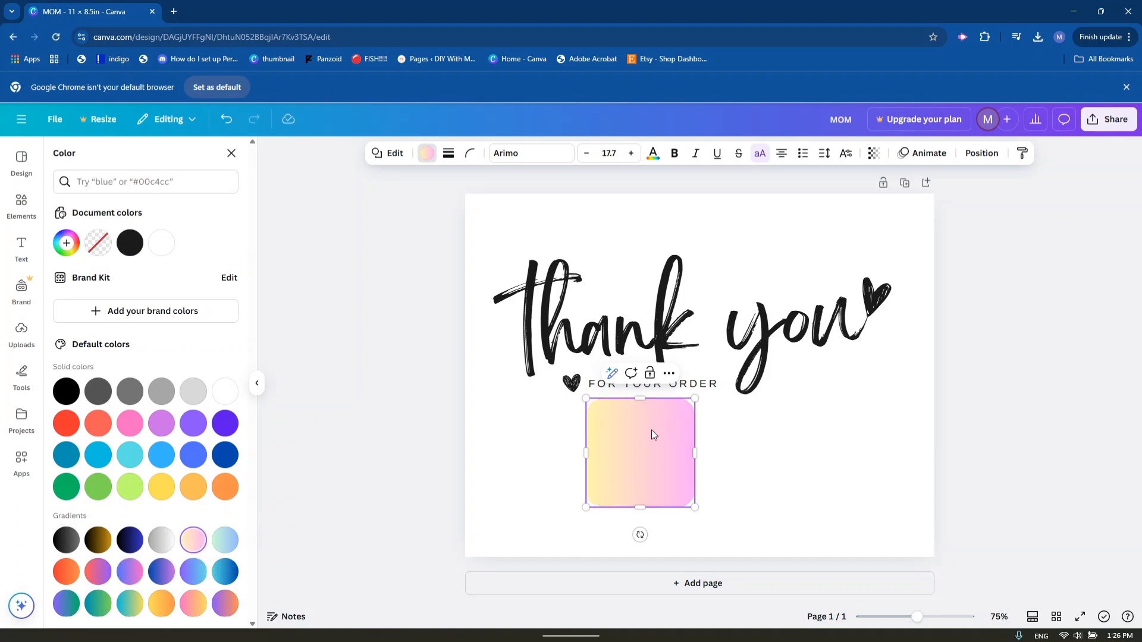
{"action": "left_click_drag", "start_coordinate": [695, 453], "coordinate": [766, 441]}
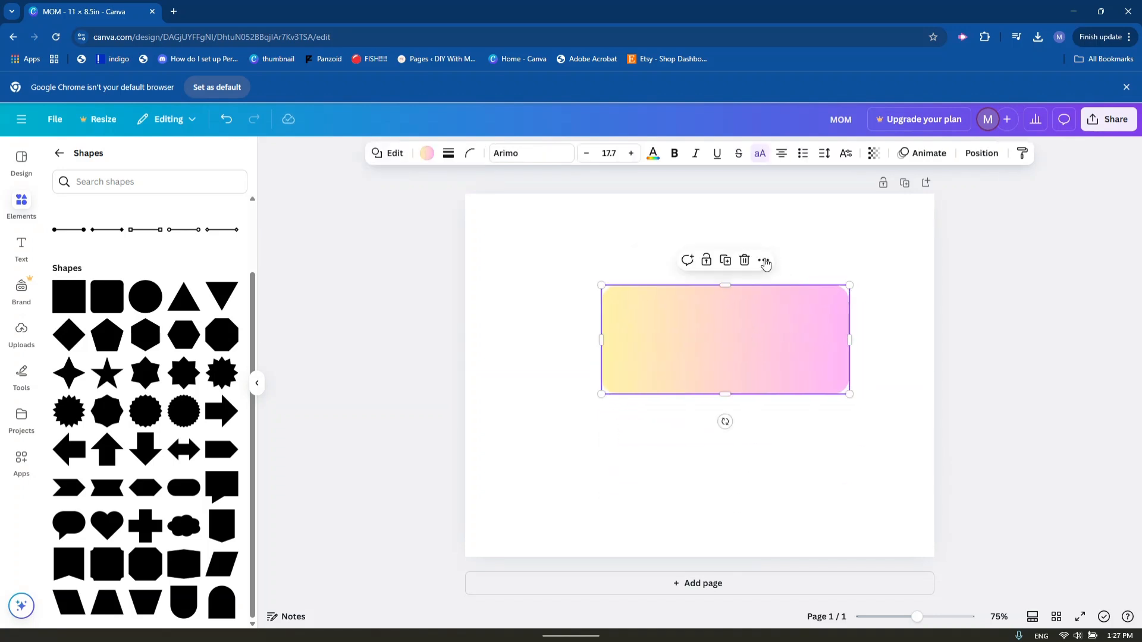
Try Layer > Send to back on the gradient rectangle and show its Position options.
{"action": "left_click", "coordinate": [763, 260]}
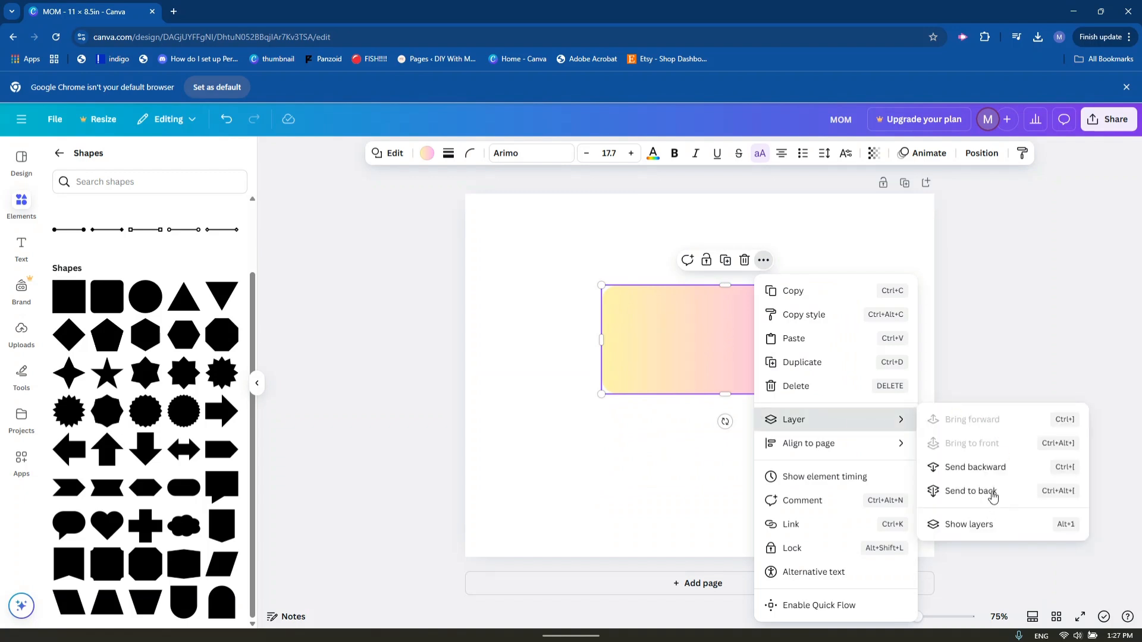
{"action": "left_click", "coordinate": [970, 490]}
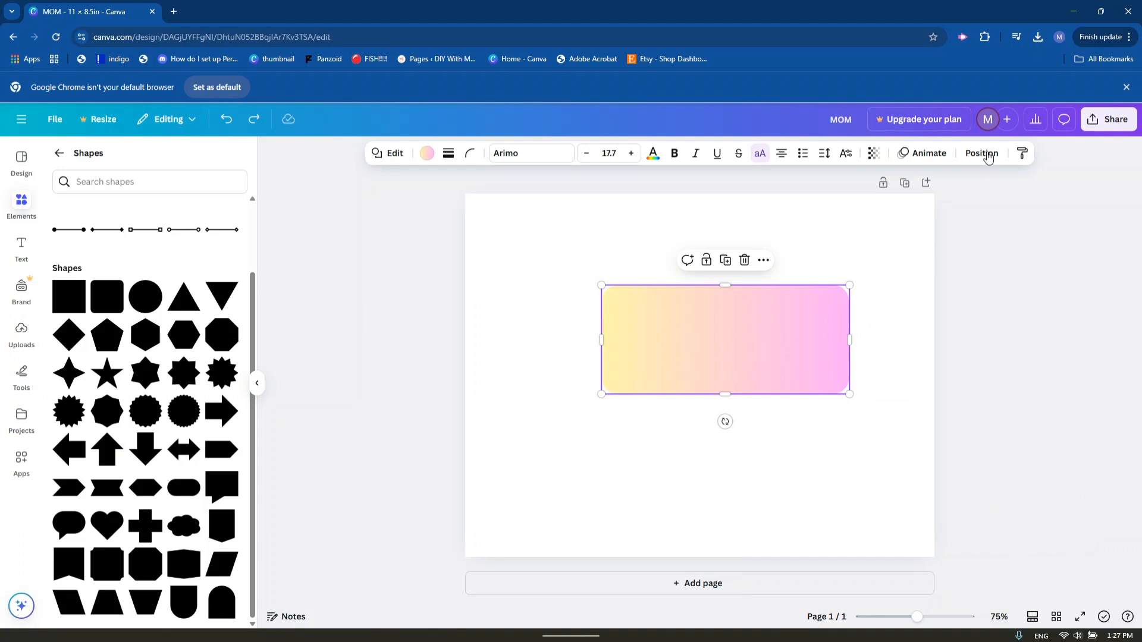
{"action": "left_click", "coordinate": [980, 153]}
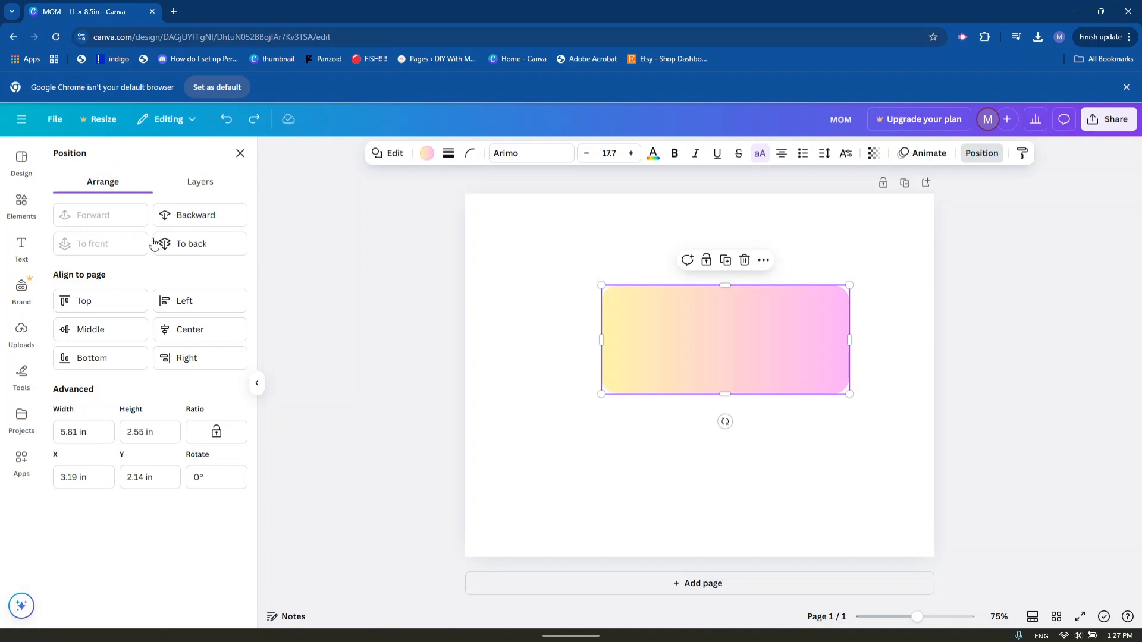
Move the gradient rectangle to back and shrink the Thank you text to fit inside it.
{"action": "left_click", "coordinate": [191, 243]}
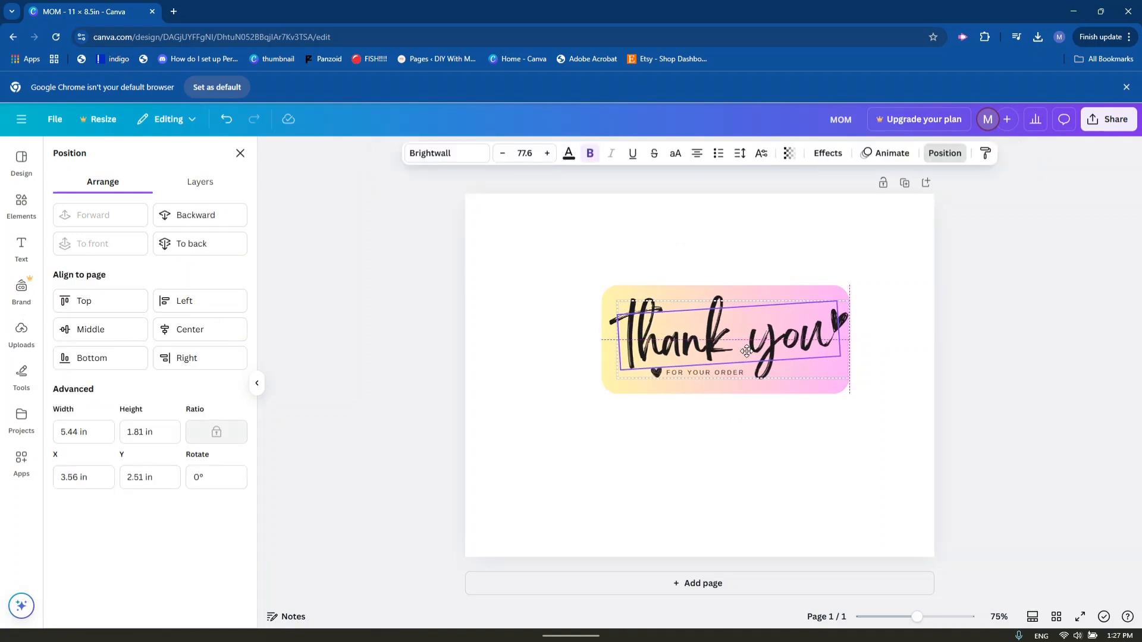
{"action": "left_click_drag", "start_coordinate": [746, 352], "coordinate": [741, 348]}
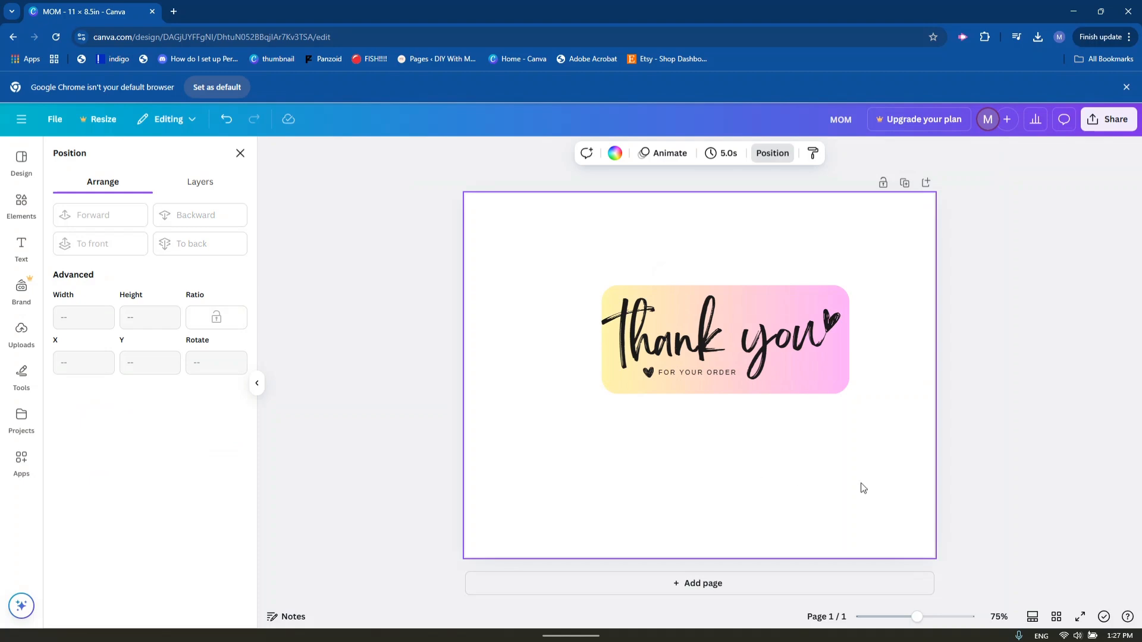
{"action": "mouse_move", "coordinate": [867, 470]}
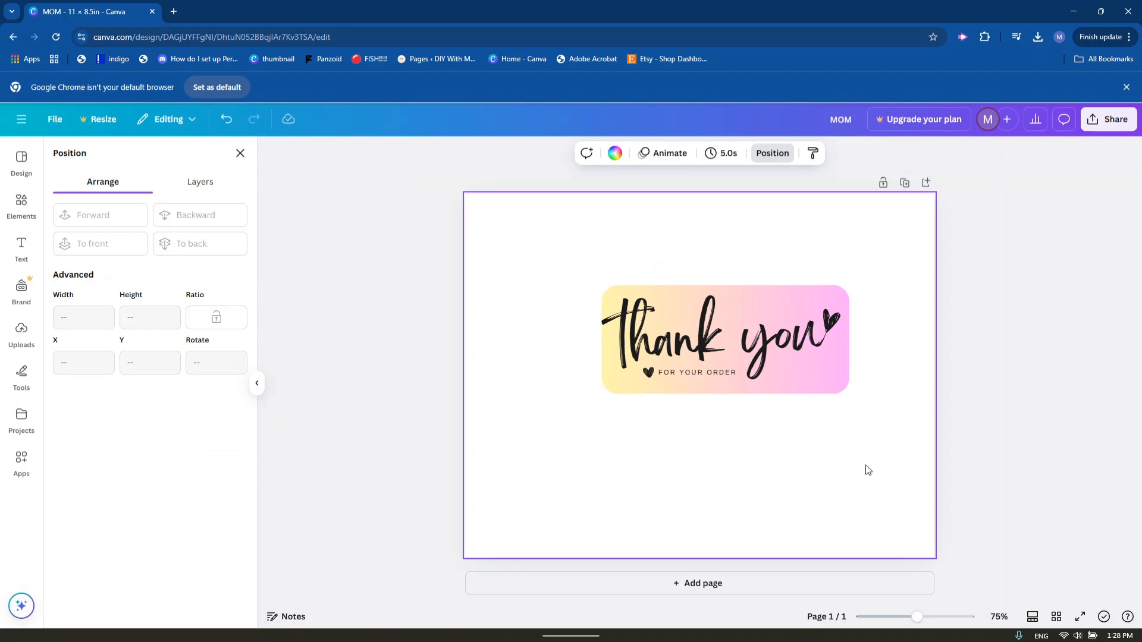
{"action": "left_click", "coordinate": [723, 338]}
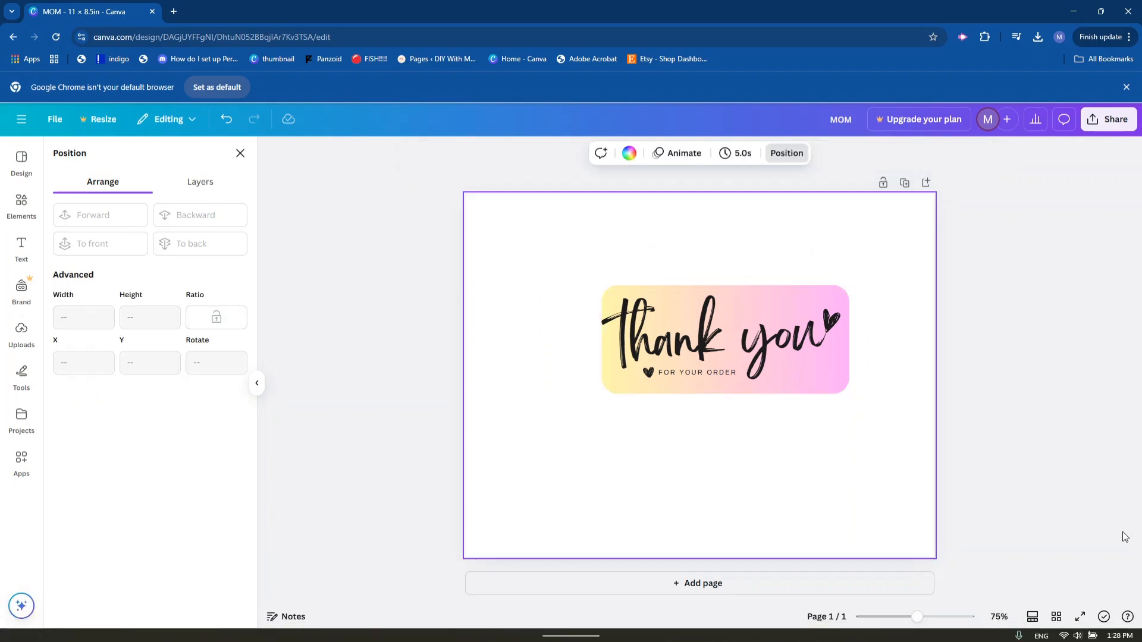
{"action": "mouse_move", "coordinate": [1116, 531]}
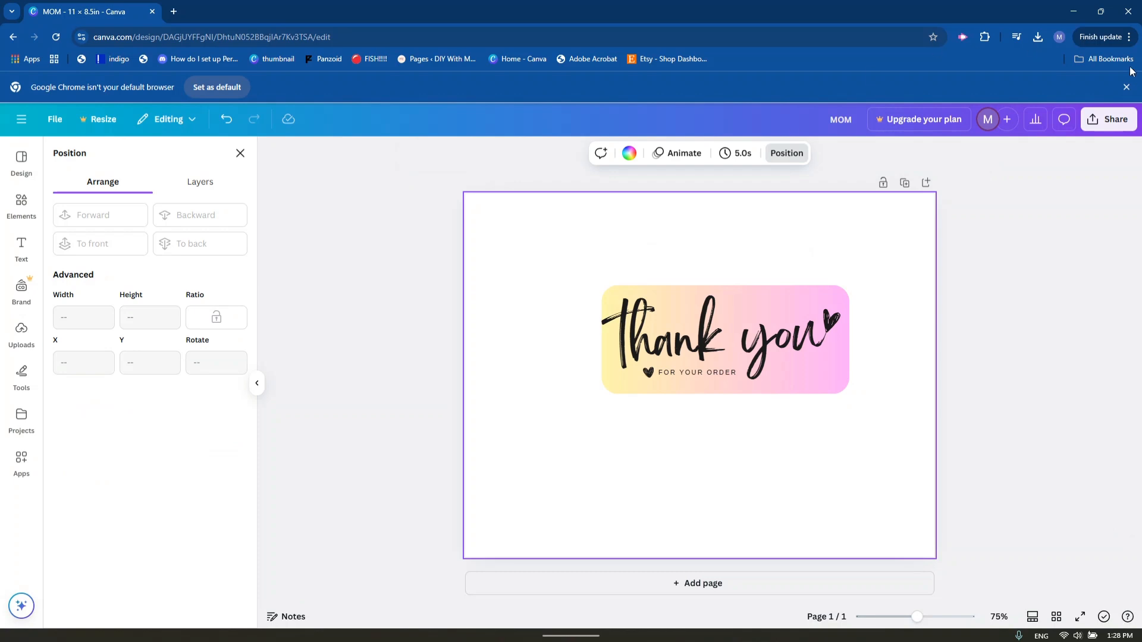
Download the thank-you tag design as a PNG and confirm it in Chrome's downloads.
{"action": "left_click", "coordinate": [1107, 119]}
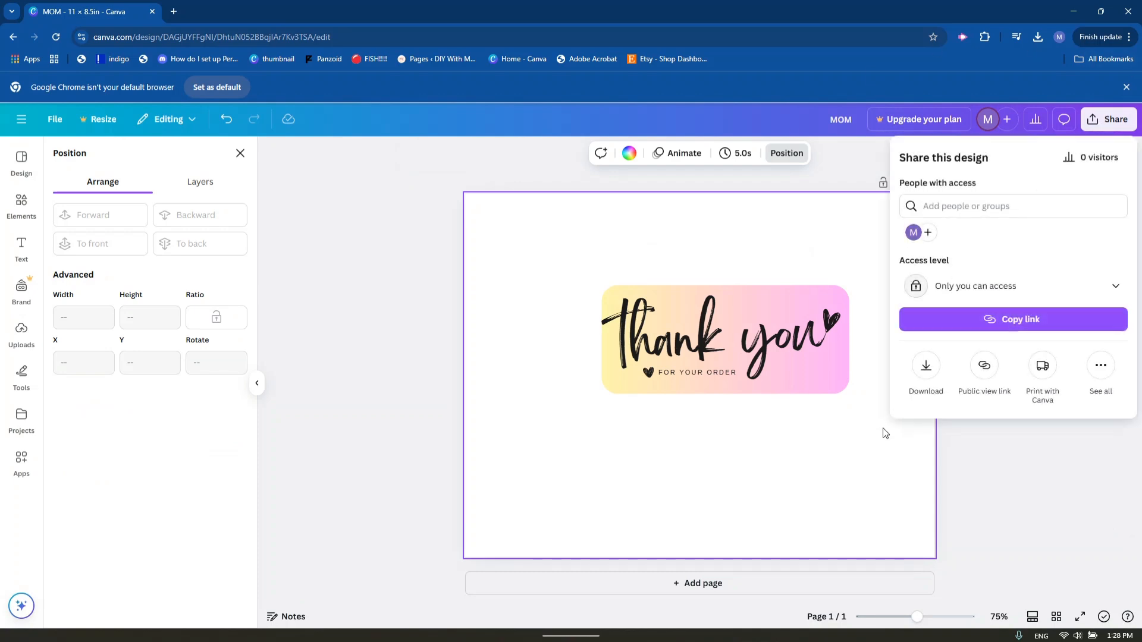
{"action": "left_click", "coordinate": [926, 371]}
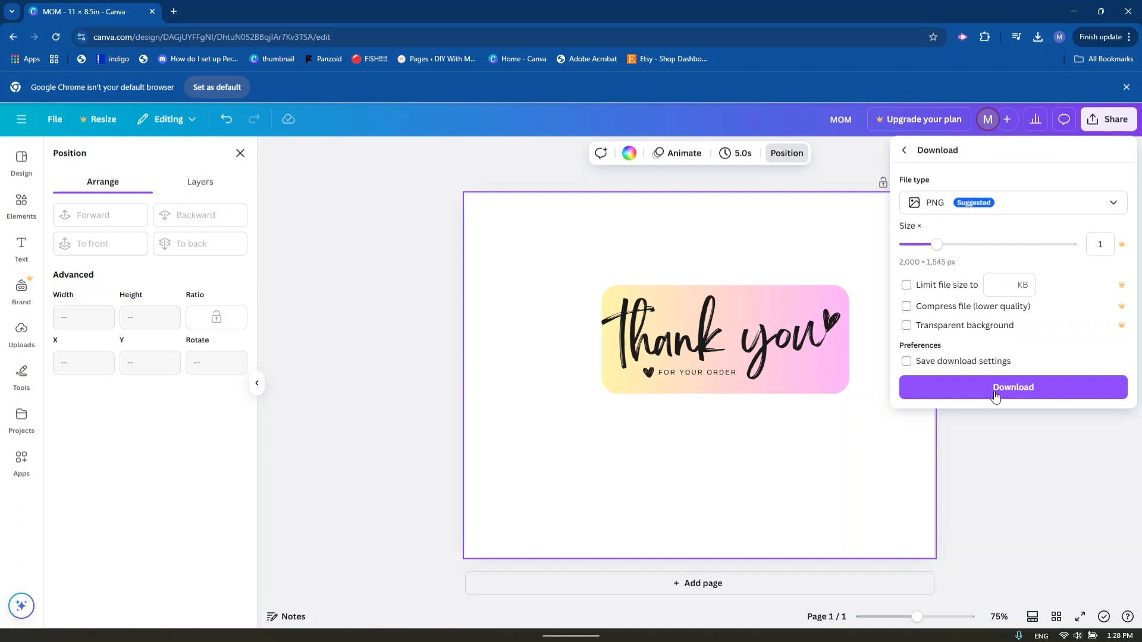
{"action": "left_click", "coordinate": [1012, 386]}
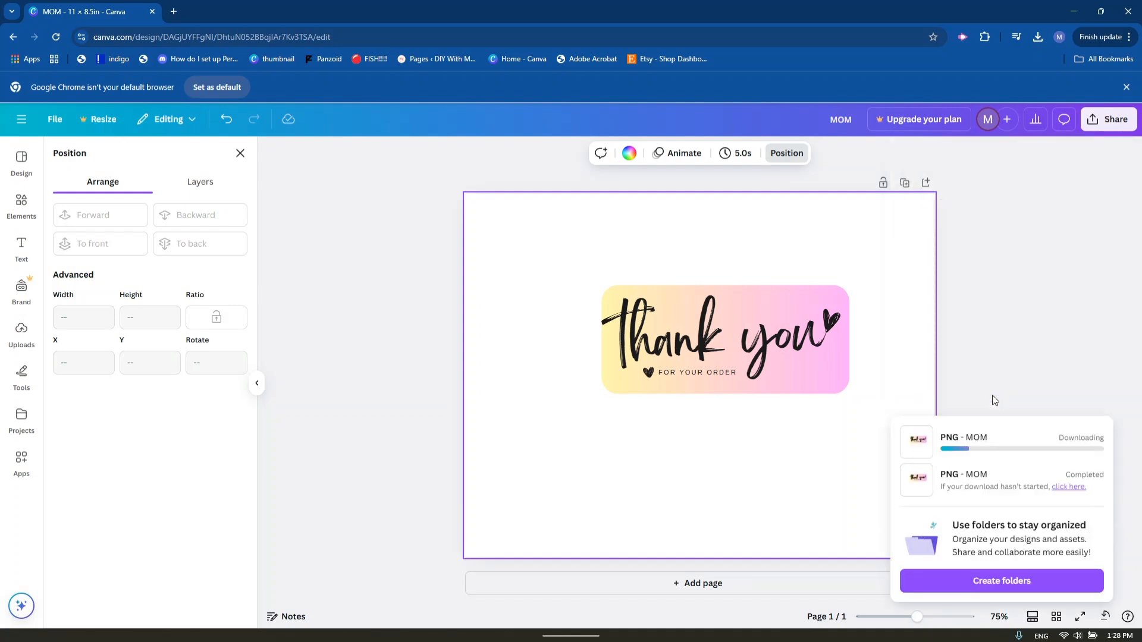
{"action": "left_click", "coordinate": [1037, 37]}
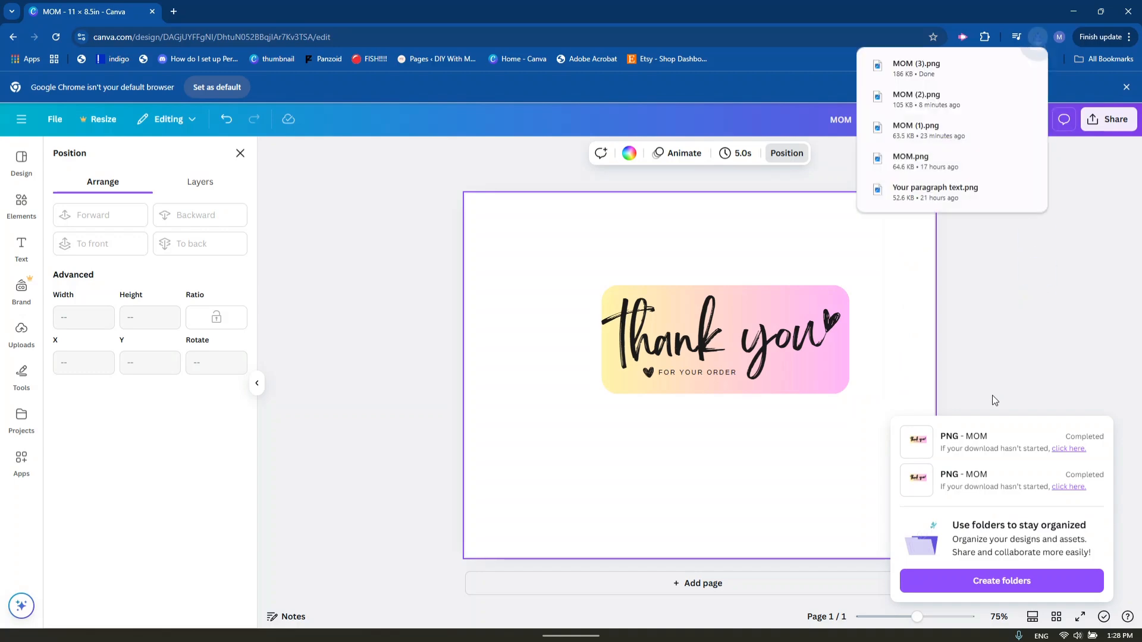
In Cricut Design Space, start an image upload and select MOM (3).png.
{"action": "left_click", "coordinate": [727, 622]}
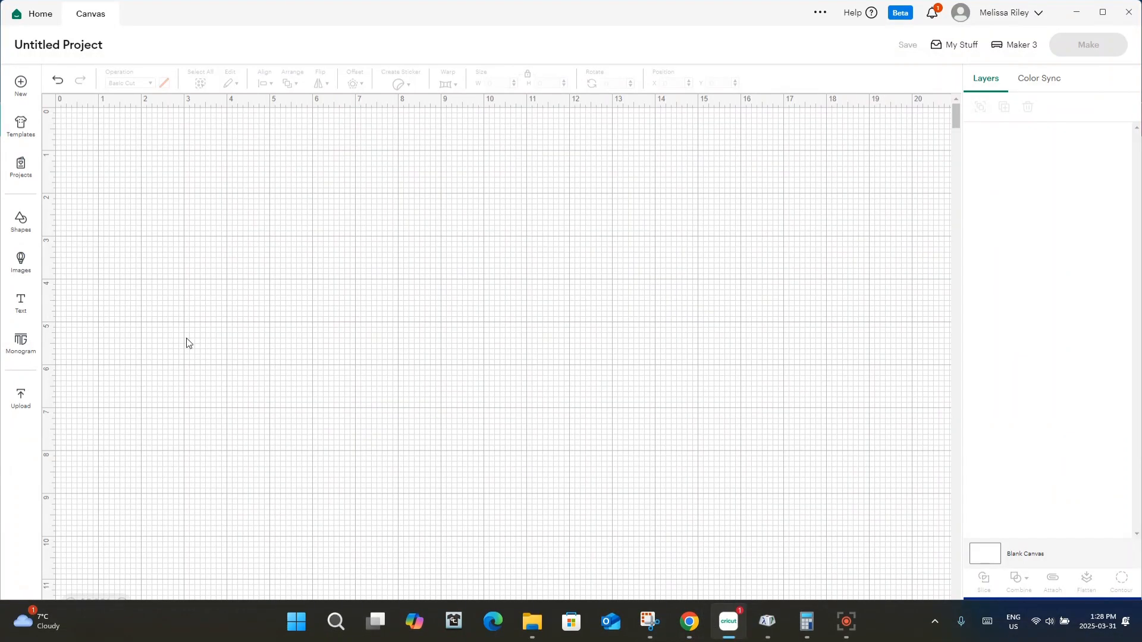
{"action": "left_click", "coordinate": [20, 398]}
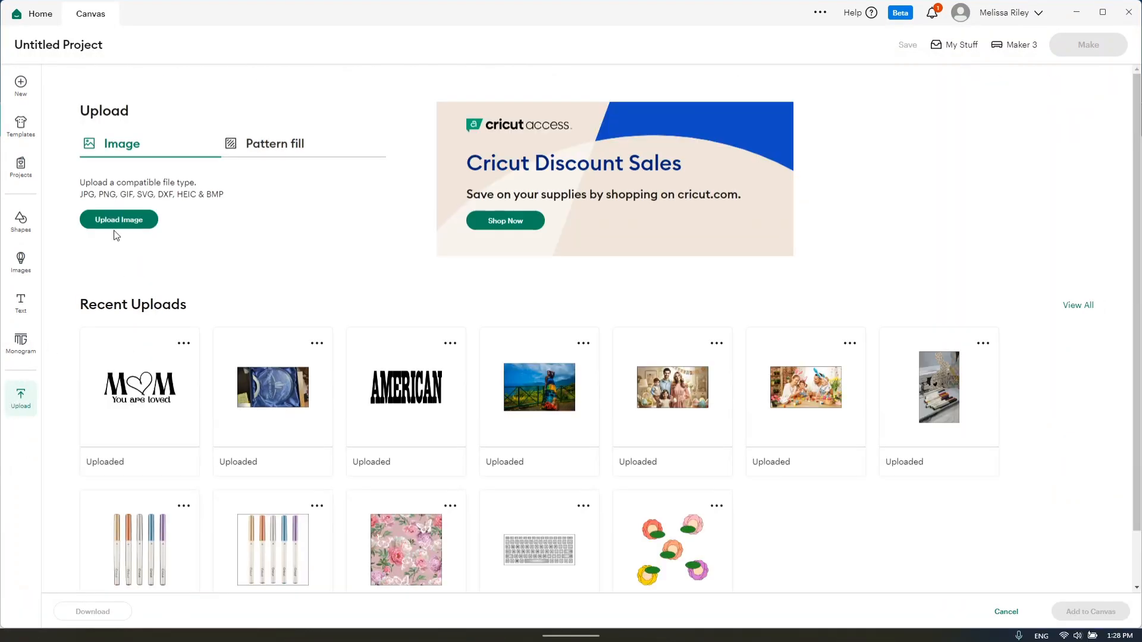
{"action": "left_click", "coordinate": [118, 219]}
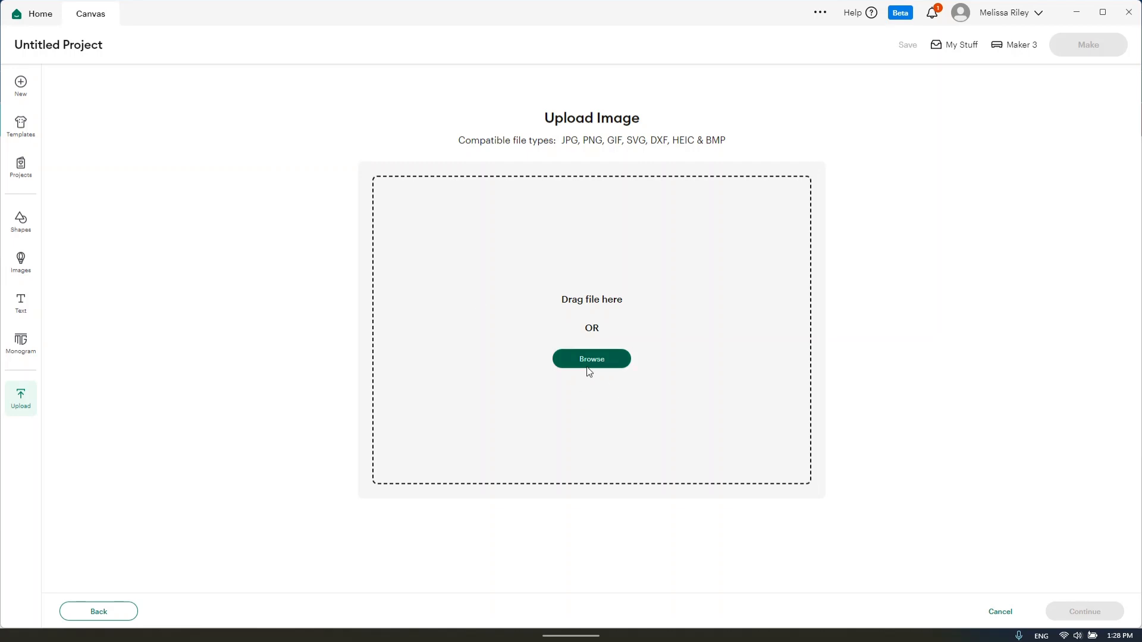
{"action": "left_click", "coordinate": [590, 358]}
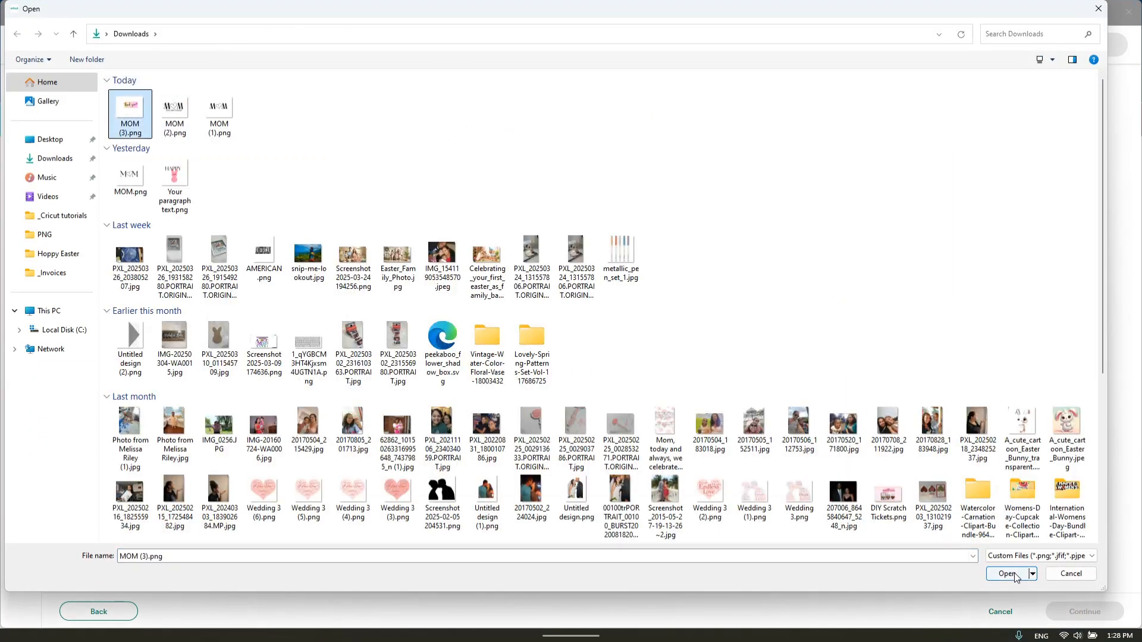
{"action": "left_click", "coordinate": [1006, 574]}
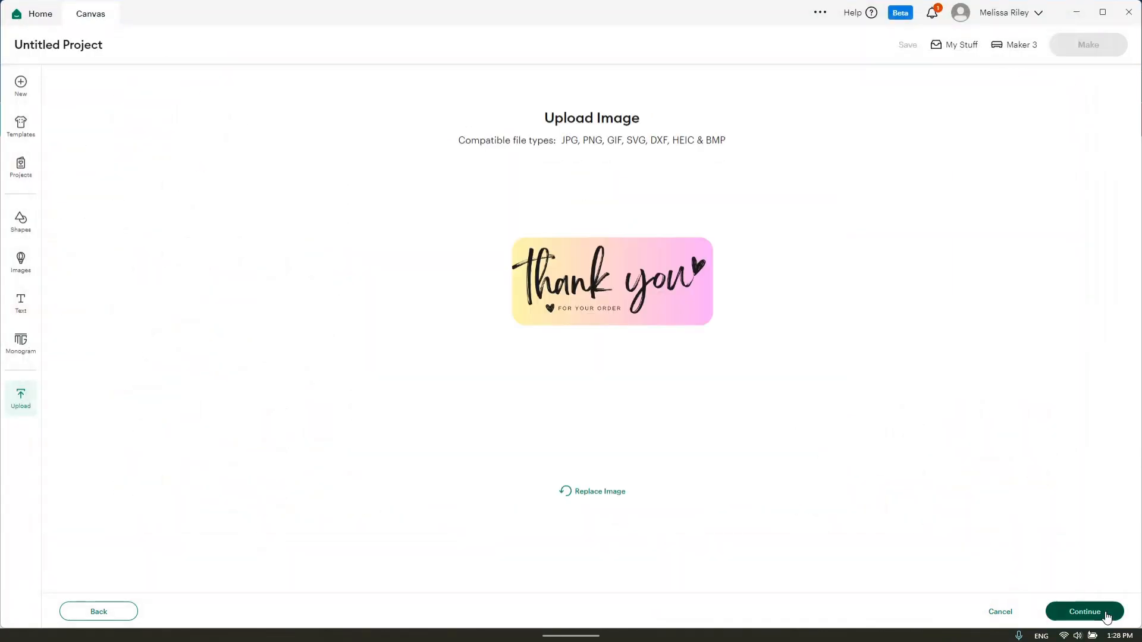
Skip background removal and set the upload type to Flat Graphic.
{"action": "left_click", "coordinate": [1085, 612]}
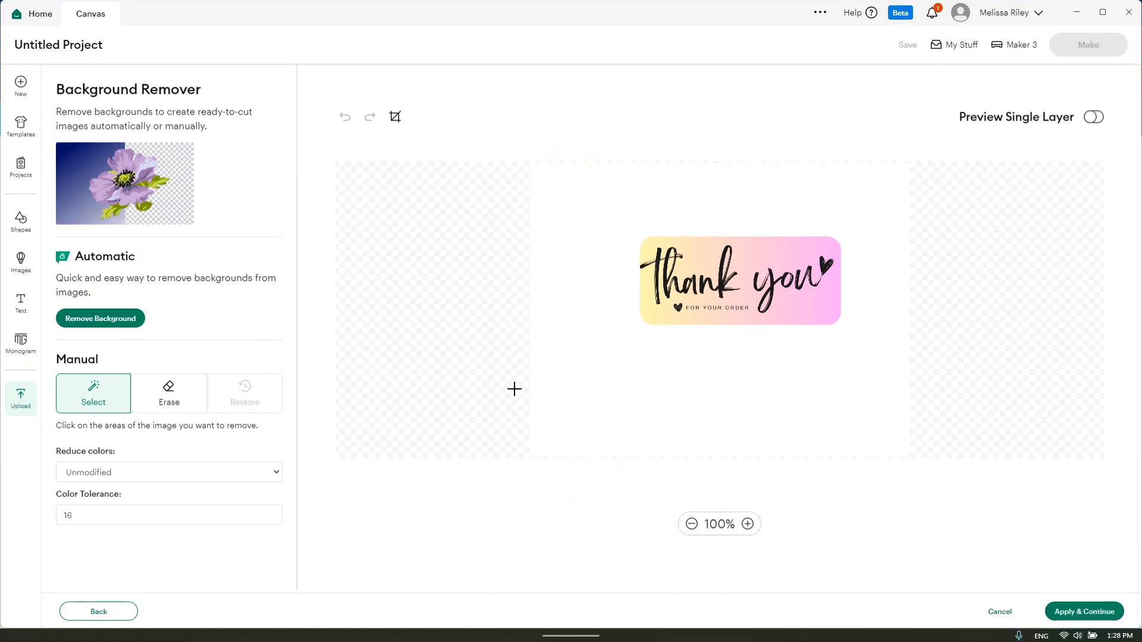
{"action": "mouse_move", "coordinate": [574, 262]}
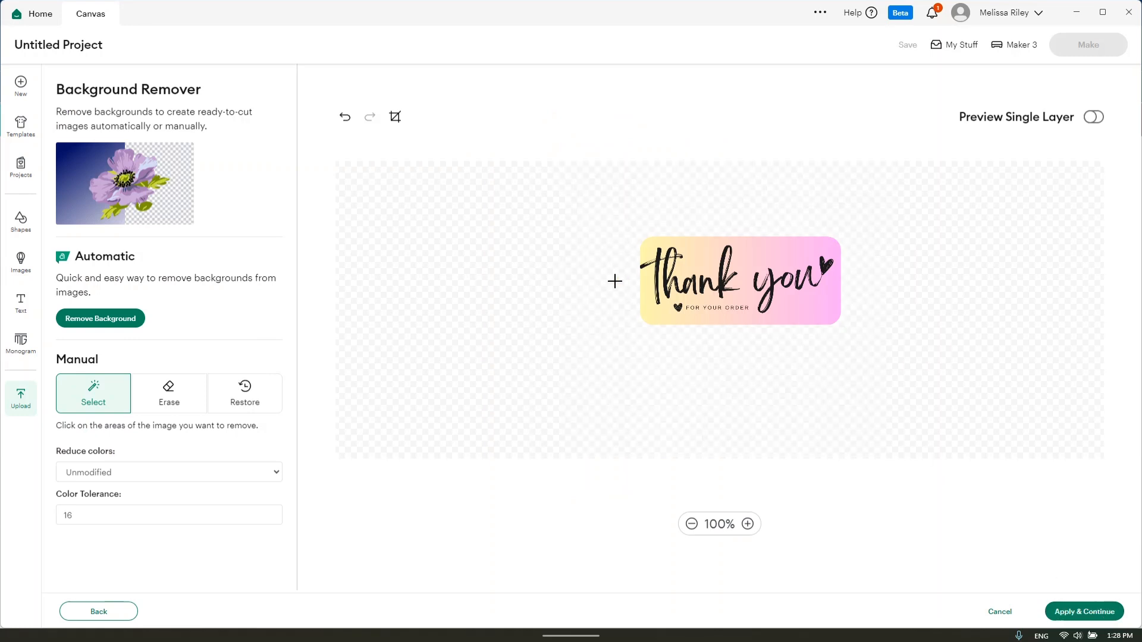
{"action": "left_click", "coordinate": [100, 318]}
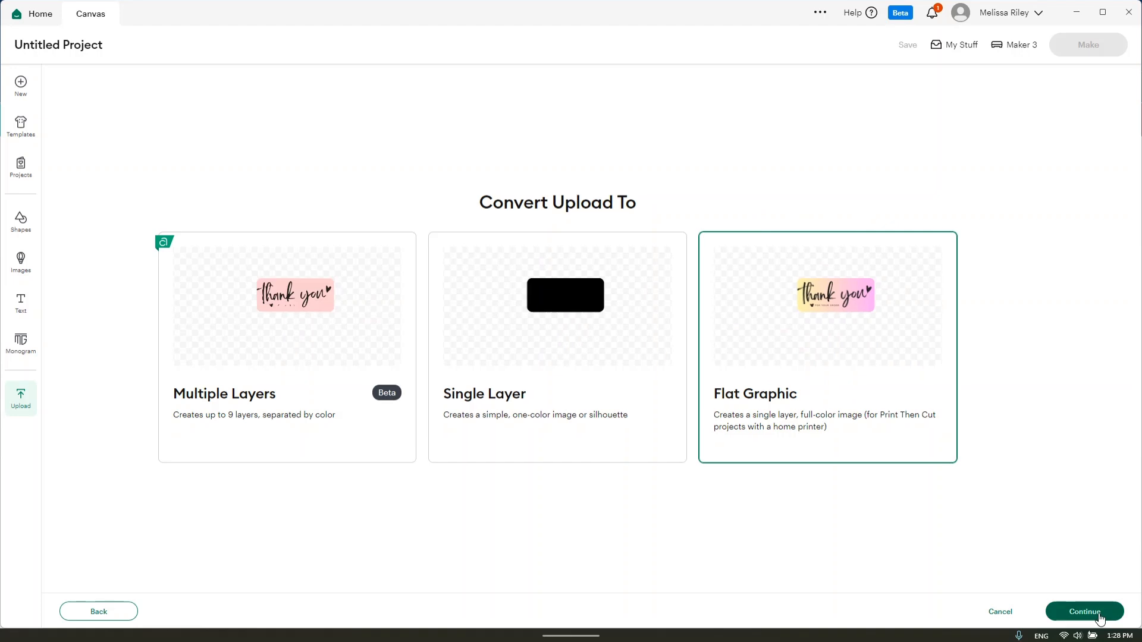
{"action": "left_click", "coordinate": [1084, 612]}
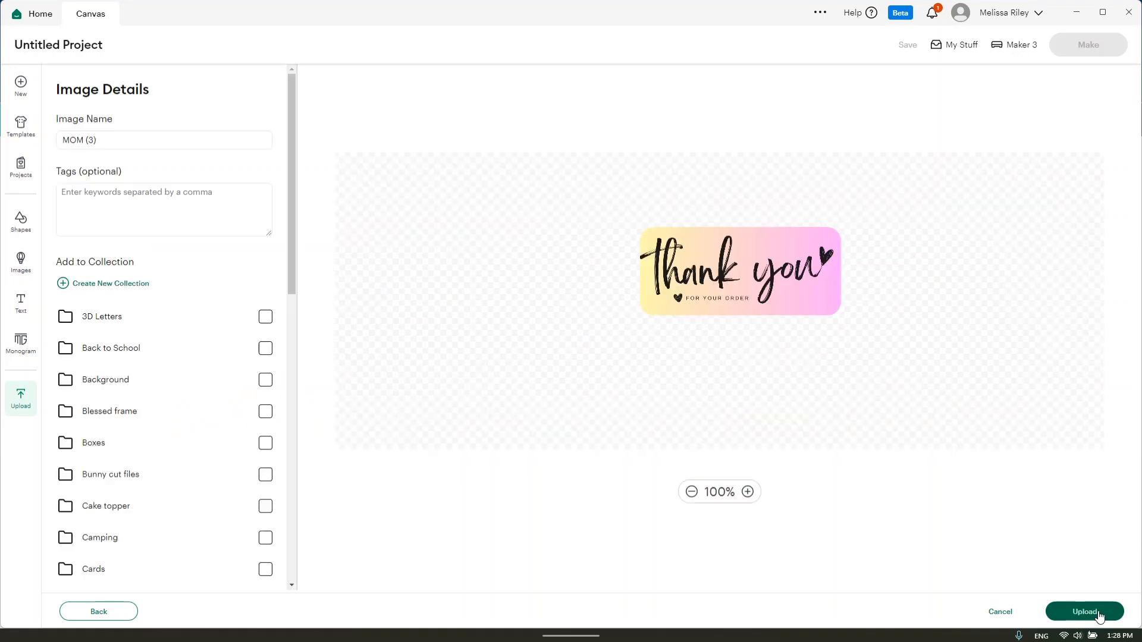
Place the uploaded tag on the canvas and resize it to about 7.82 × 3.42 in.
{"action": "left_click", "coordinate": [1085, 611]}
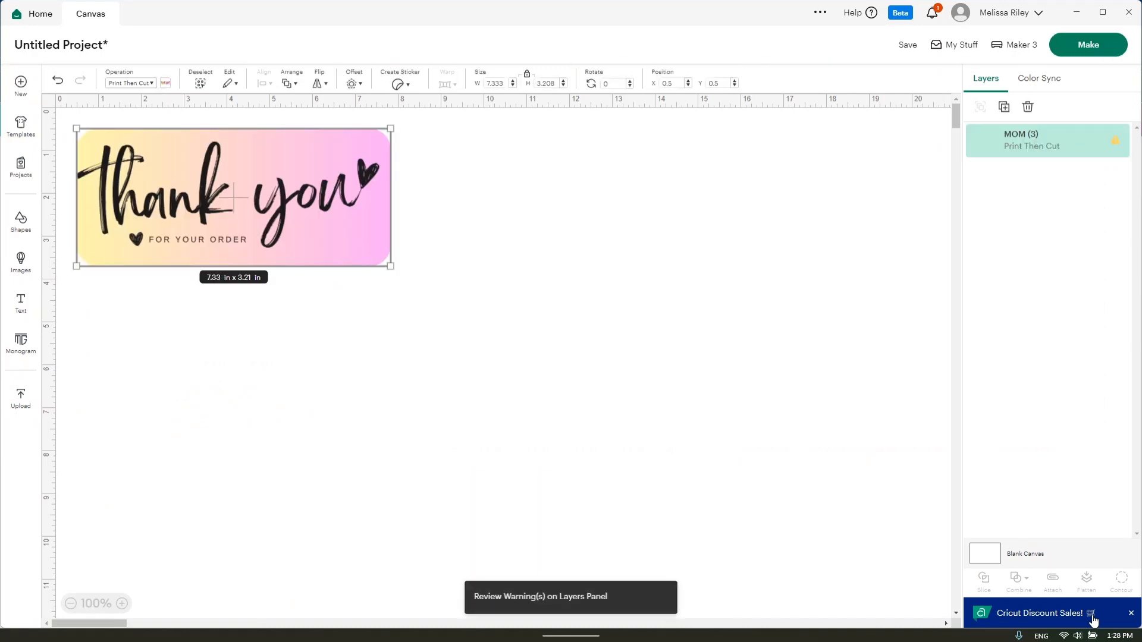
{"action": "left_click_drag", "start_coordinate": [391, 266], "coordinate": [740, 419]}
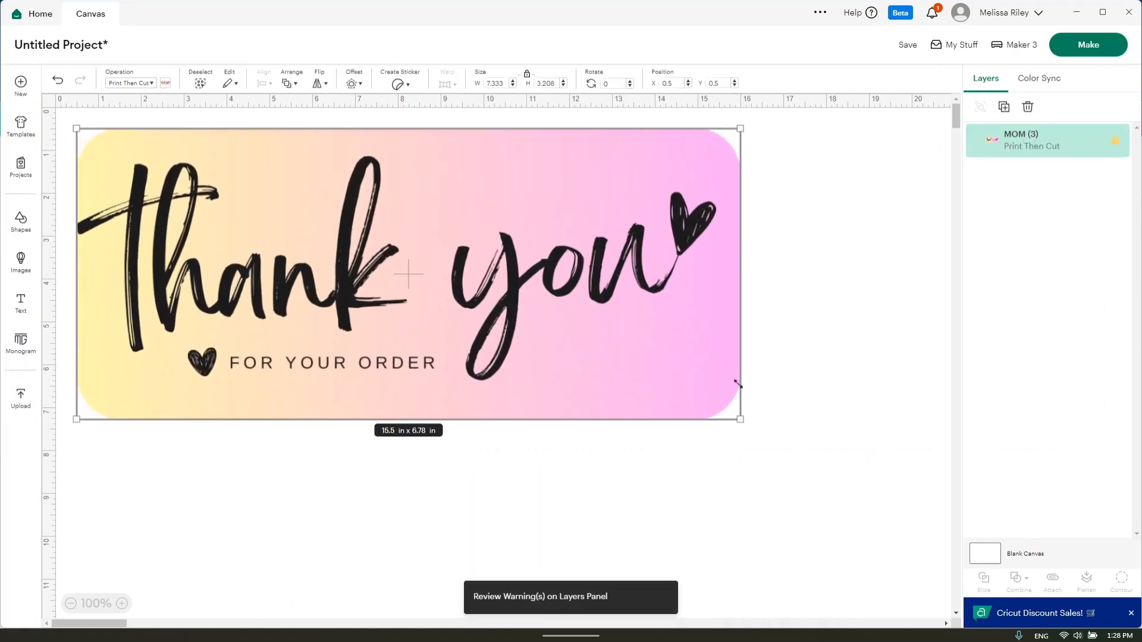
{"action": "left_click_drag", "start_coordinate": [740, 419], "coordinate": [347, 246]}
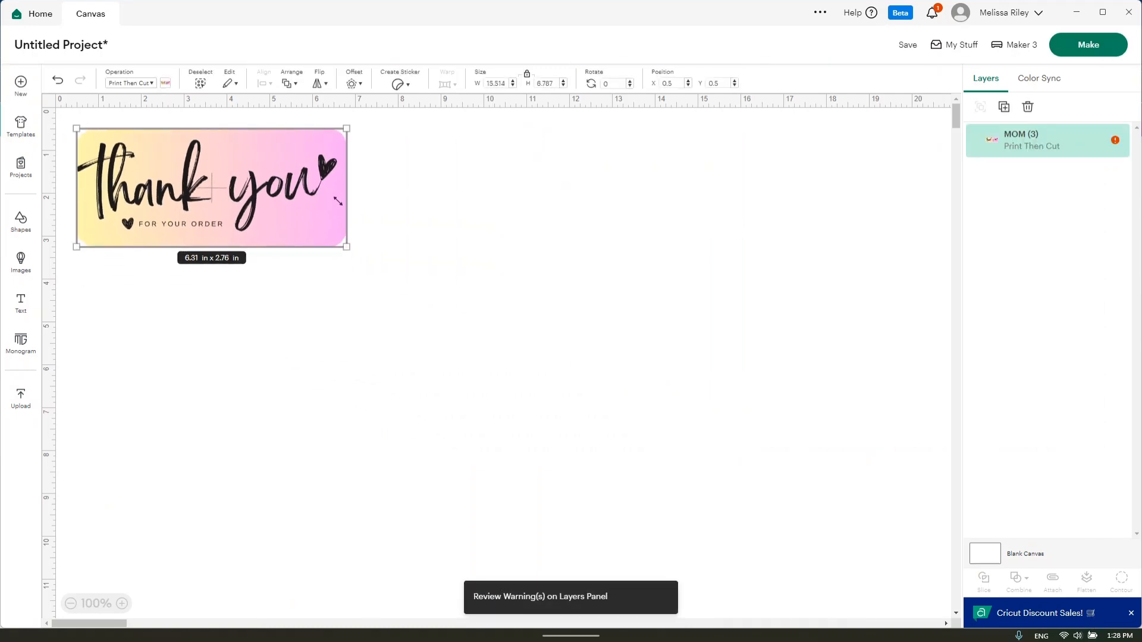
{"action": "left_click_drag", "start_coordinate": [347, 246], "coordinate": [712, 406]}
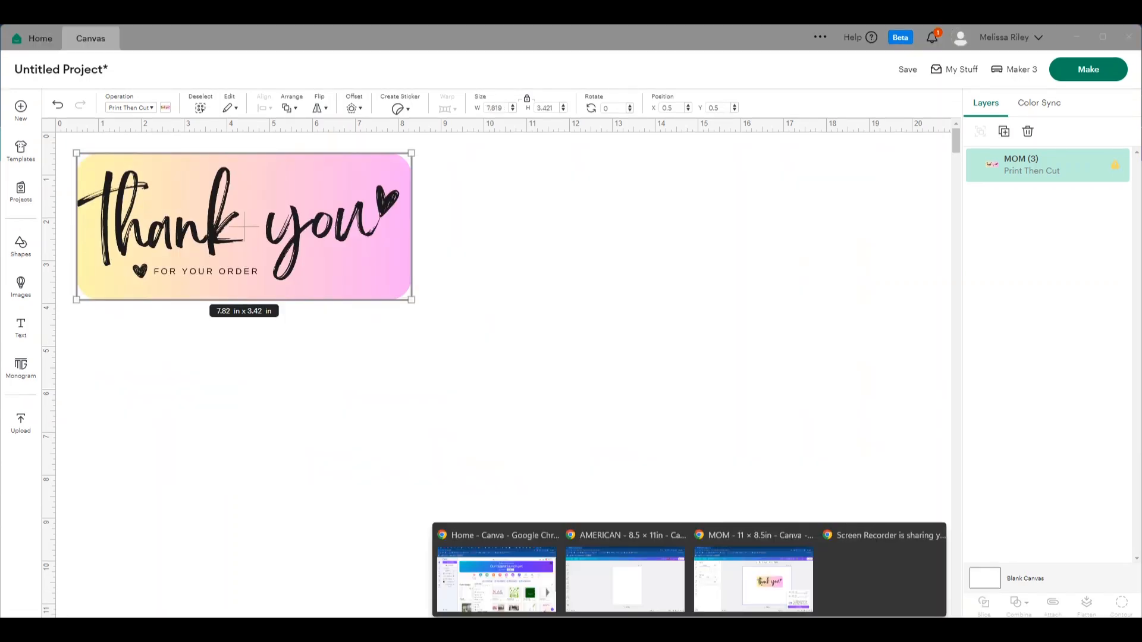
Return to the Canva thank-you design with the main Elements overview showing.
{"action": "left_click", "coordinate": [753, 535]}
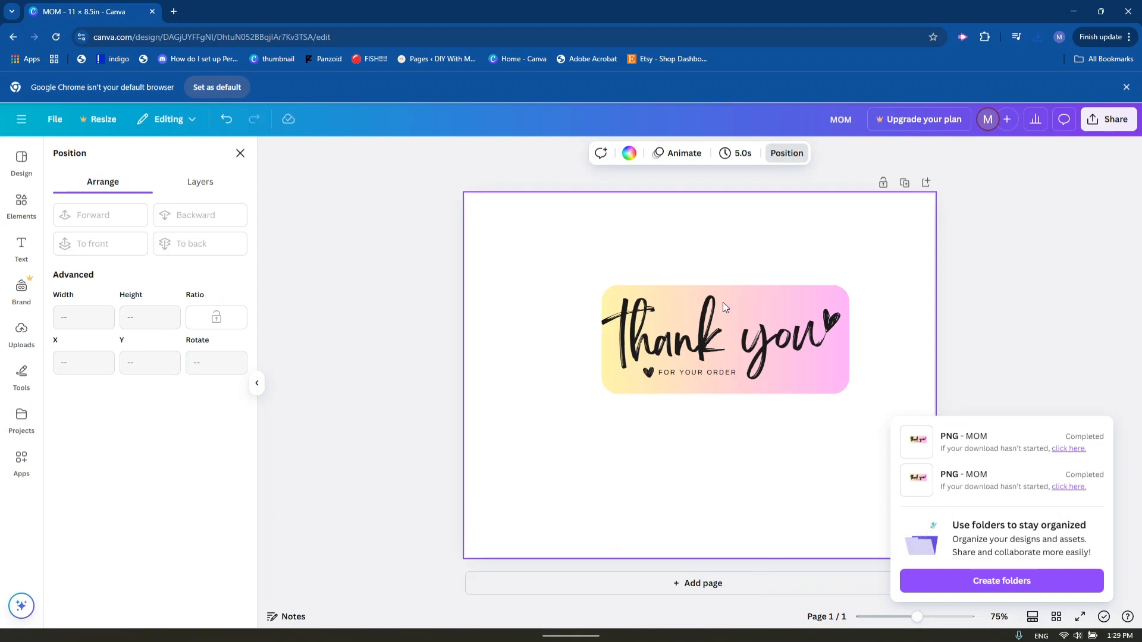
{"action": "left_click", "coordinate": [21, 206]}
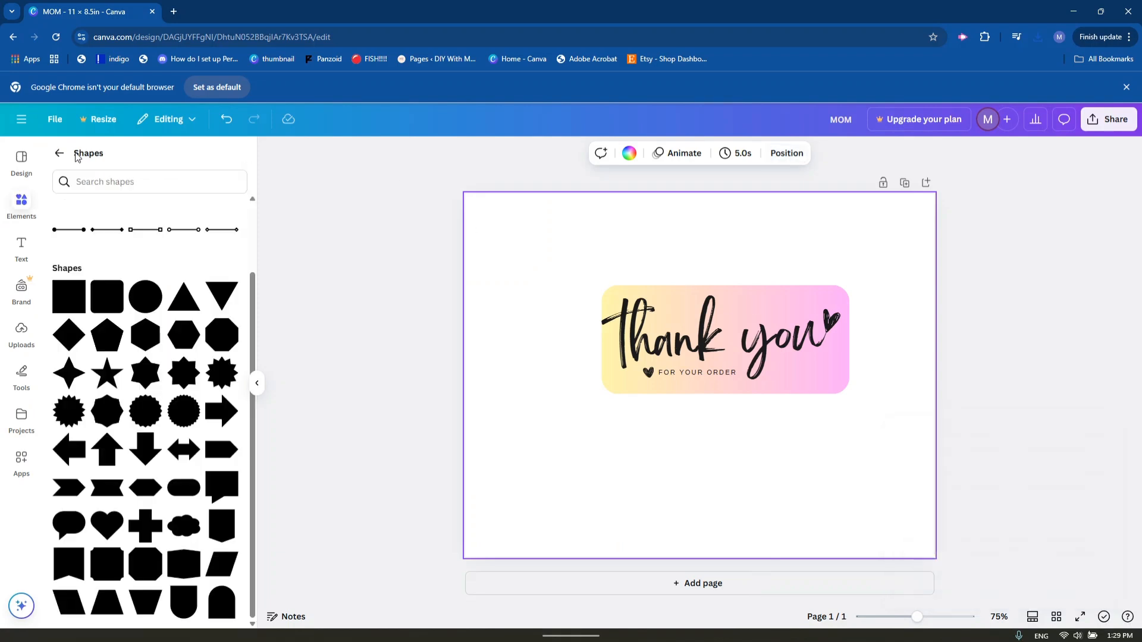
{"action": "left_click", "coordinate": [59, 153]}
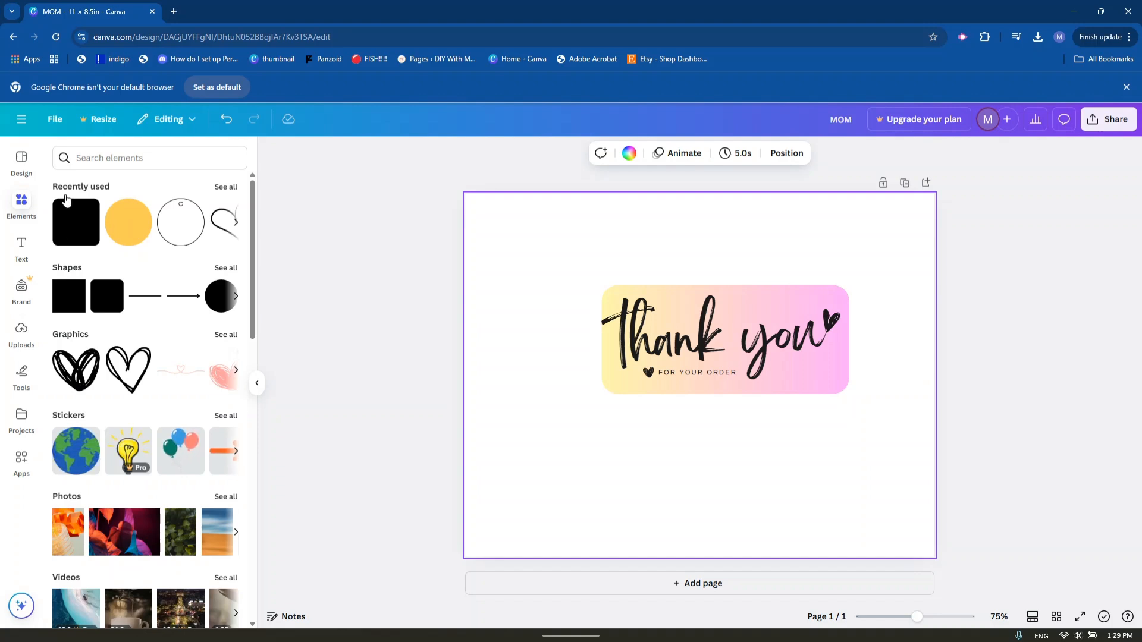
Search Elements graphics for 'mother's day' and add the mother hugging child illustration.
{"action": "left_click", "coordinate": [146, 157]}
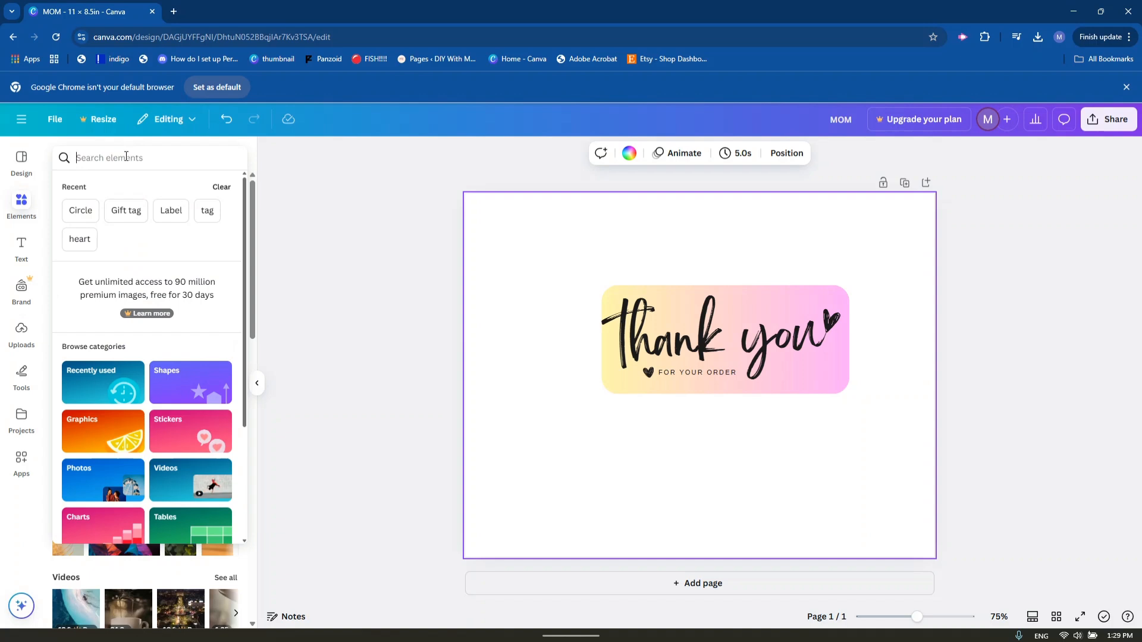
{"action": "type", "text": "mother's day"}
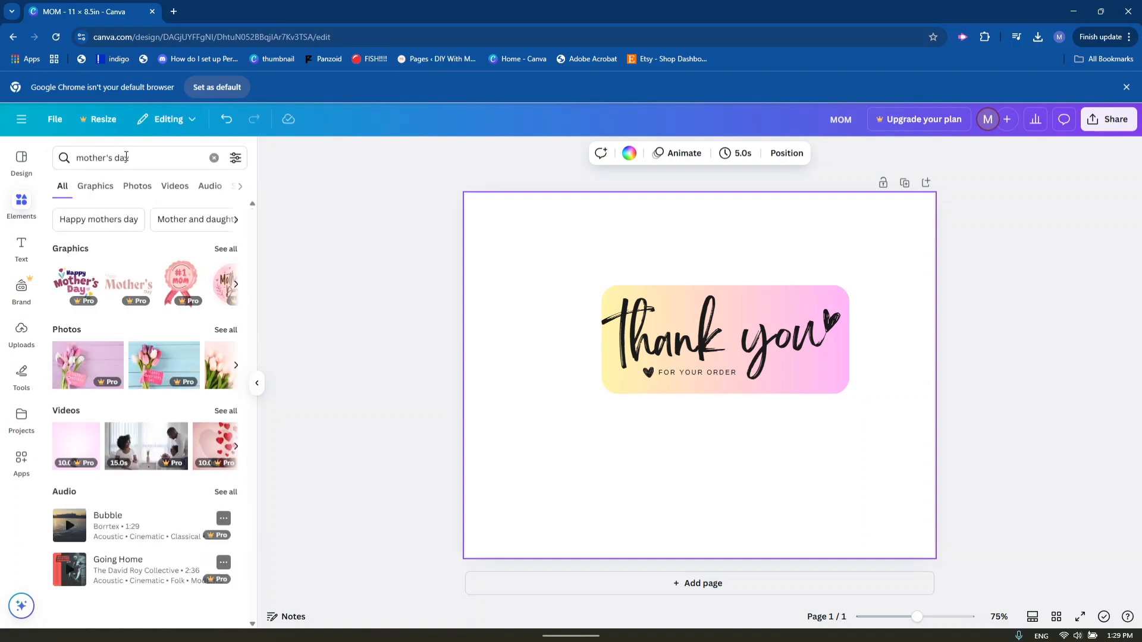
{"action": "left_click", "coordinate": [95, 186]}
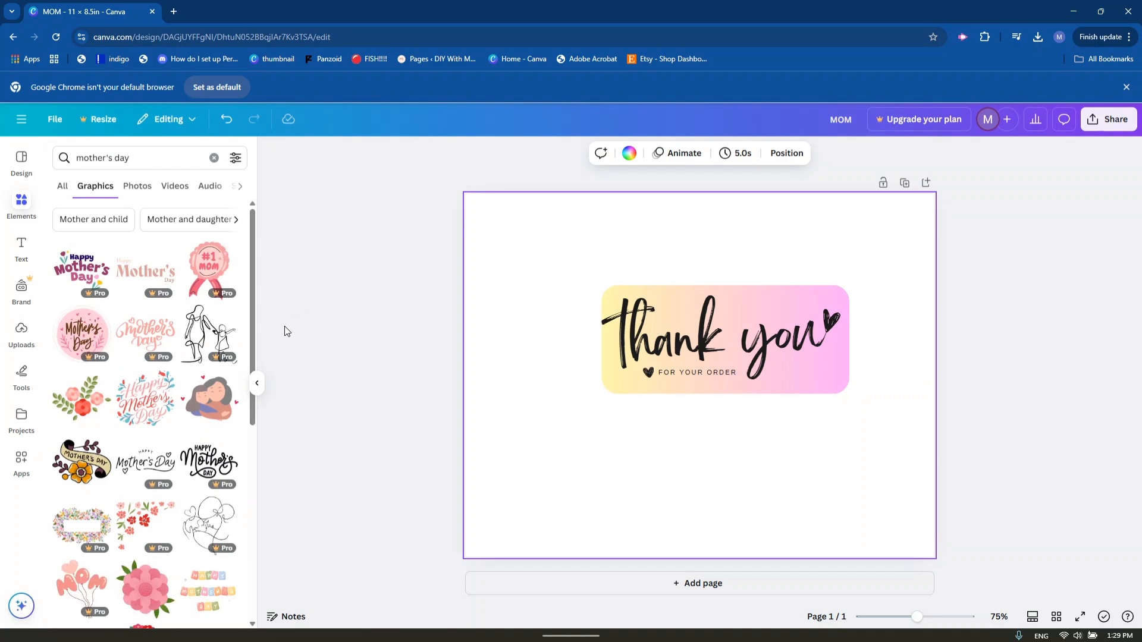
{"action": "mouse_move", "coordinate": [425, 460]}
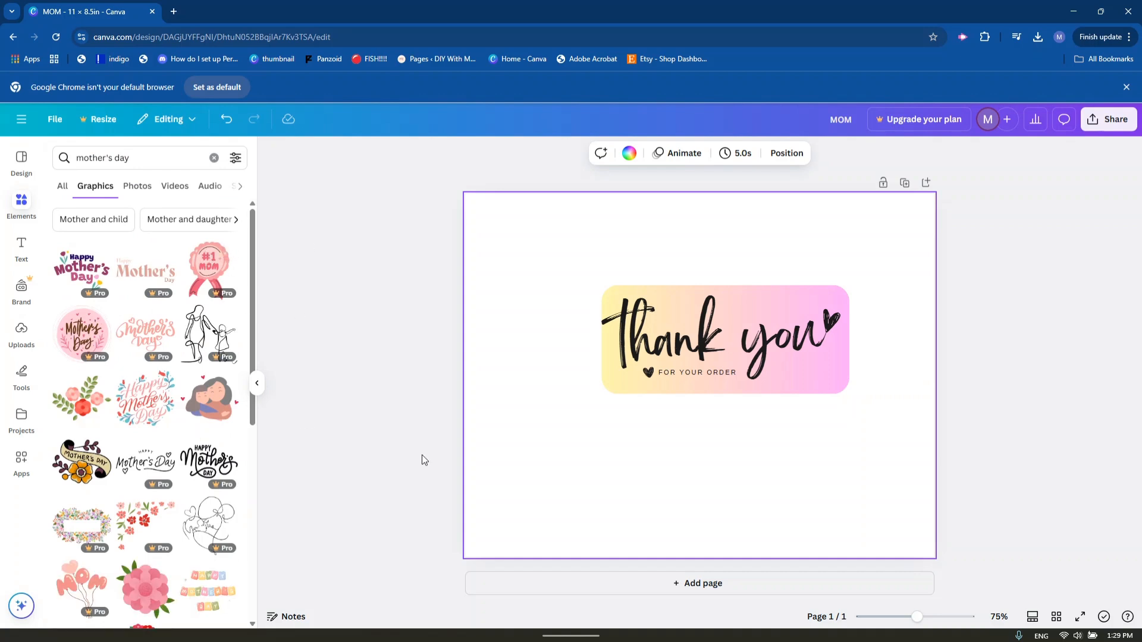
{"action": "mouse_move", "coordinate": [350, 474]}
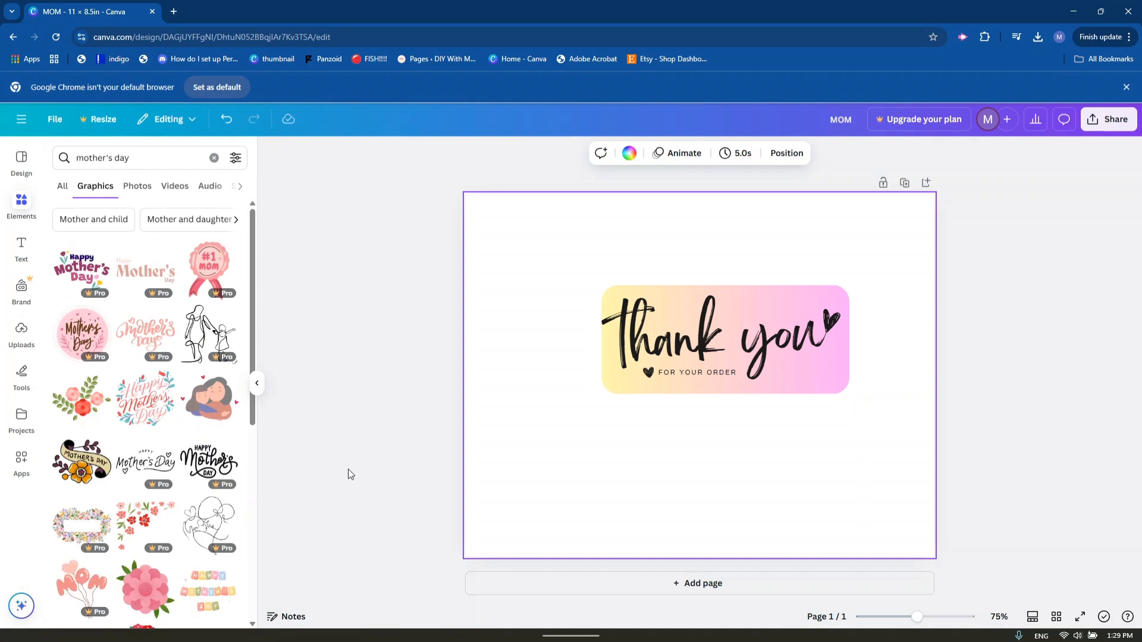
{"action": "scroll", "scroll_direction": "down", "scroll_amount": 3}
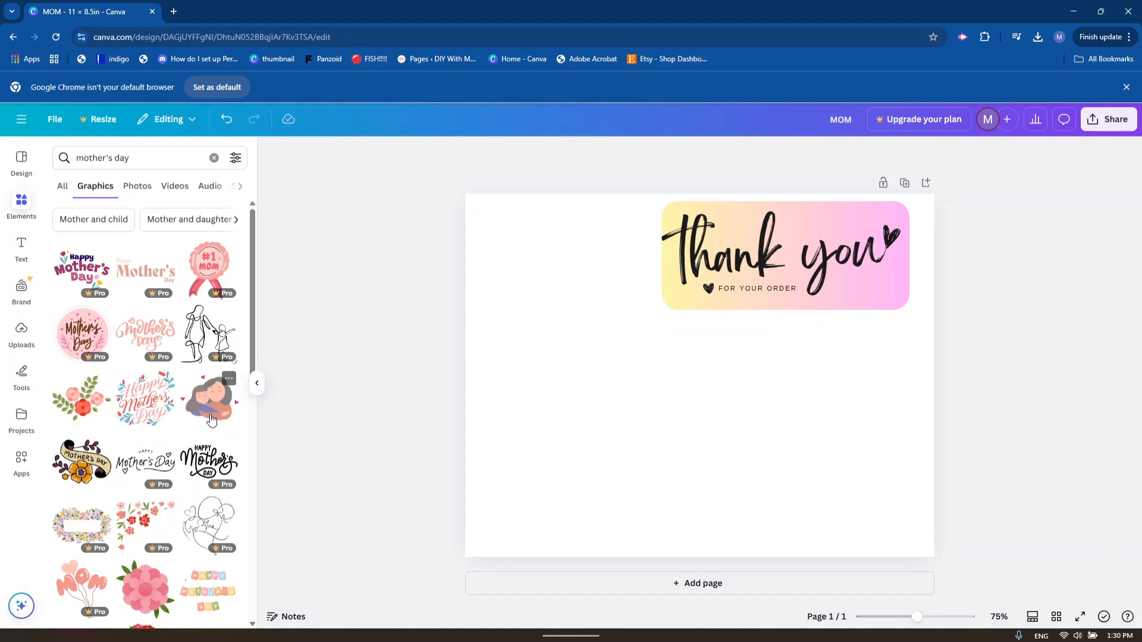
{"action": "left_click", "coordinate": [210, 400]}
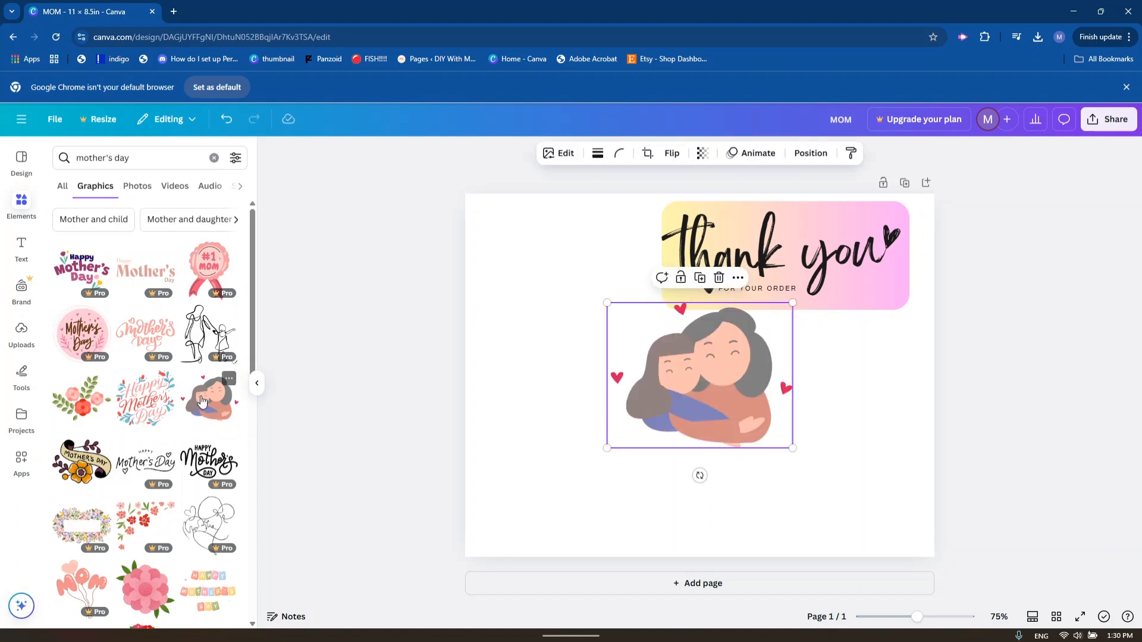
{"action": "scroll", "scroll_direction": "down", "scroll_amount": 3}
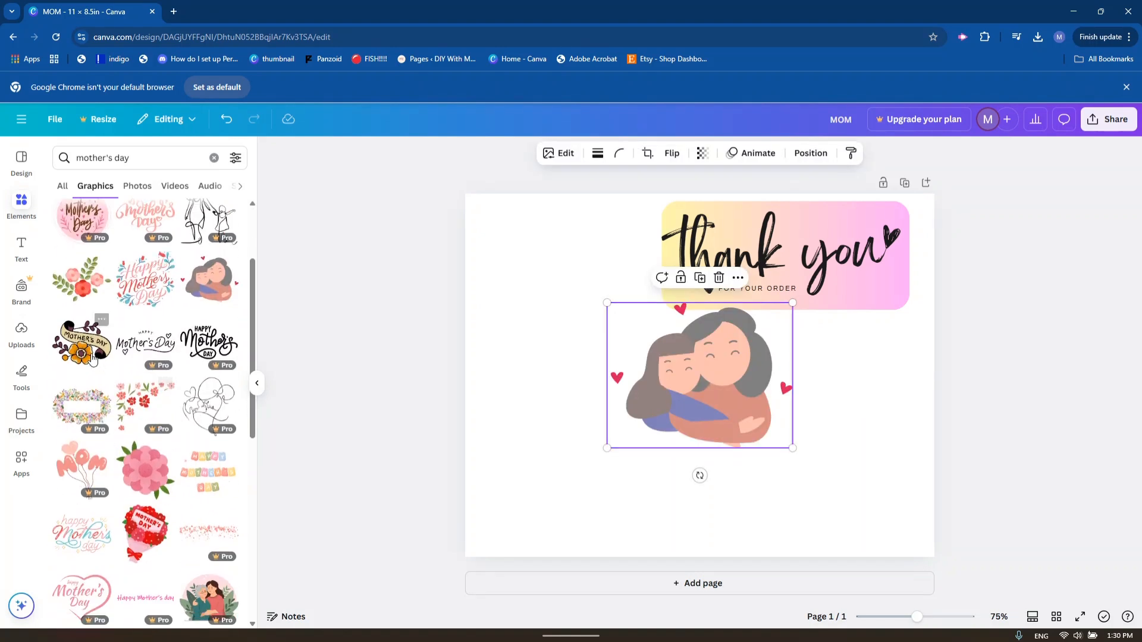
{"action": "scroll", "scroll_direction": "down", "scroll_amount": 3}
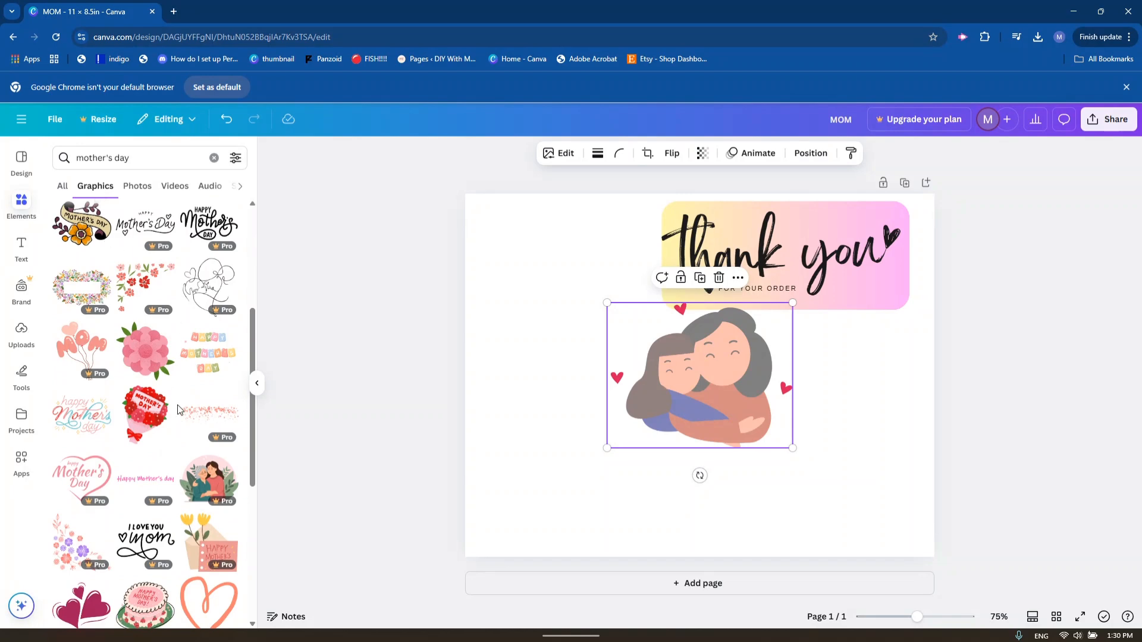
{"action": "scroll", "scroll_direction": "down", "scroll_amount": 3}
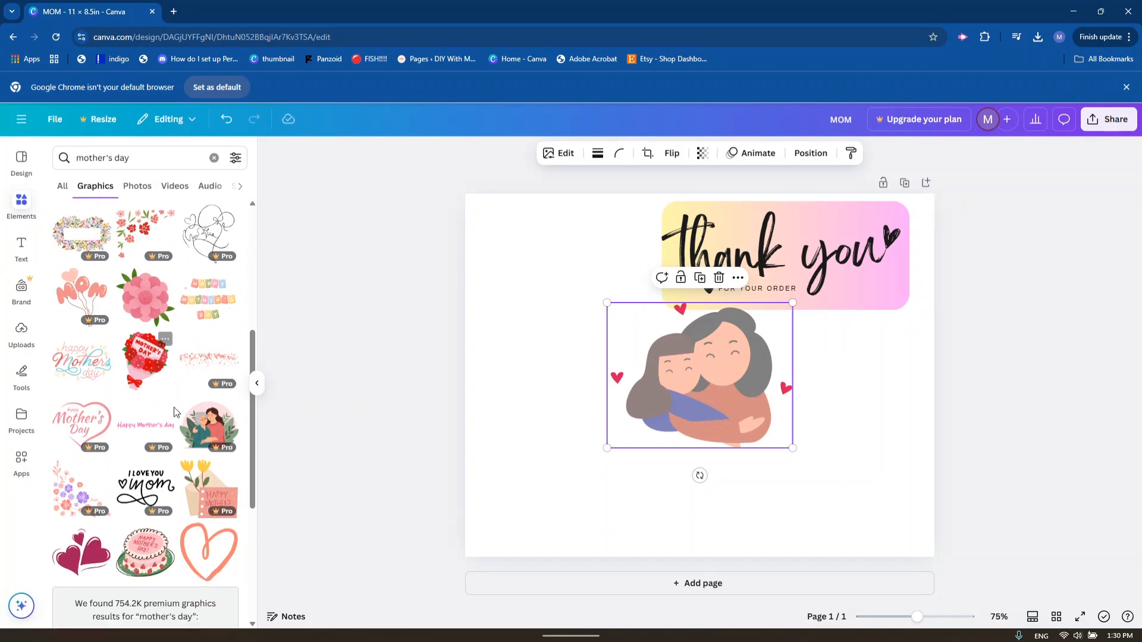
{"action": "scroll", "scroll_direction": "down", "scroll_amount": 3}
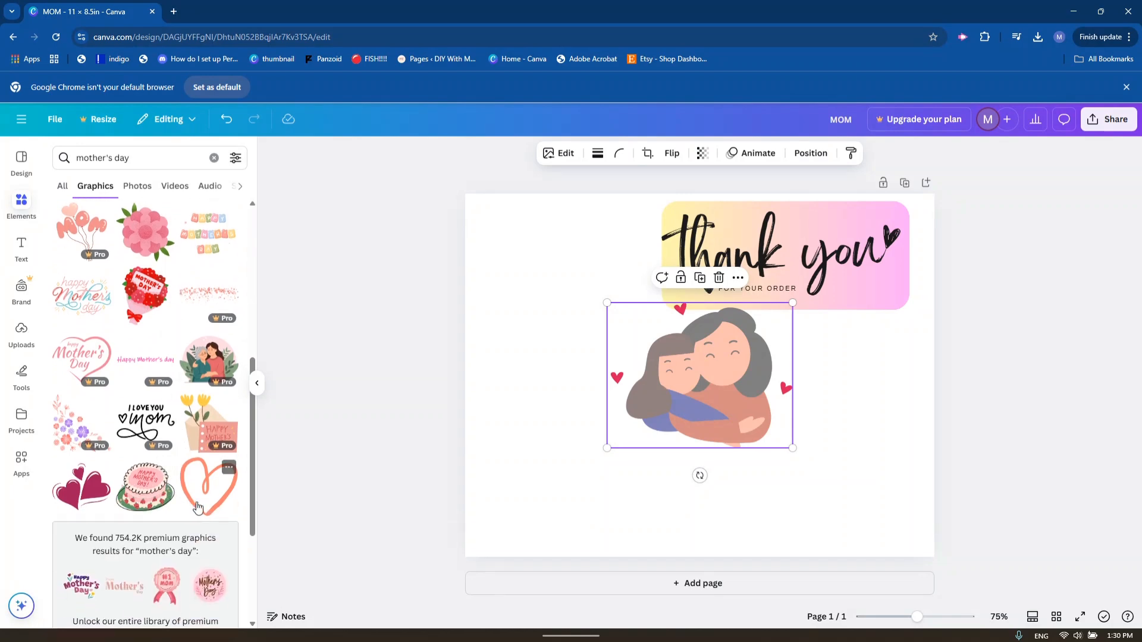